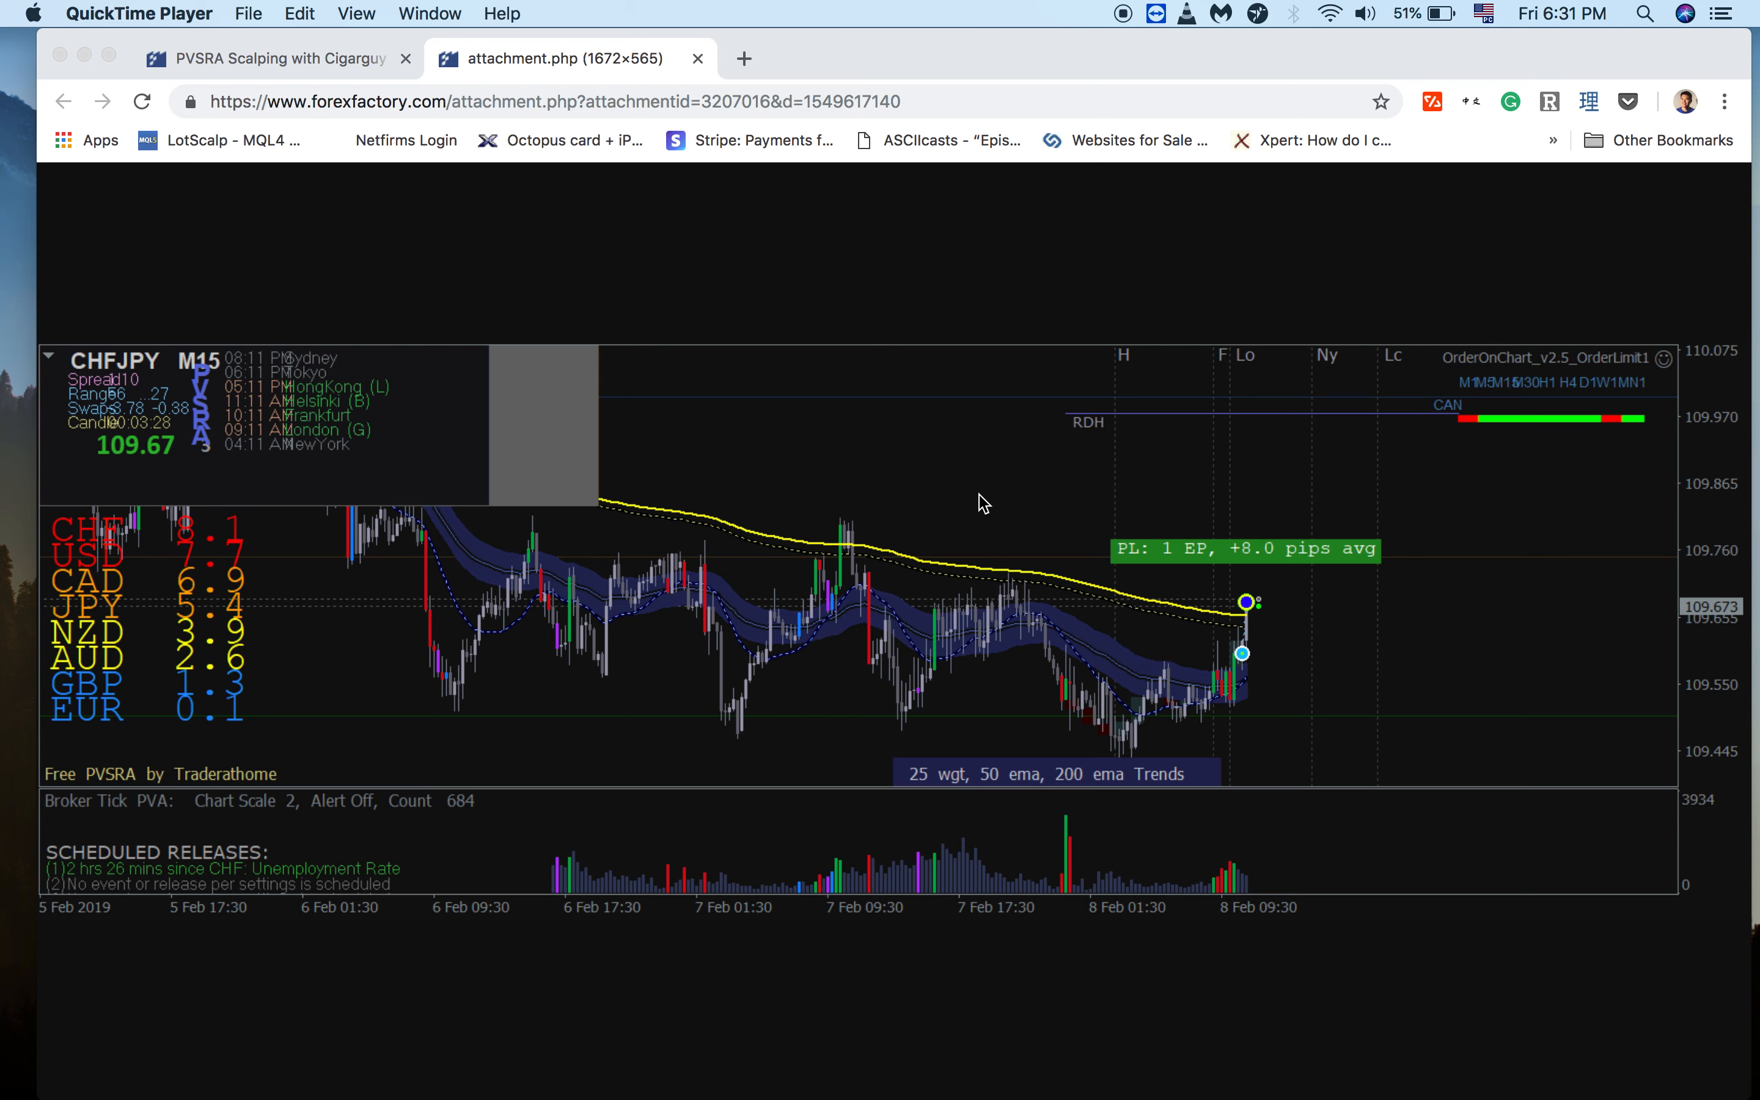
pyautogui.moveTo(1660, 775)
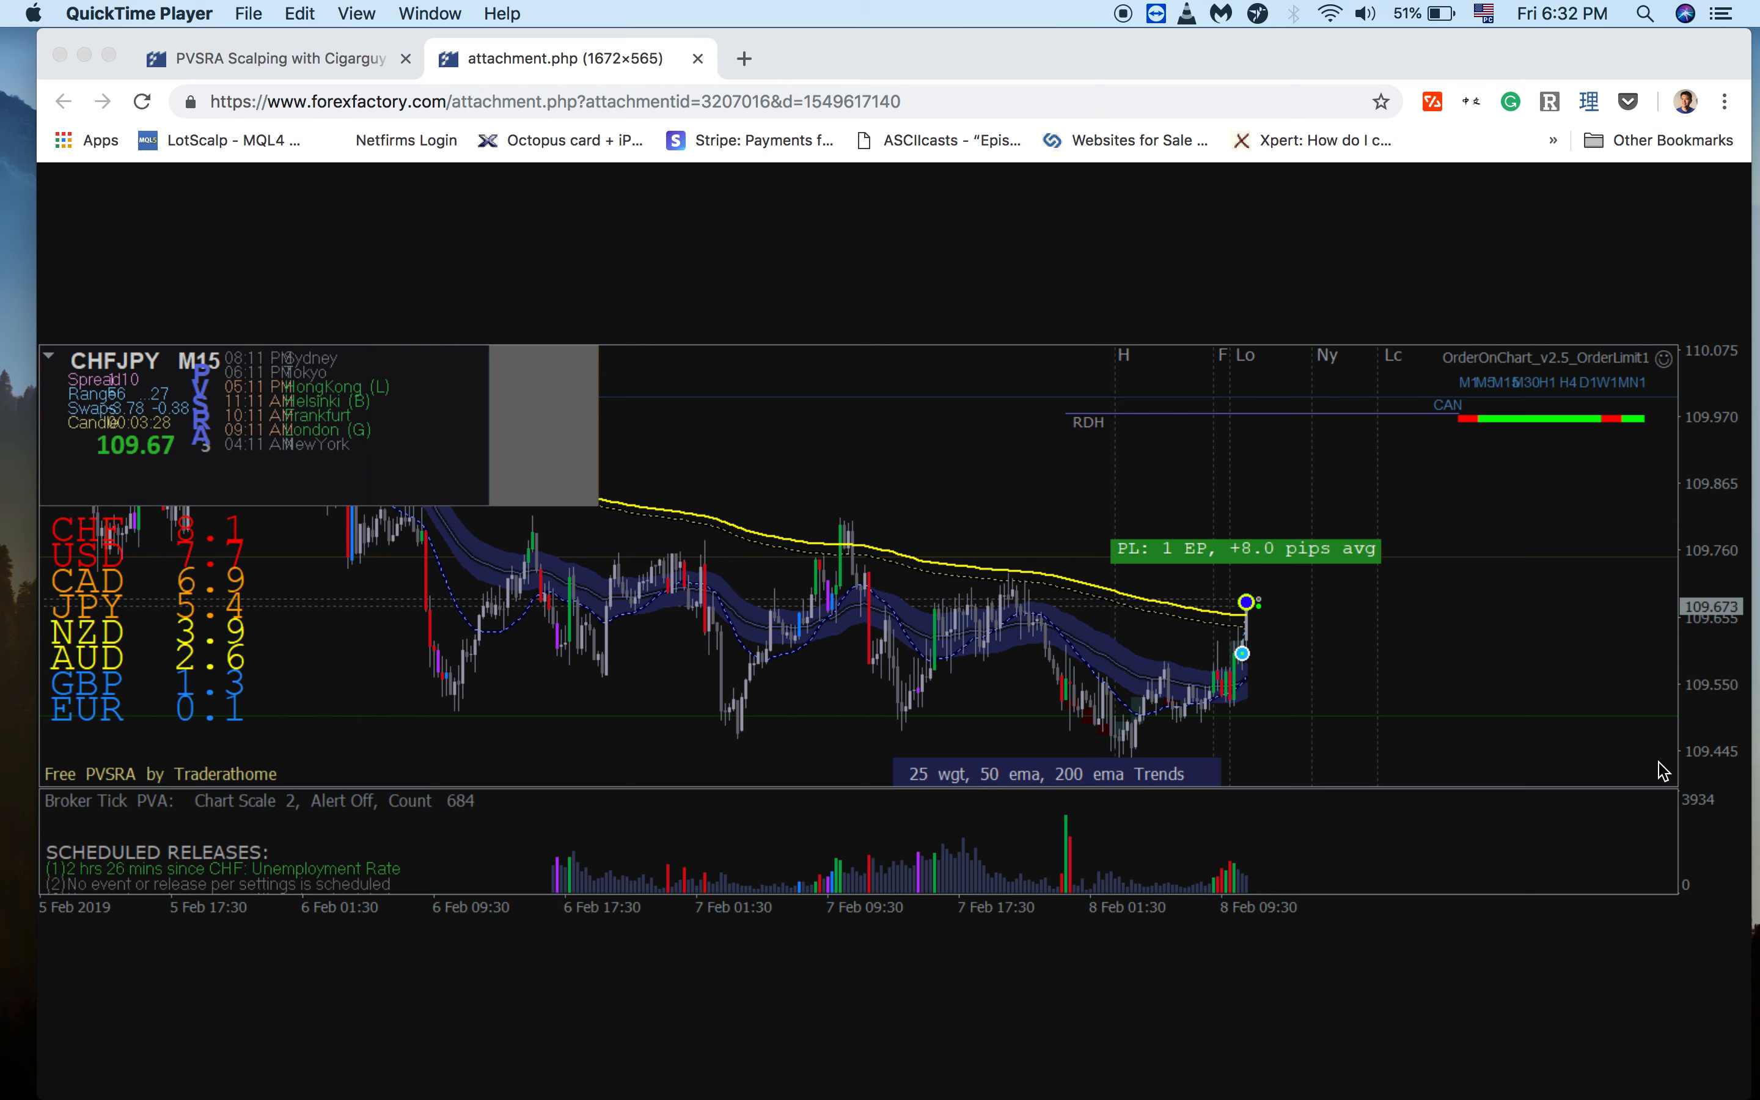
pyautogui.moveTo(588, 218)
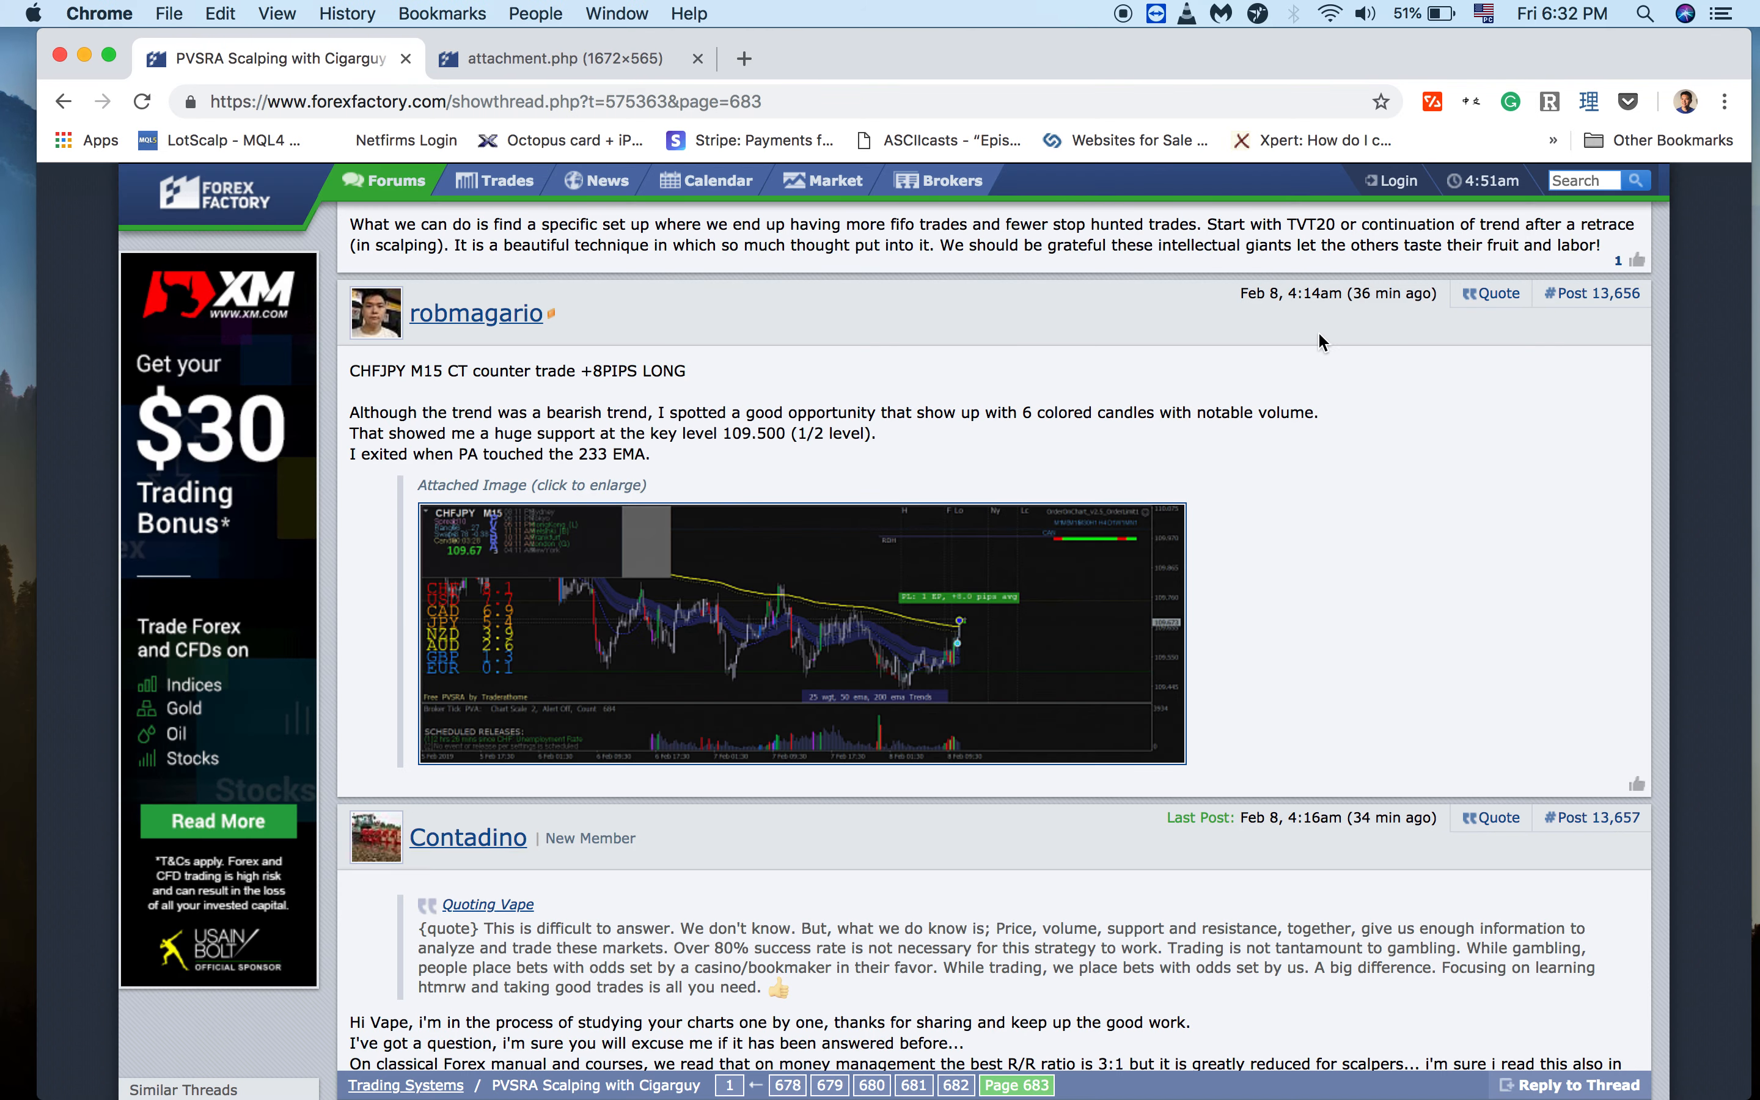
pyautogui.moveTo(1399, 462)
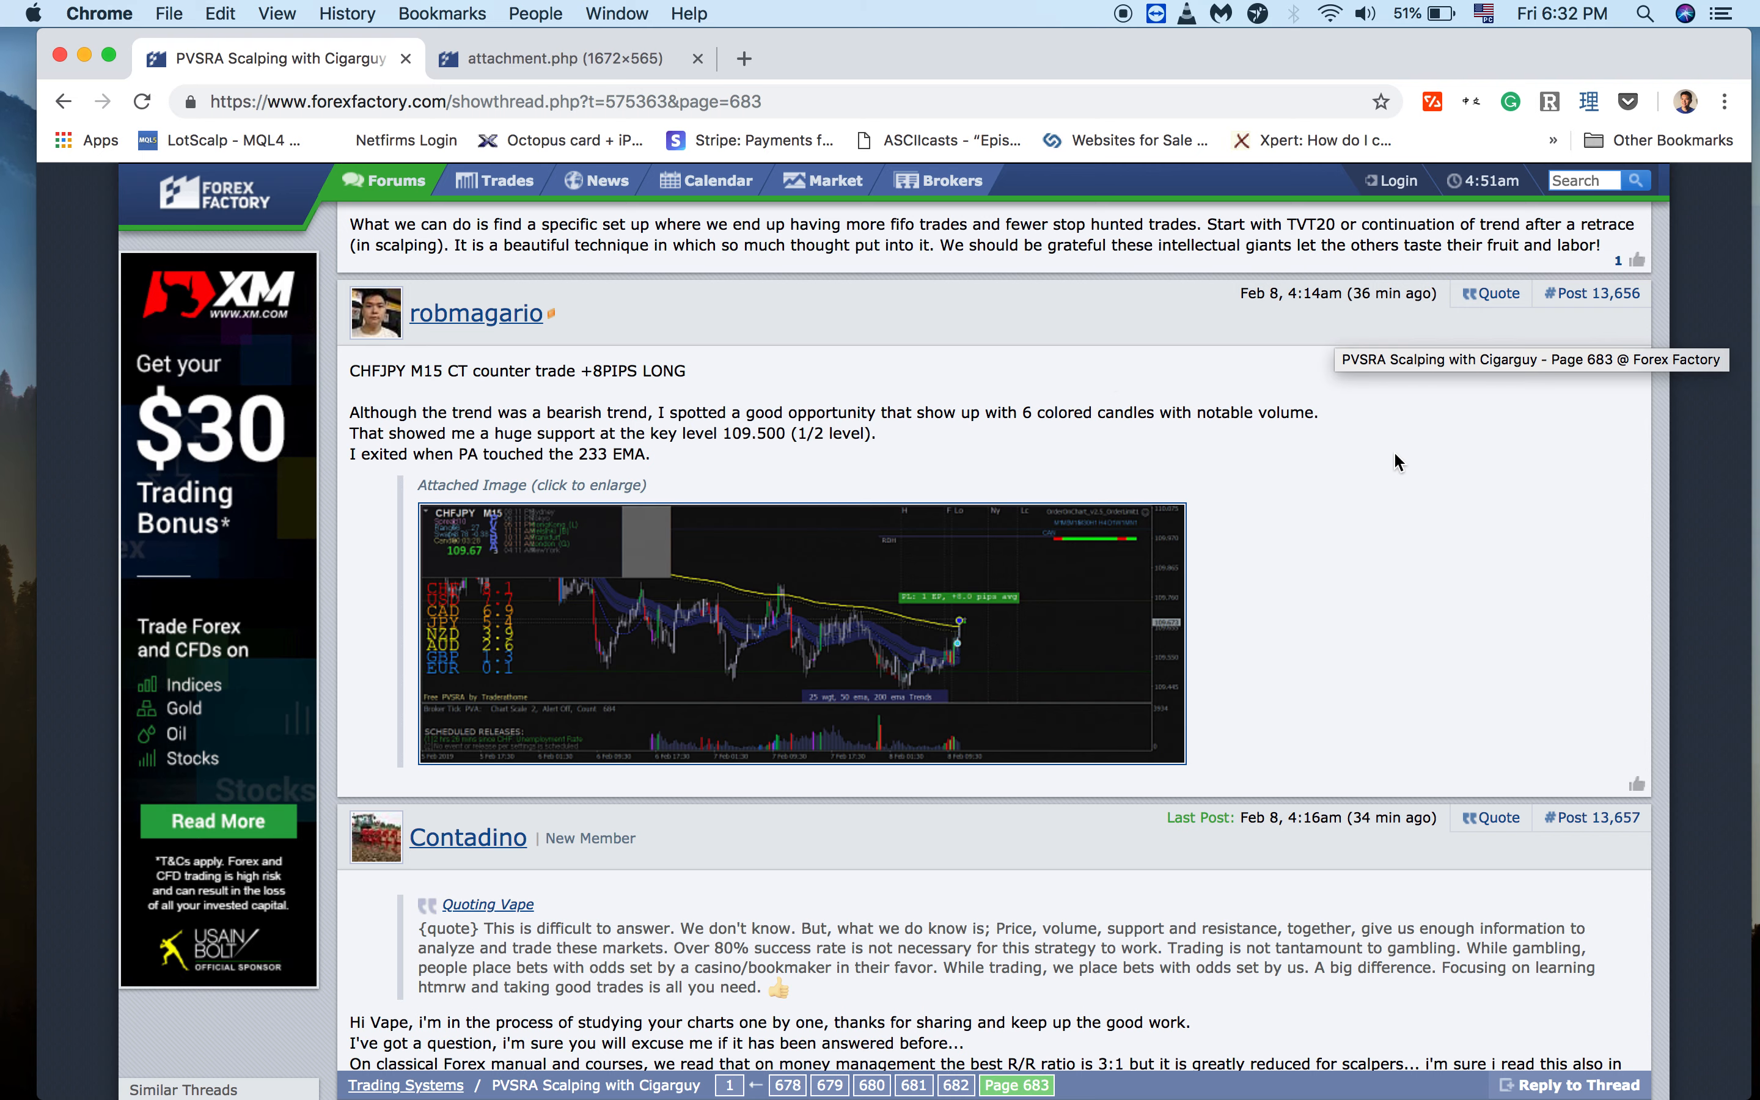
pyautogui.moveTo(818, 679)
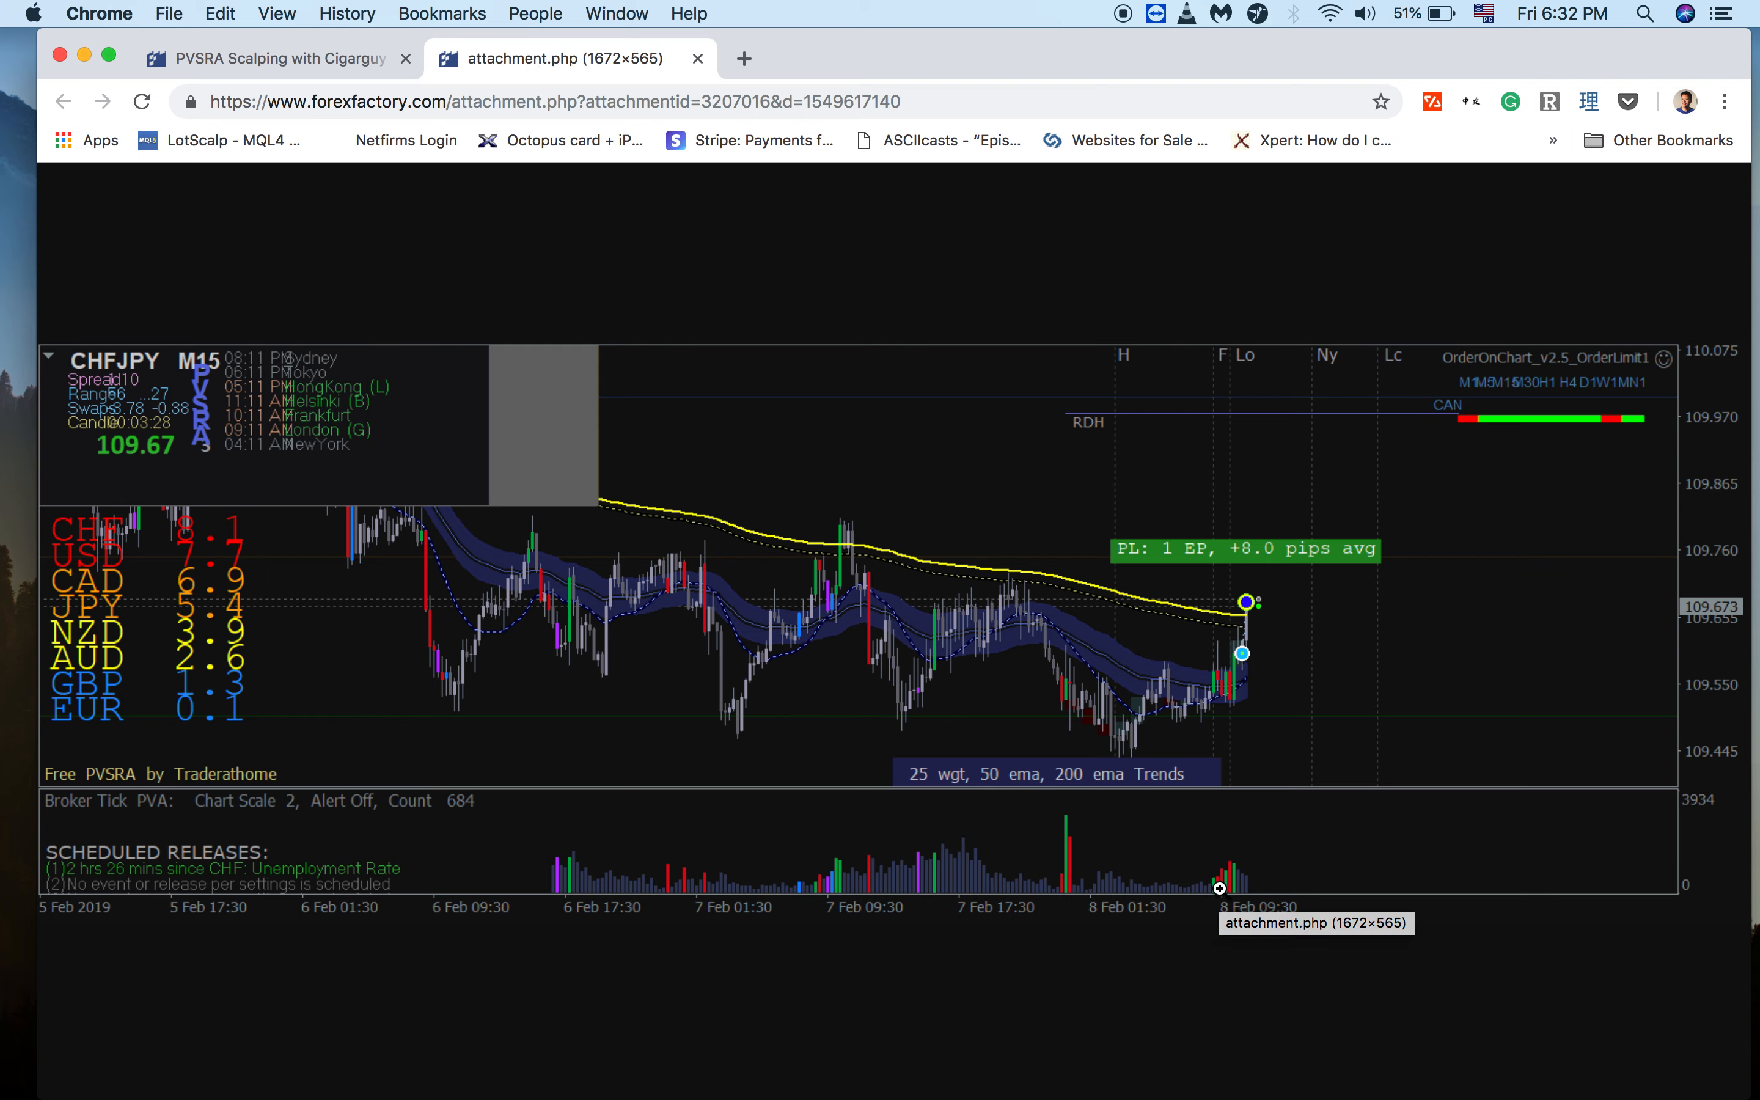
pyautogui.moveTo(1350, 784)
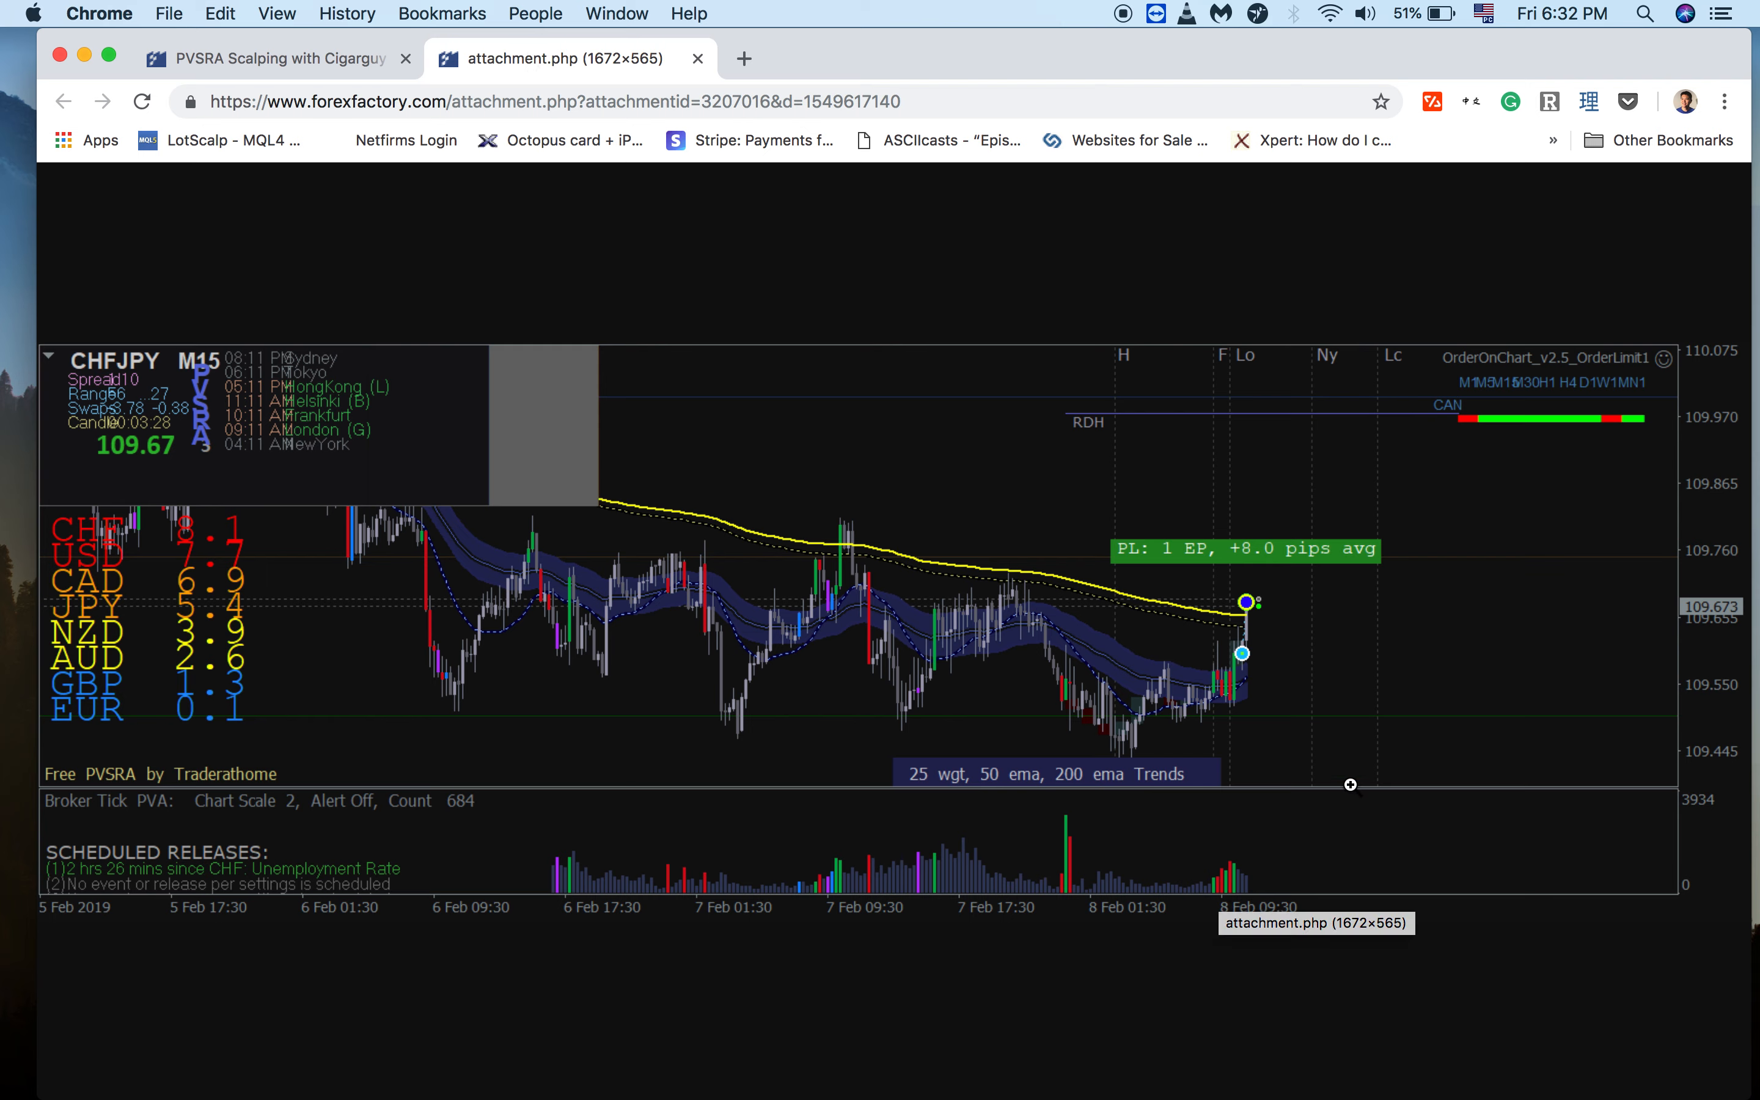
pyautogui.moveTo(1606, 739)
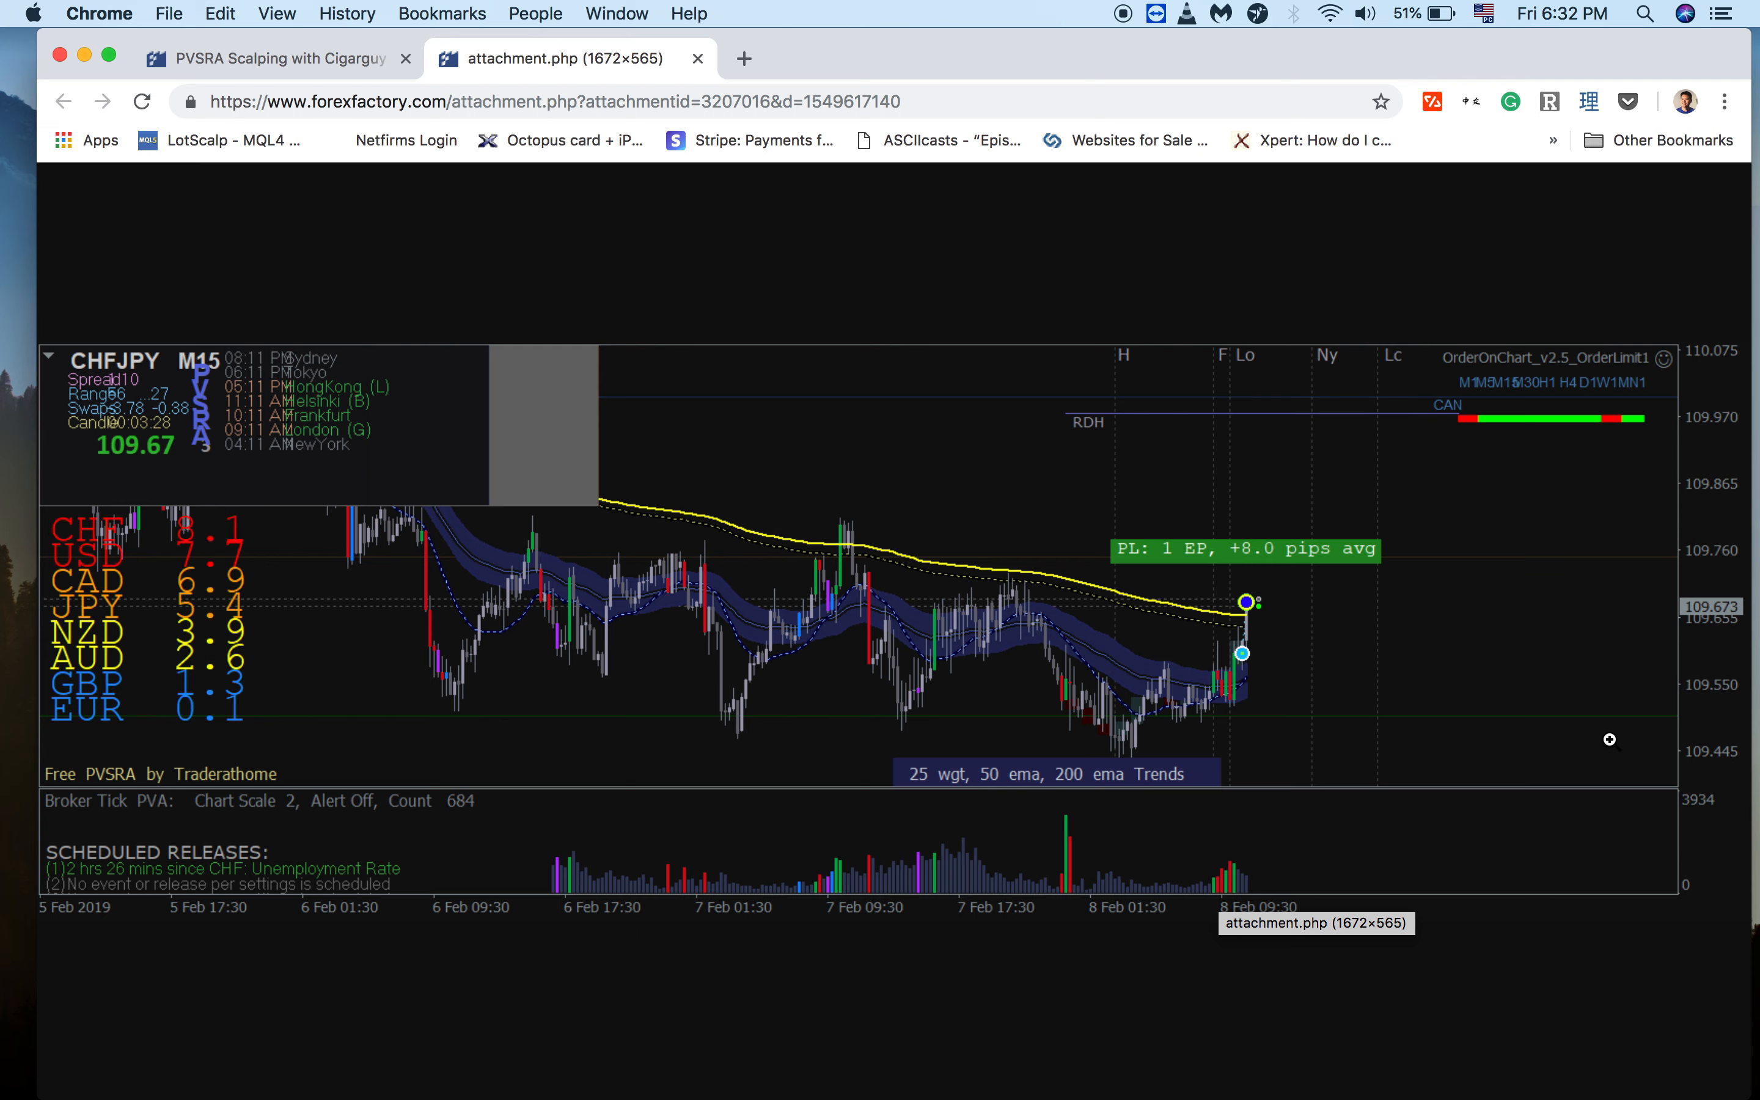
pyautogui.moveTo(1439, 718)
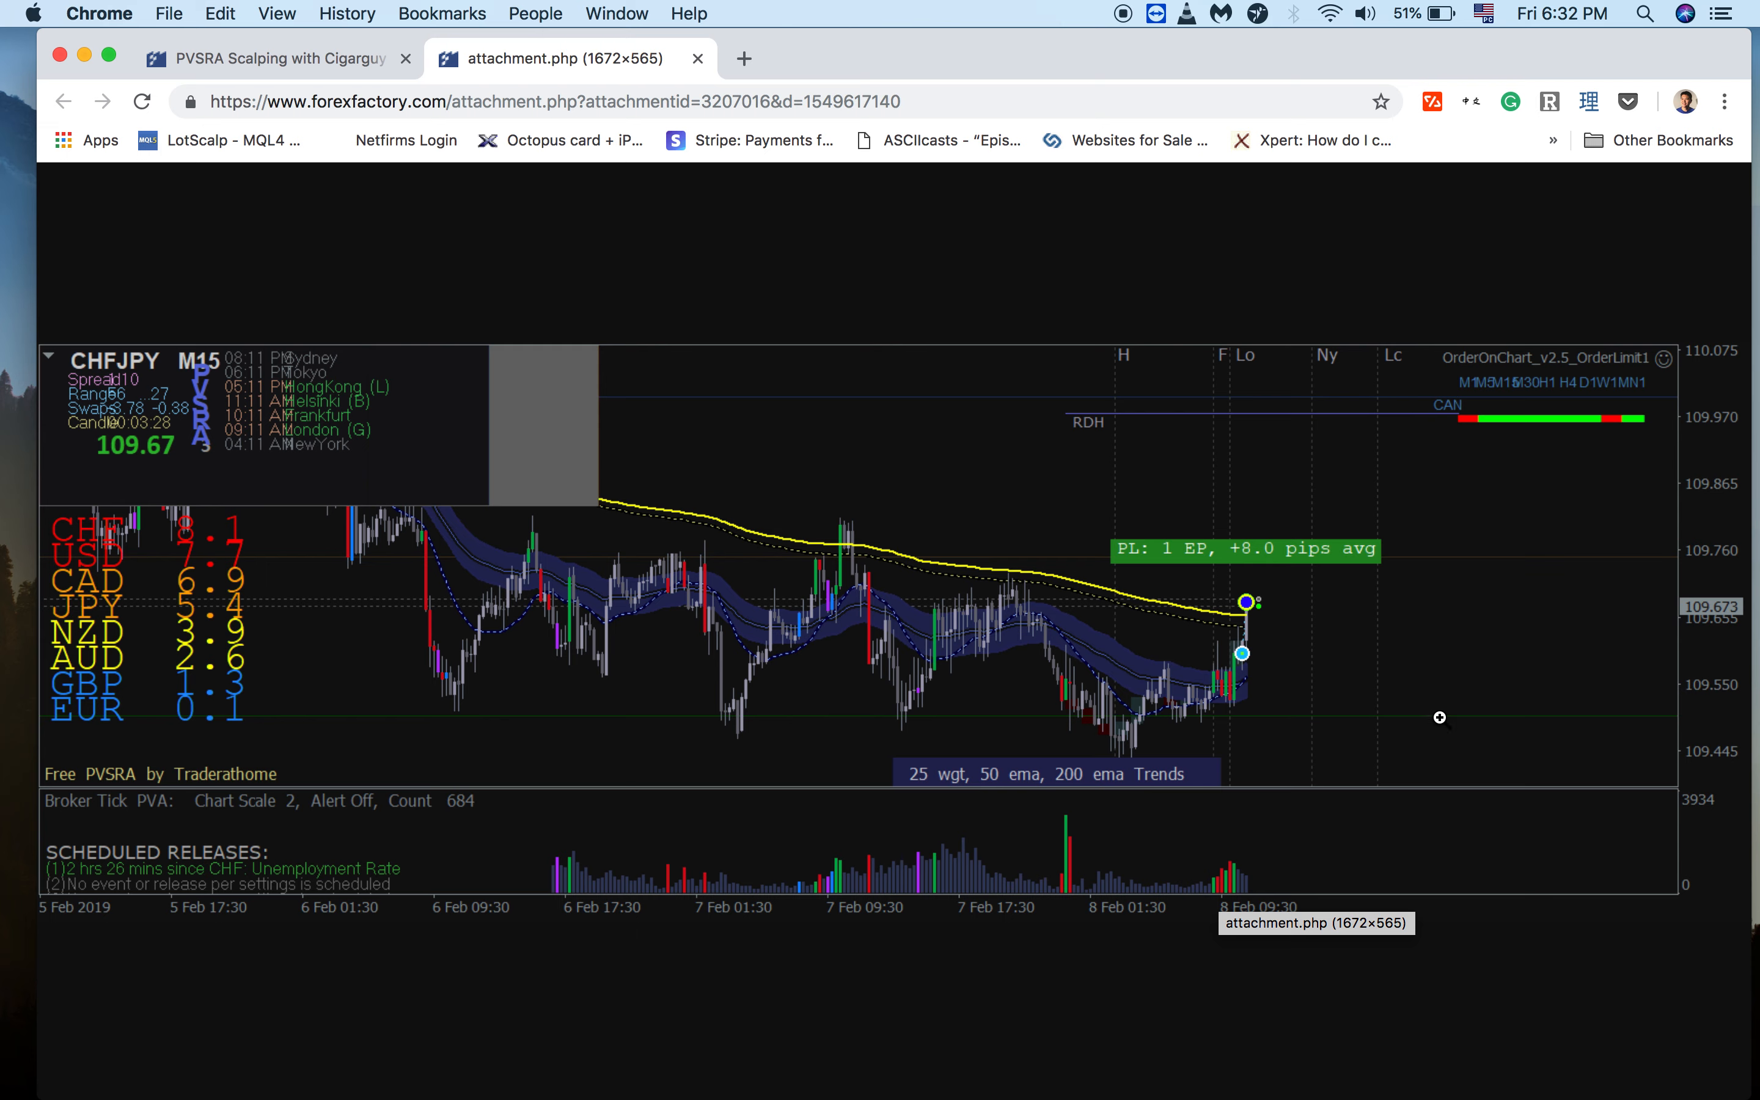
pyautogui.moveTo(1644, 724)
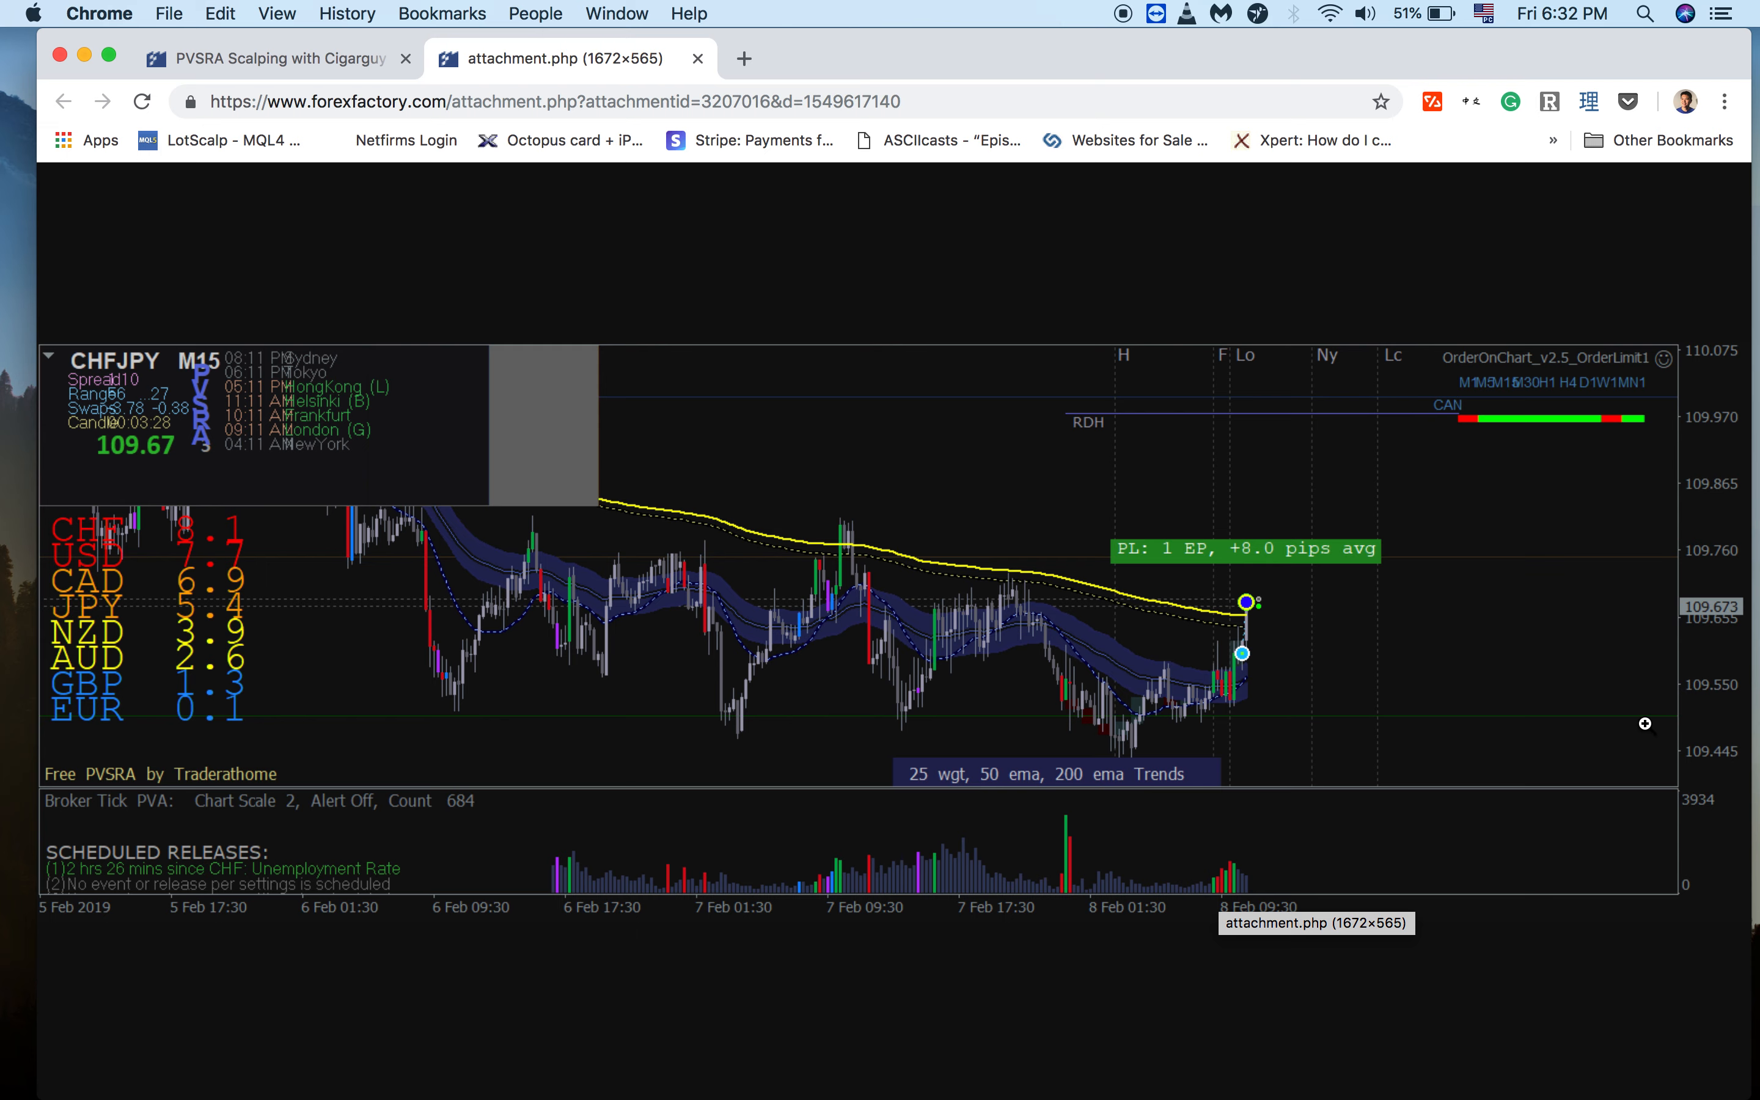
pyautogui.moveTo(1303, 729)
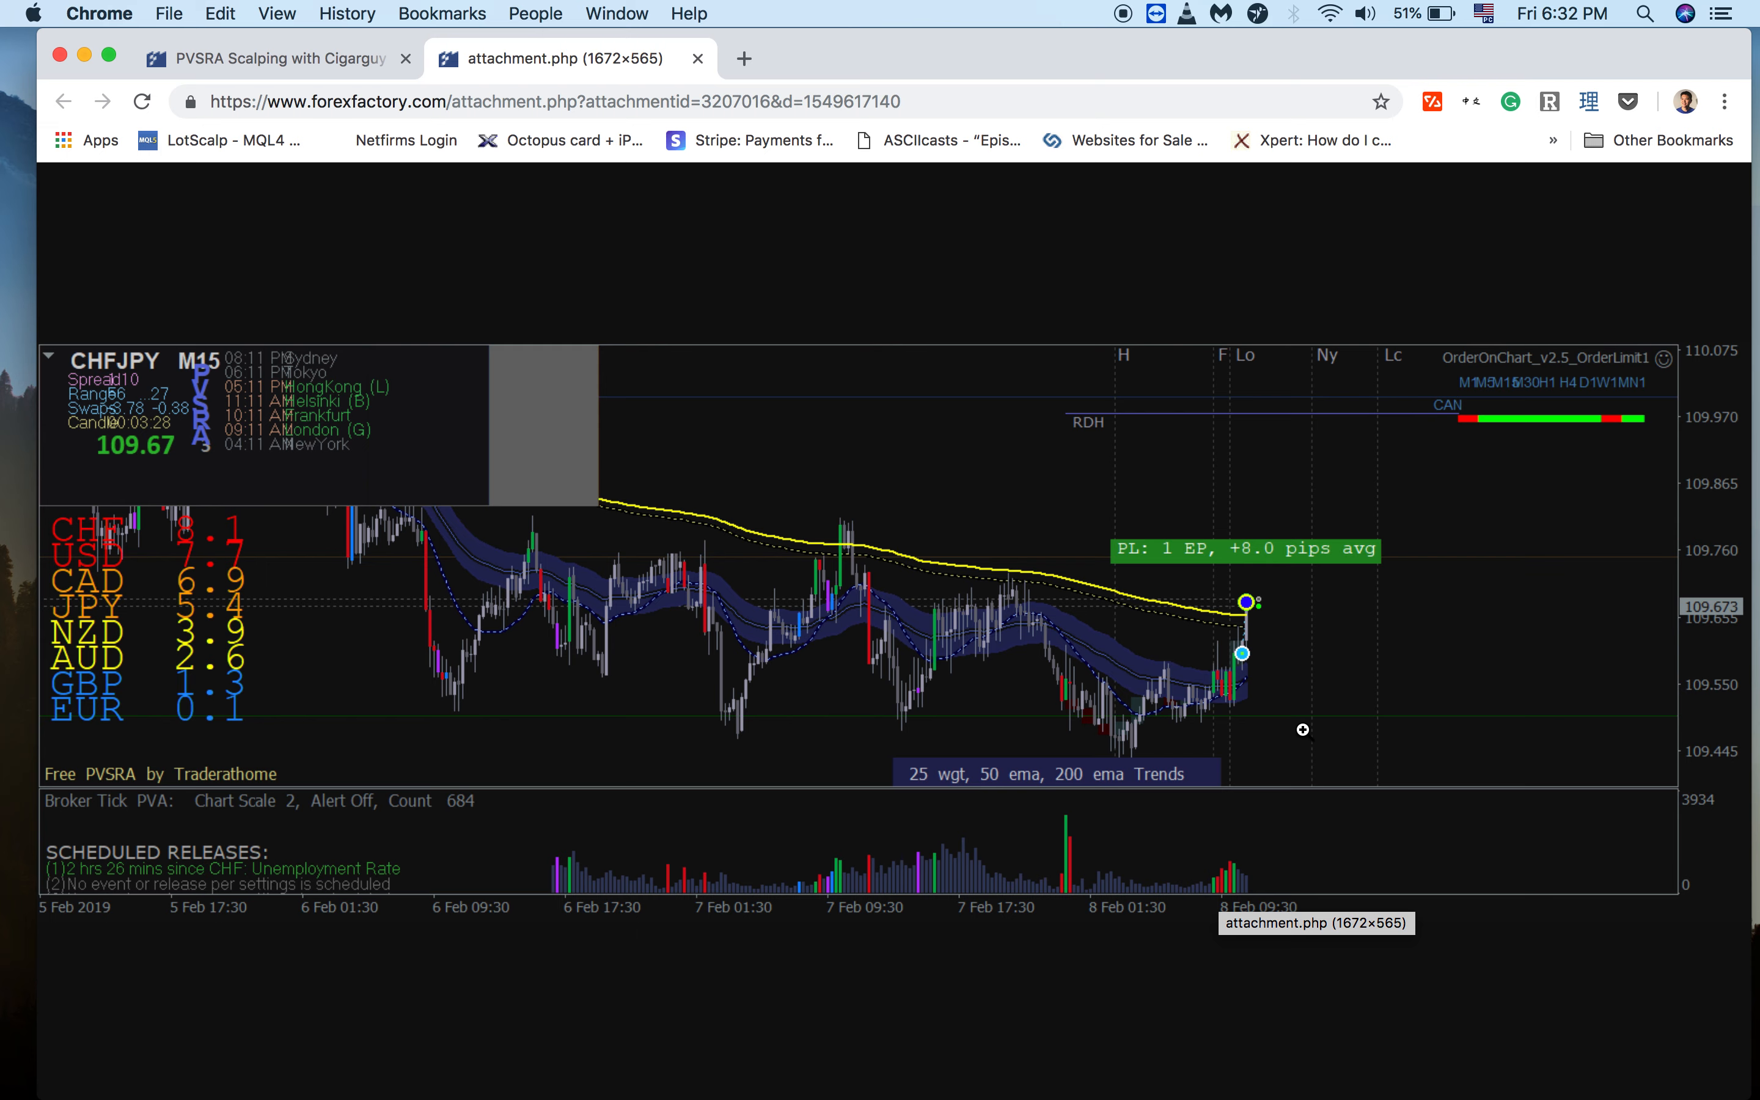
pyautogui.moveTo(1697, 726)
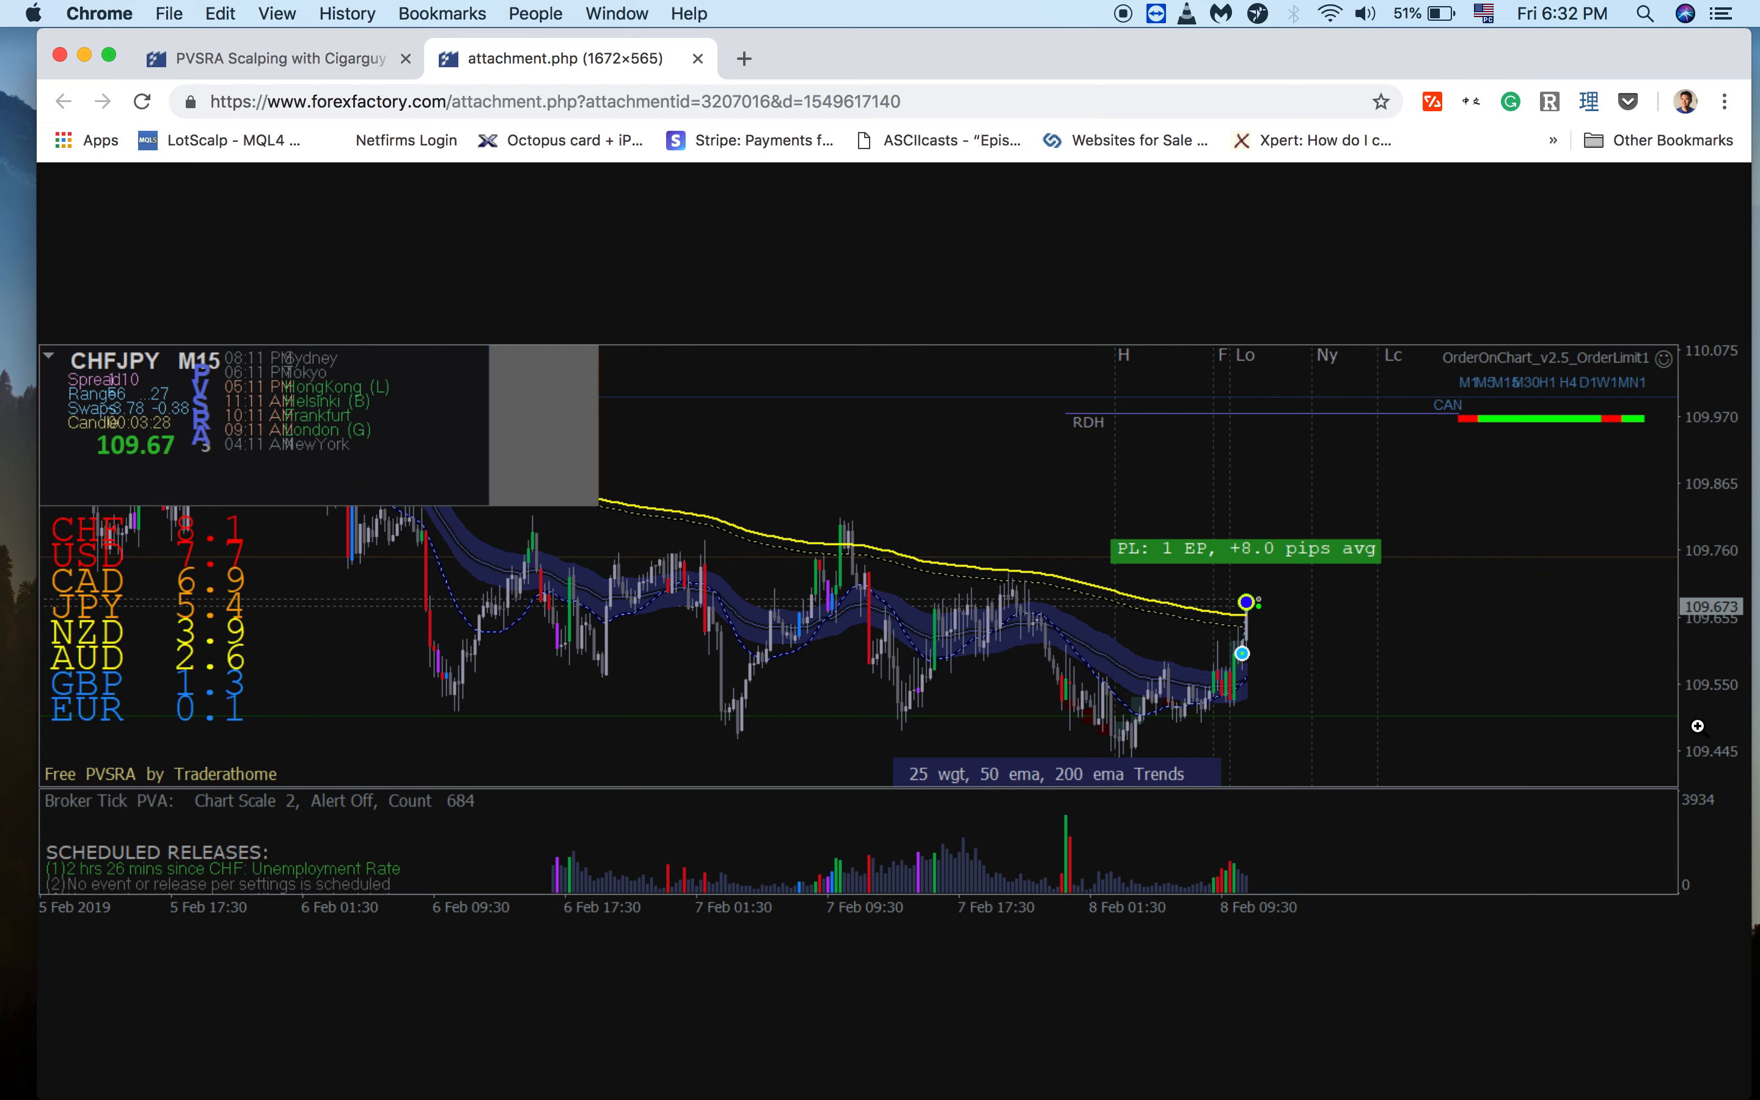
pyautogui.moveTo(1672, 729)
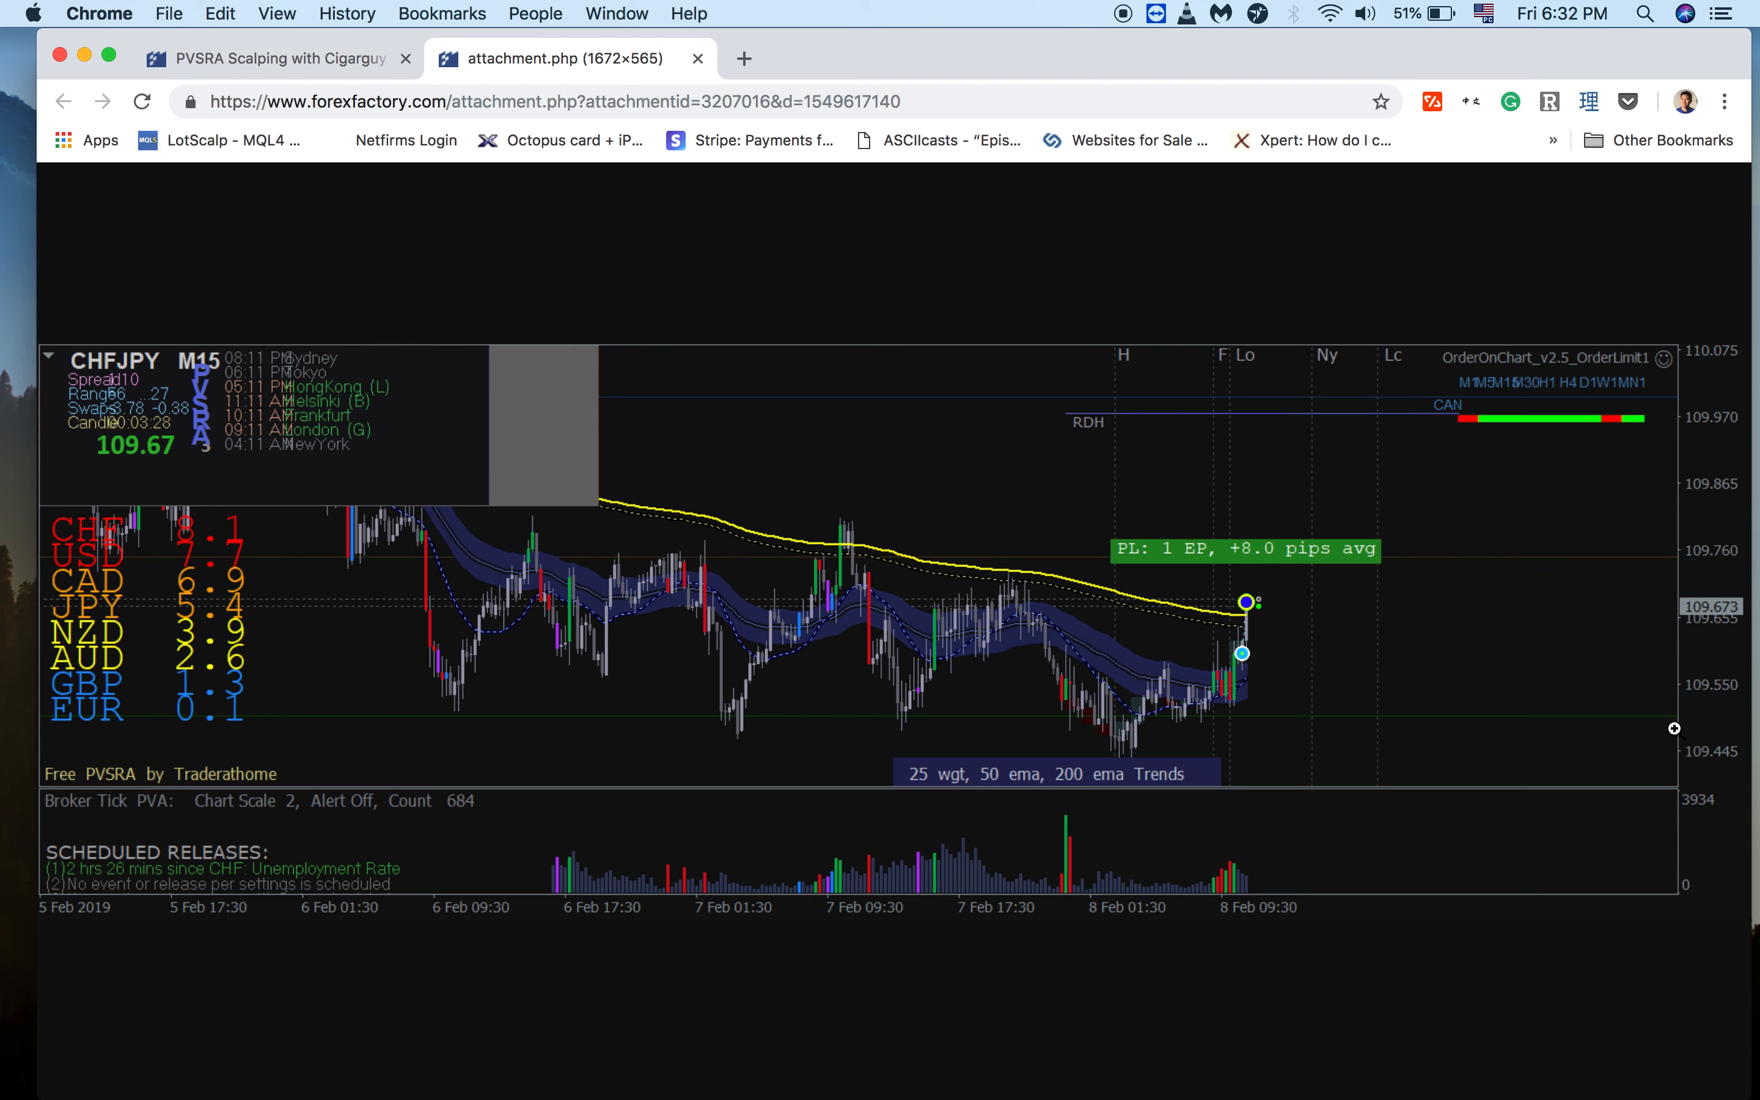
pyautogui.moveTo(1731, 716)
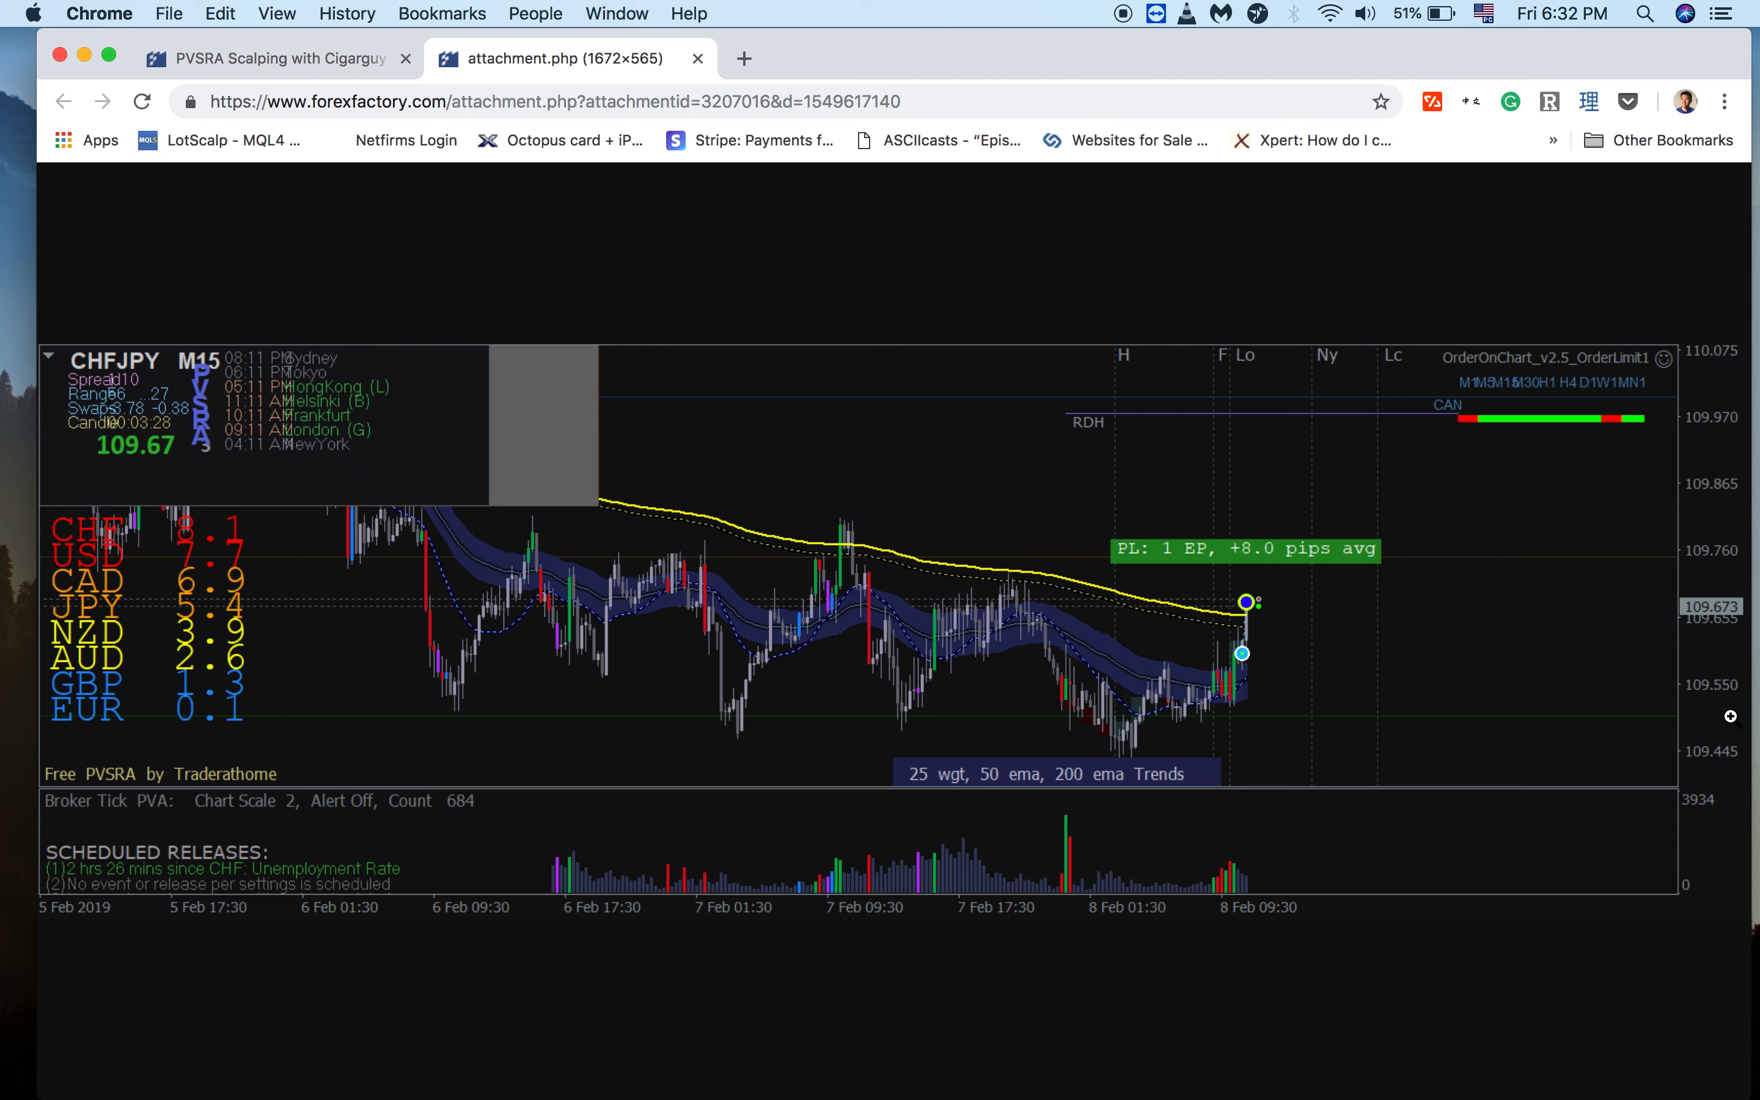
pyautogui.moveTo(1711, 714)
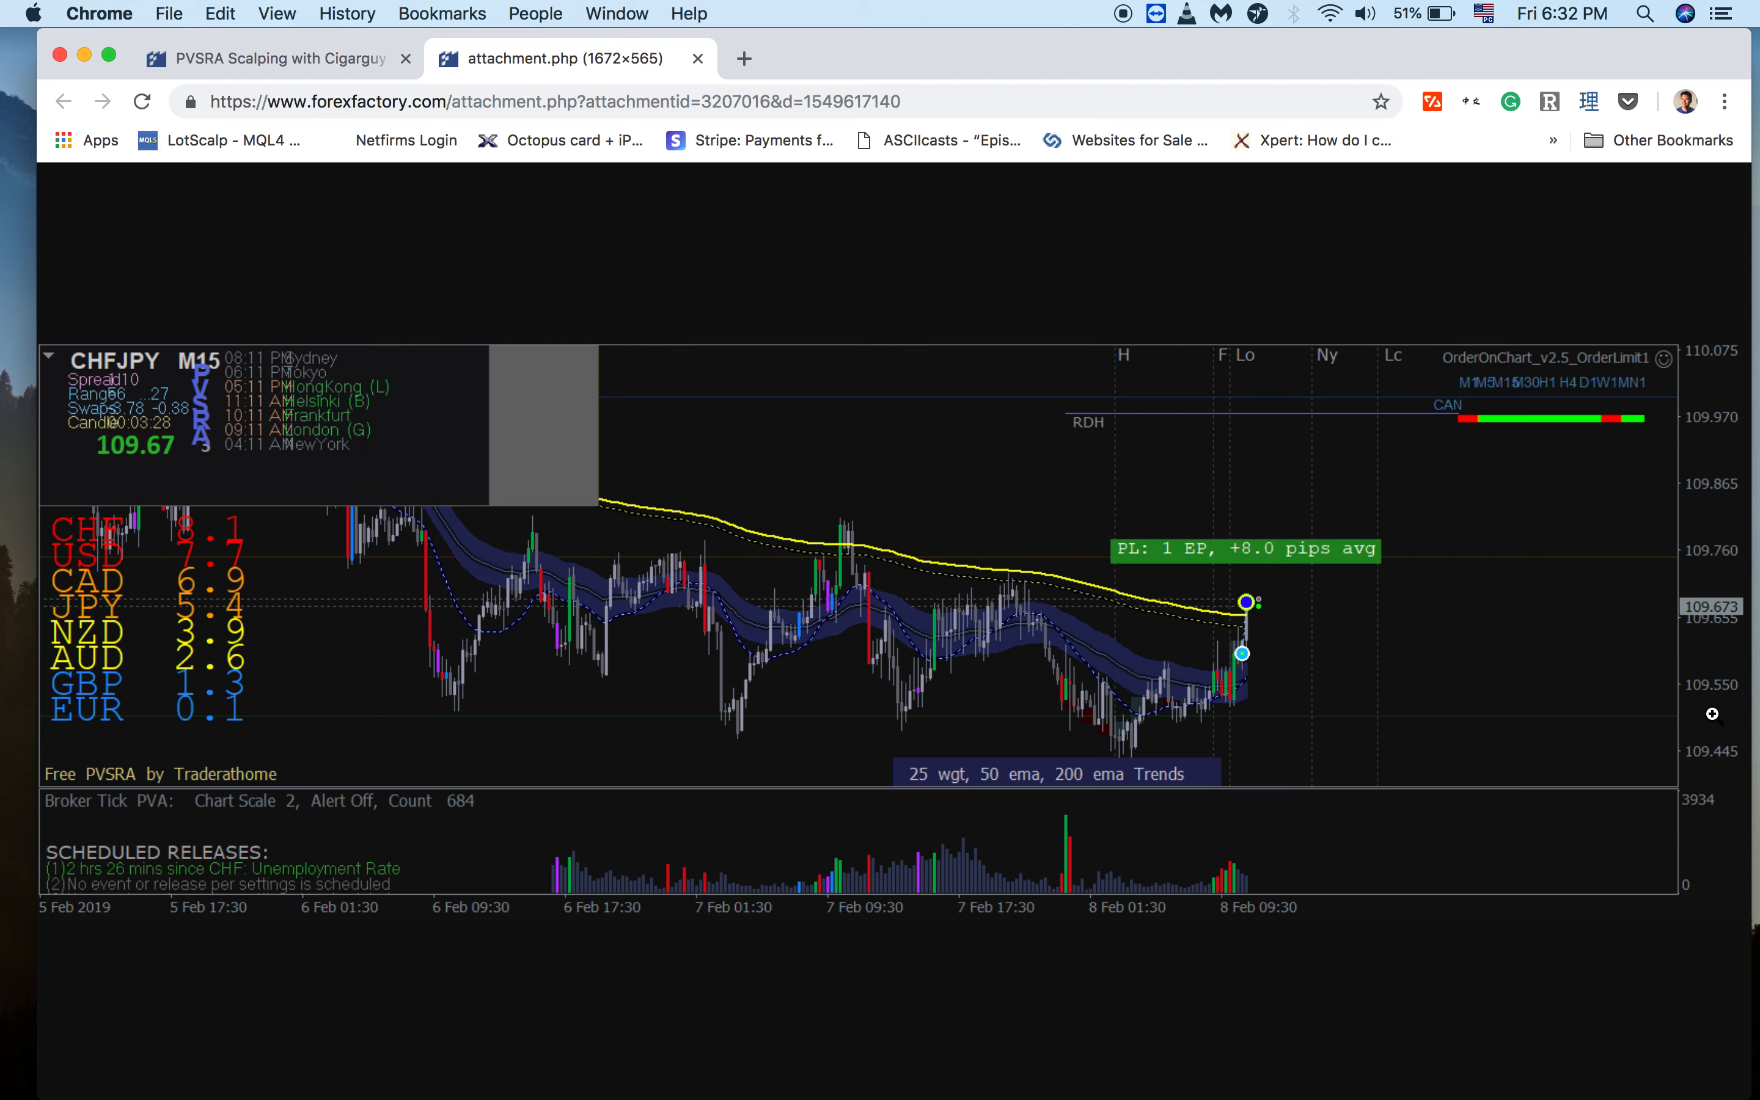
pyautogui.moveTo(1484, 694)
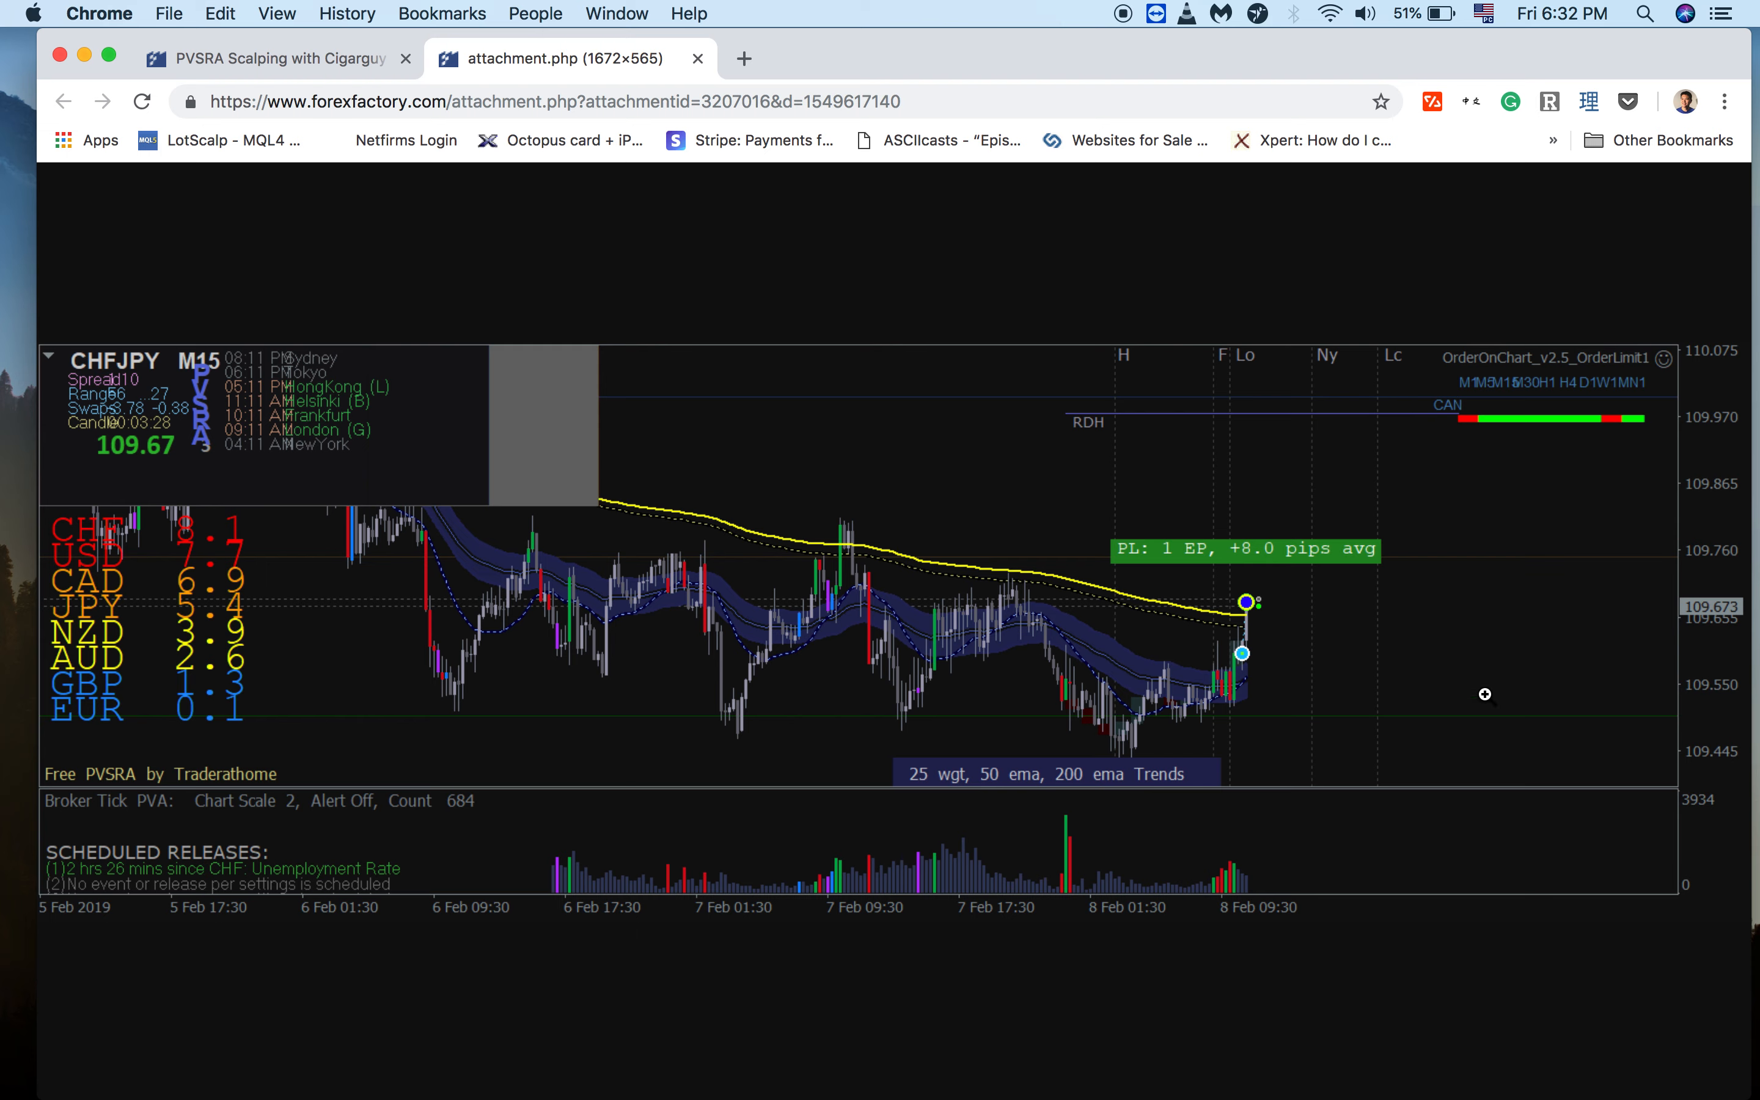
pyautogui.moveTo(443, 698)
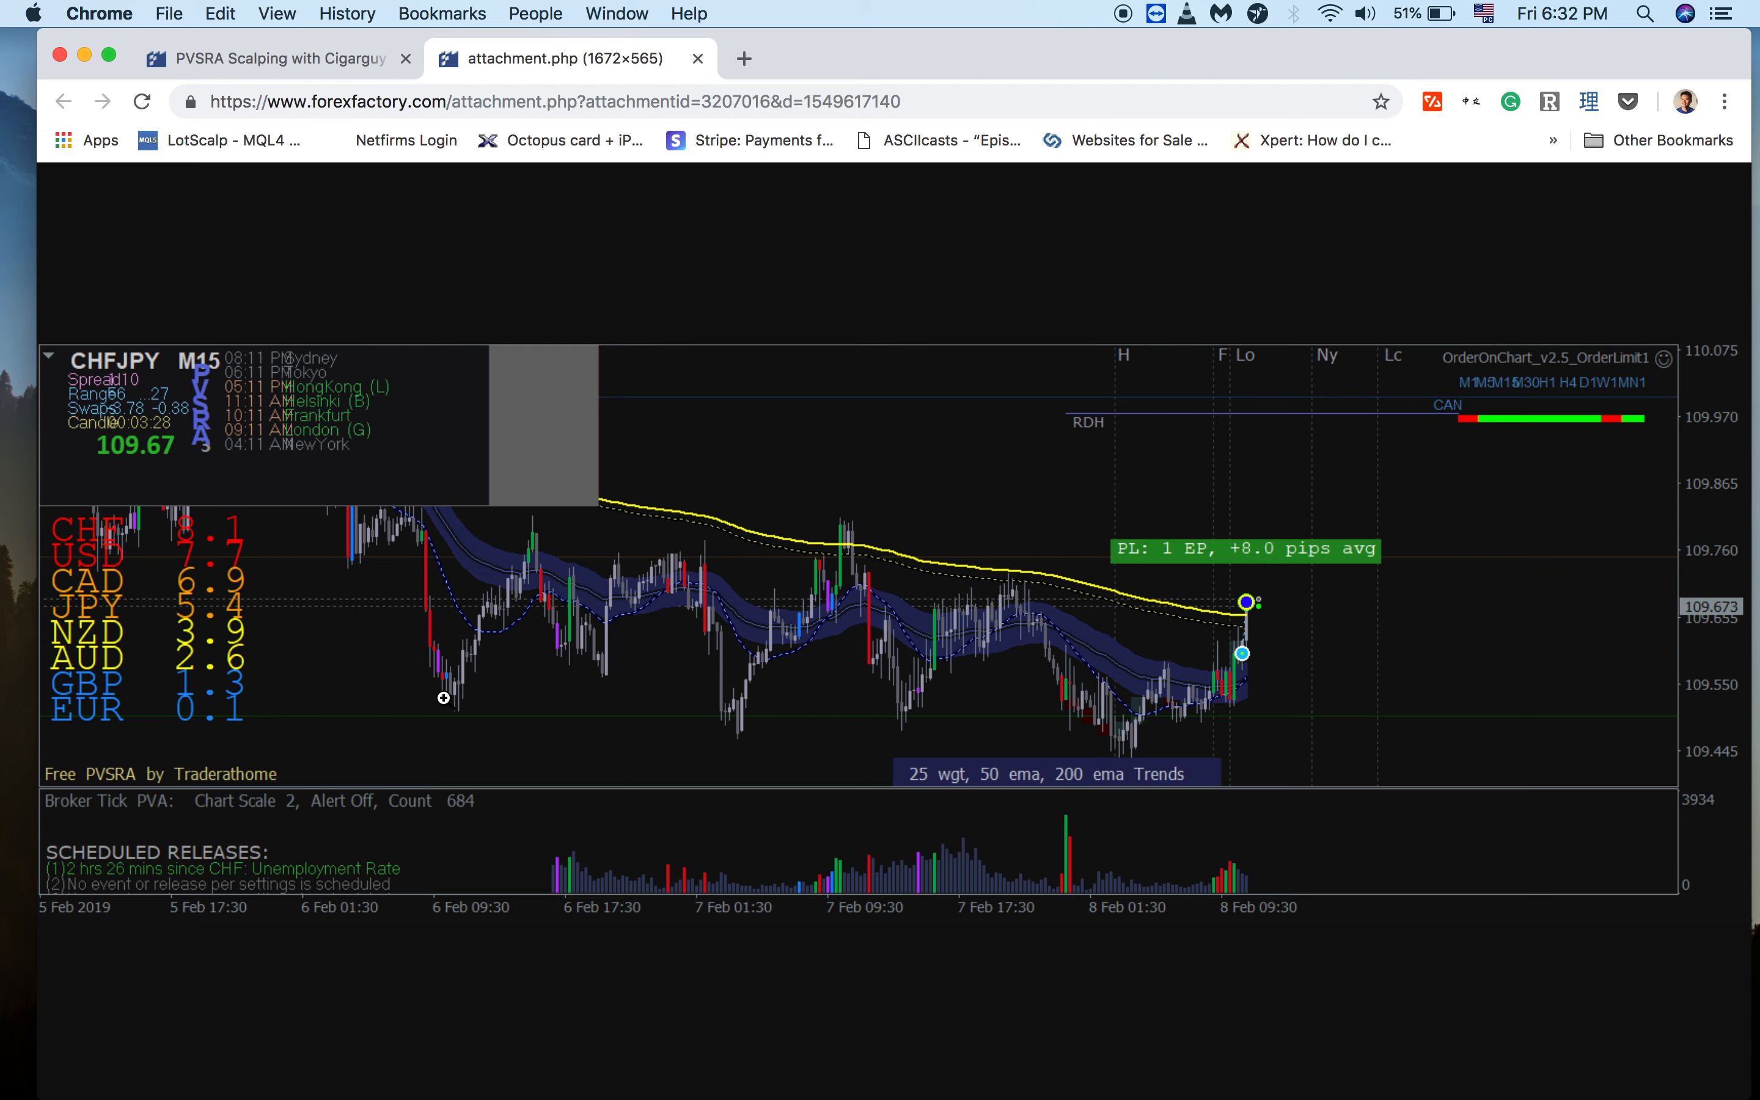
pyautogui.moveTo(597, 650)
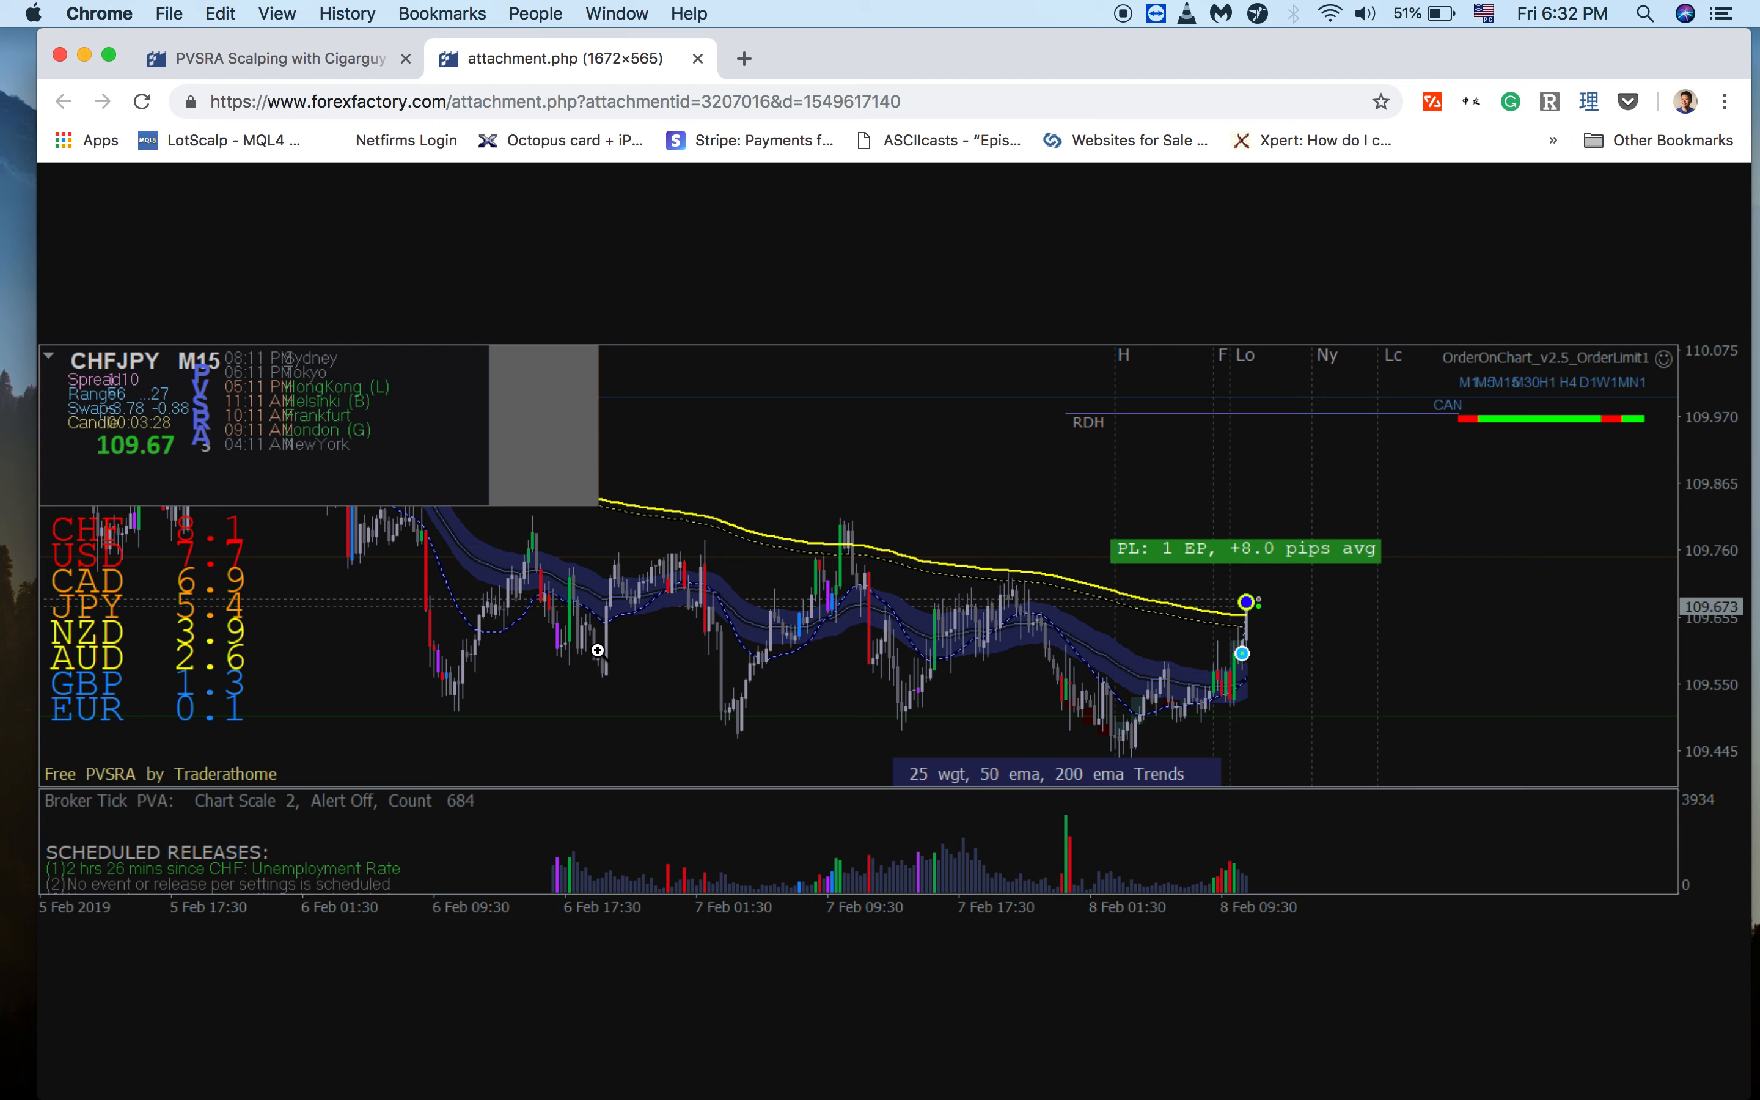
pyautogui.moveTo(589, 682)
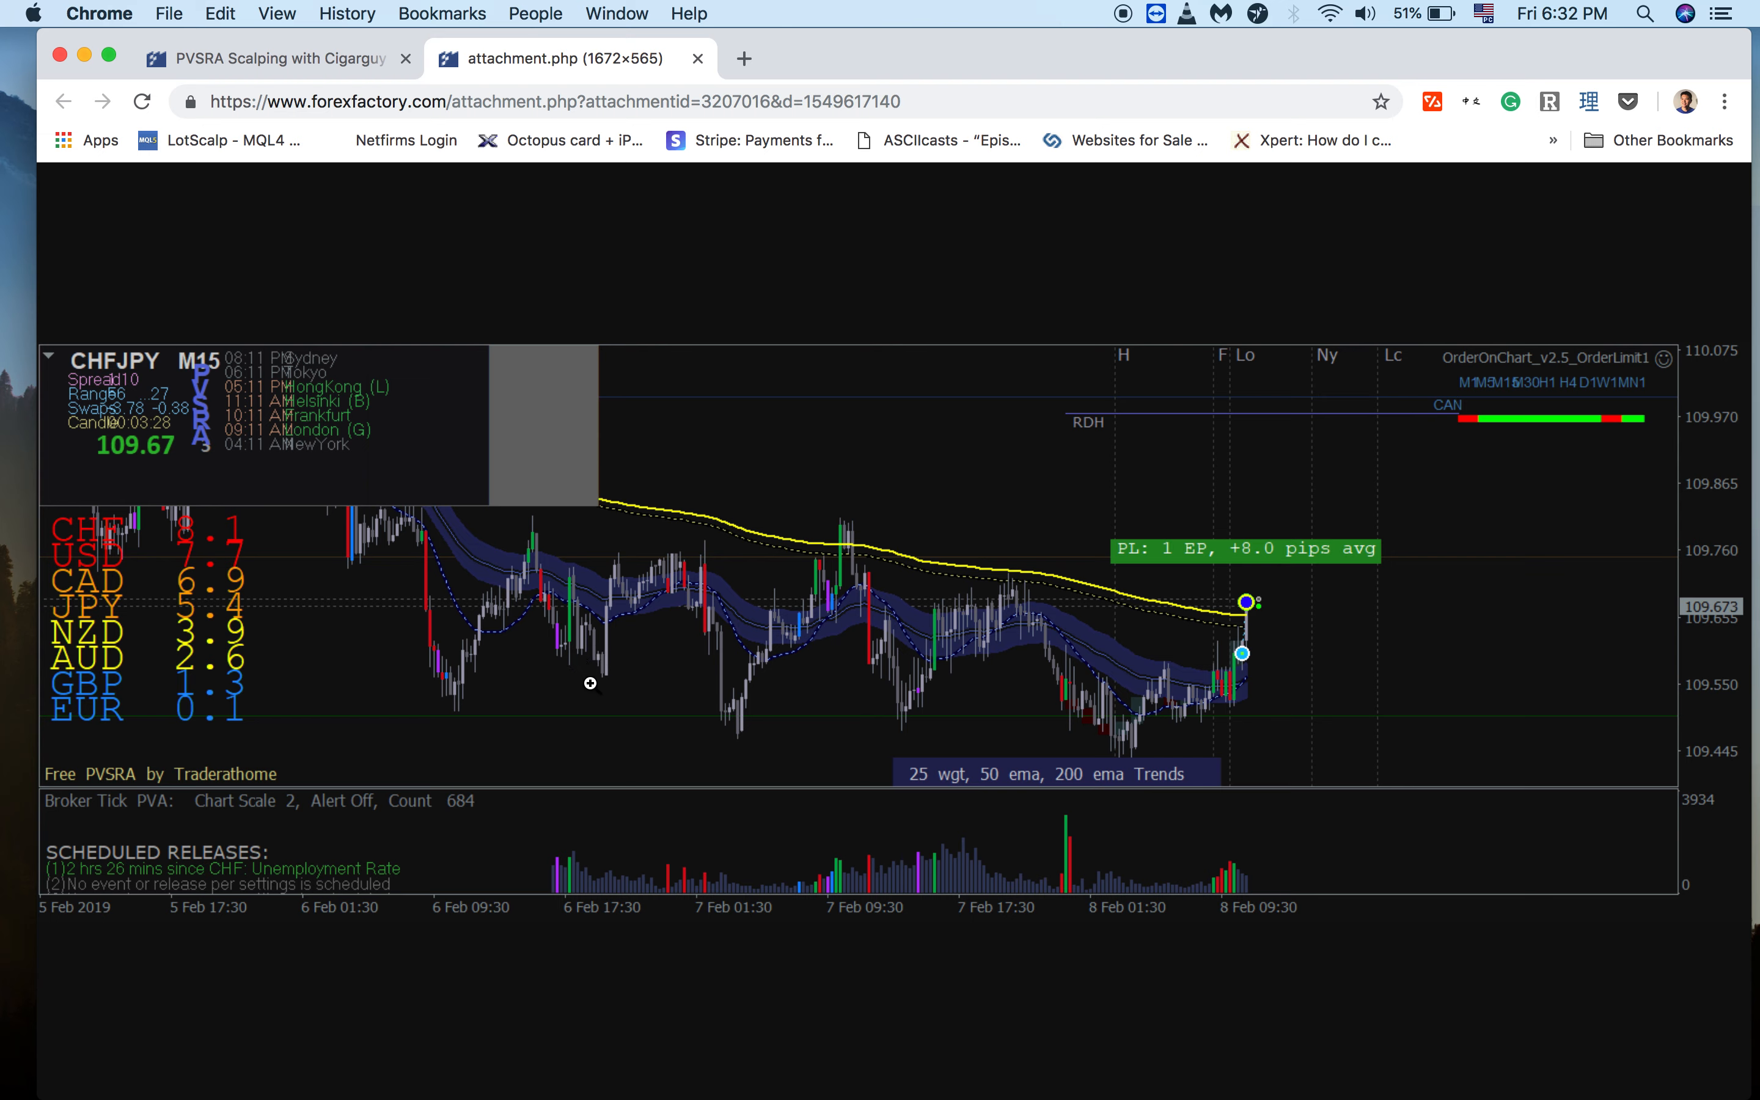
pyautogui.moveTo(753, 705)
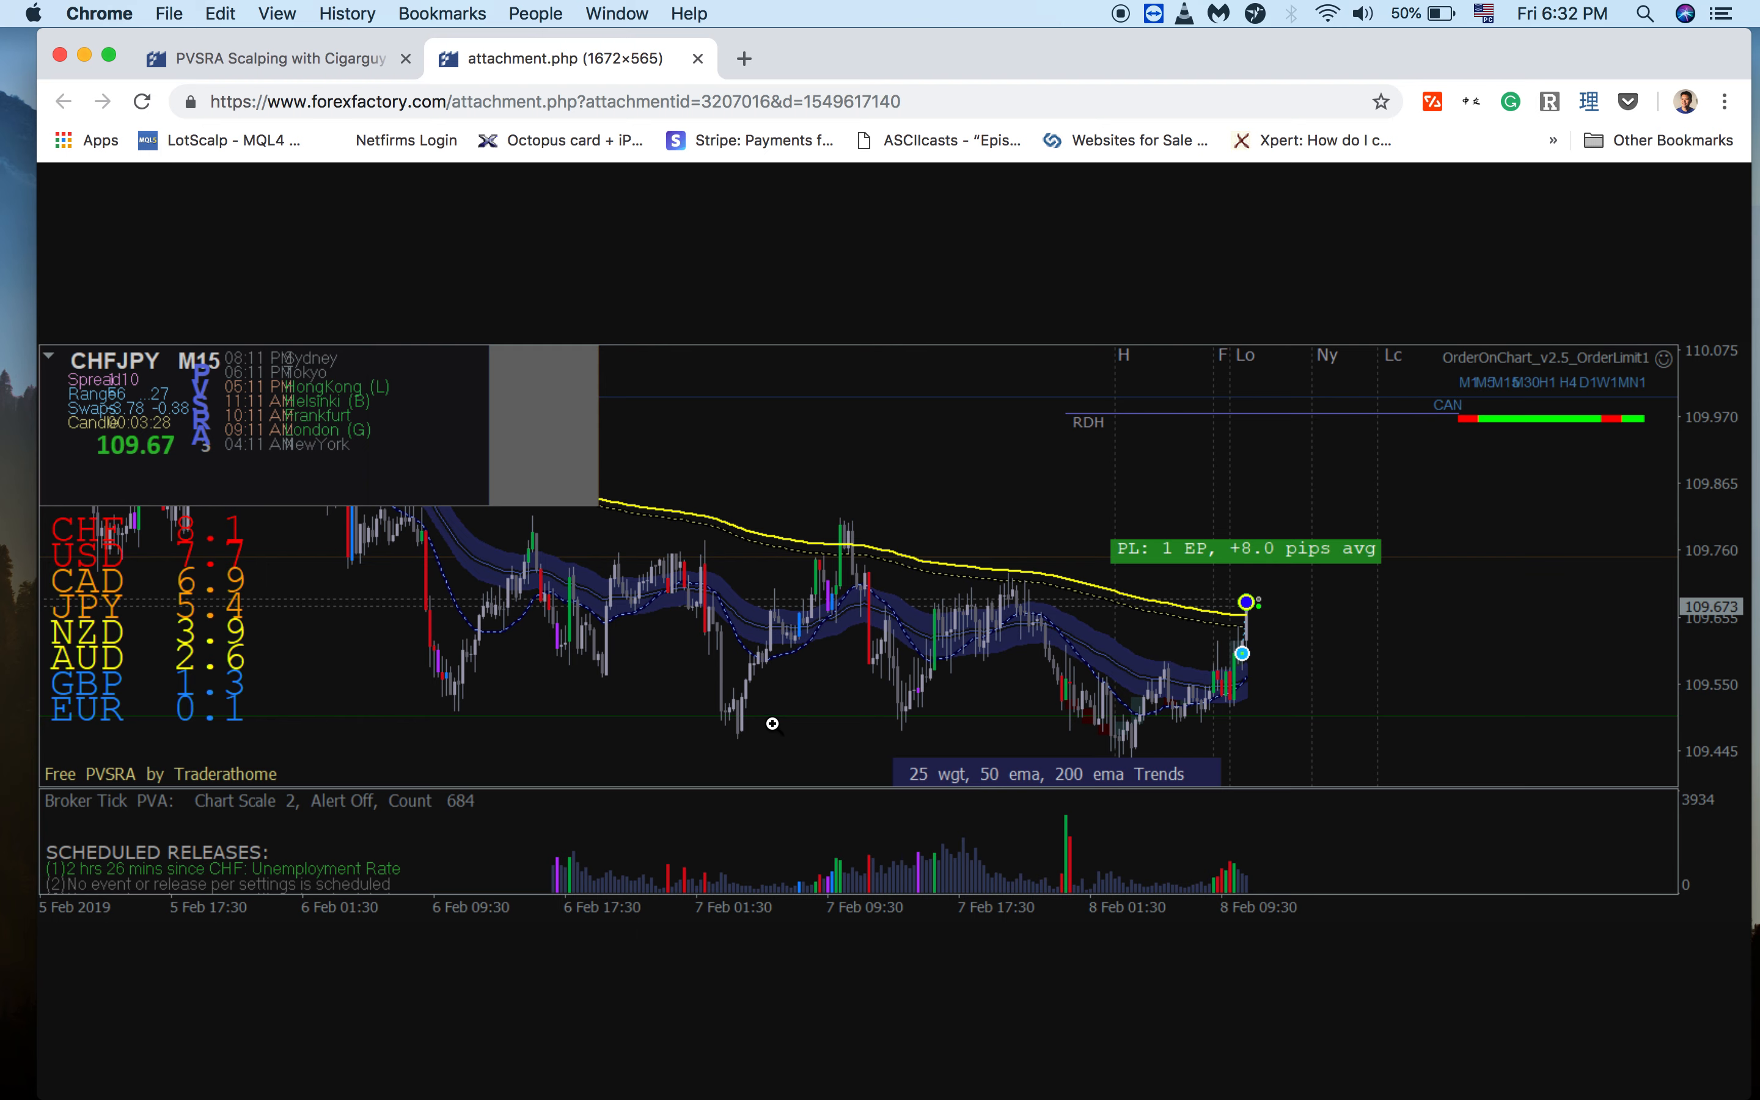
pyautogui.moveTo(885, 726)
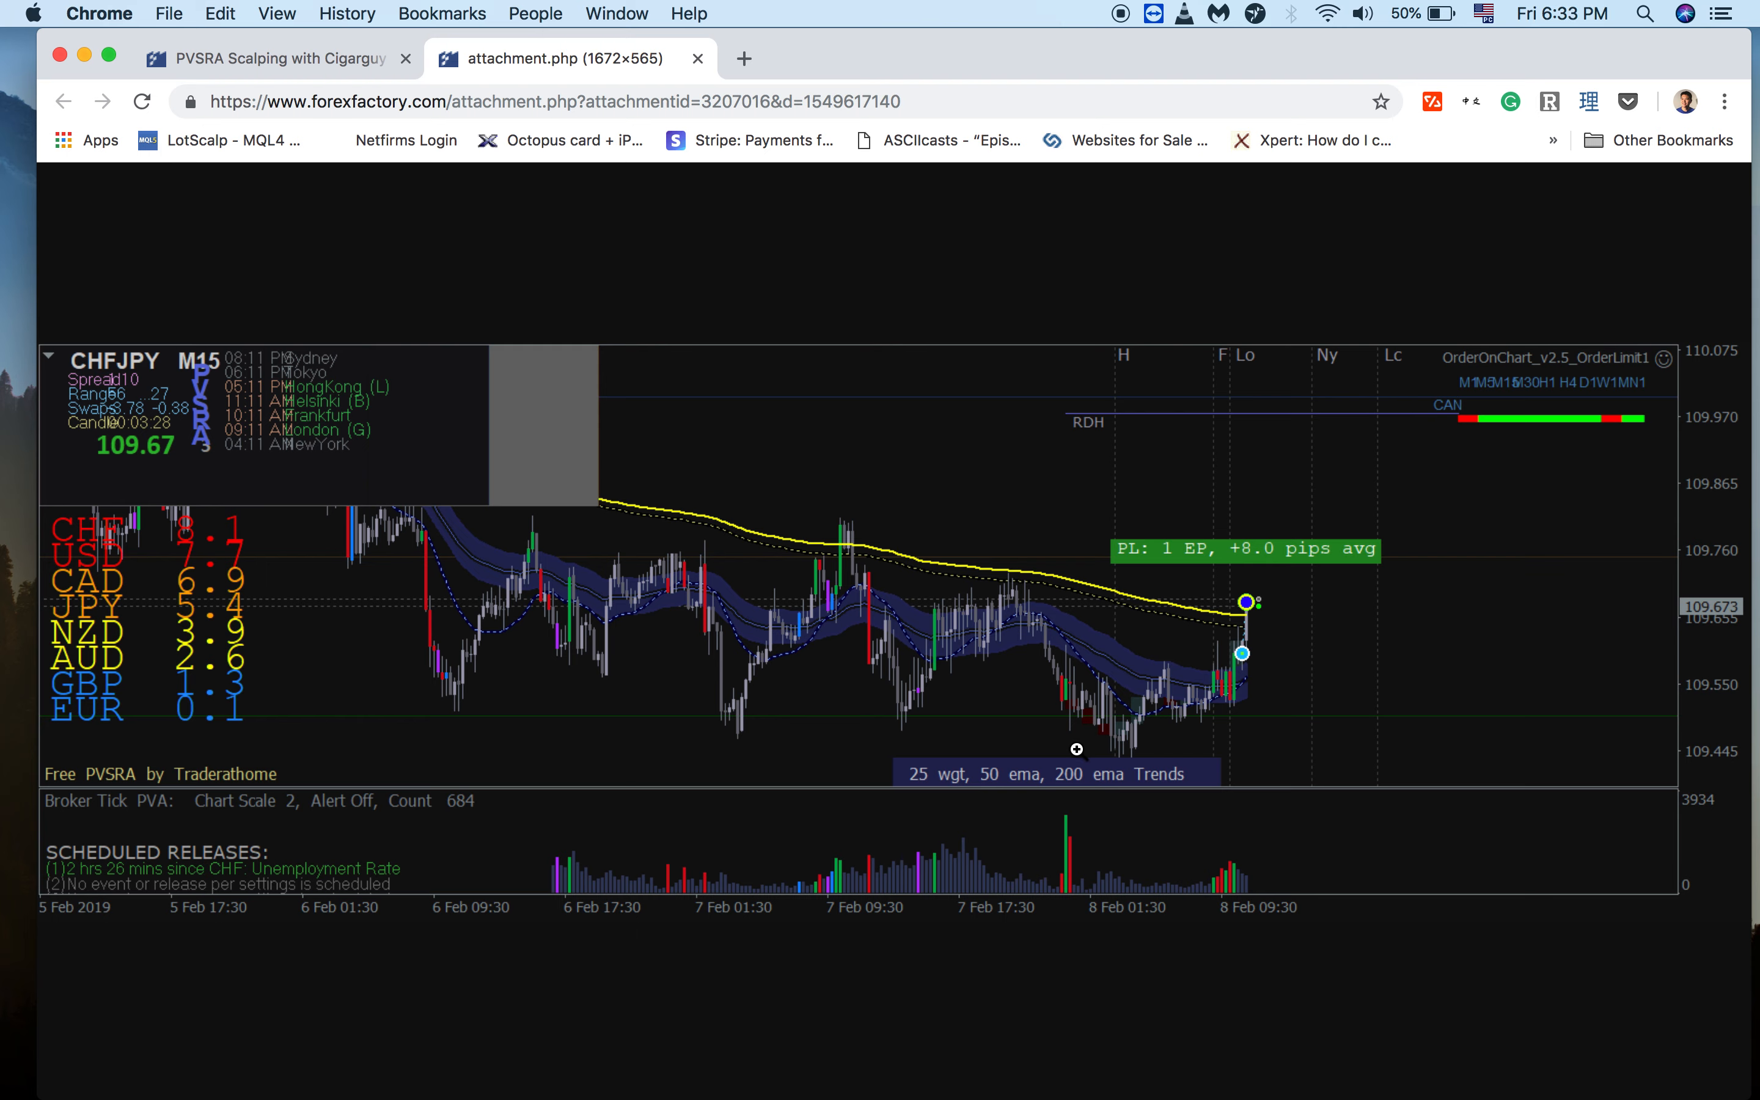
pyautogui.moveTo(1134, 713)
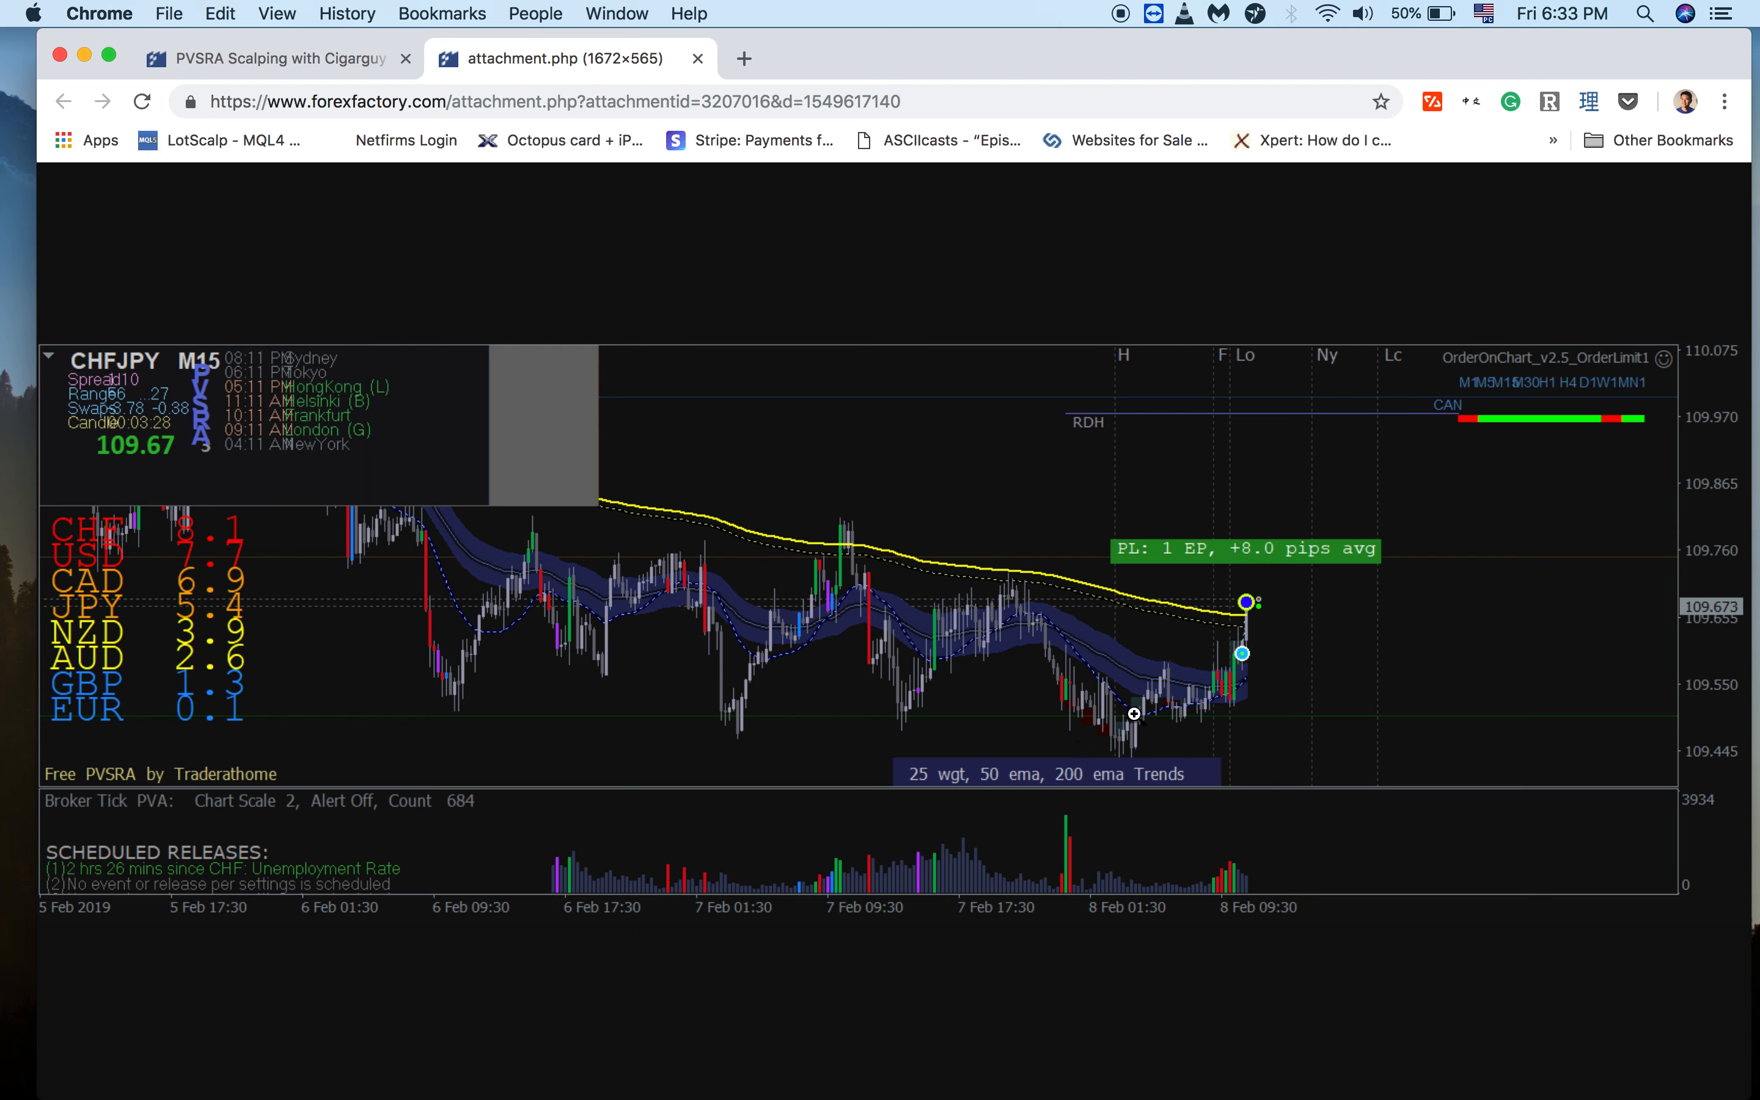
pyautogui.moveTo(1120, 875)
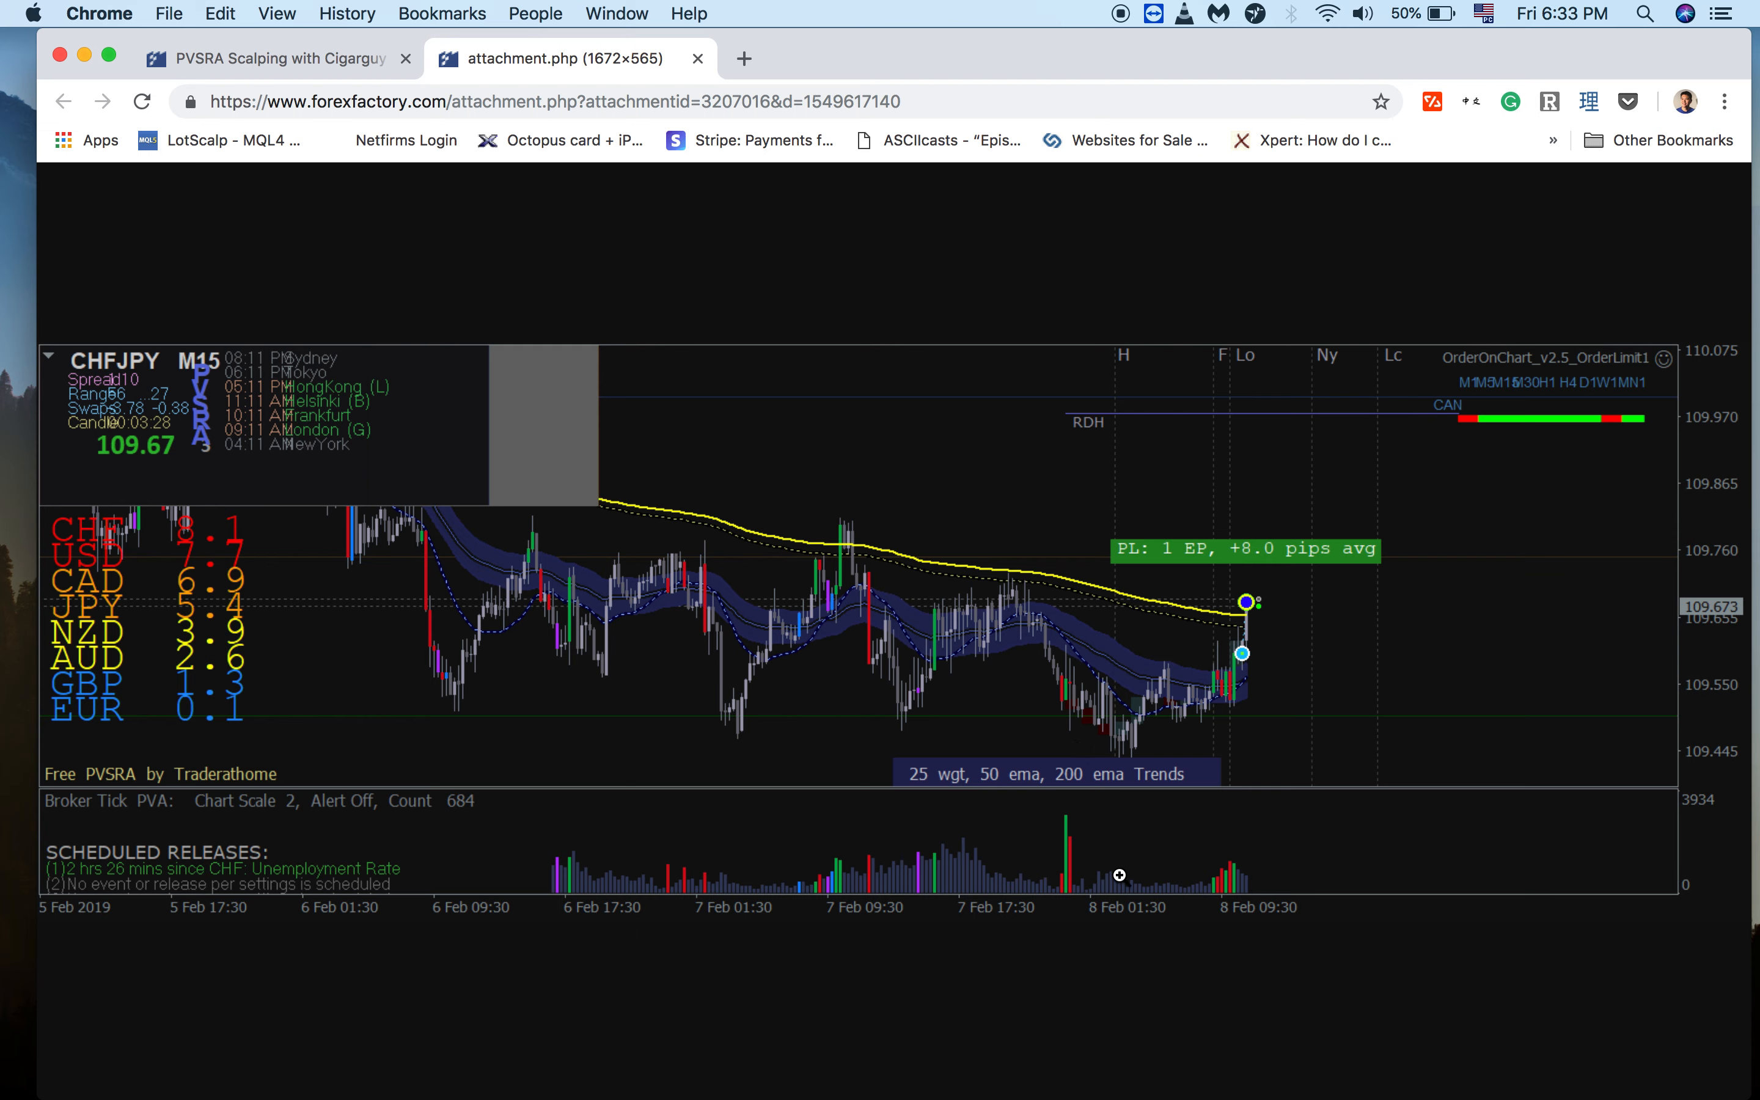
pyautogui.moveTo(1150, 748)
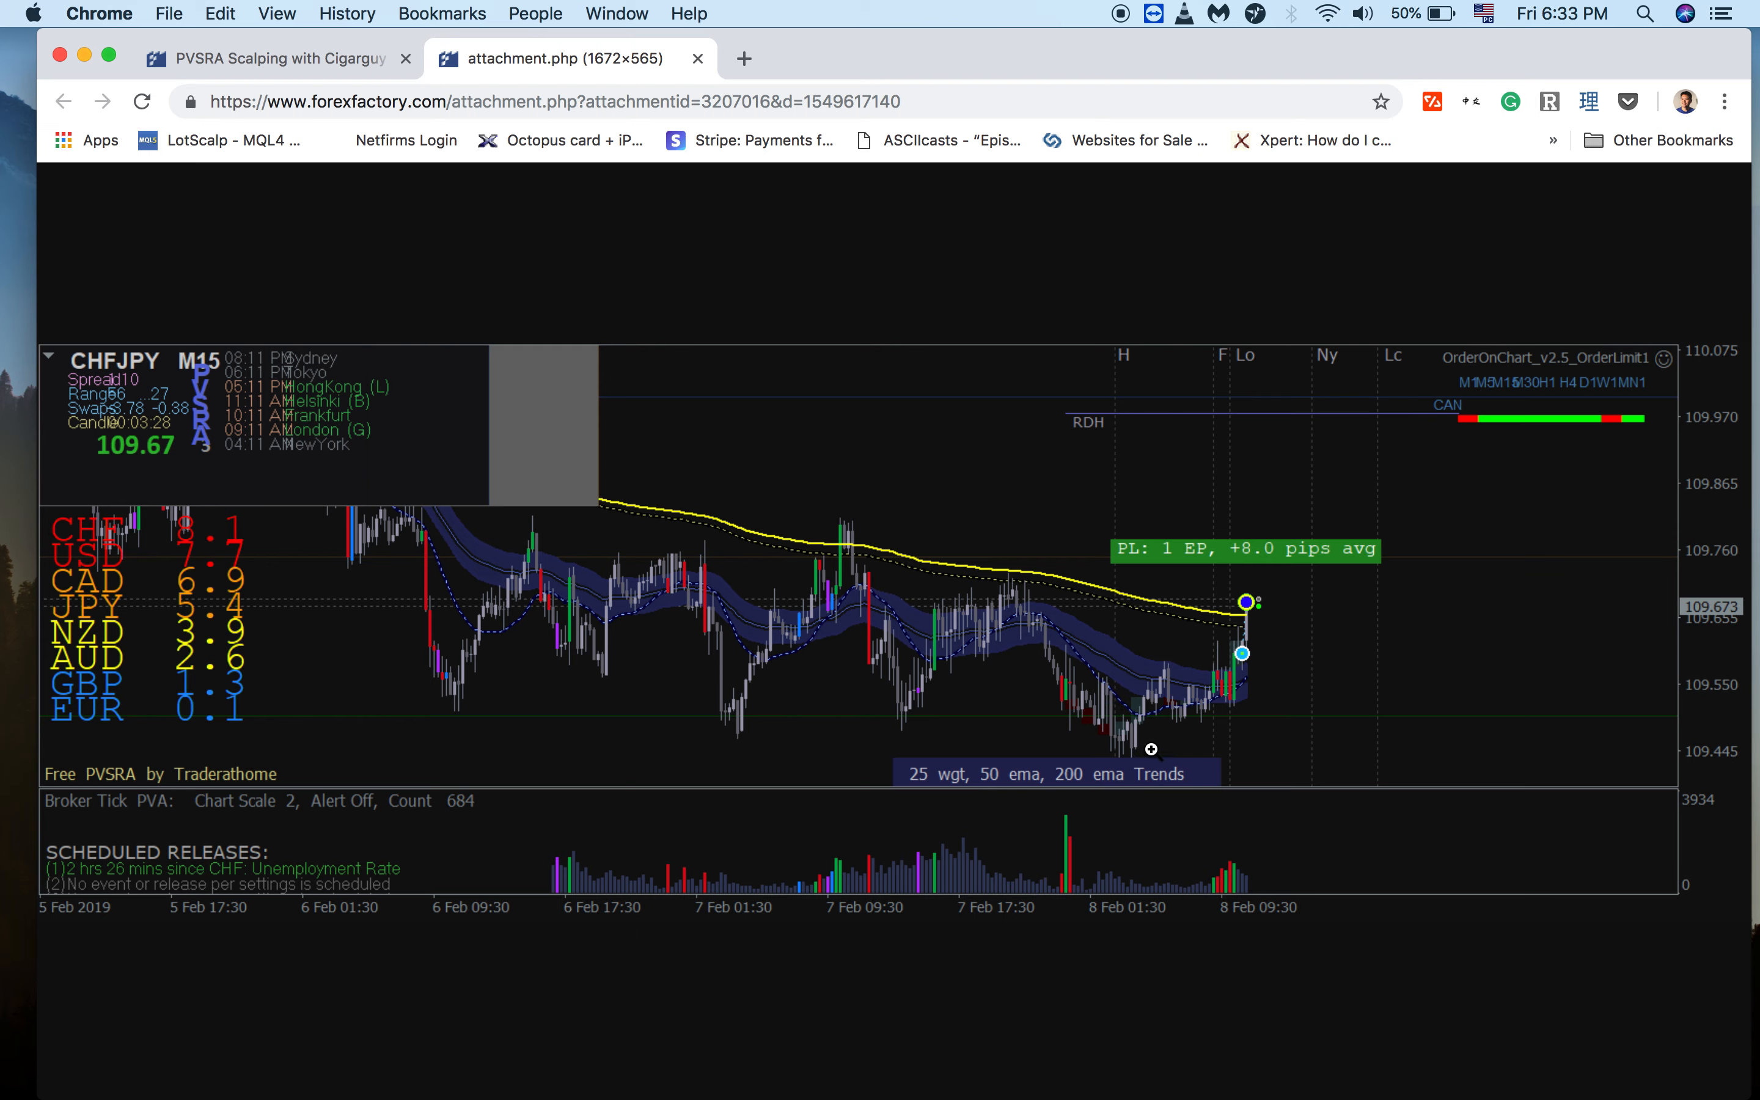
pyautogui.moveTo(1102, 714)
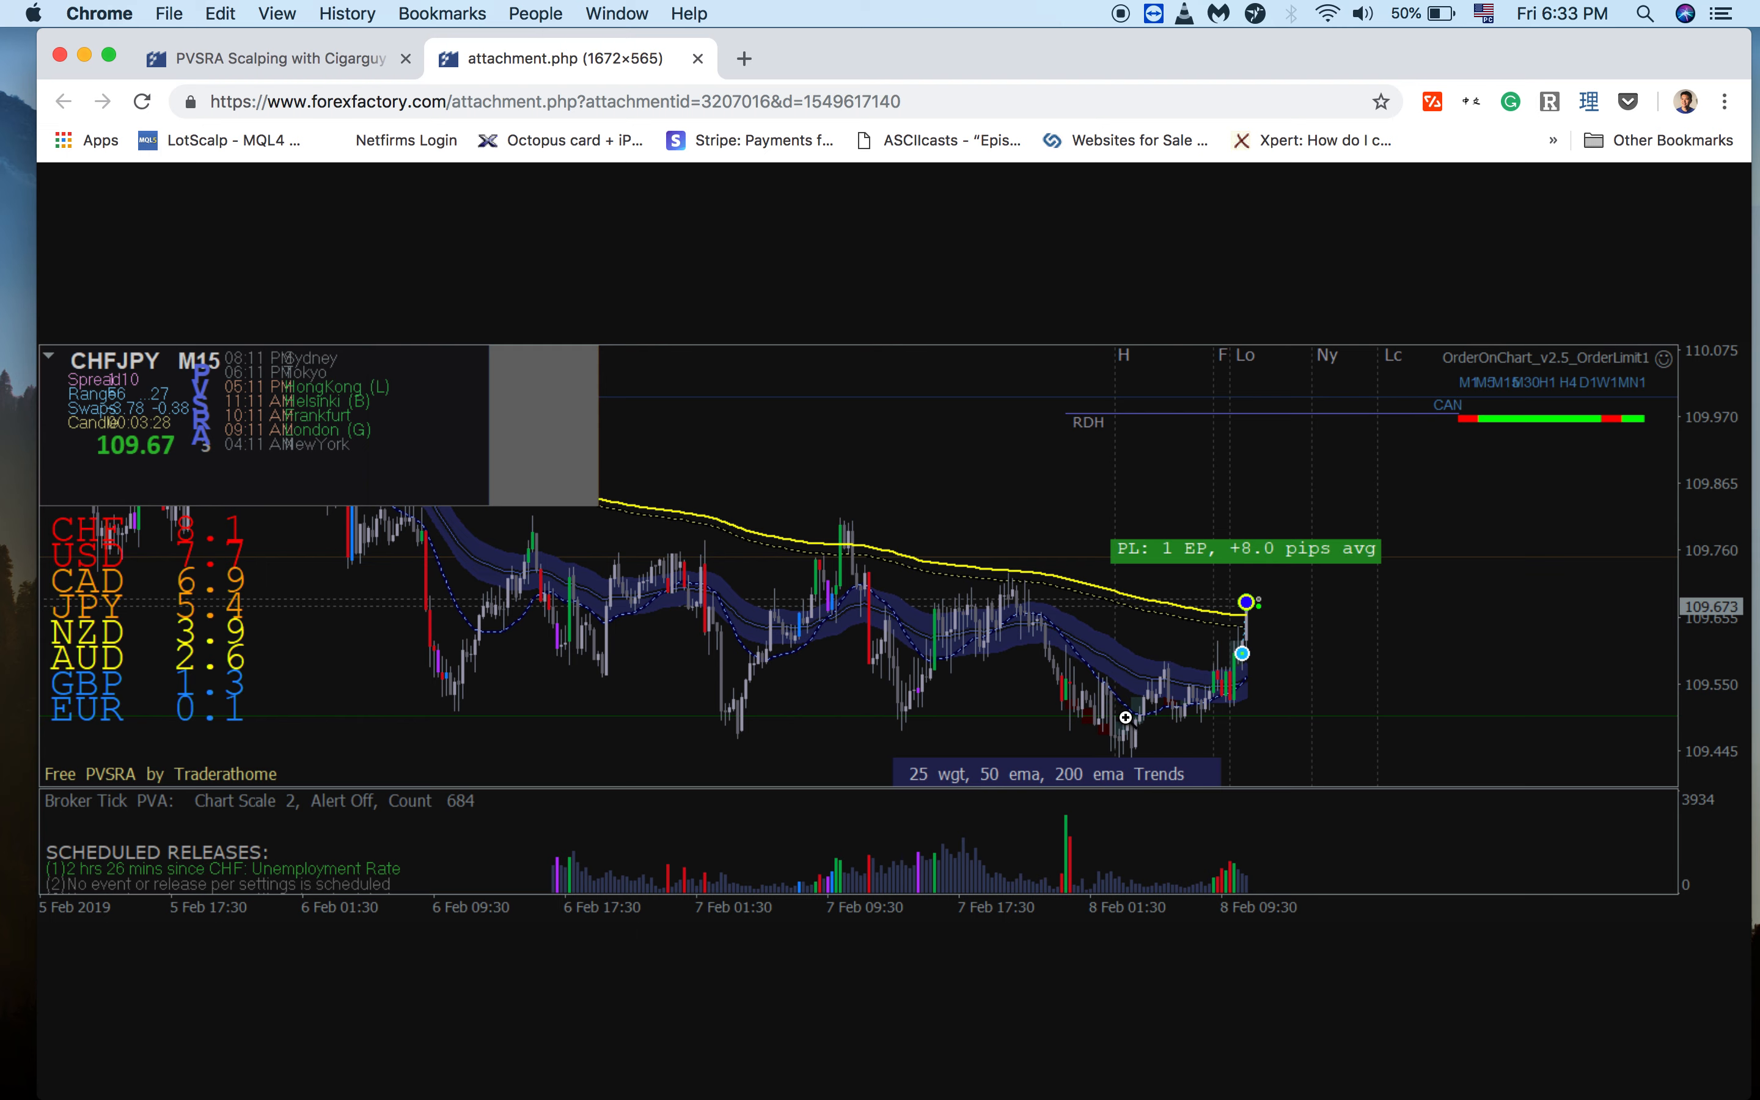
pyautogui.moveTo(1157, 726)
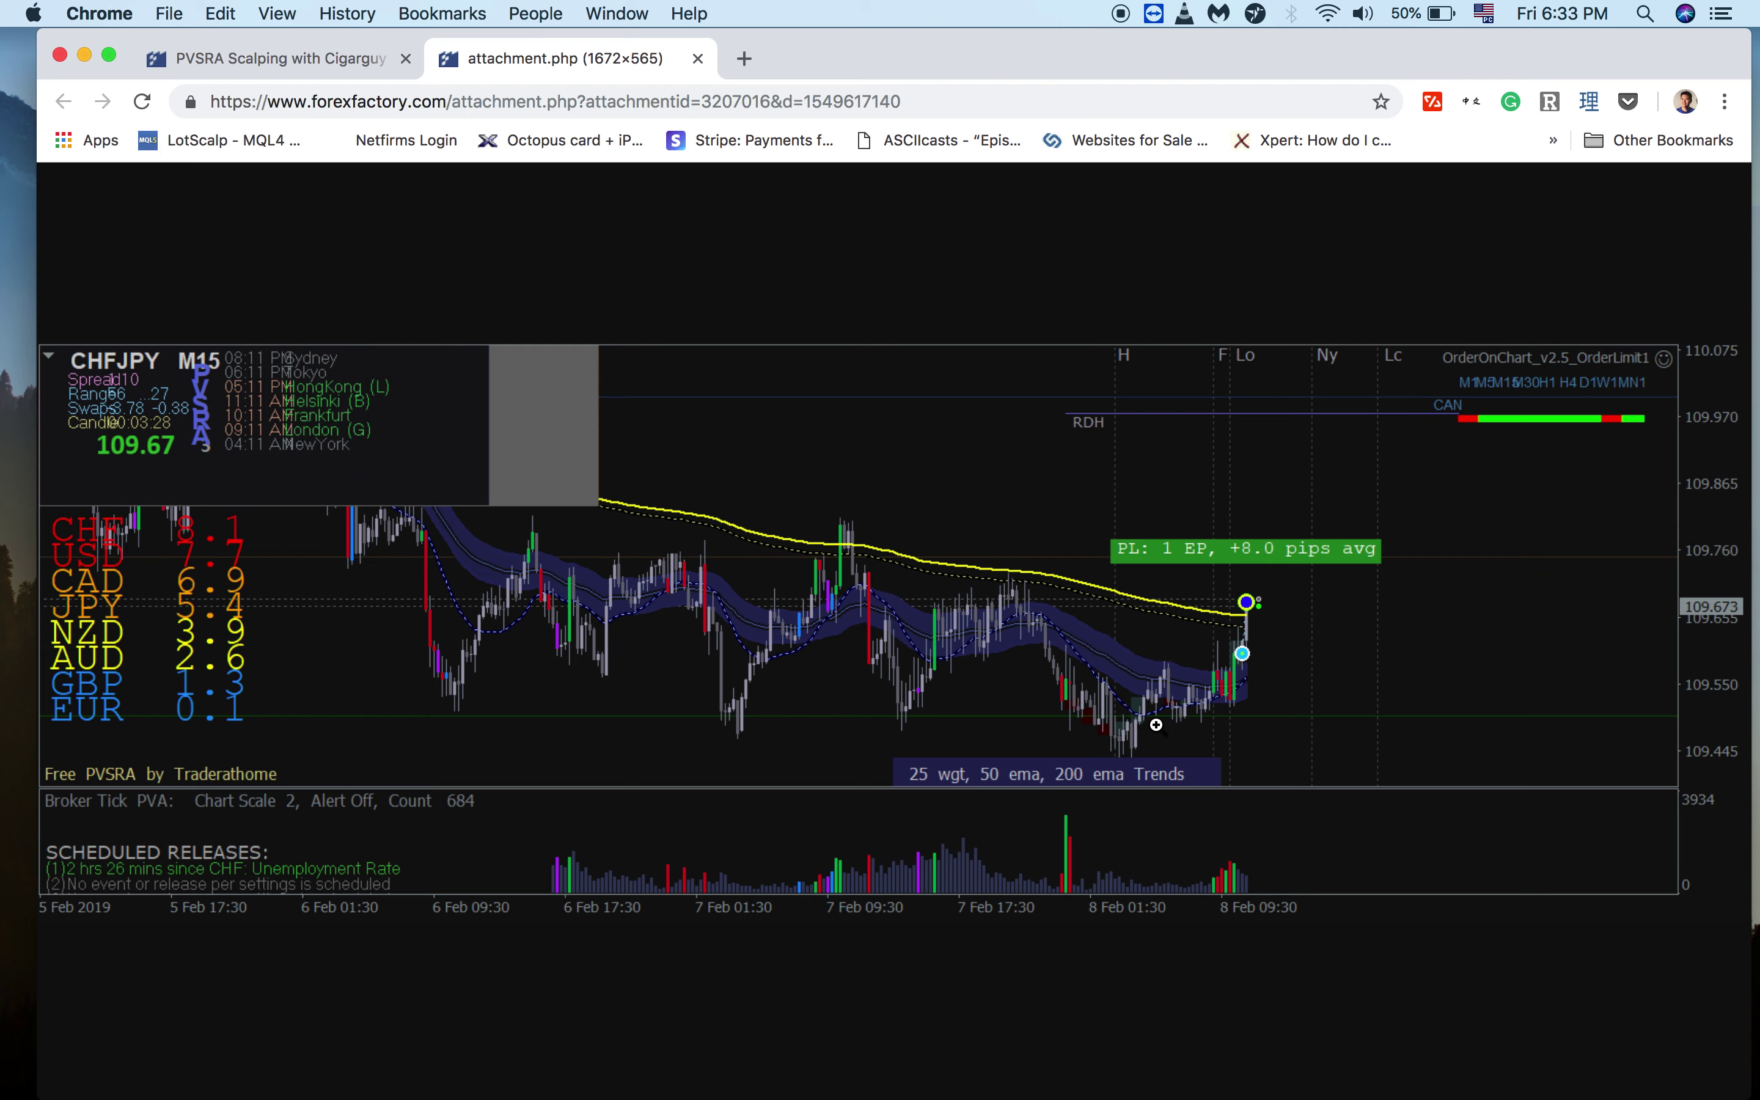
pyautogui.moveTo(1160, 729)
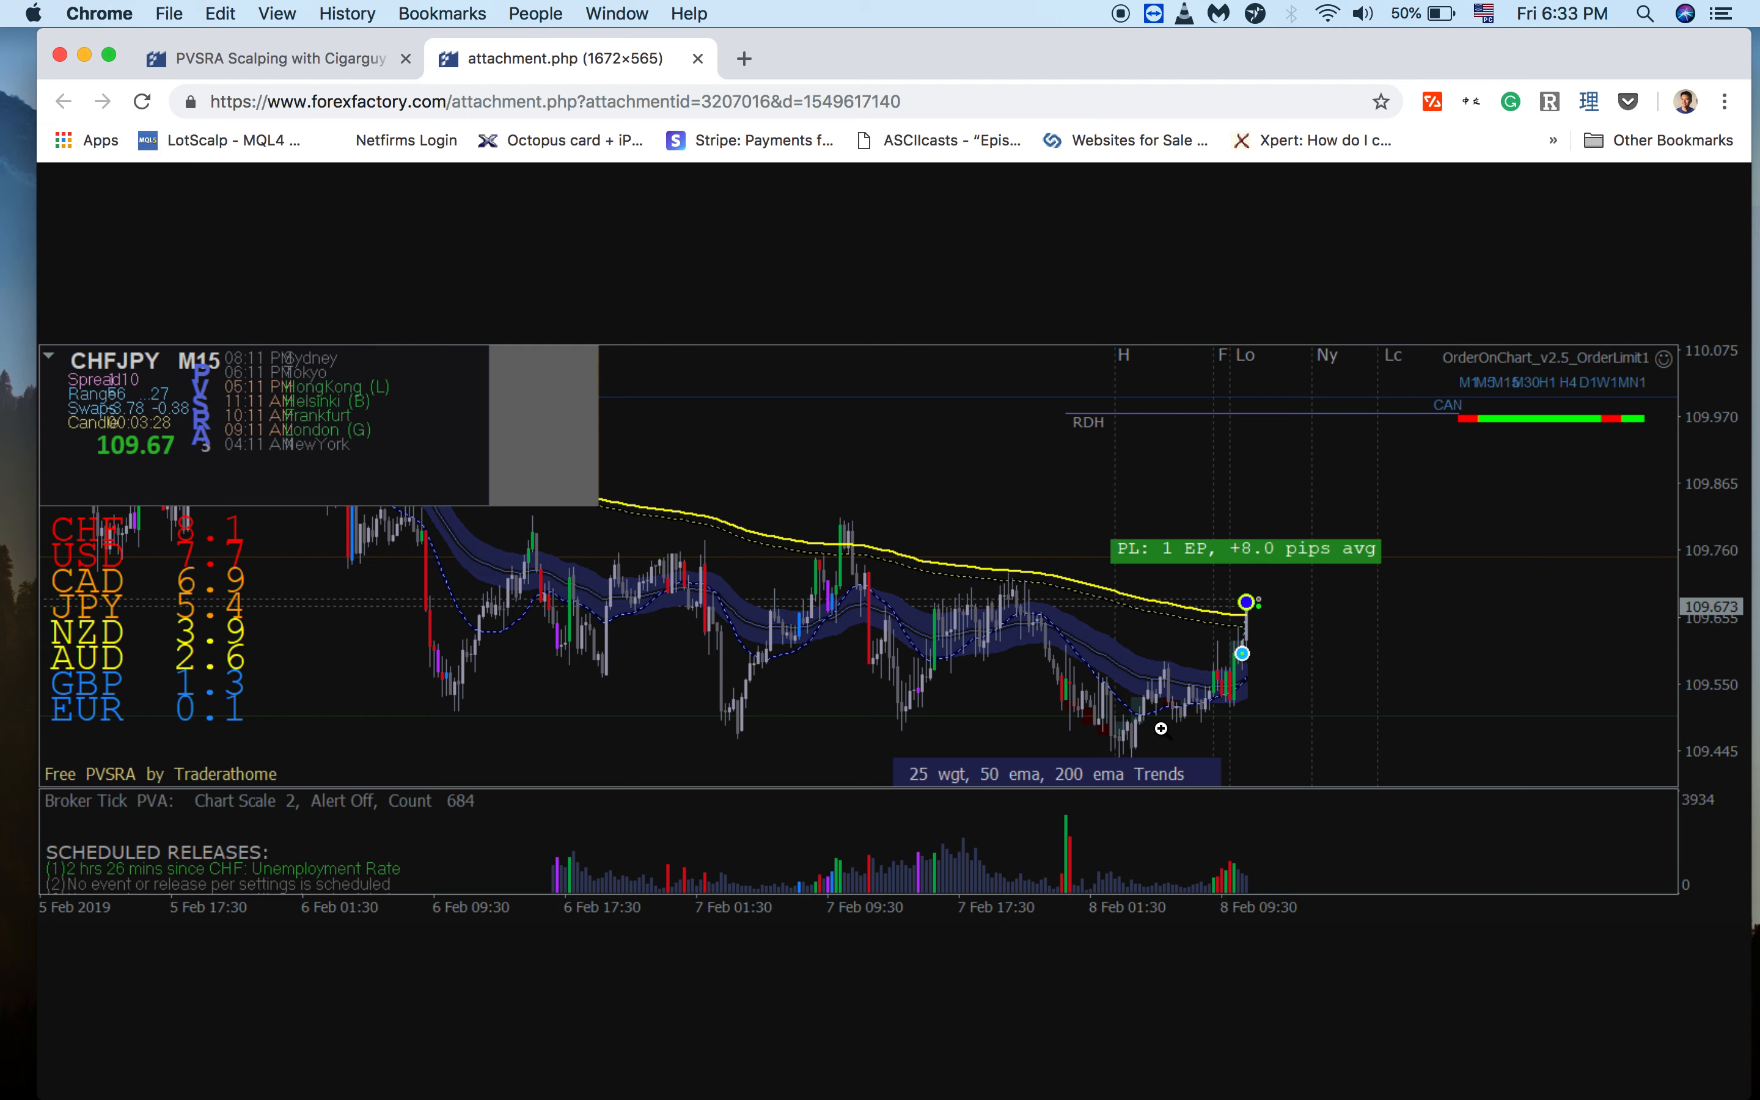
pyautogui.moveTo(1158, 720)
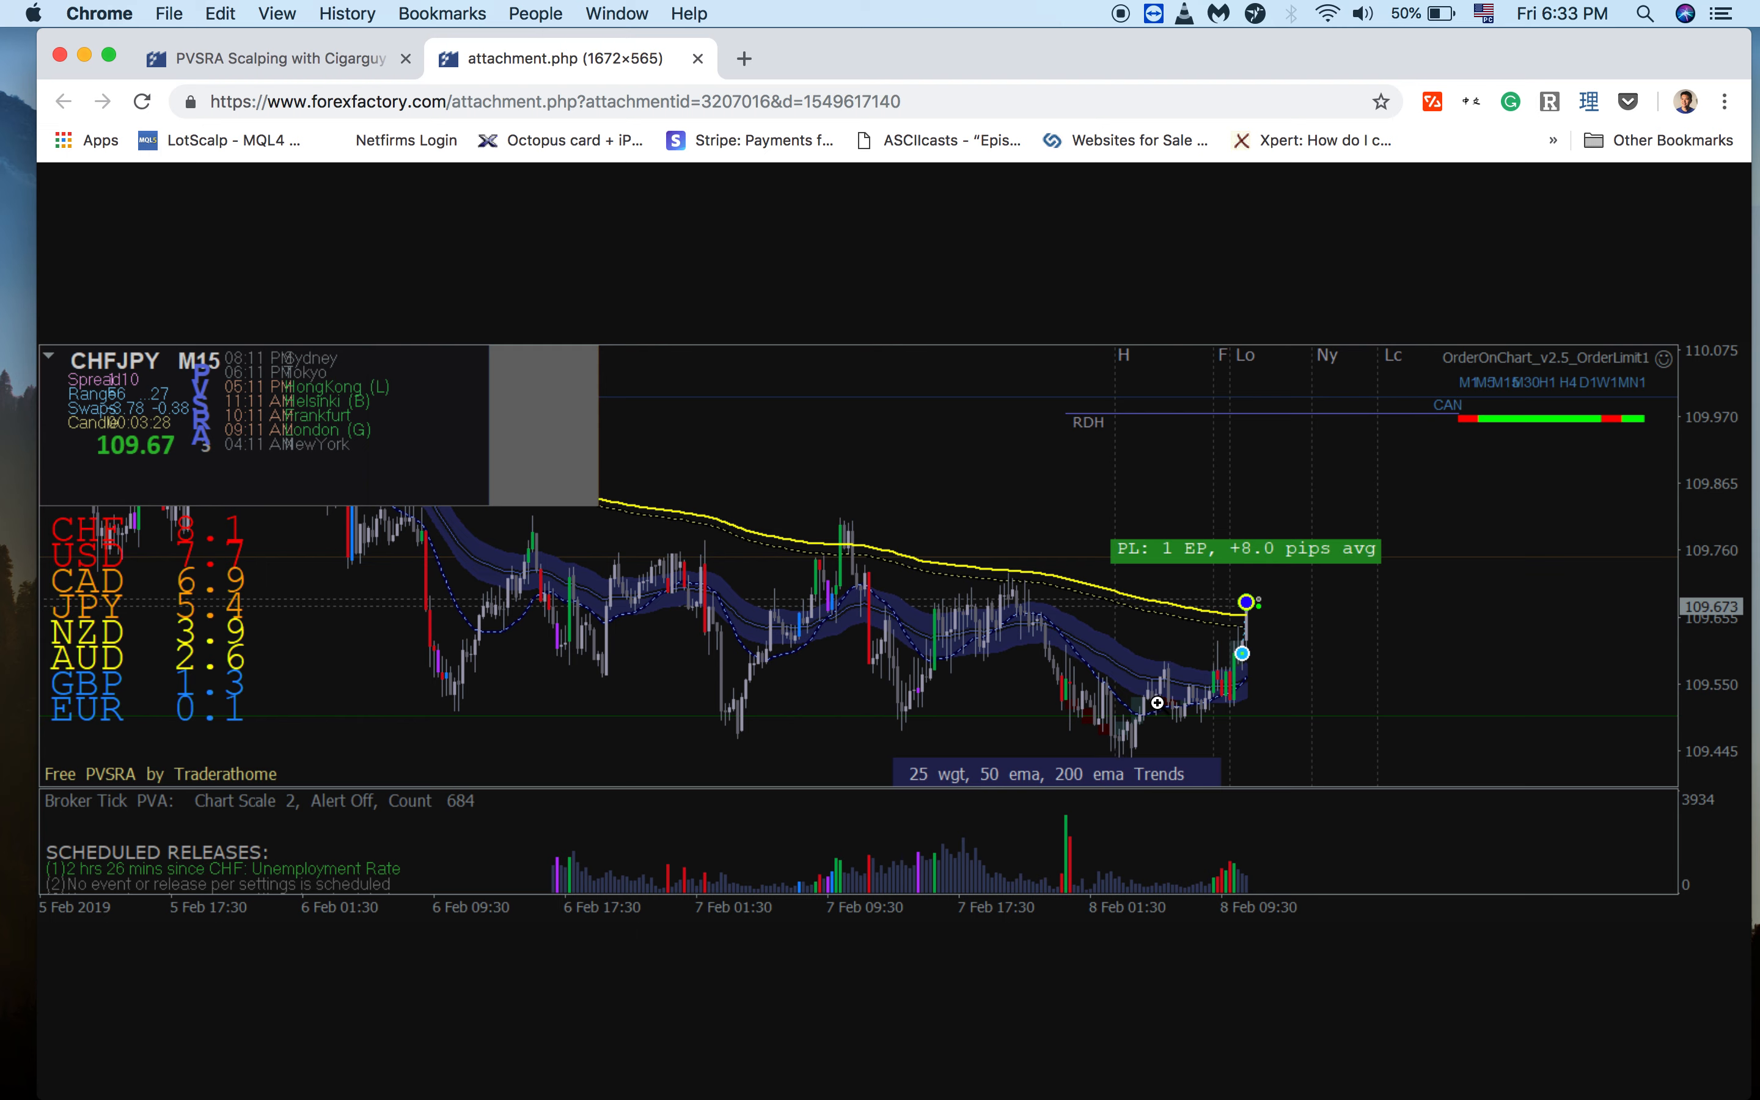
pyautogui.moveTo(1179, 758)
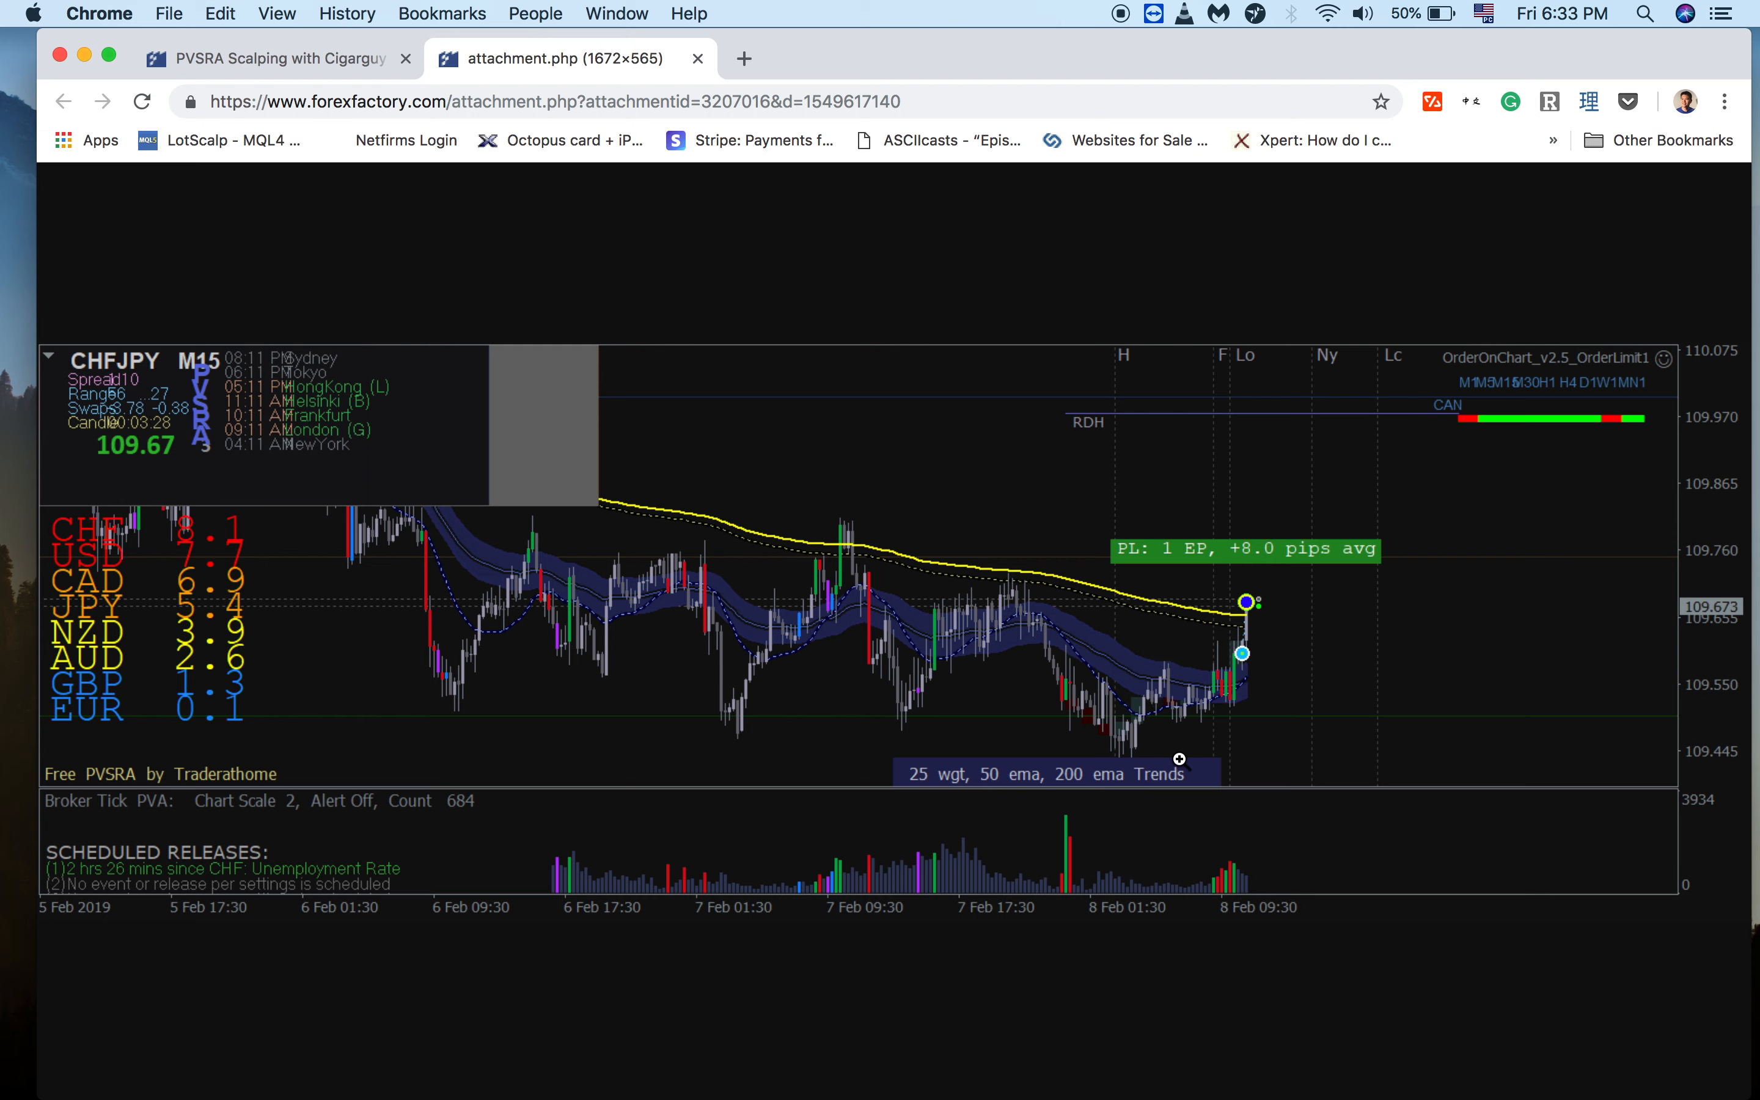
pyautogui.moveTo(1222, 687)
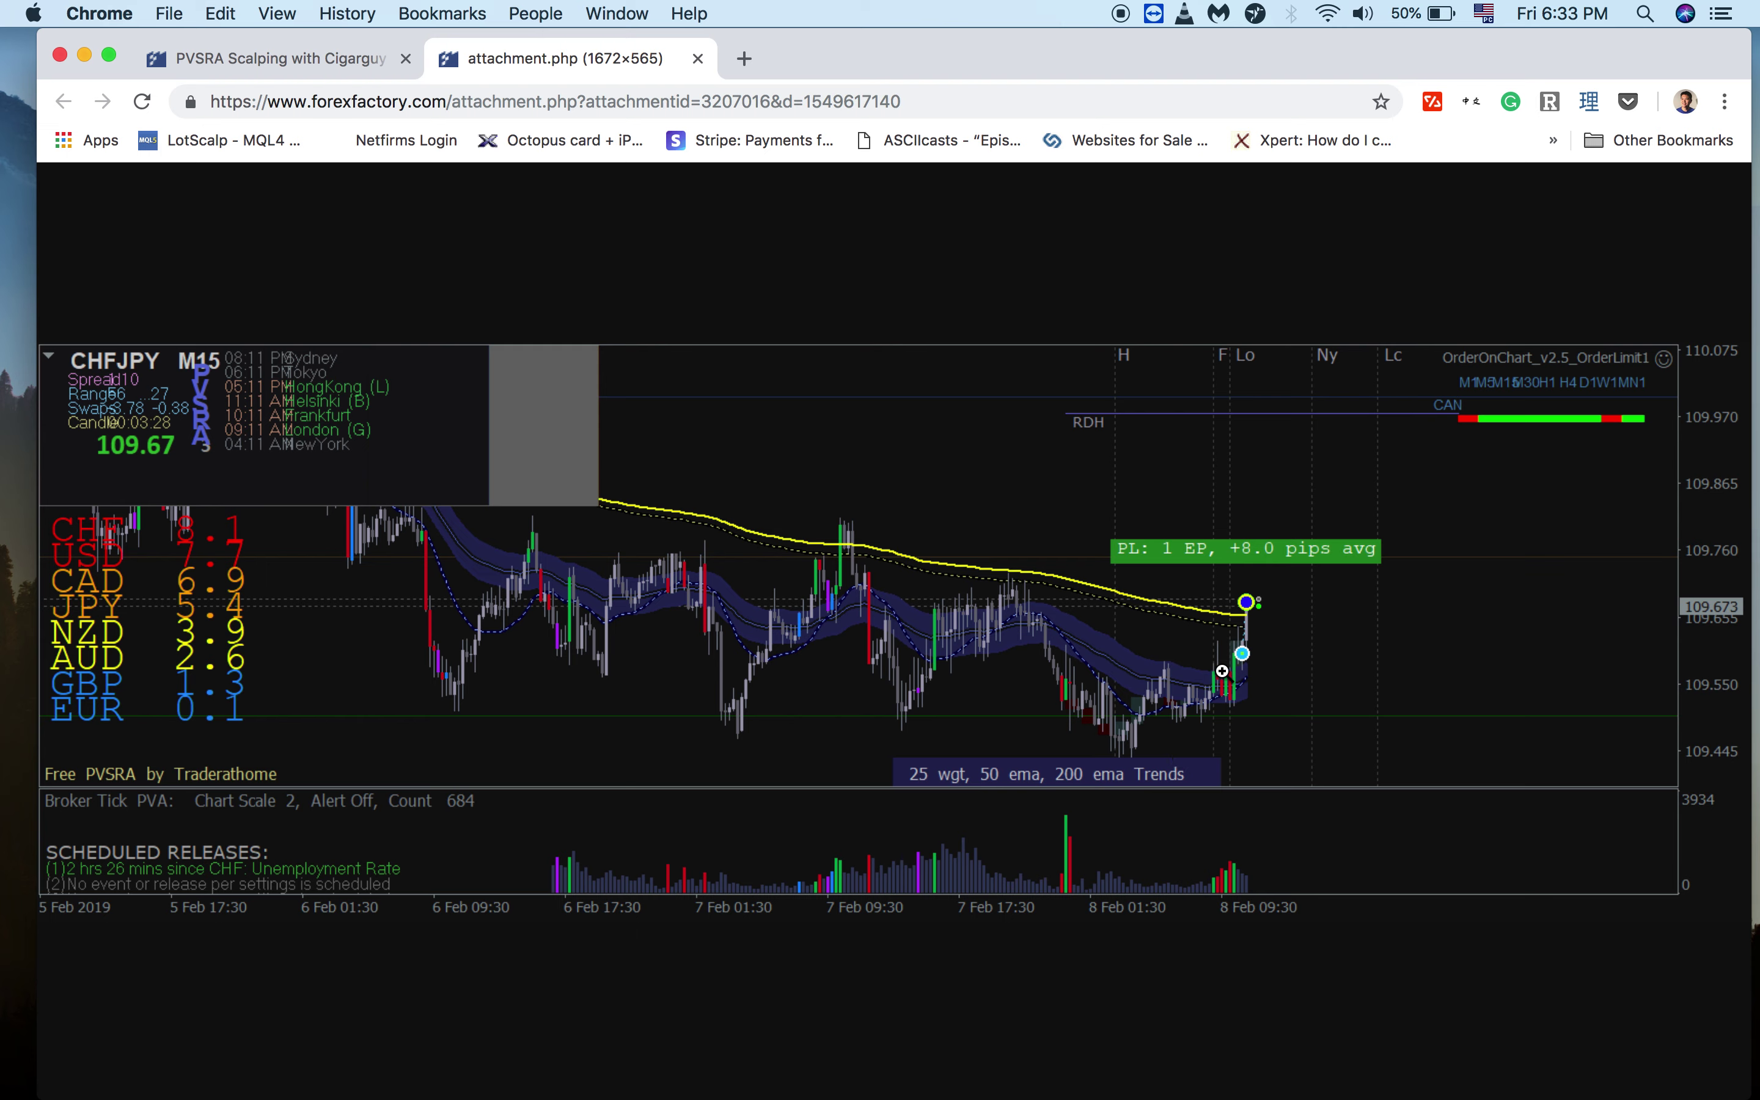
pyautogui.moveTo(1216, 721)
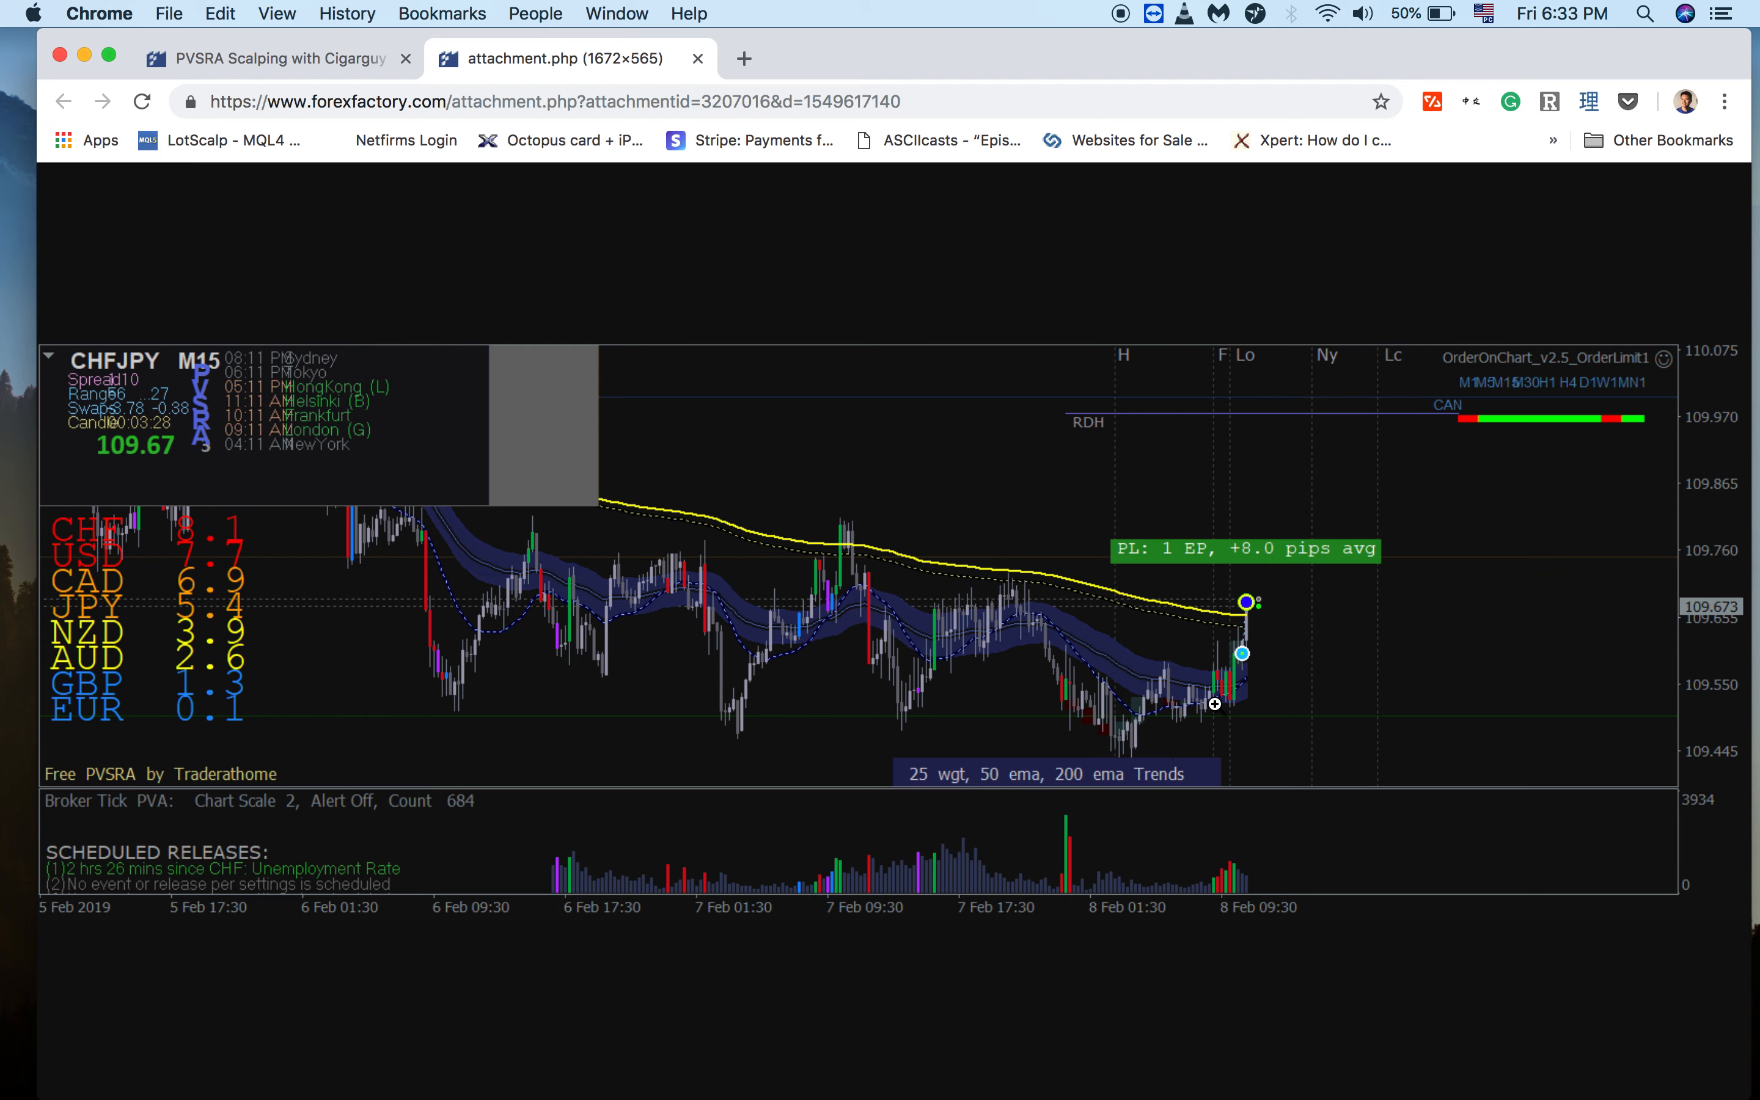
pyautogui.moveTo(1232, 655)
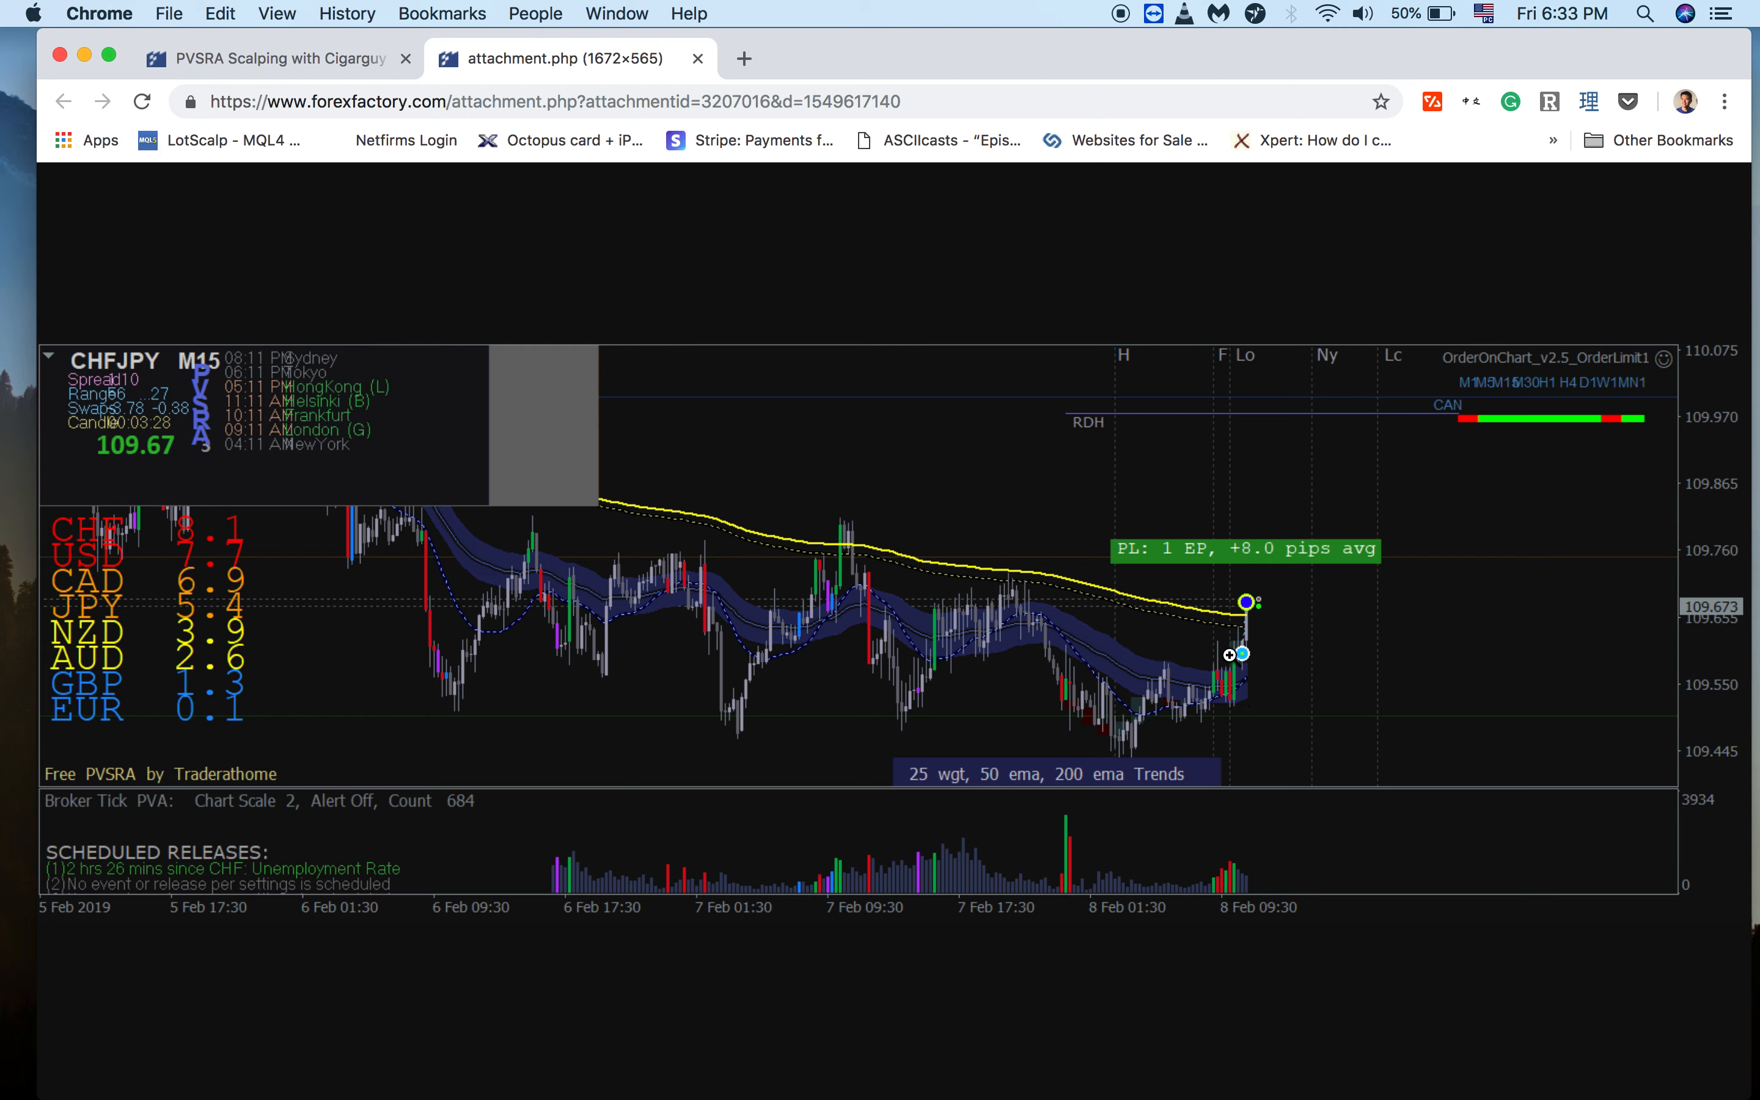
pyautogui.moveTo(1207, 700)
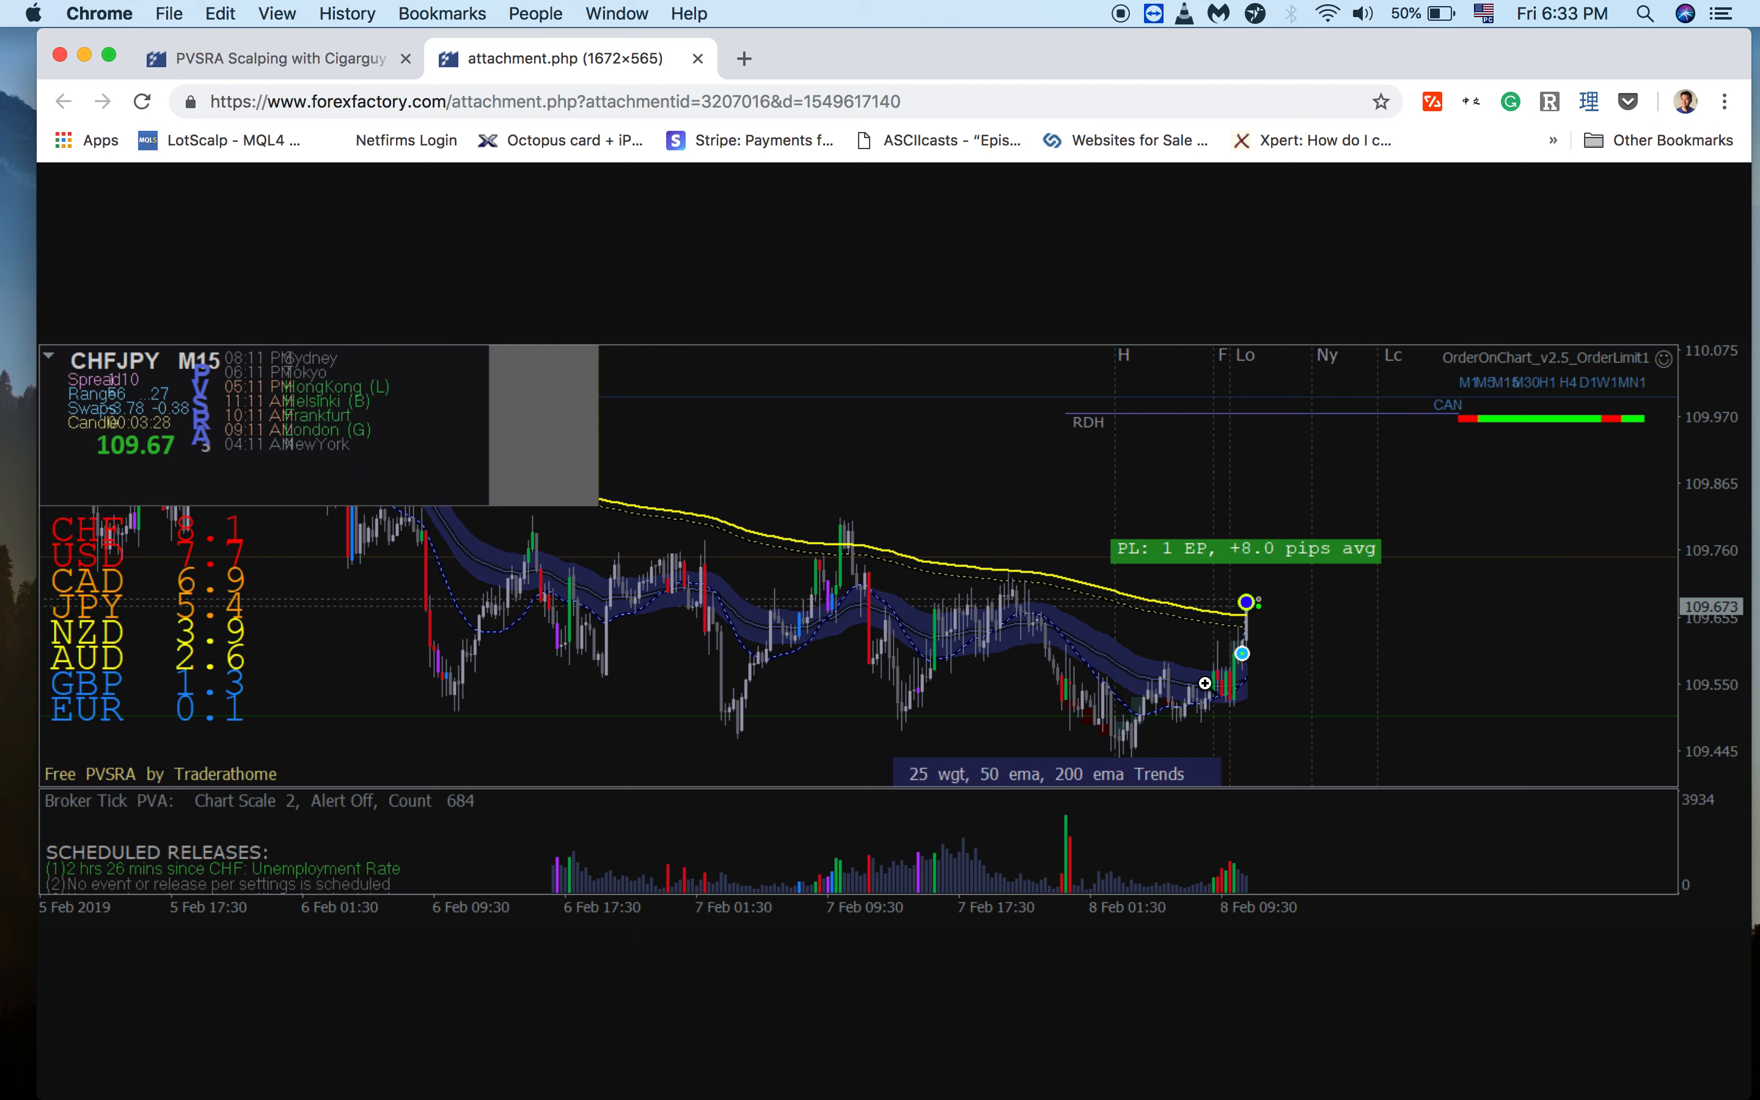
pyautogui.moveTo(1232, 723)
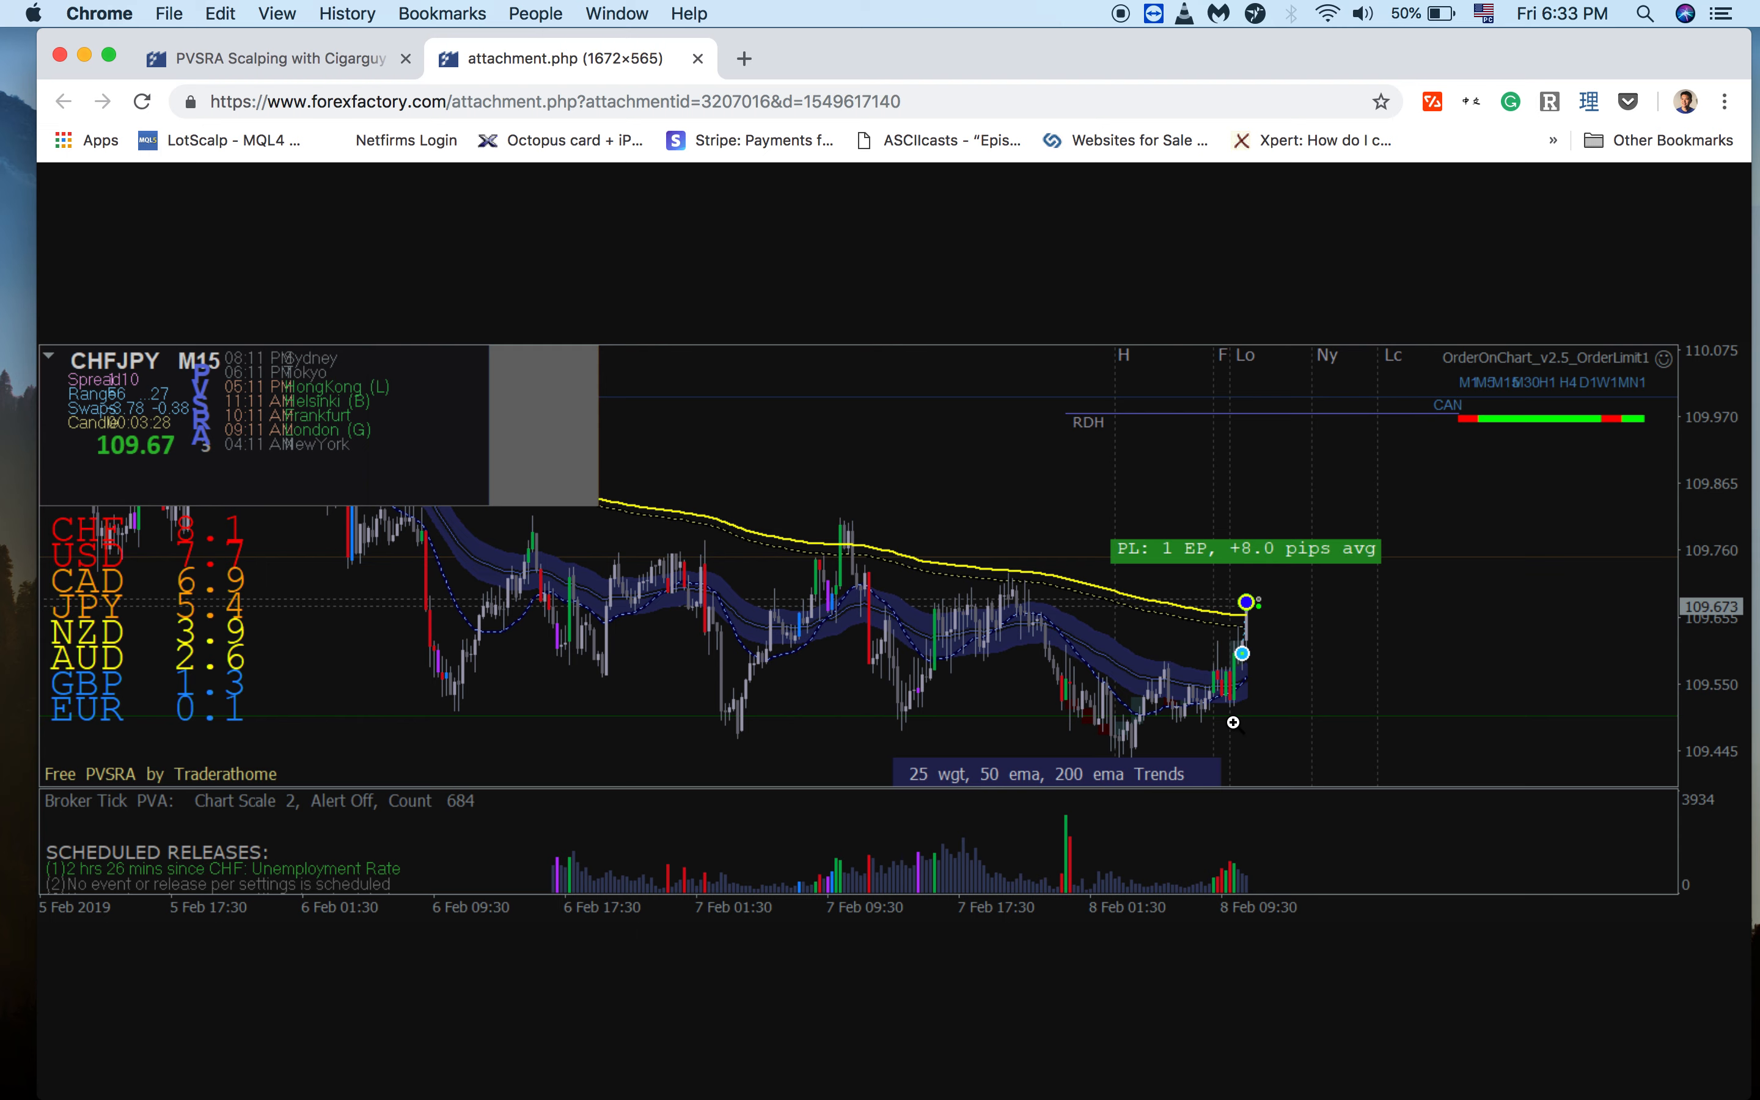
pyautogui.moveTo(1215, 819)
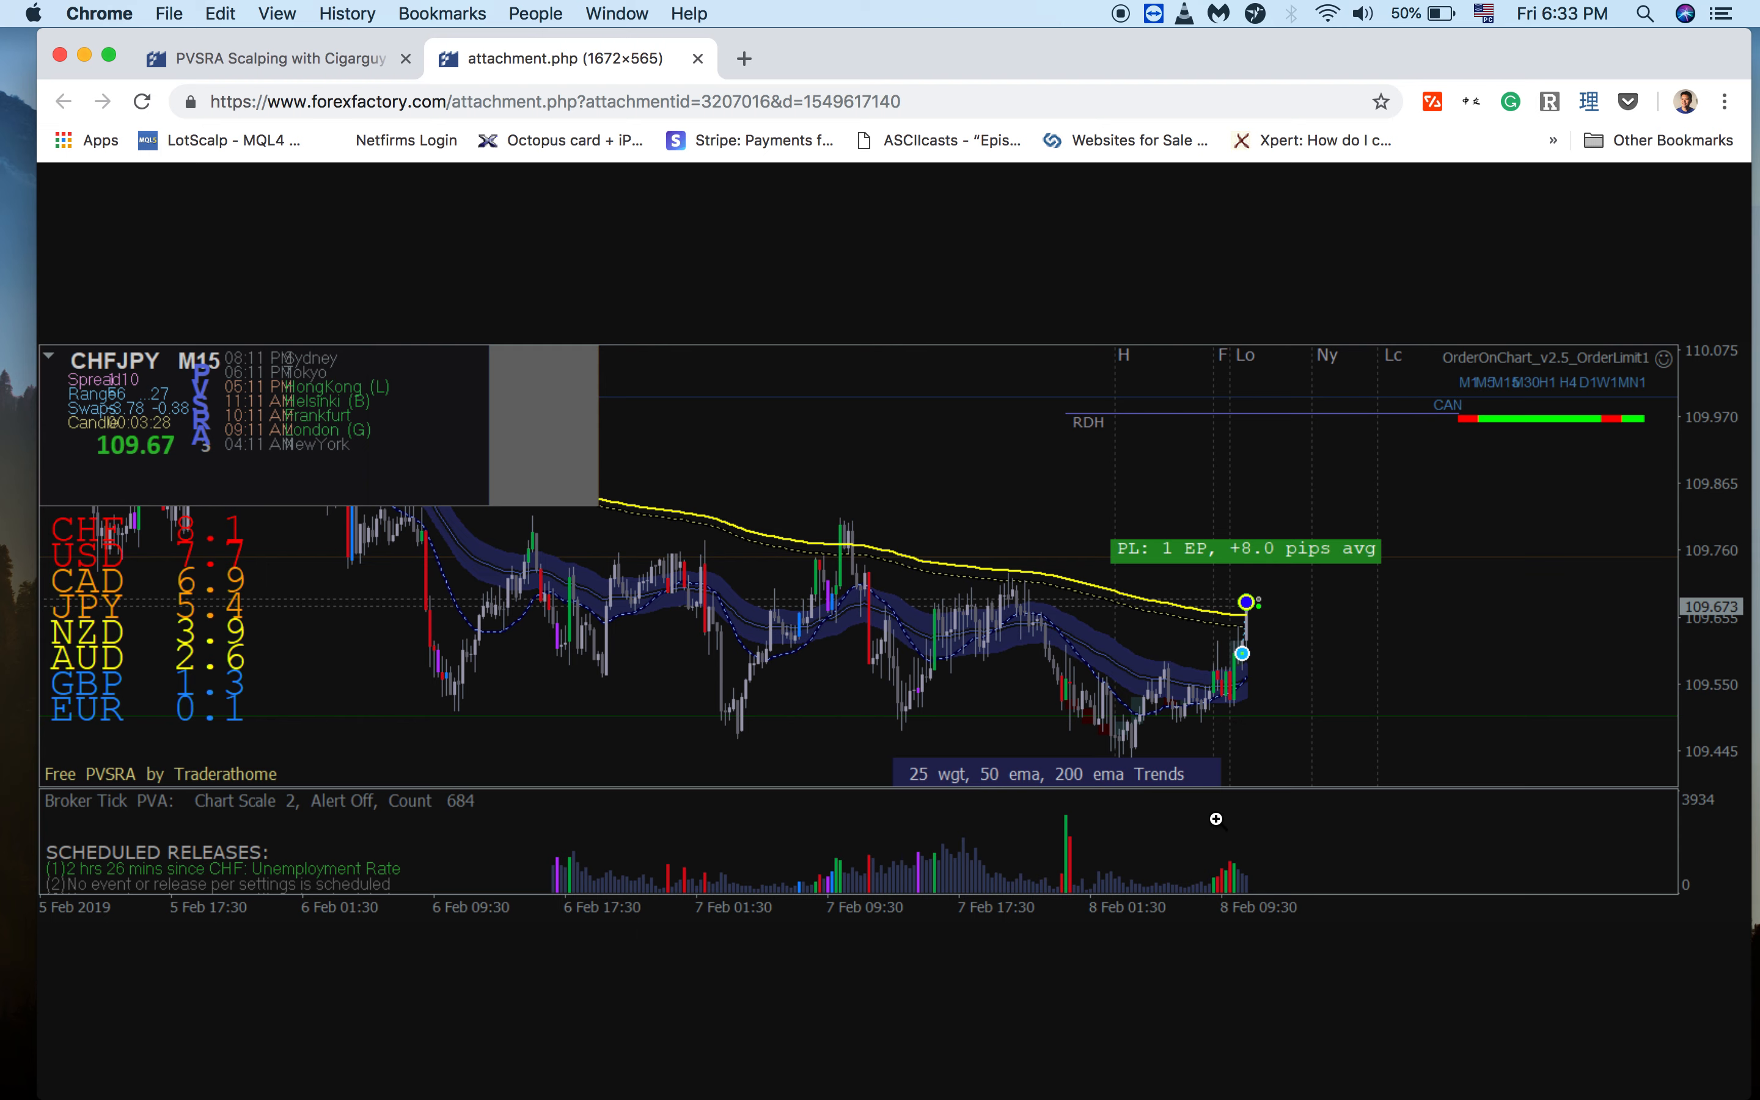
pyautogui.moveTo(1231, 681)
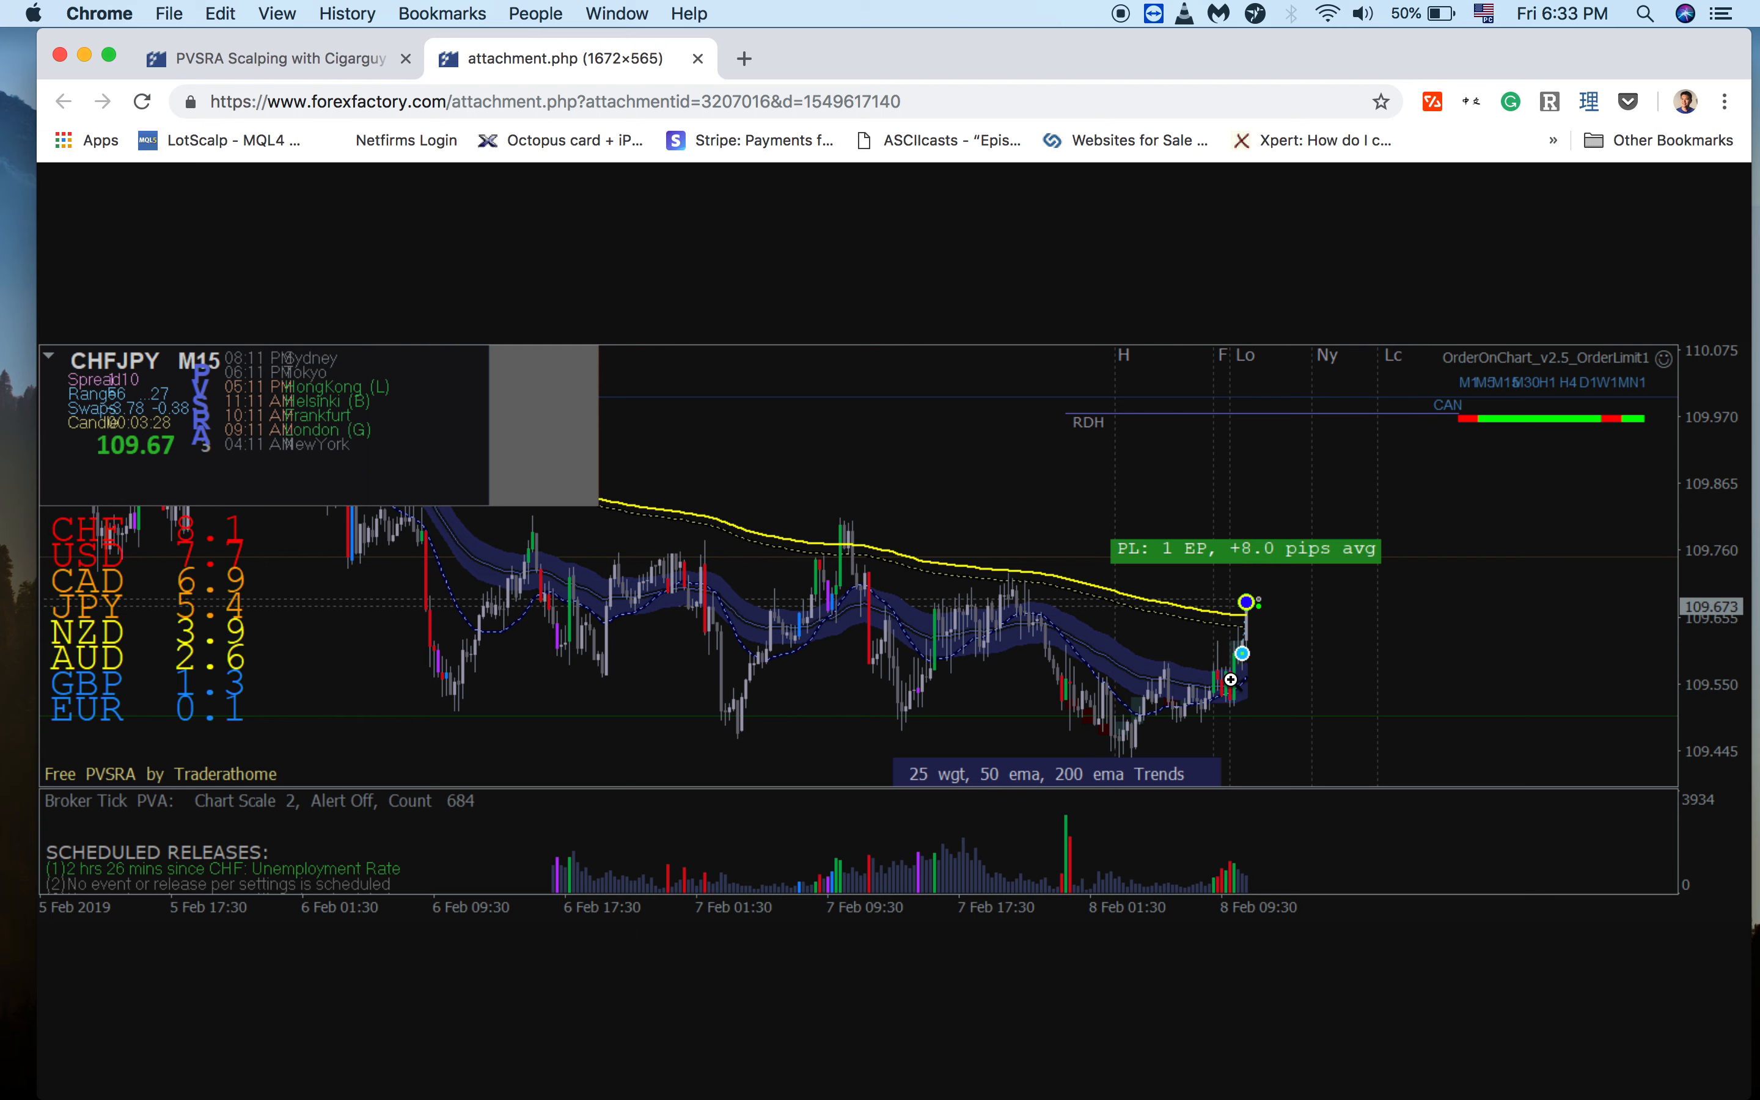
pyautogui.moveTo(1208, 667)
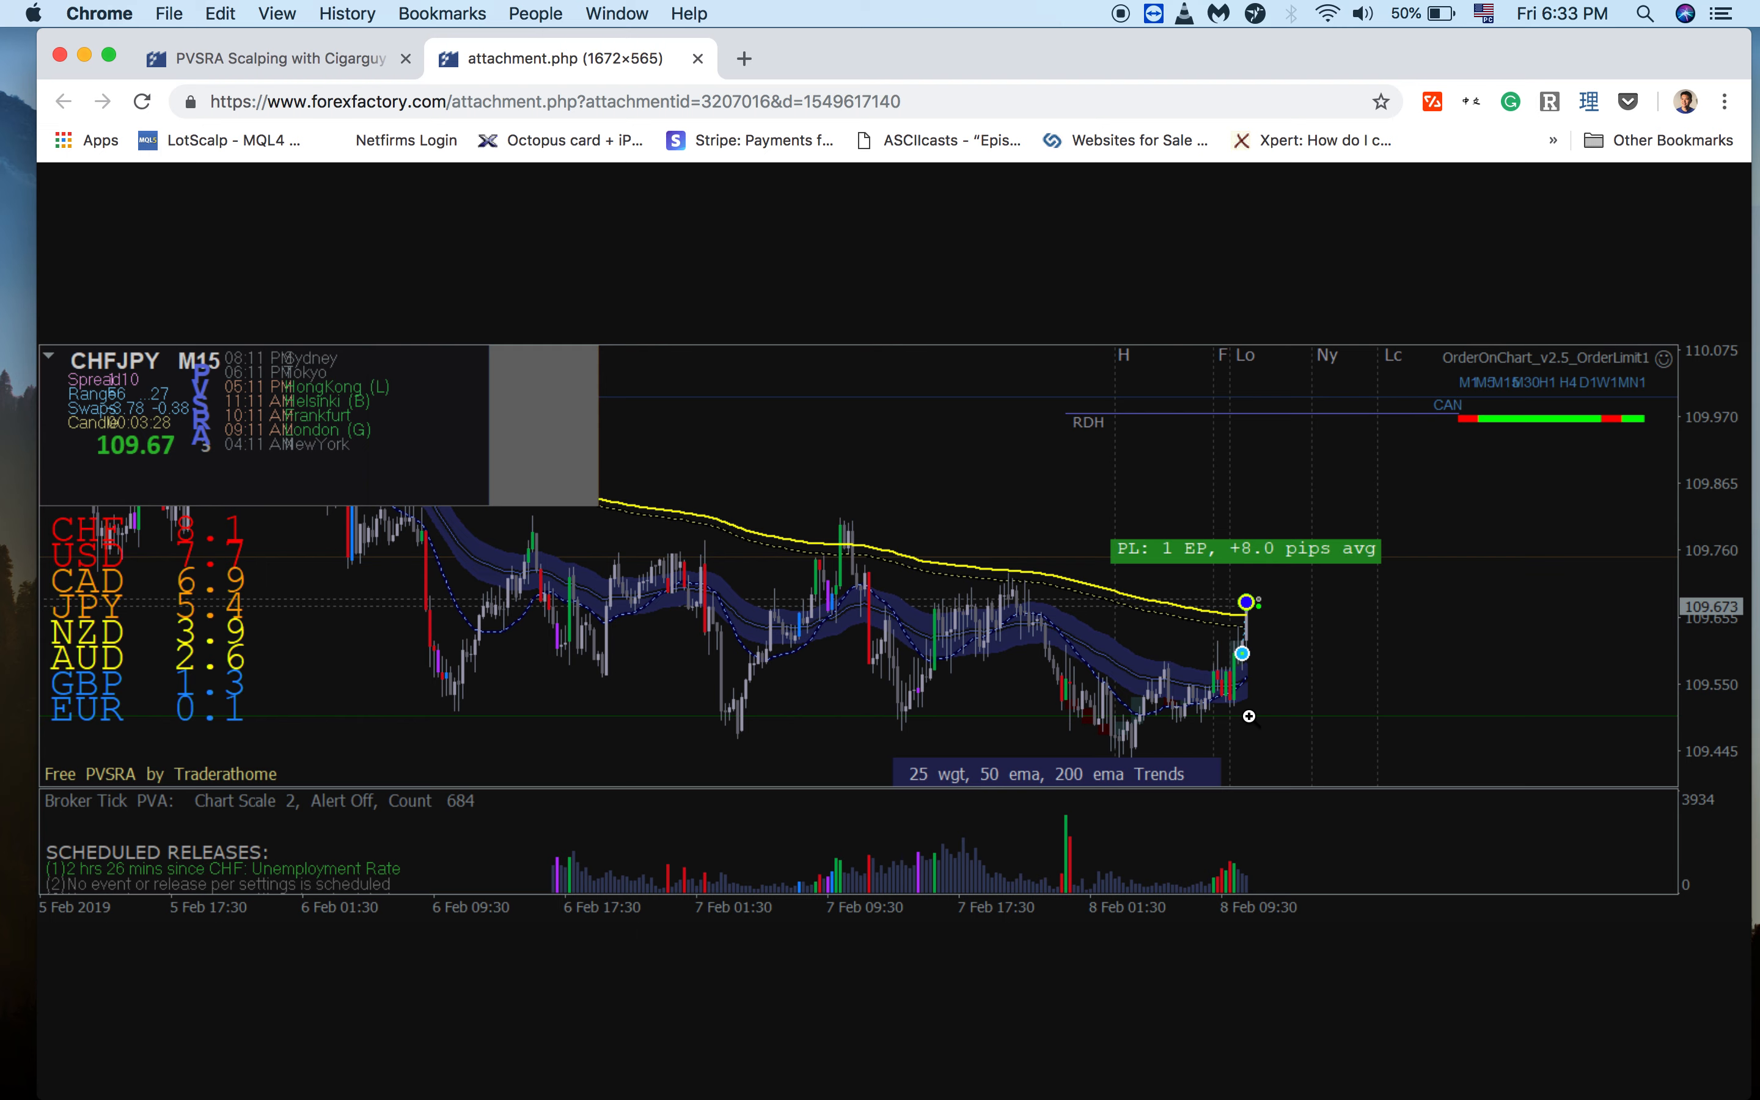
pyautogui.moveTo(1240, 712)
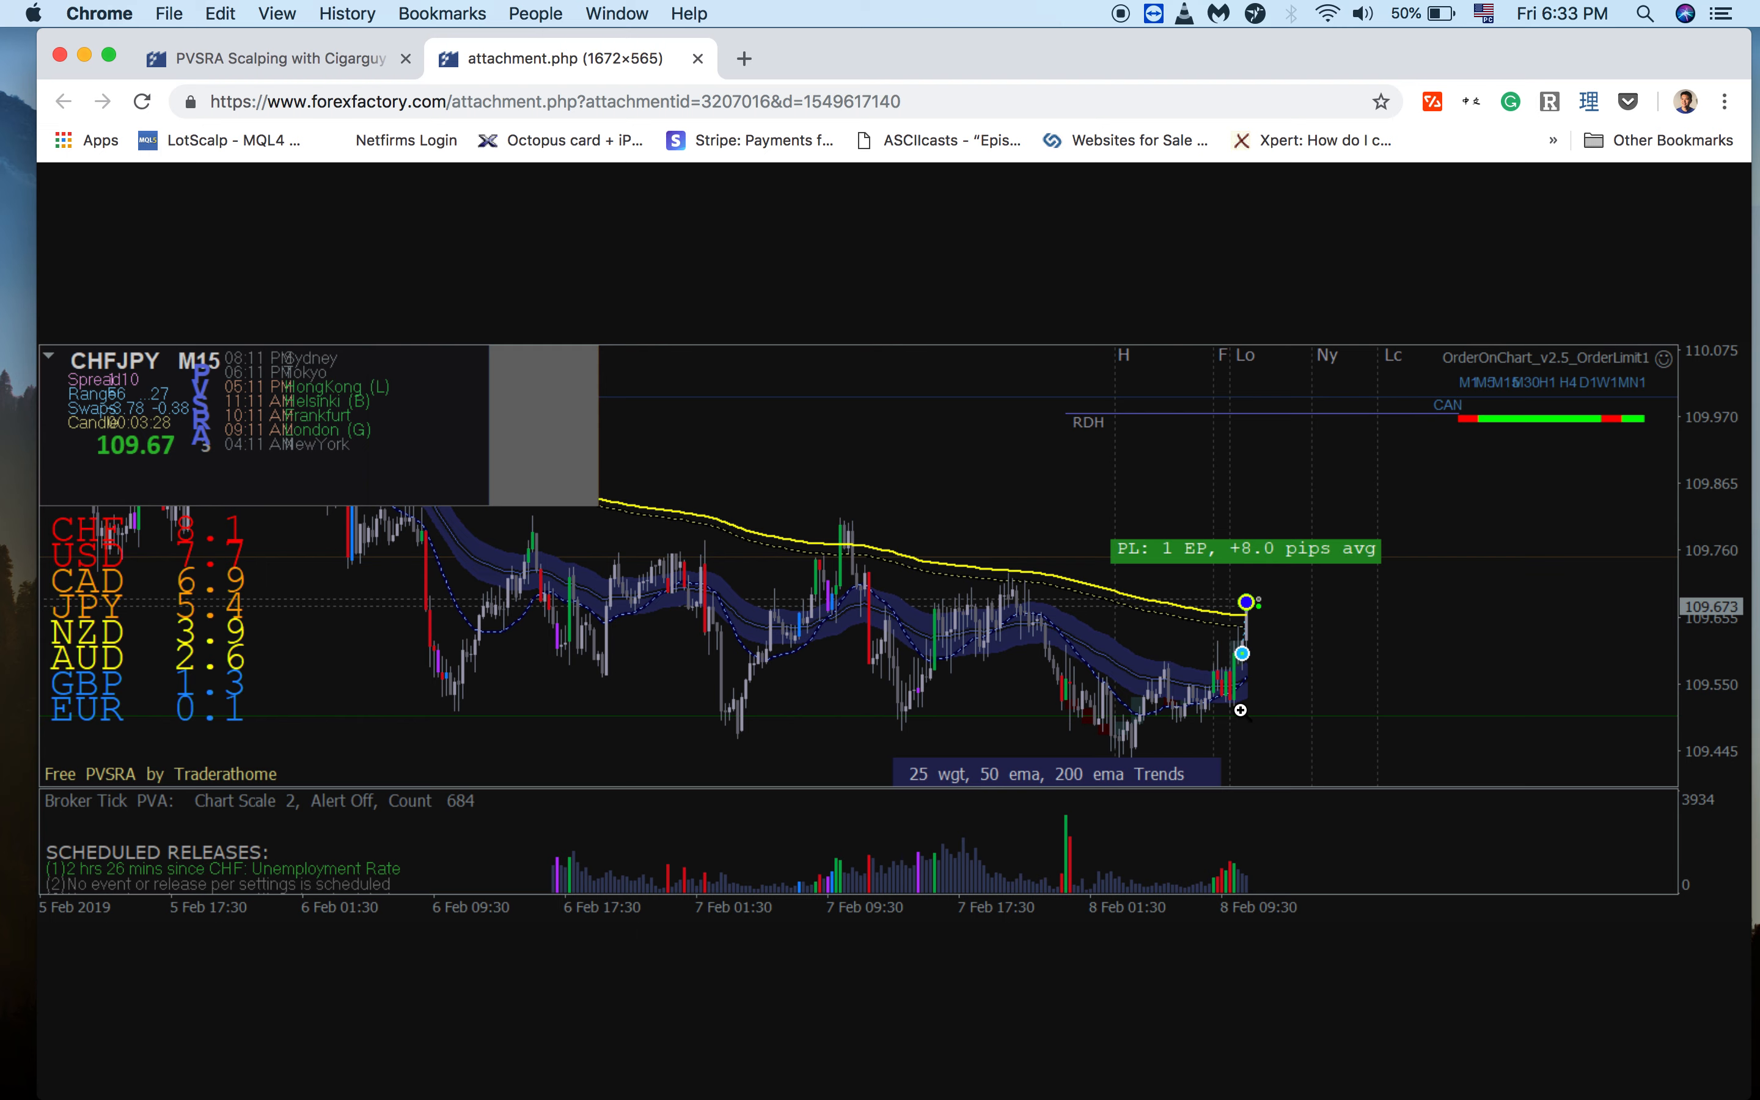
pyautogui.moveTo(954, 661)
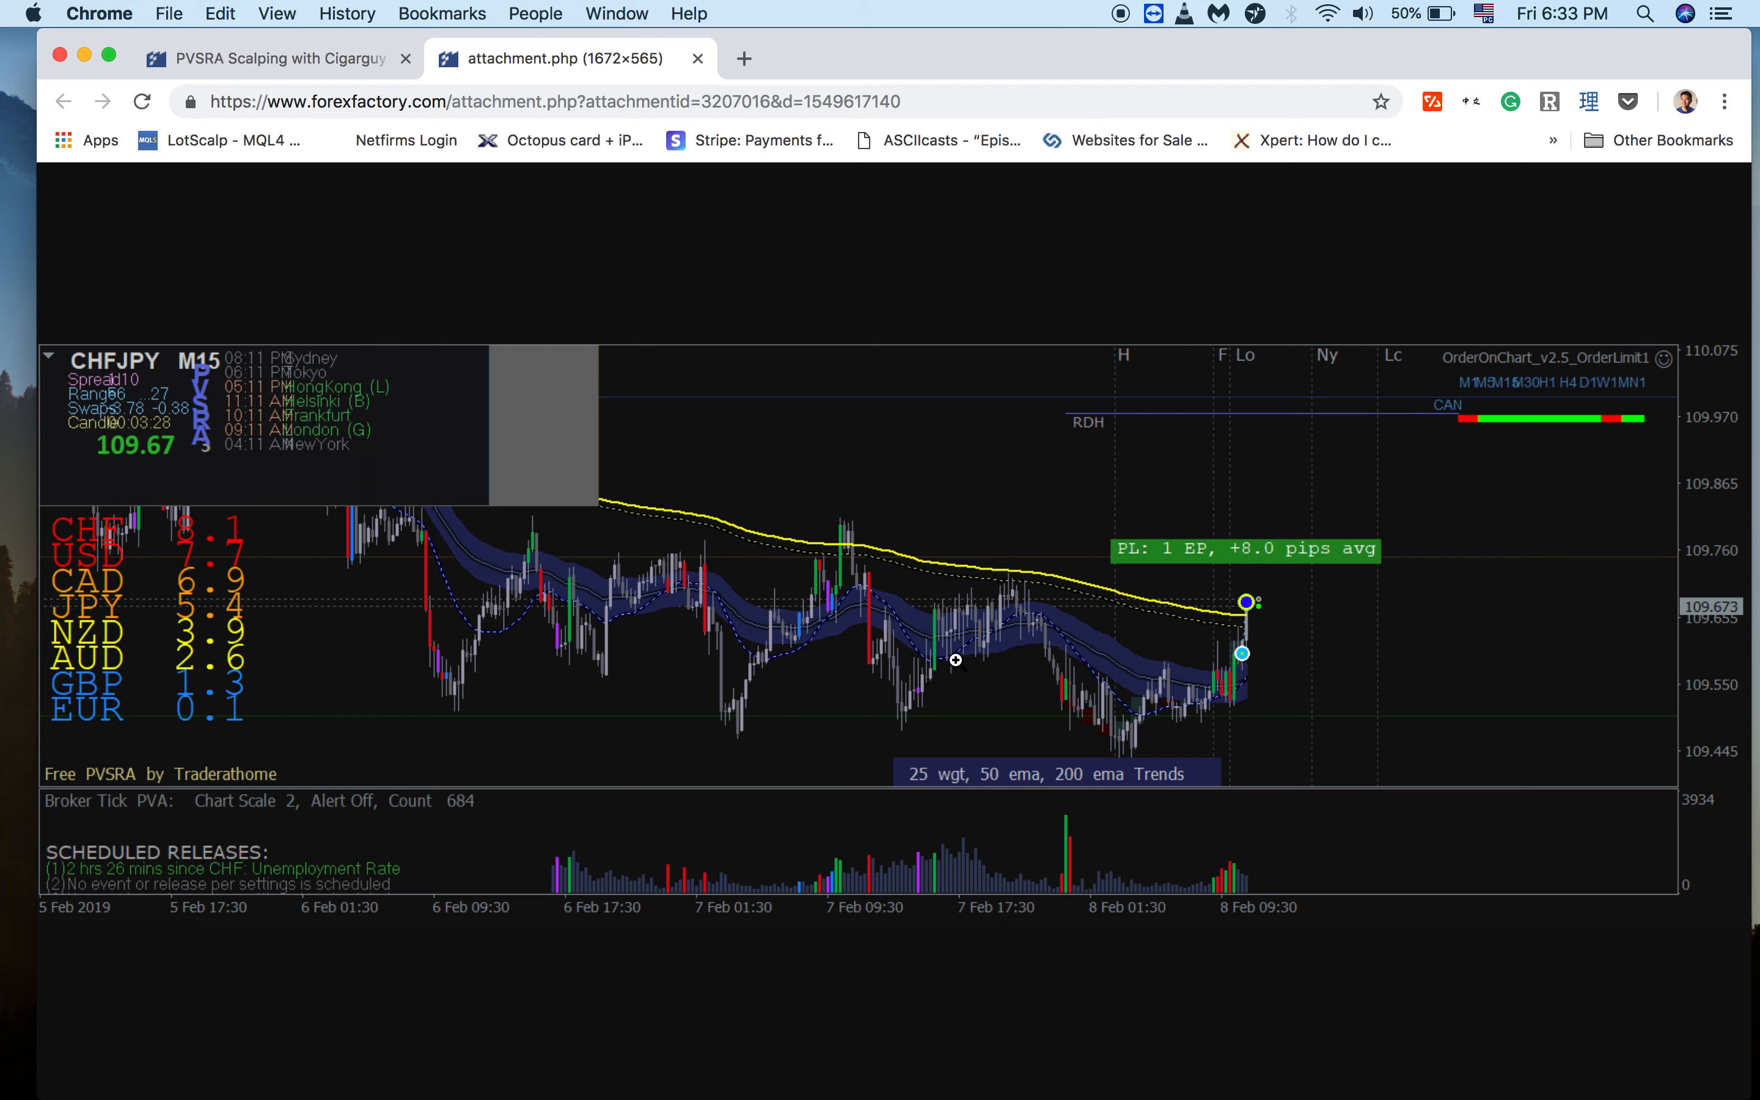
pyautogui.moveTo(824, 691)
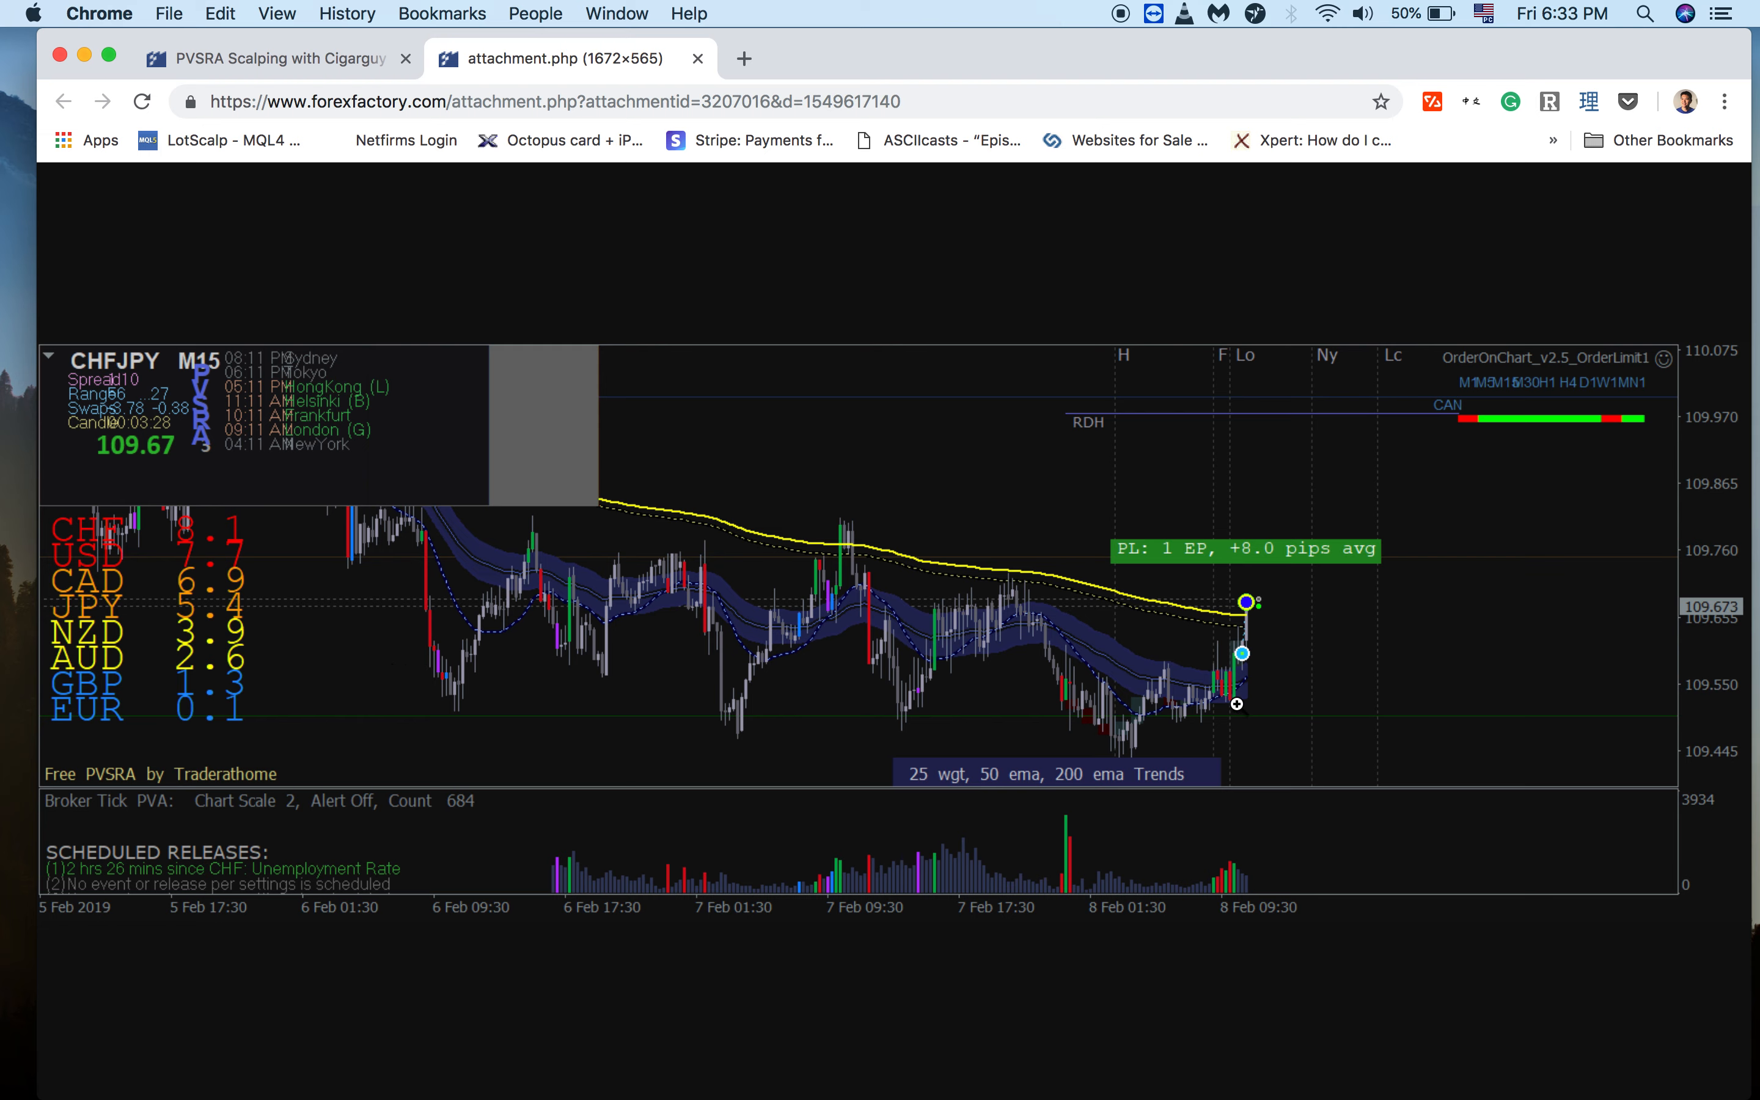
pyautogui.moveTo(1258, 669)
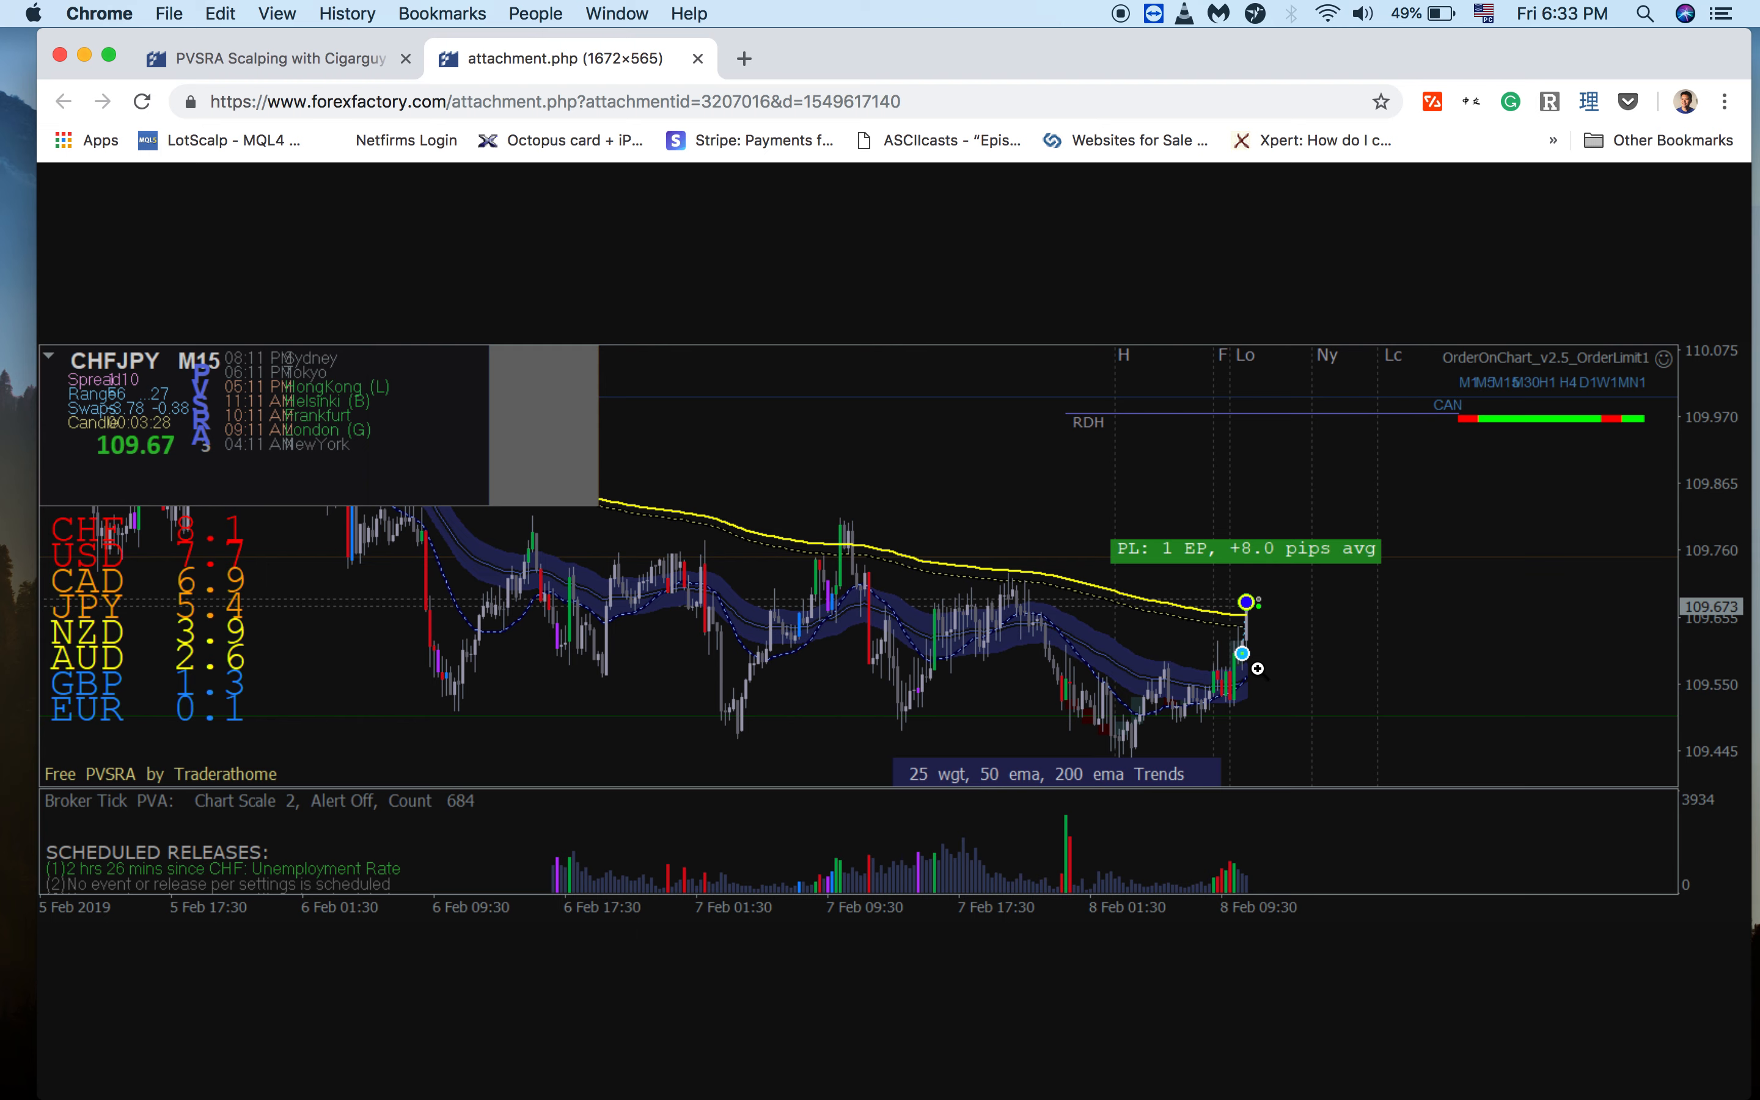
pyautogui.moveTo(1240, 663)
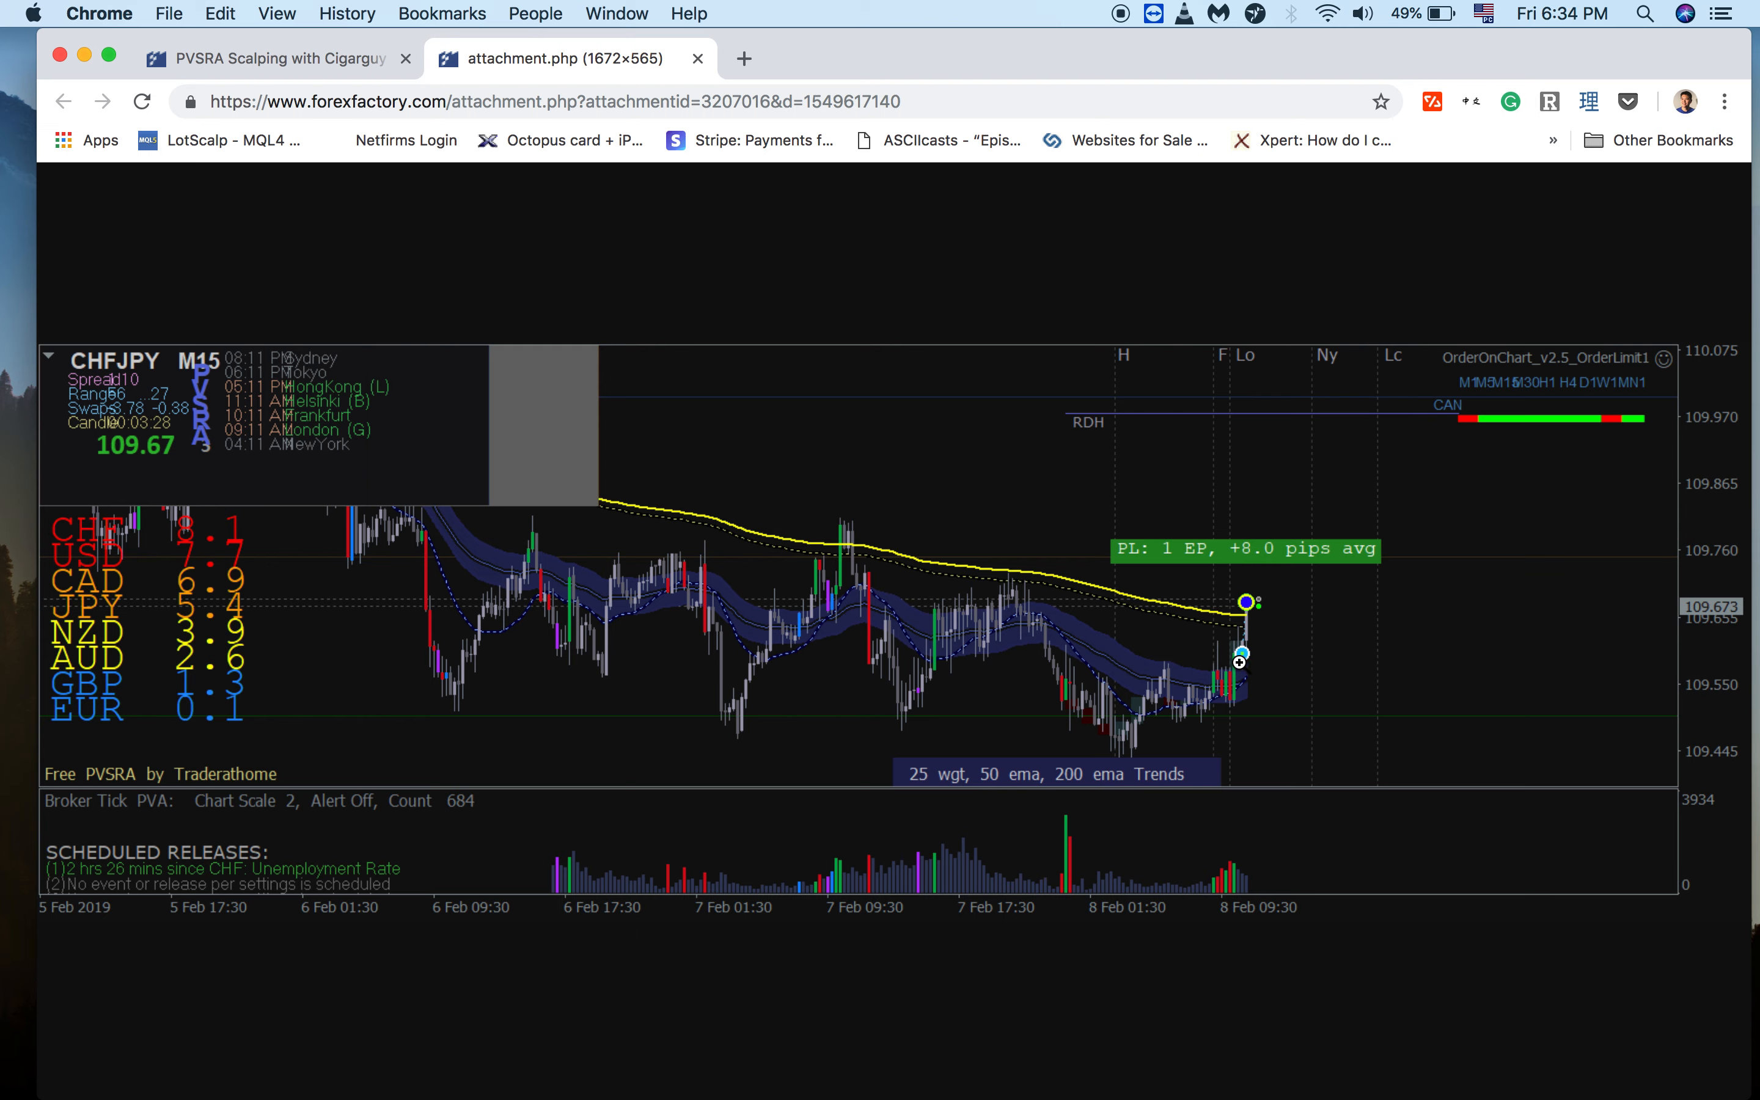
pyautogui.moveTo(1237, 672)
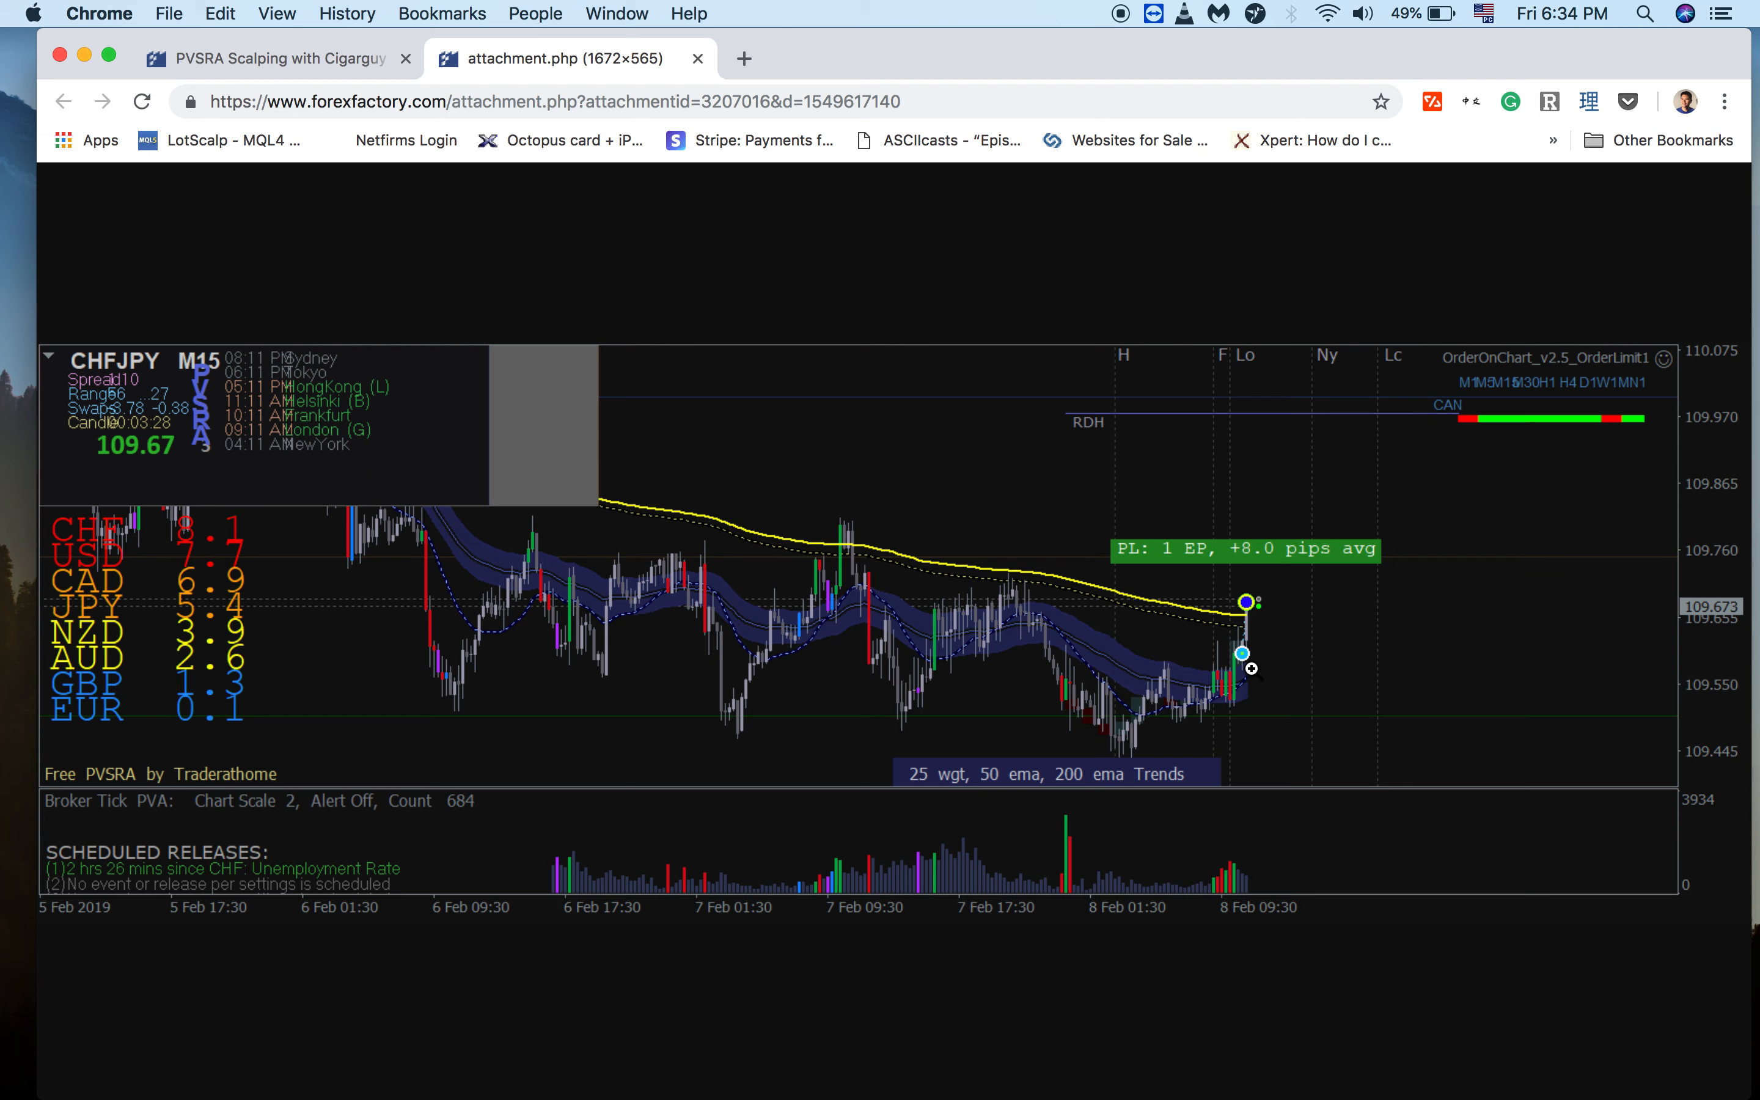
pyautogui.moveTo(1246, 661)
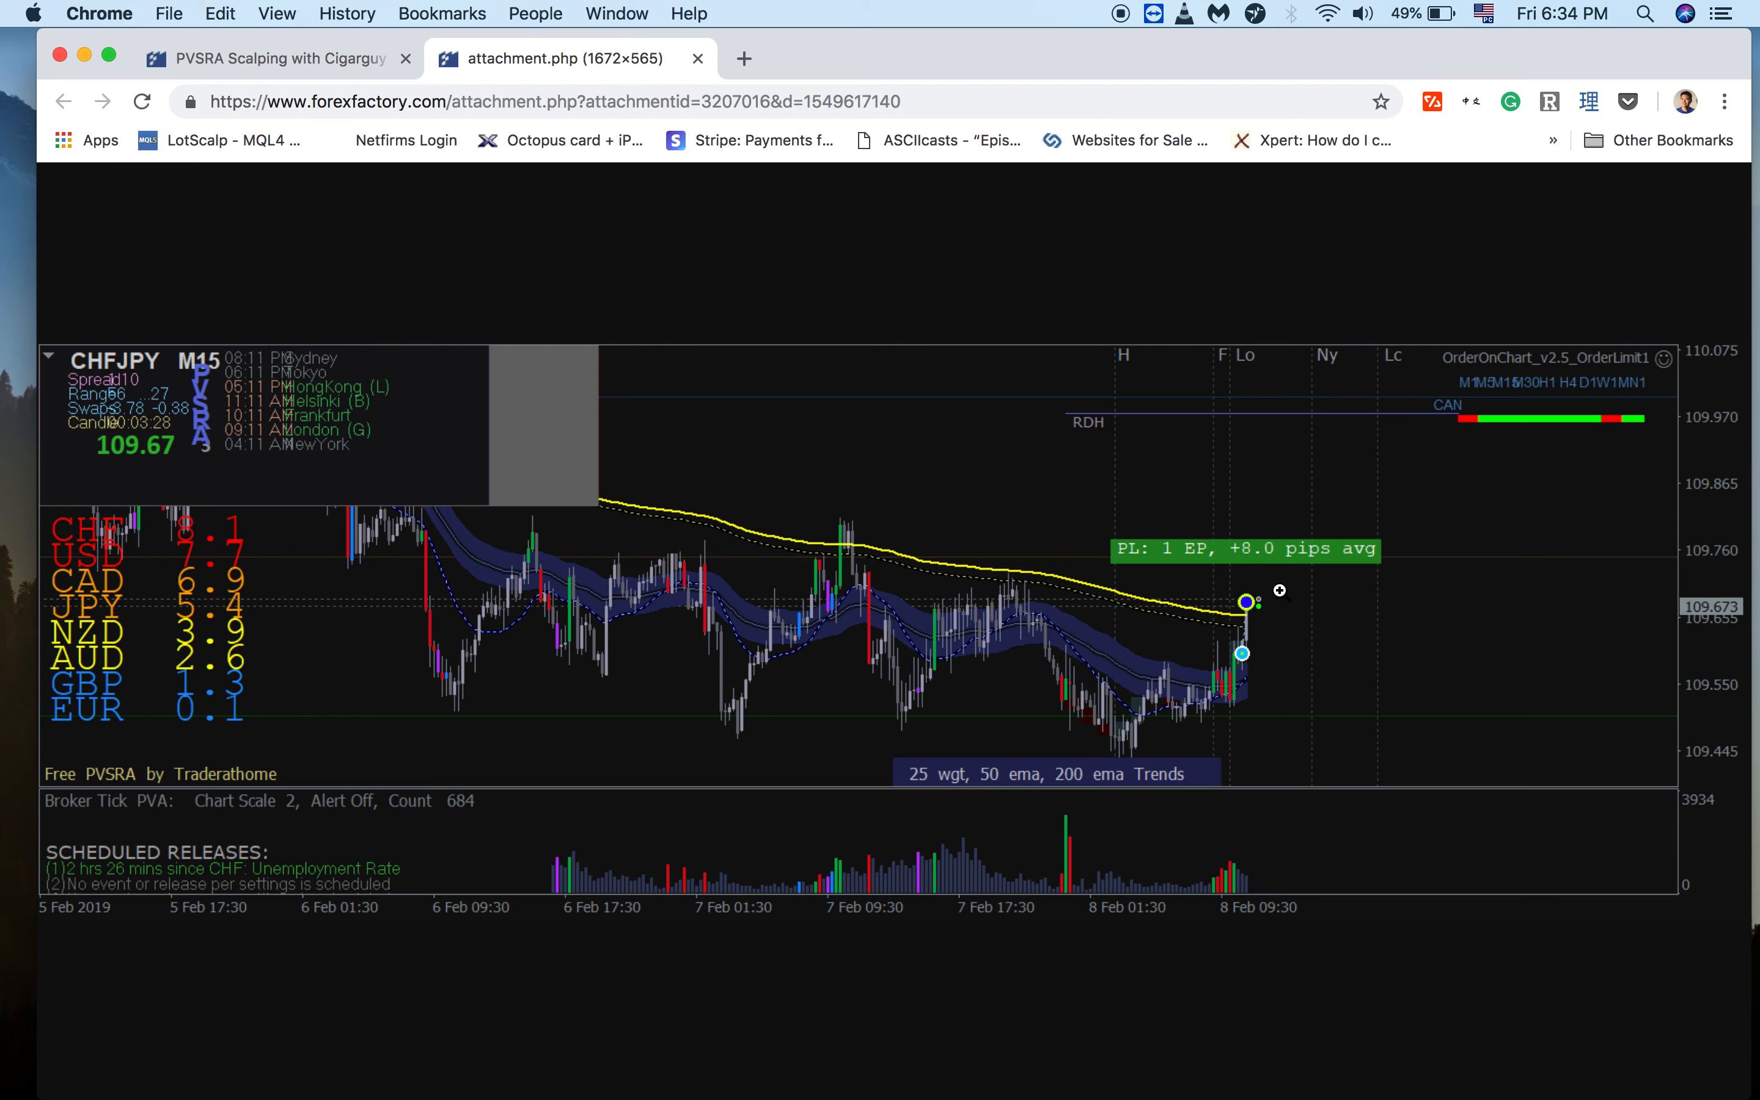
pyautogui.moveTo(1295, 591)
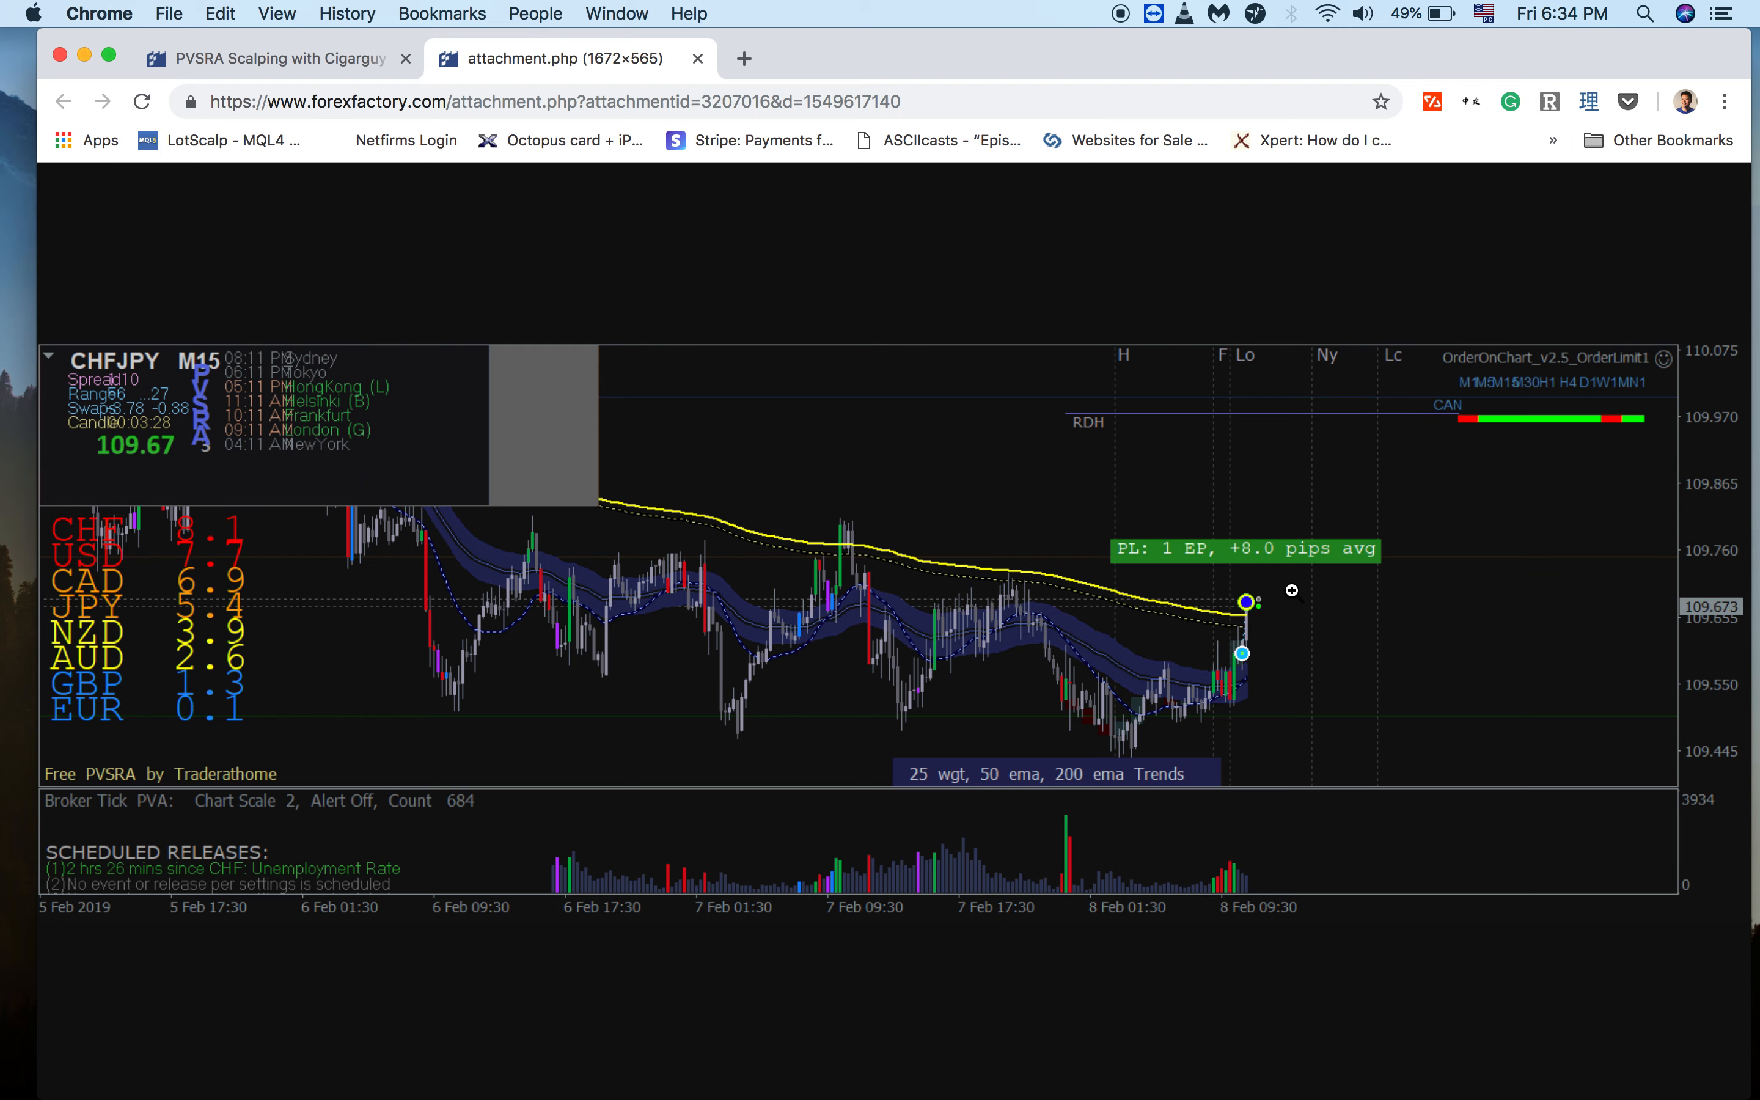
pyautogui.moveTo(1215, 618)
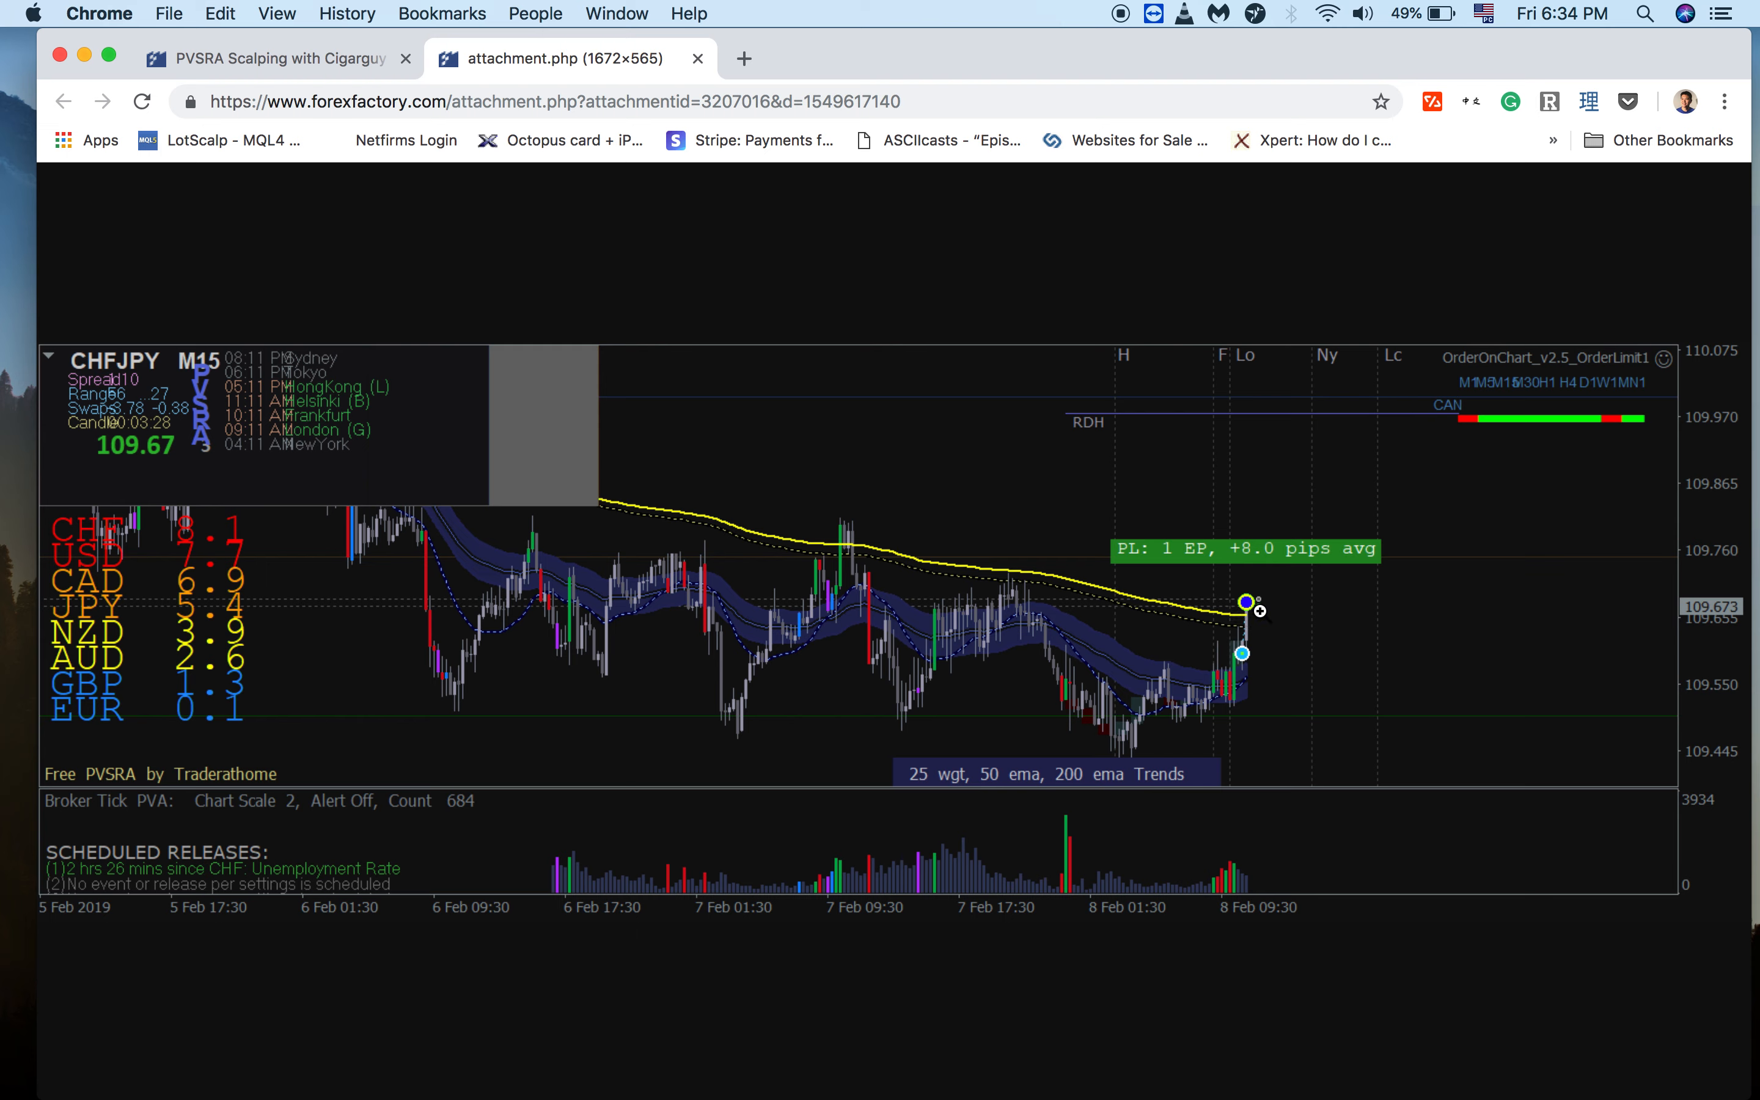
pyautogui.moveTo(1357, 662)
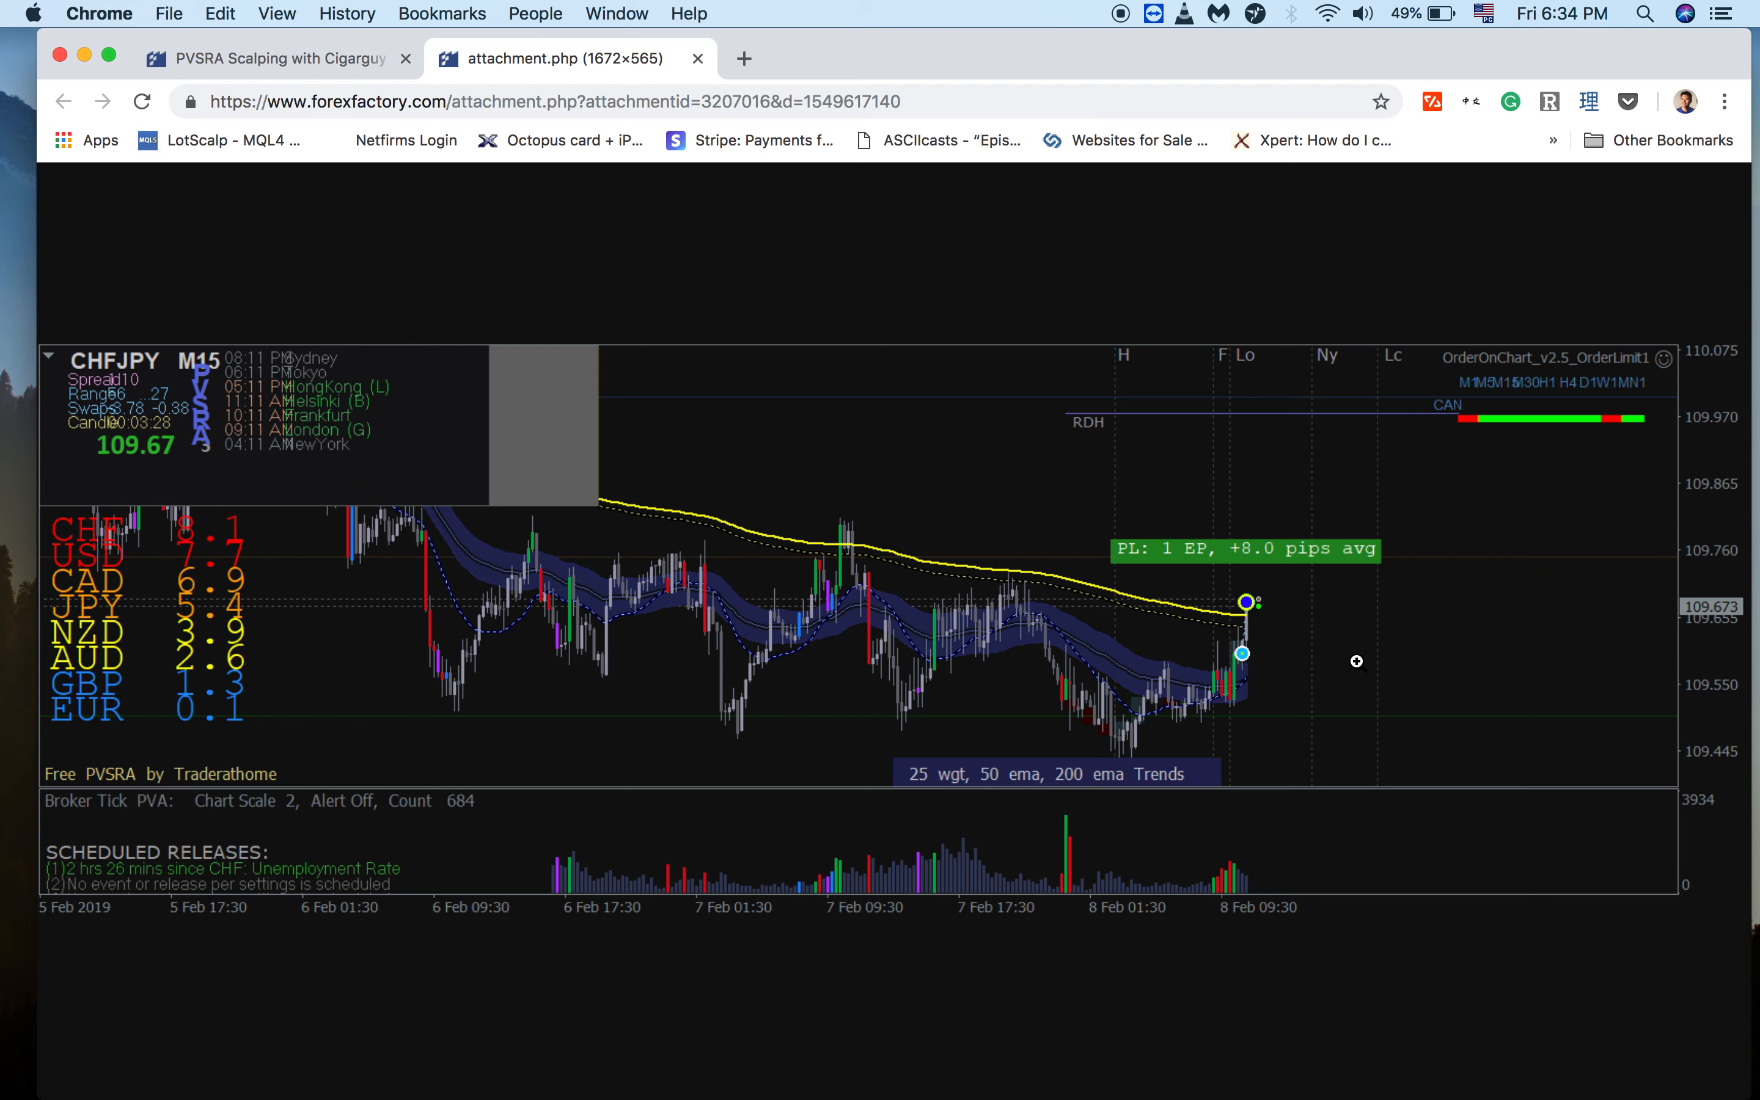
pyautogui.moveTo(1230, 800)
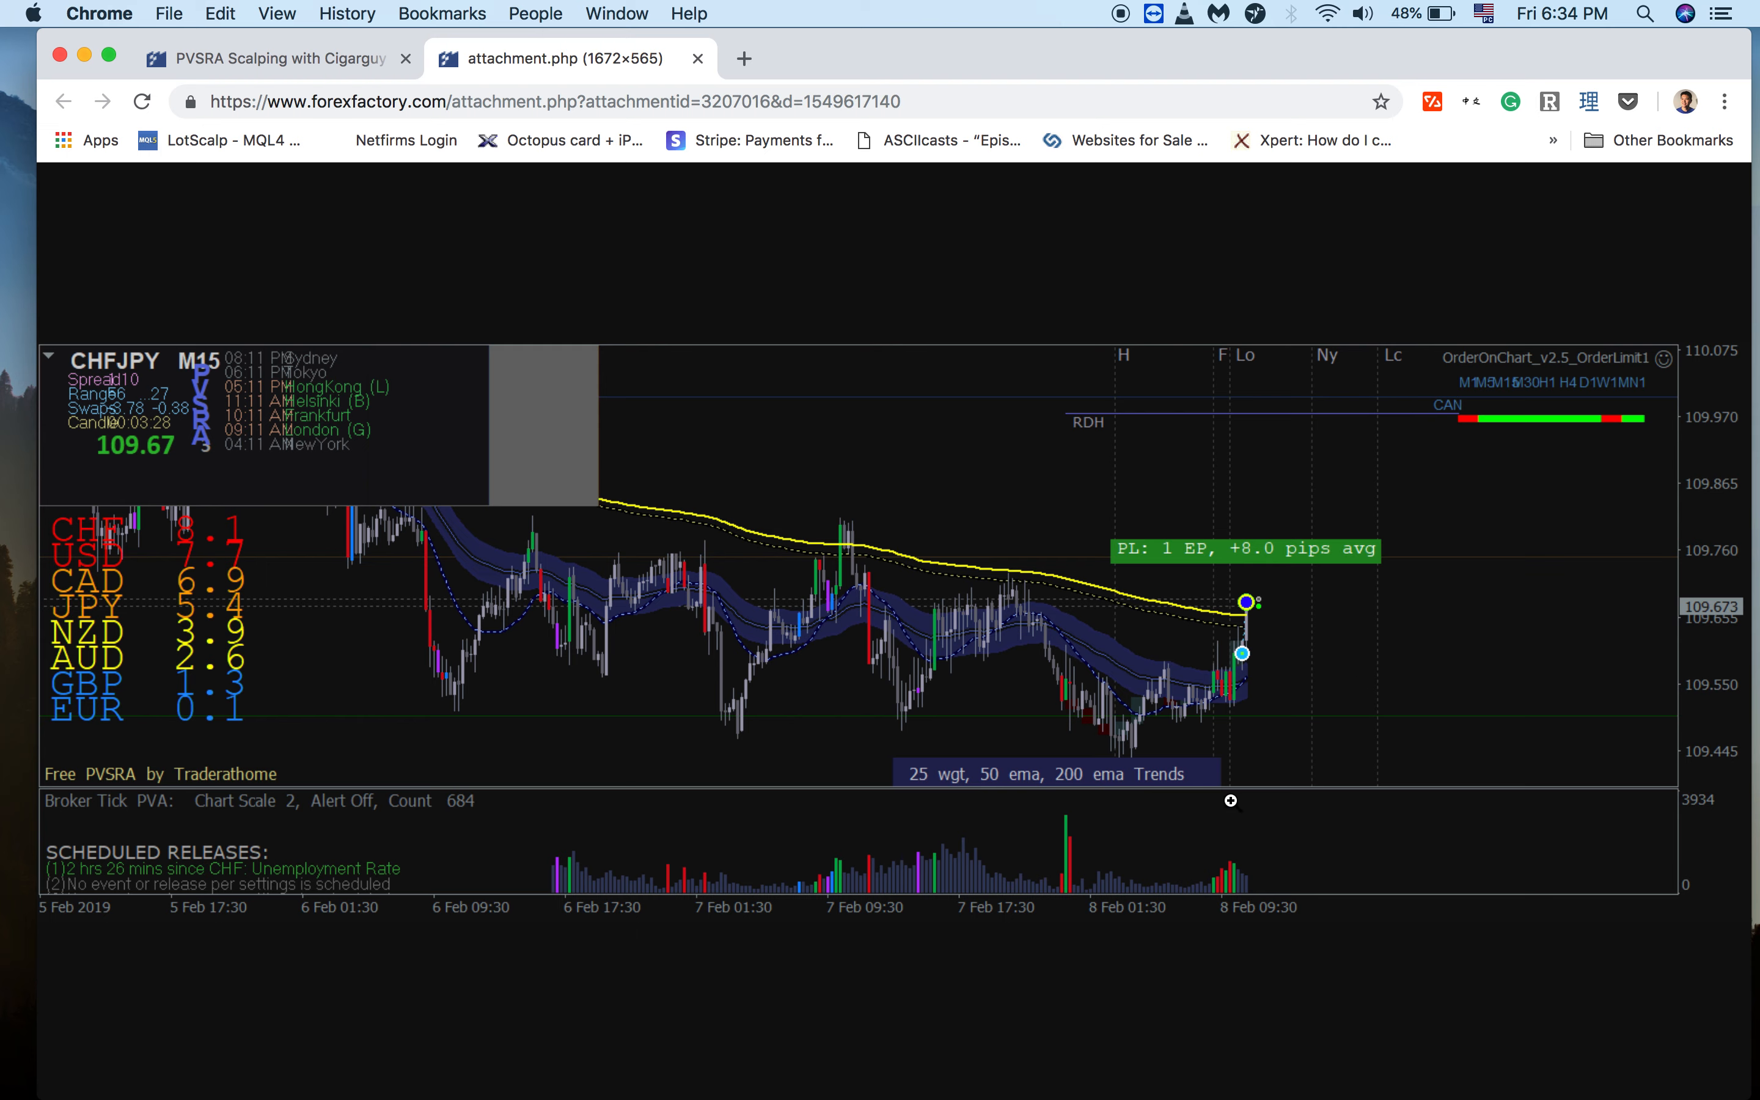
pyautogui.moveTo(1270, 885)
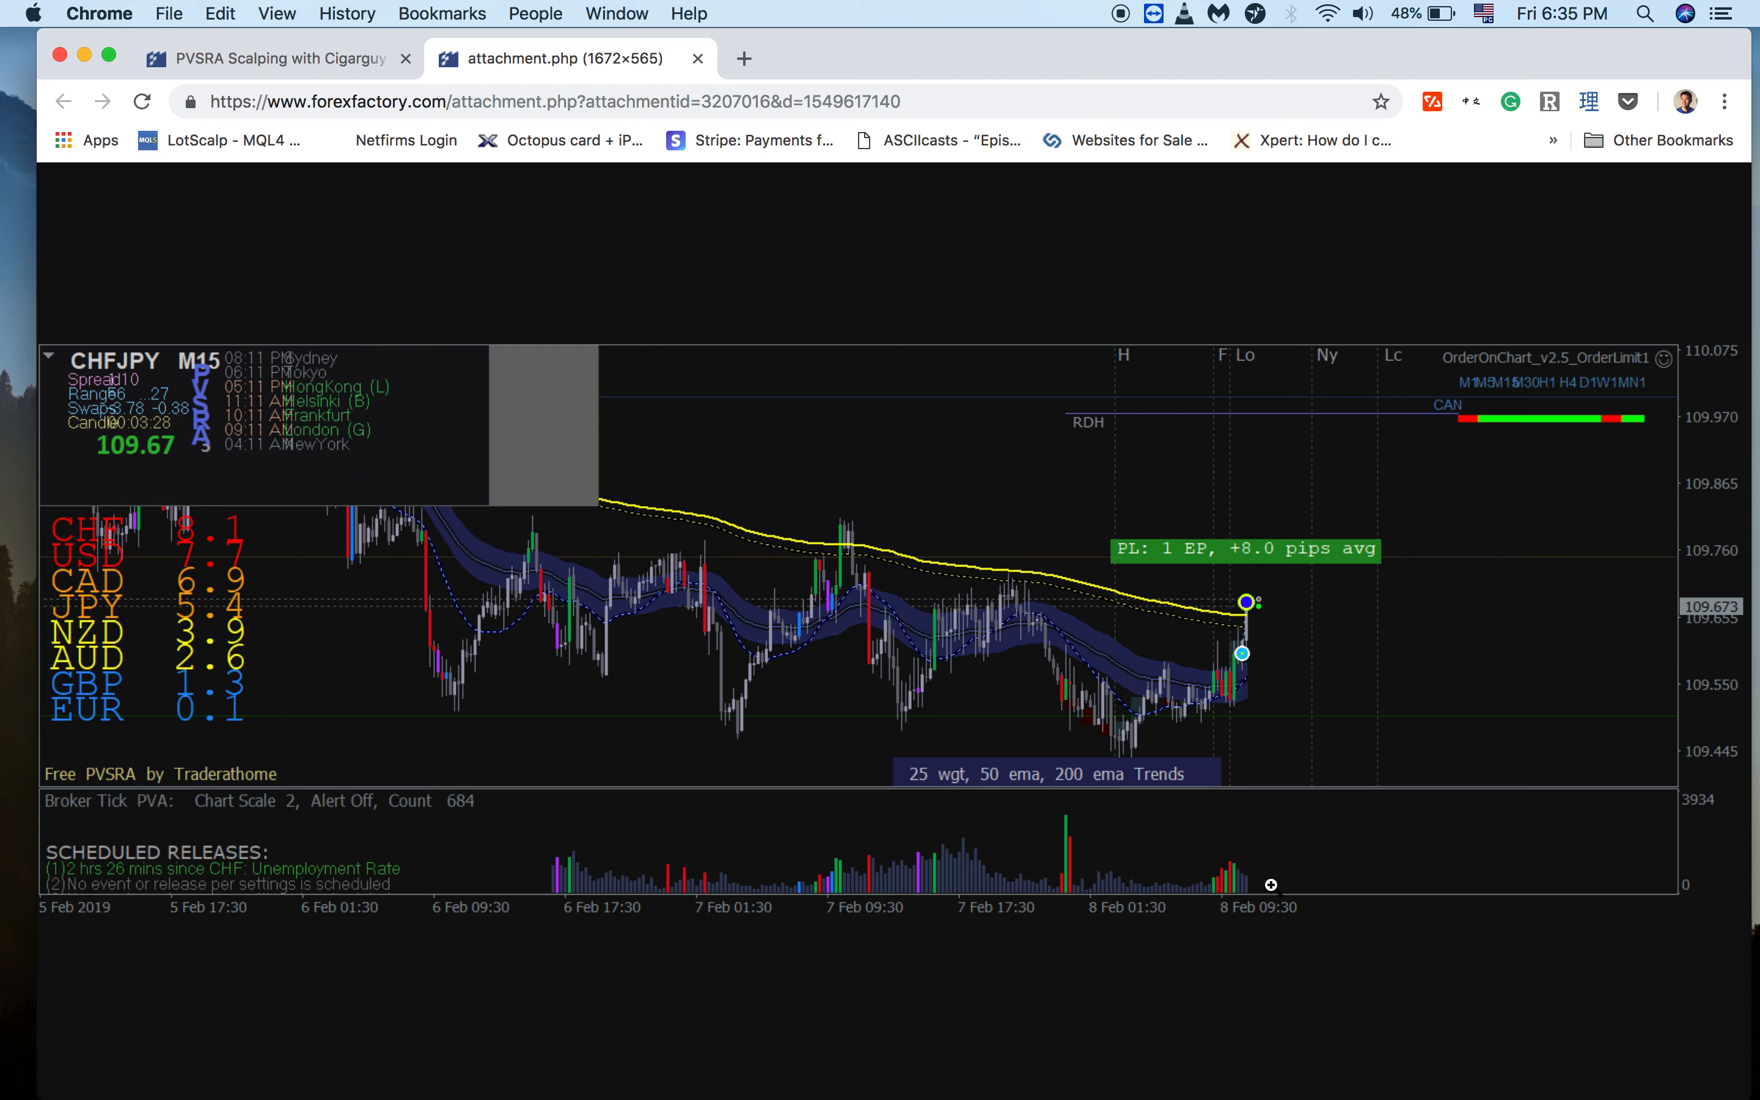
pyautogui.moveTo(1037, 888)
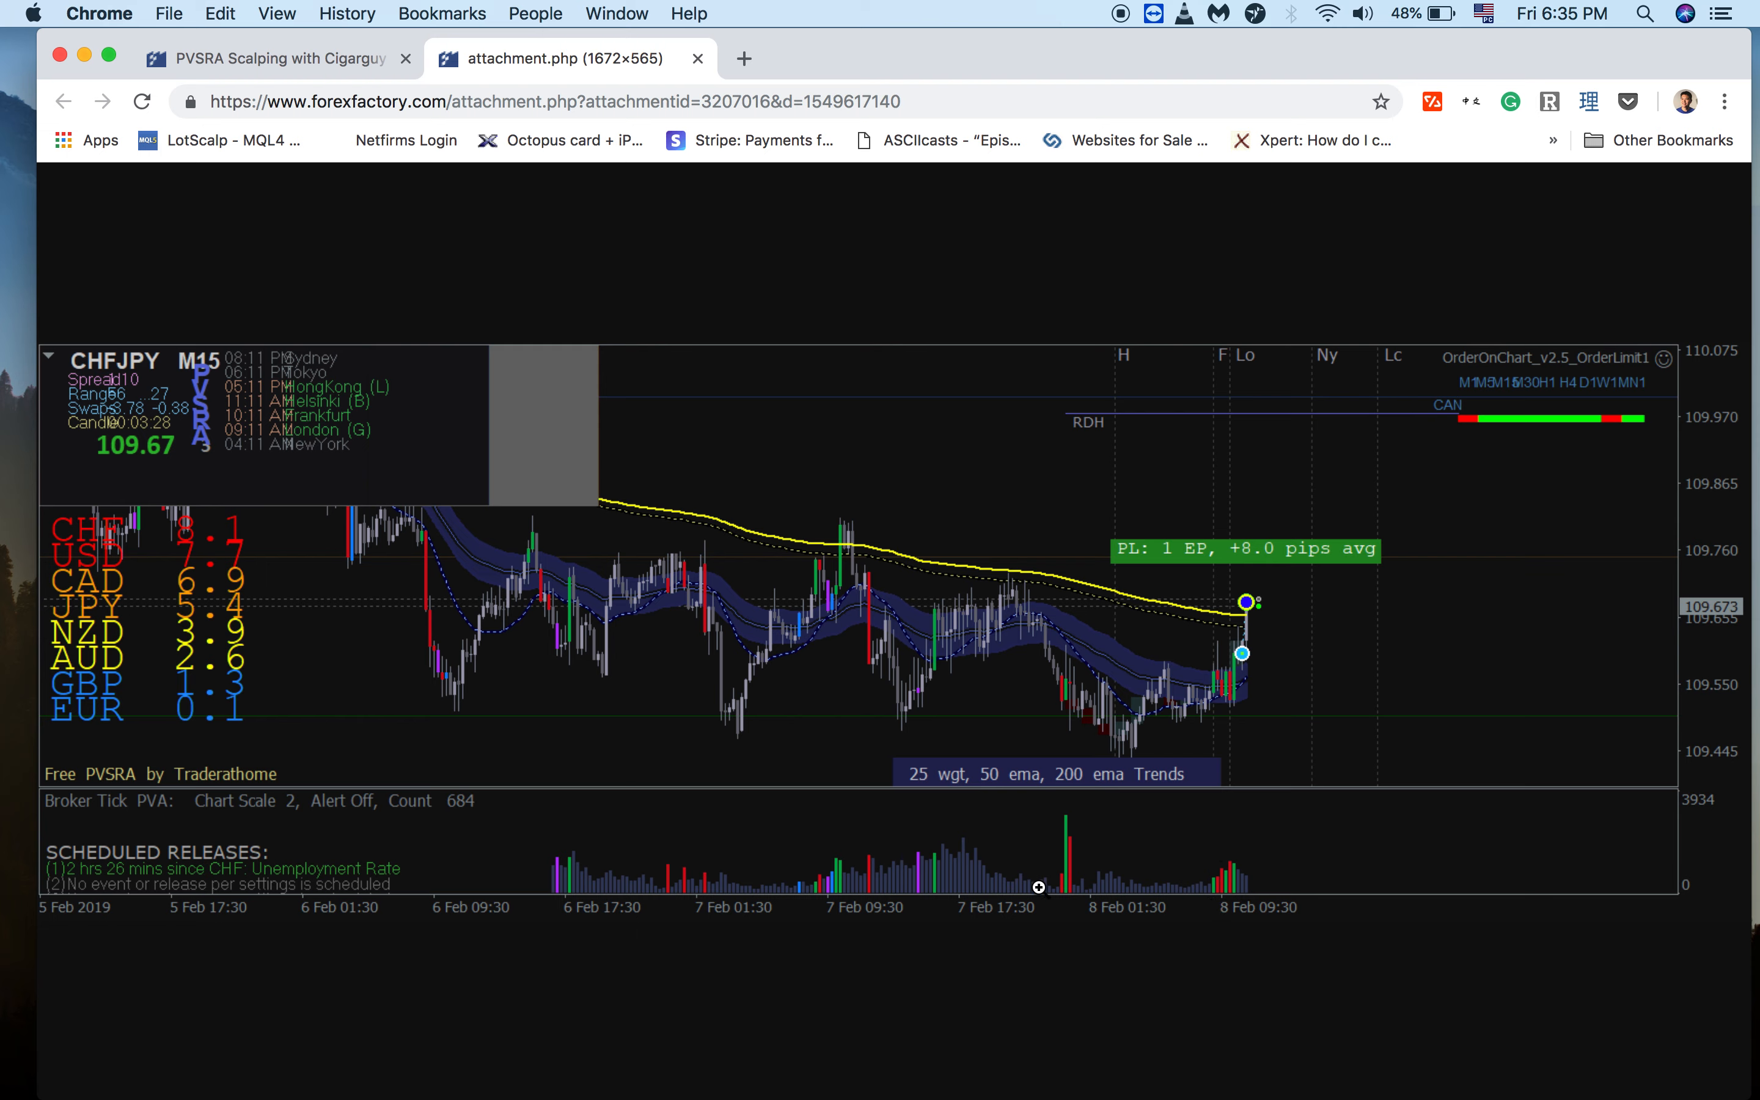
pyautogui.moveTo(1088, 723)
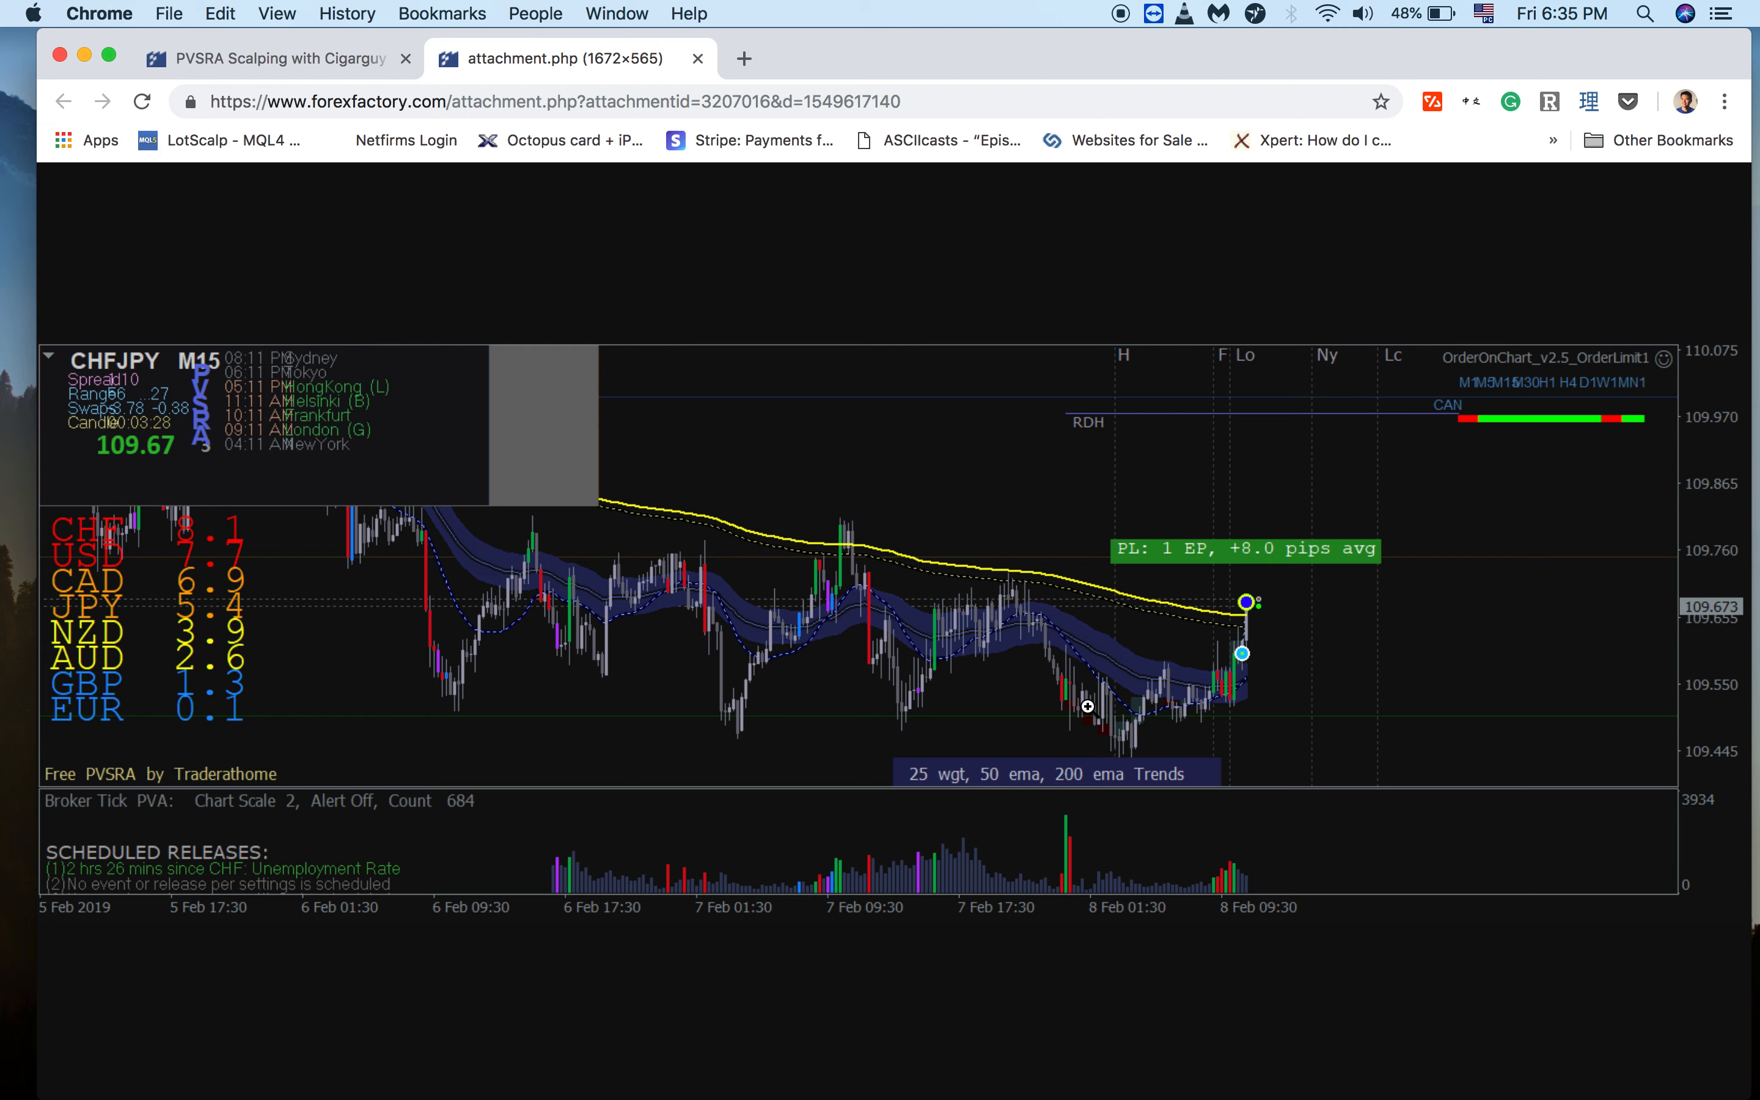
pyautogui.moveTo(1052, 714)
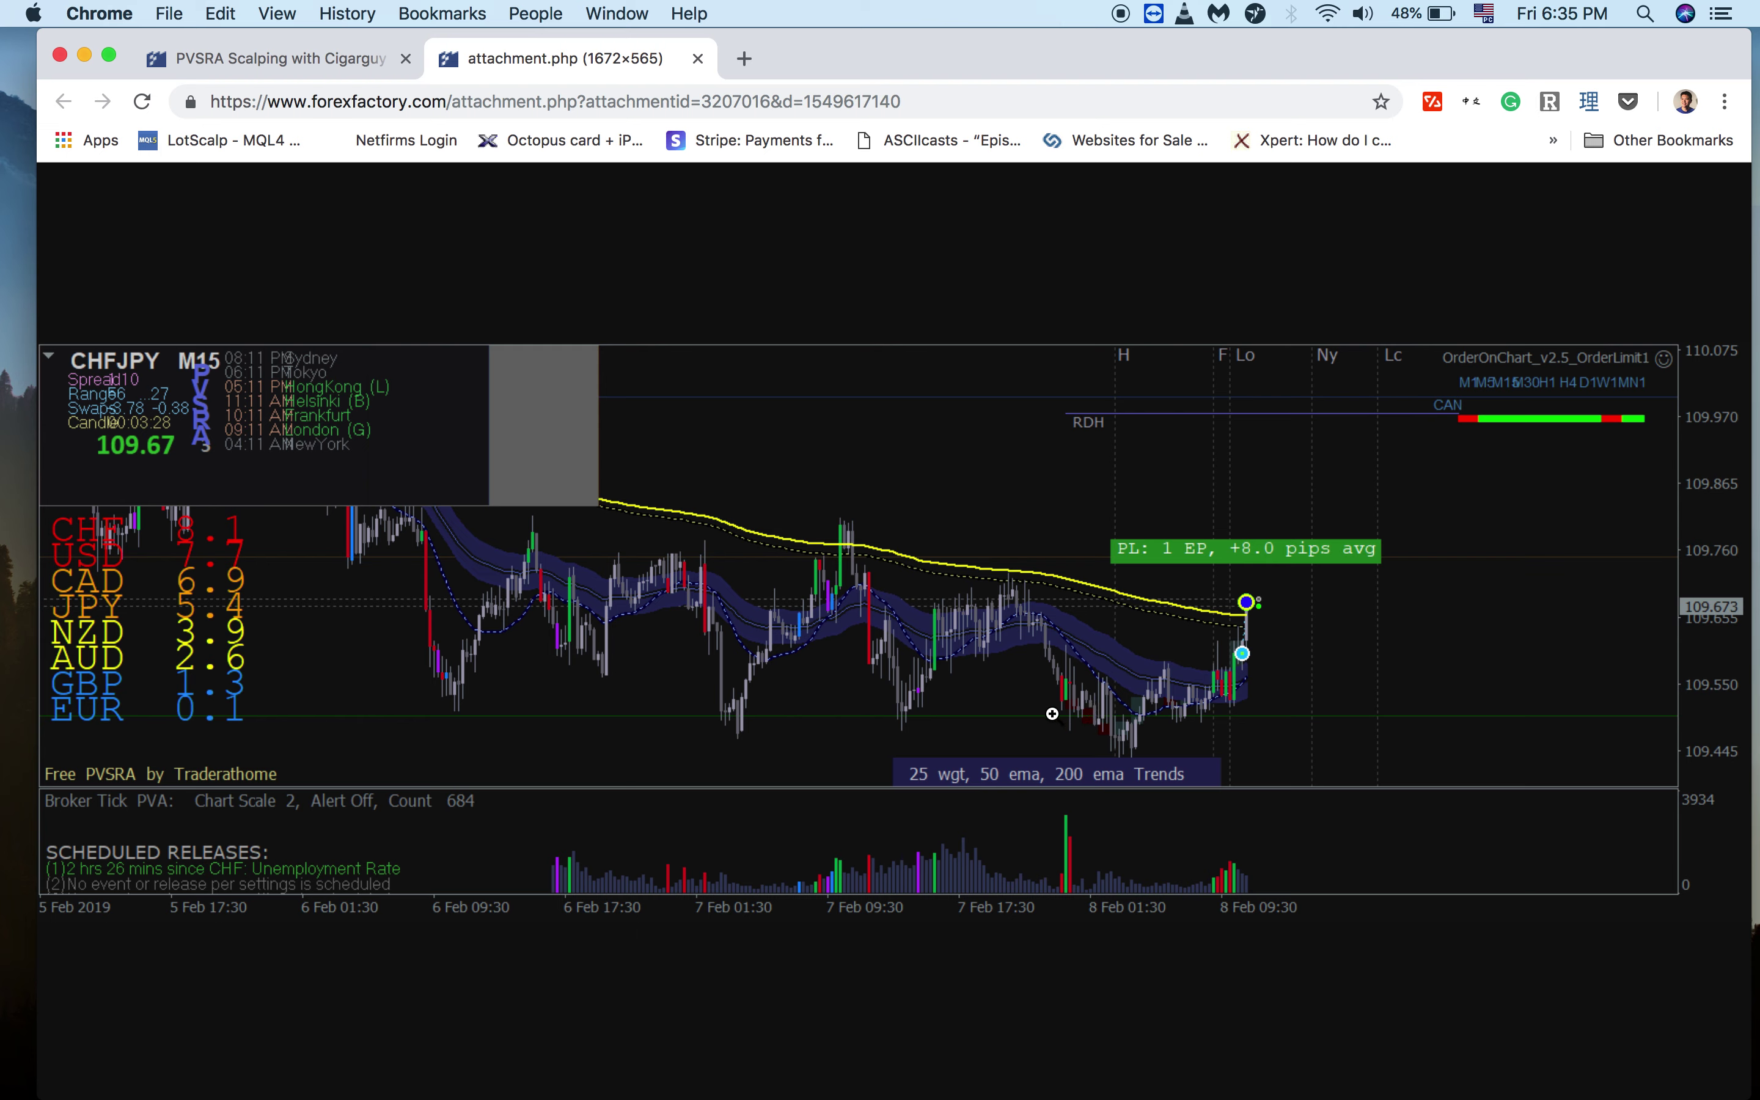
pyautogui.moveTo(1053, 670)
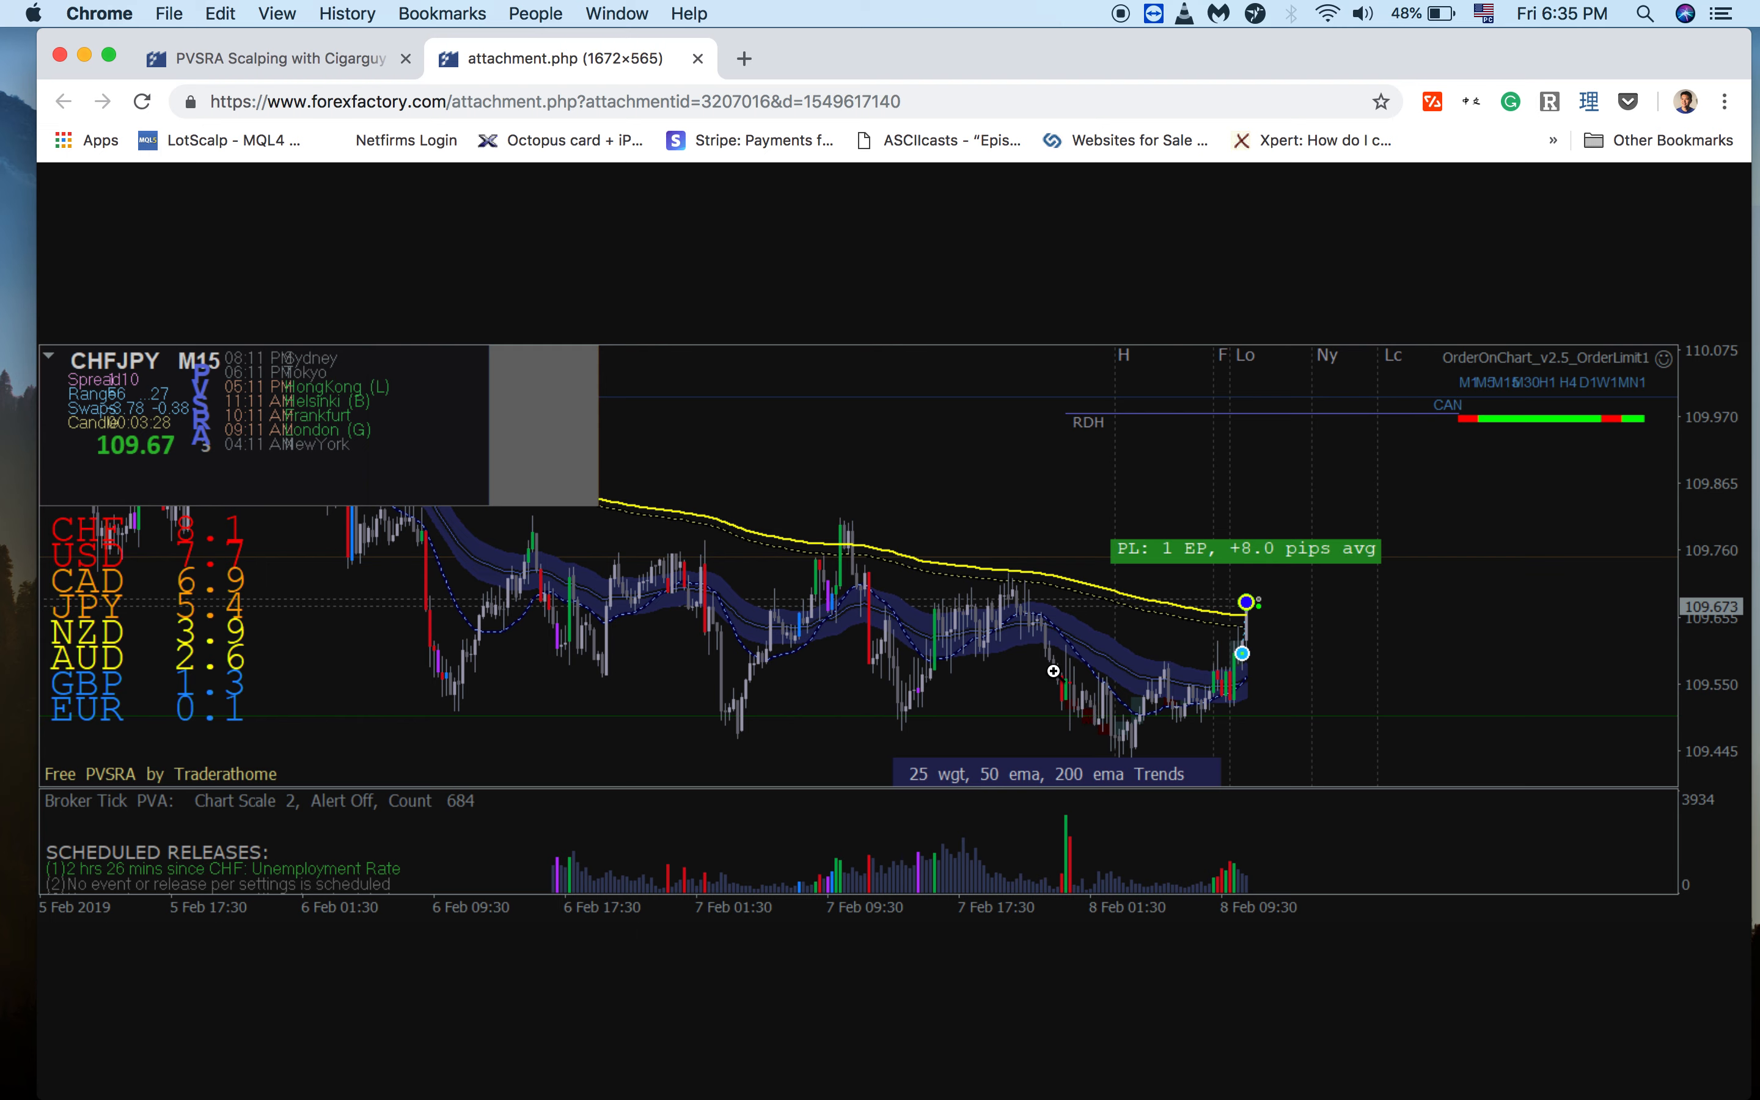
pyautogui.moveTo(1071, 706)
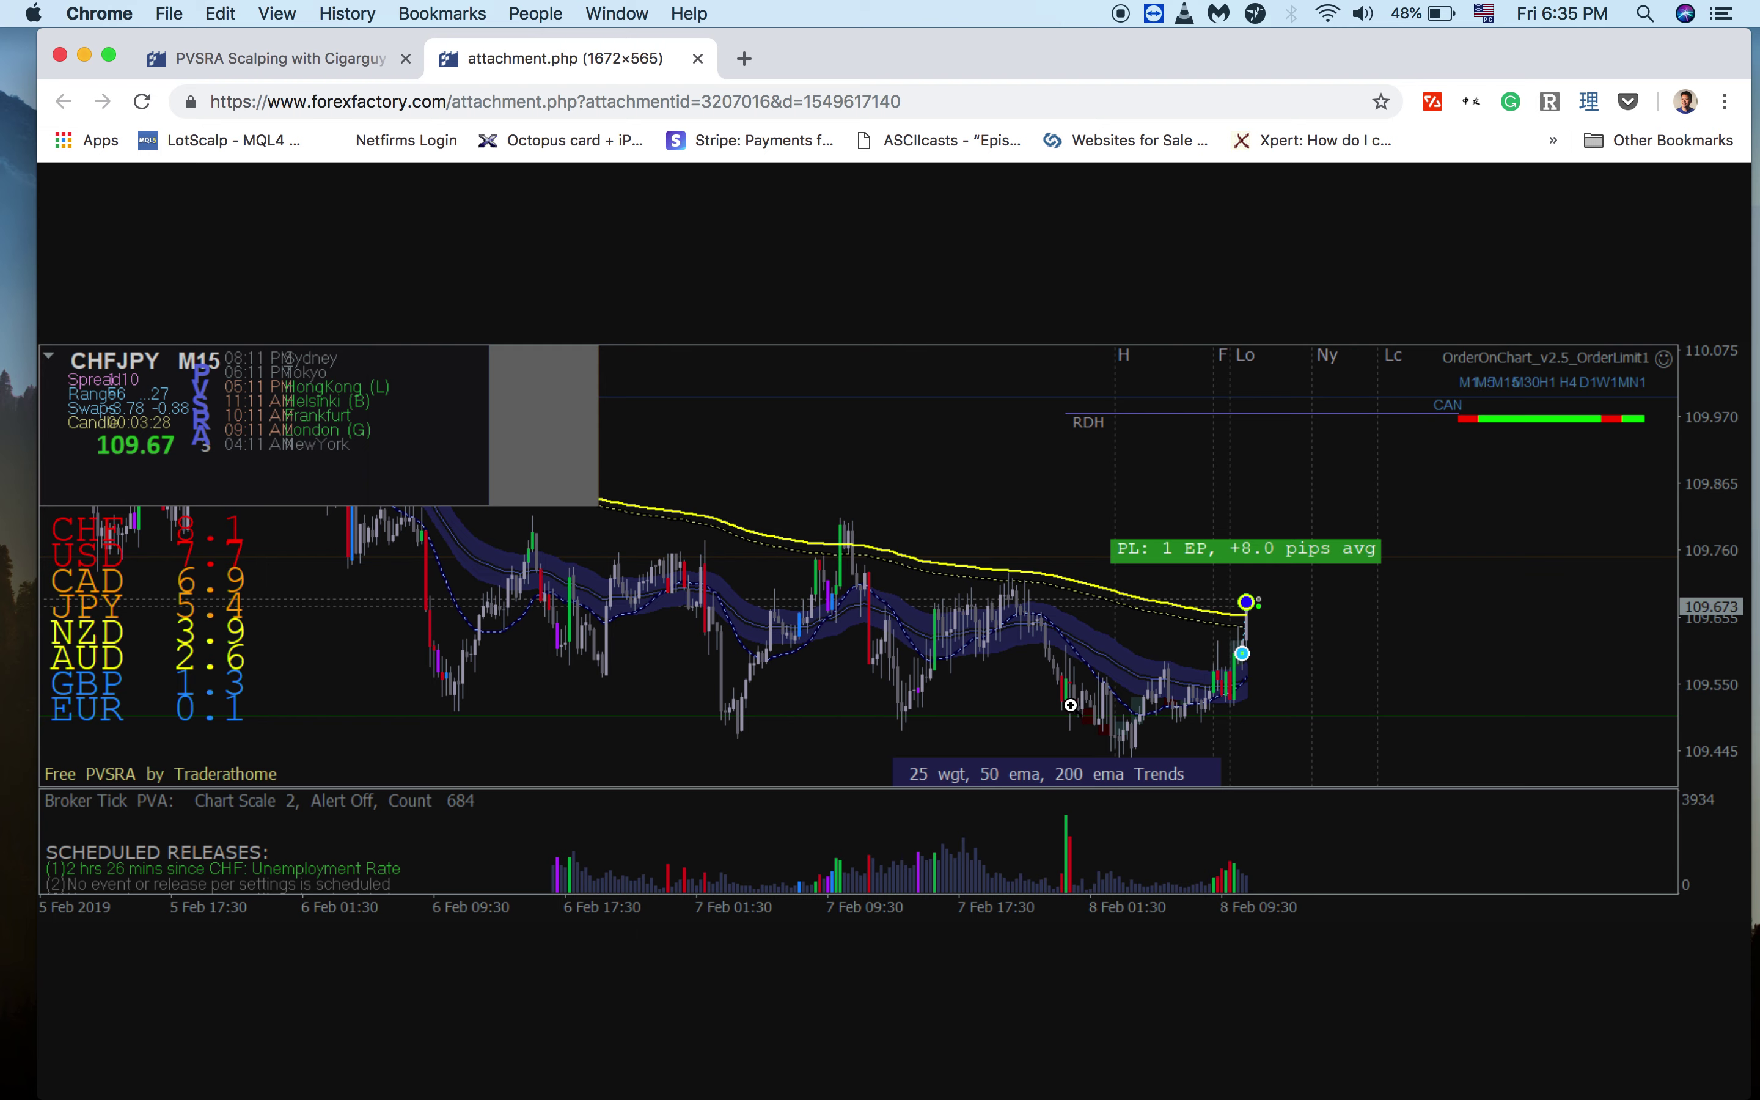
pyautogui.moveTo(1053, 729)
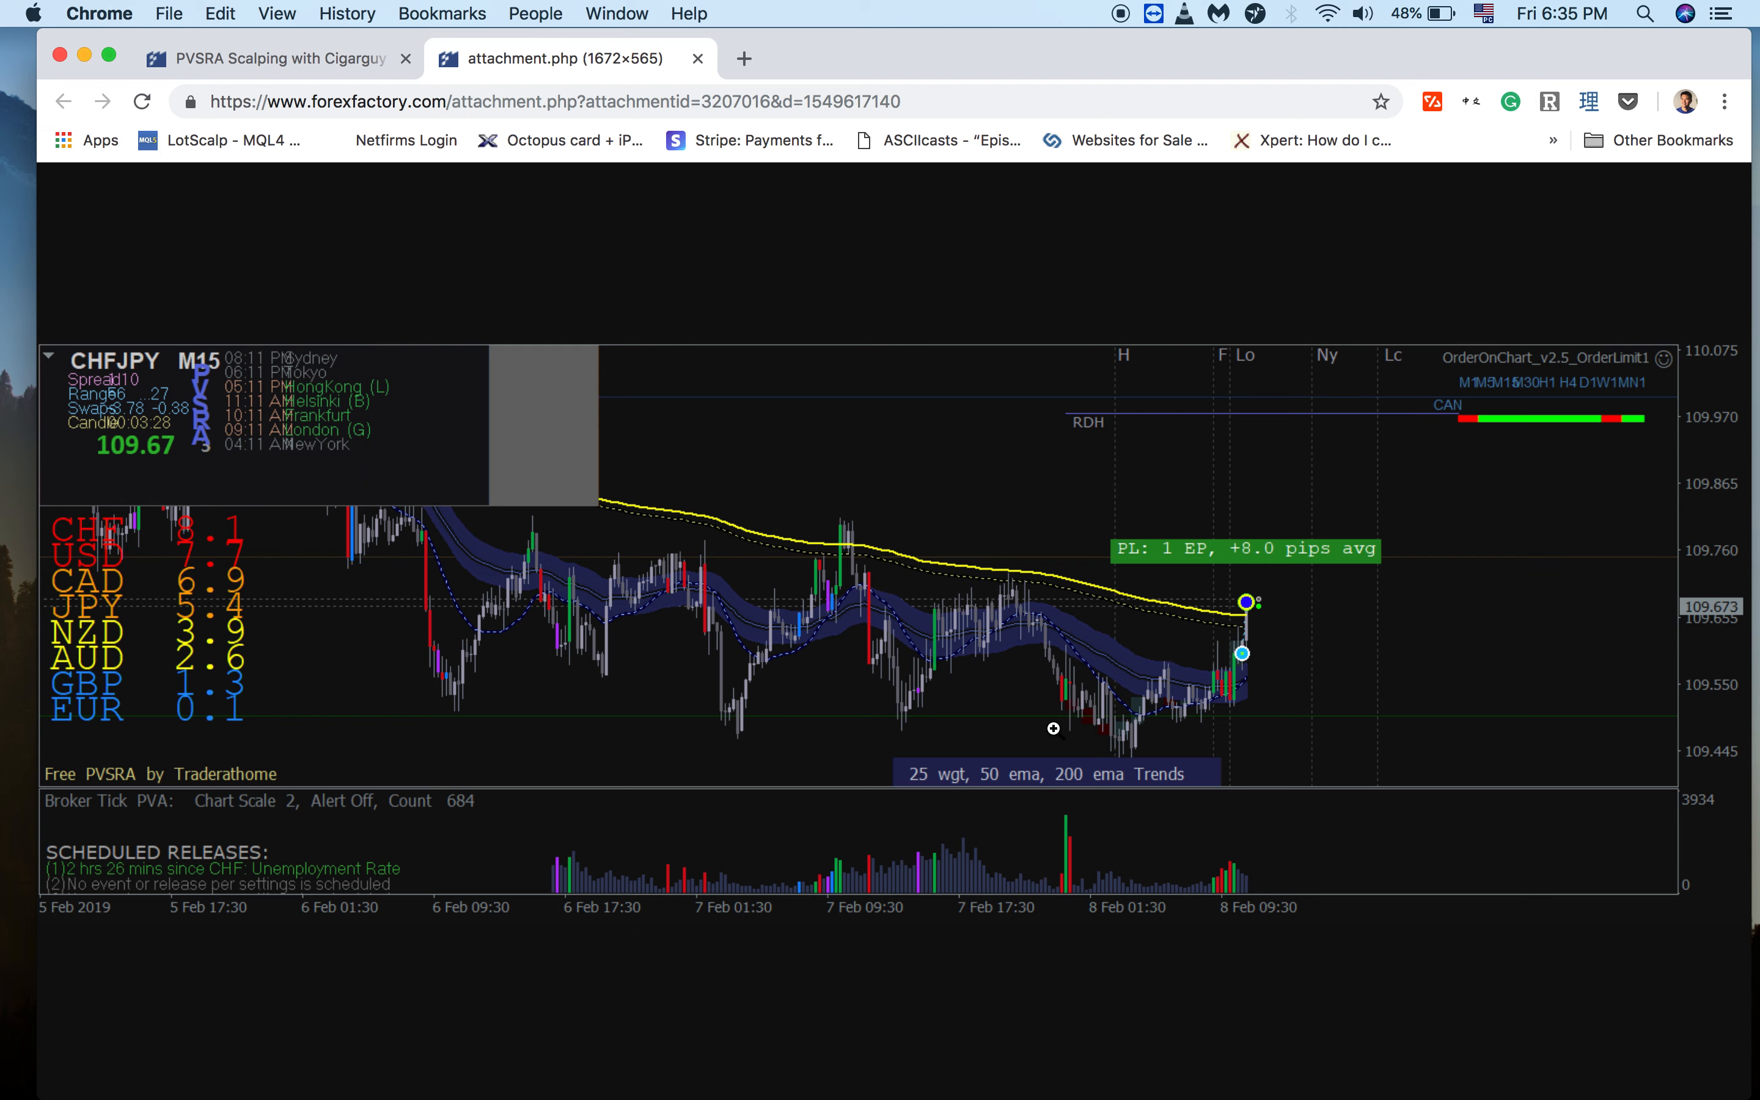
pyautogui.moveTo(1048, 721)
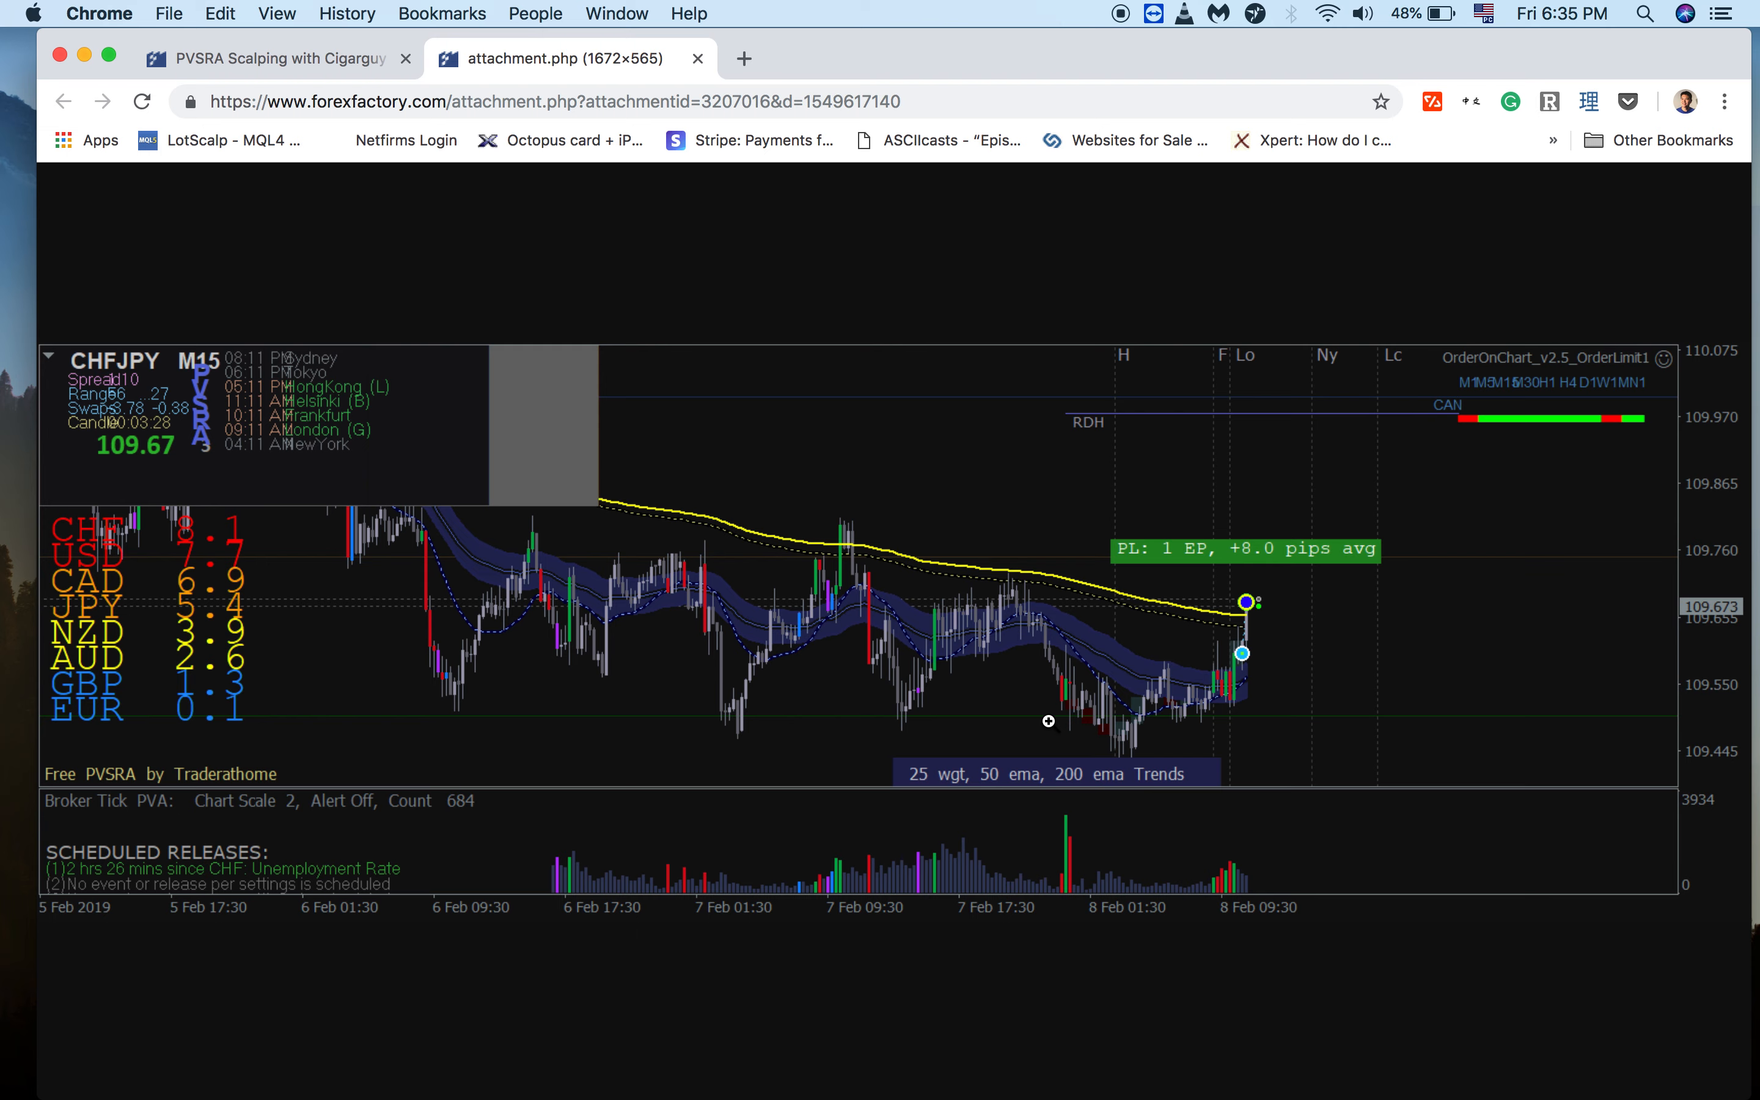
pyautogui.moveTo(1221, 716)
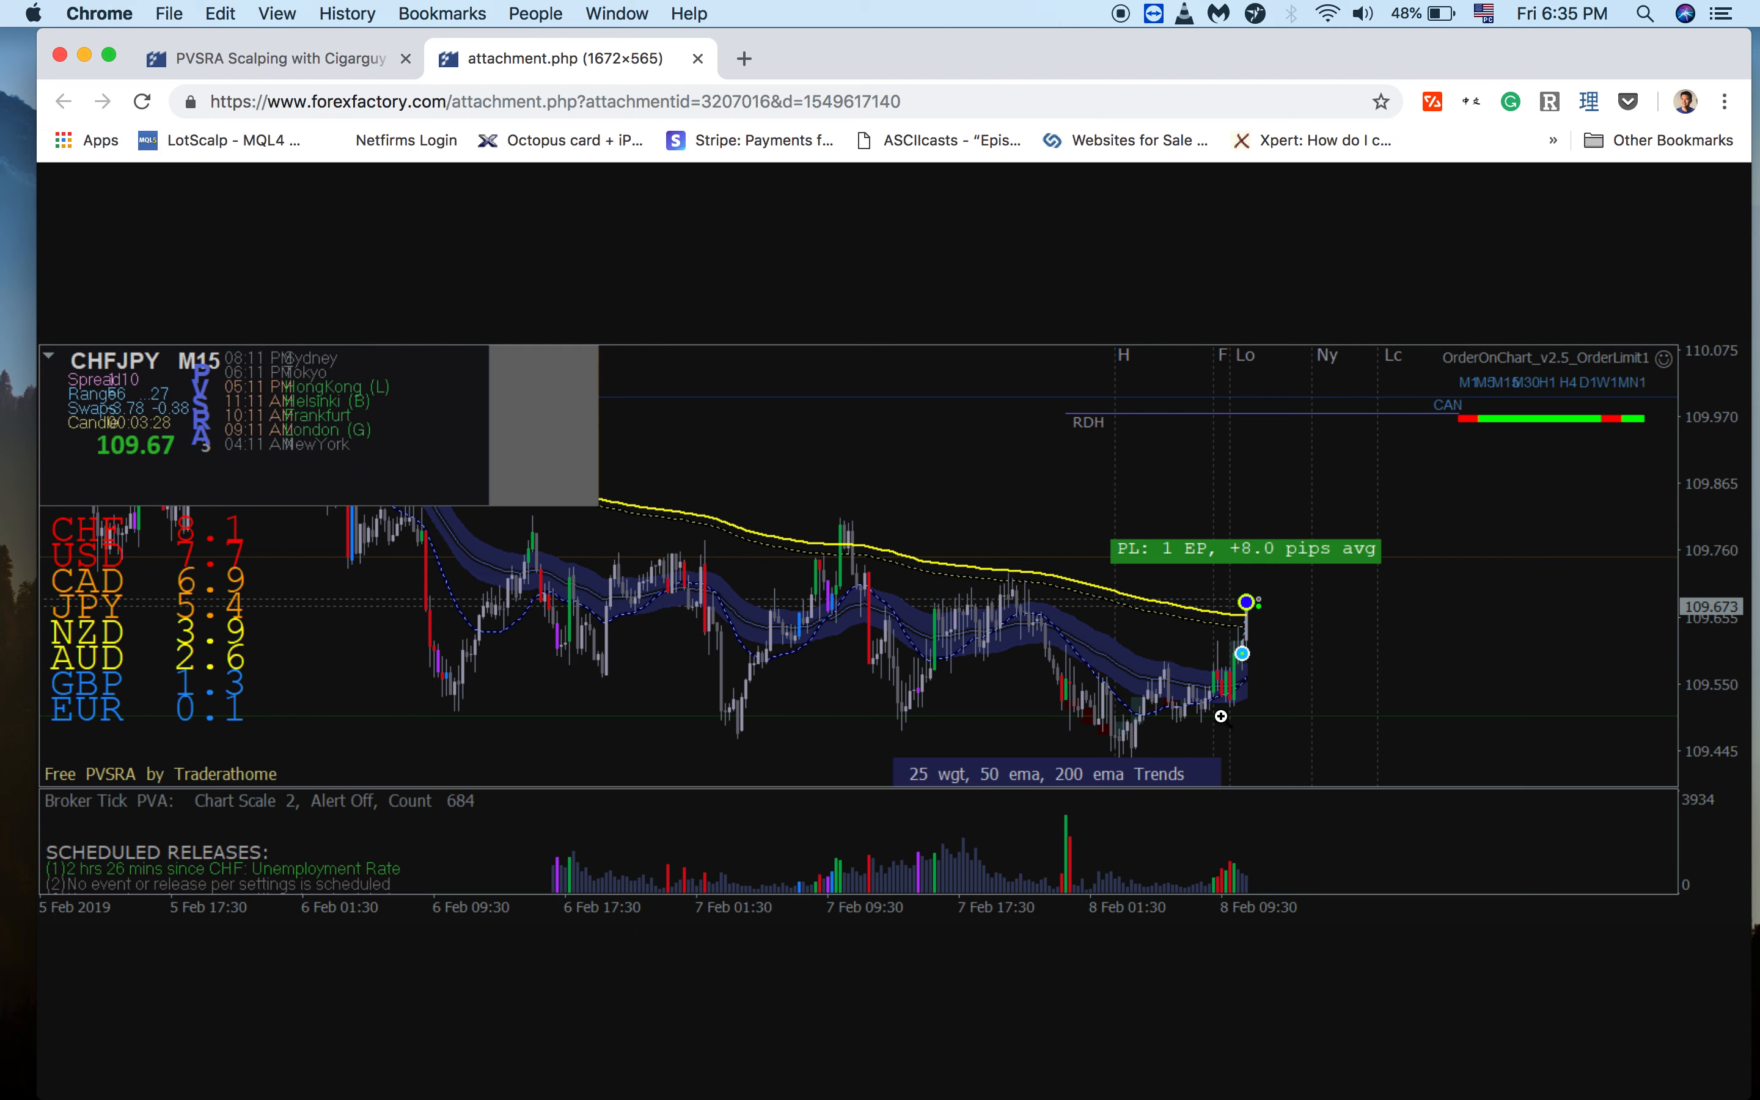
pyautogui.moveTo(1120, 824)
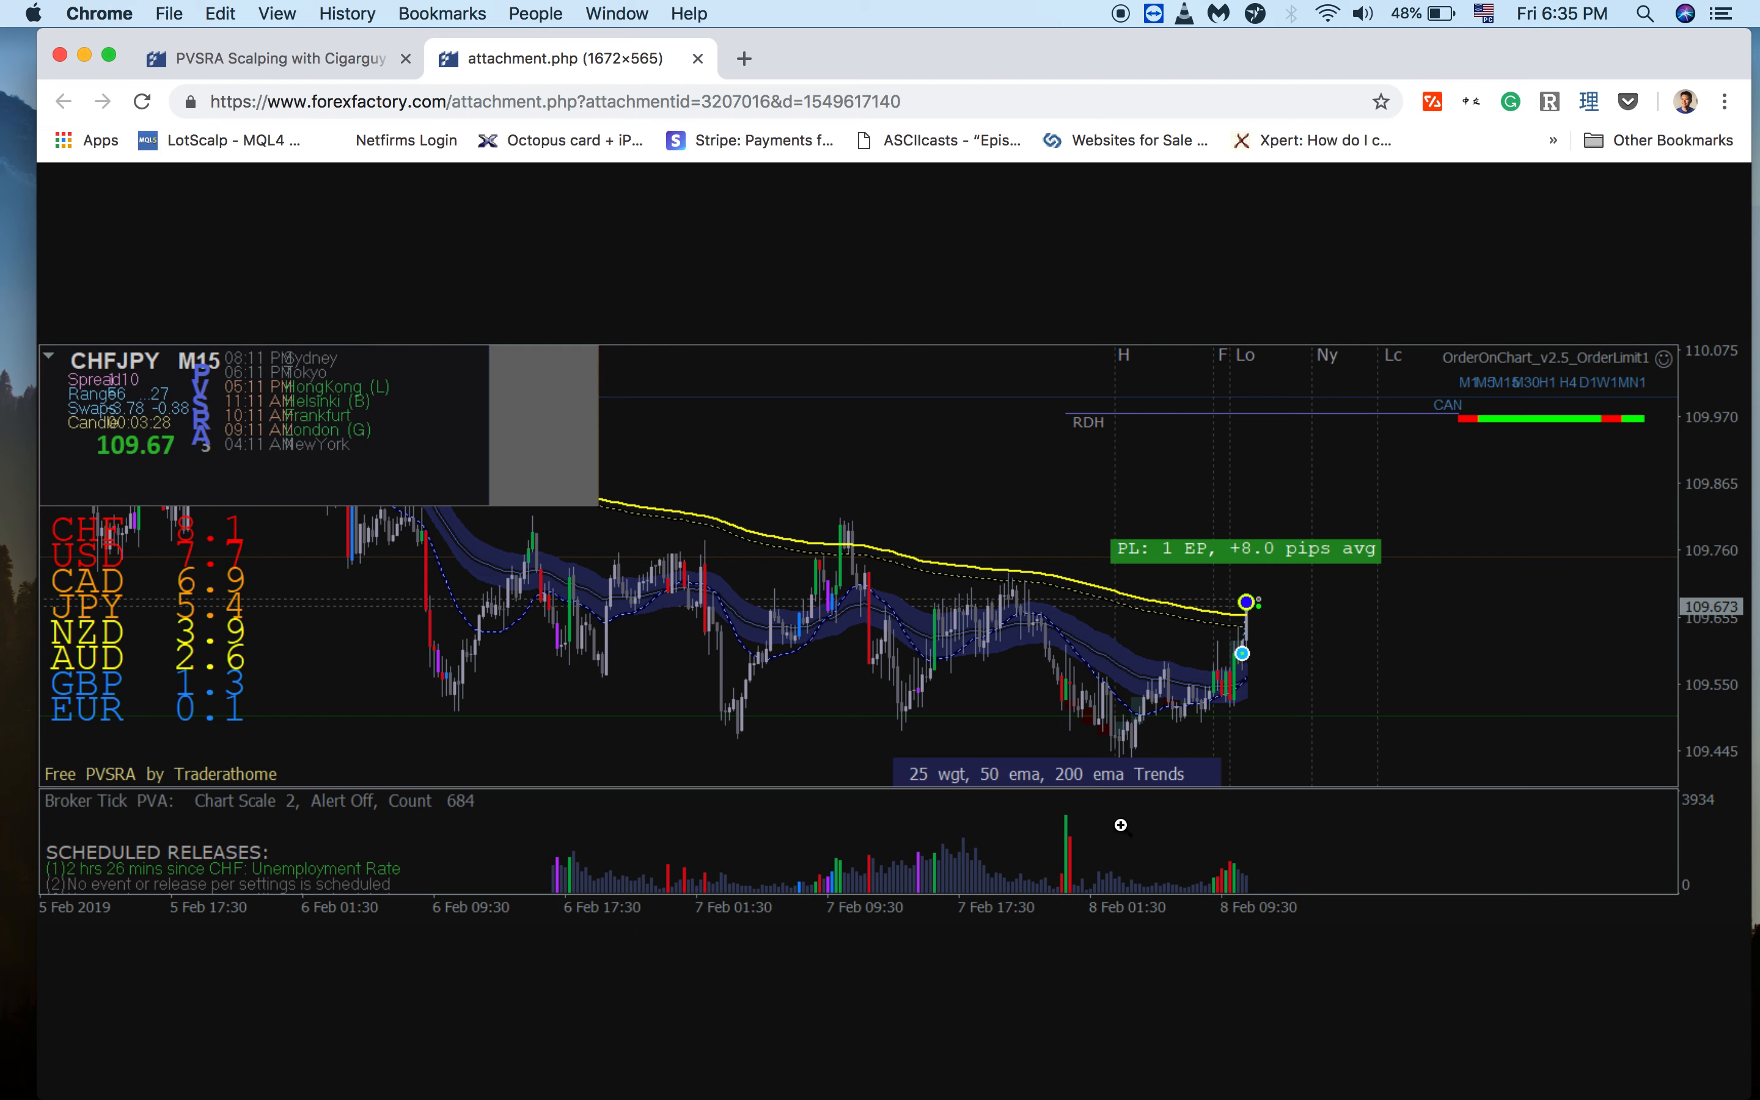
pyautogui.moveTo(1069, 826)
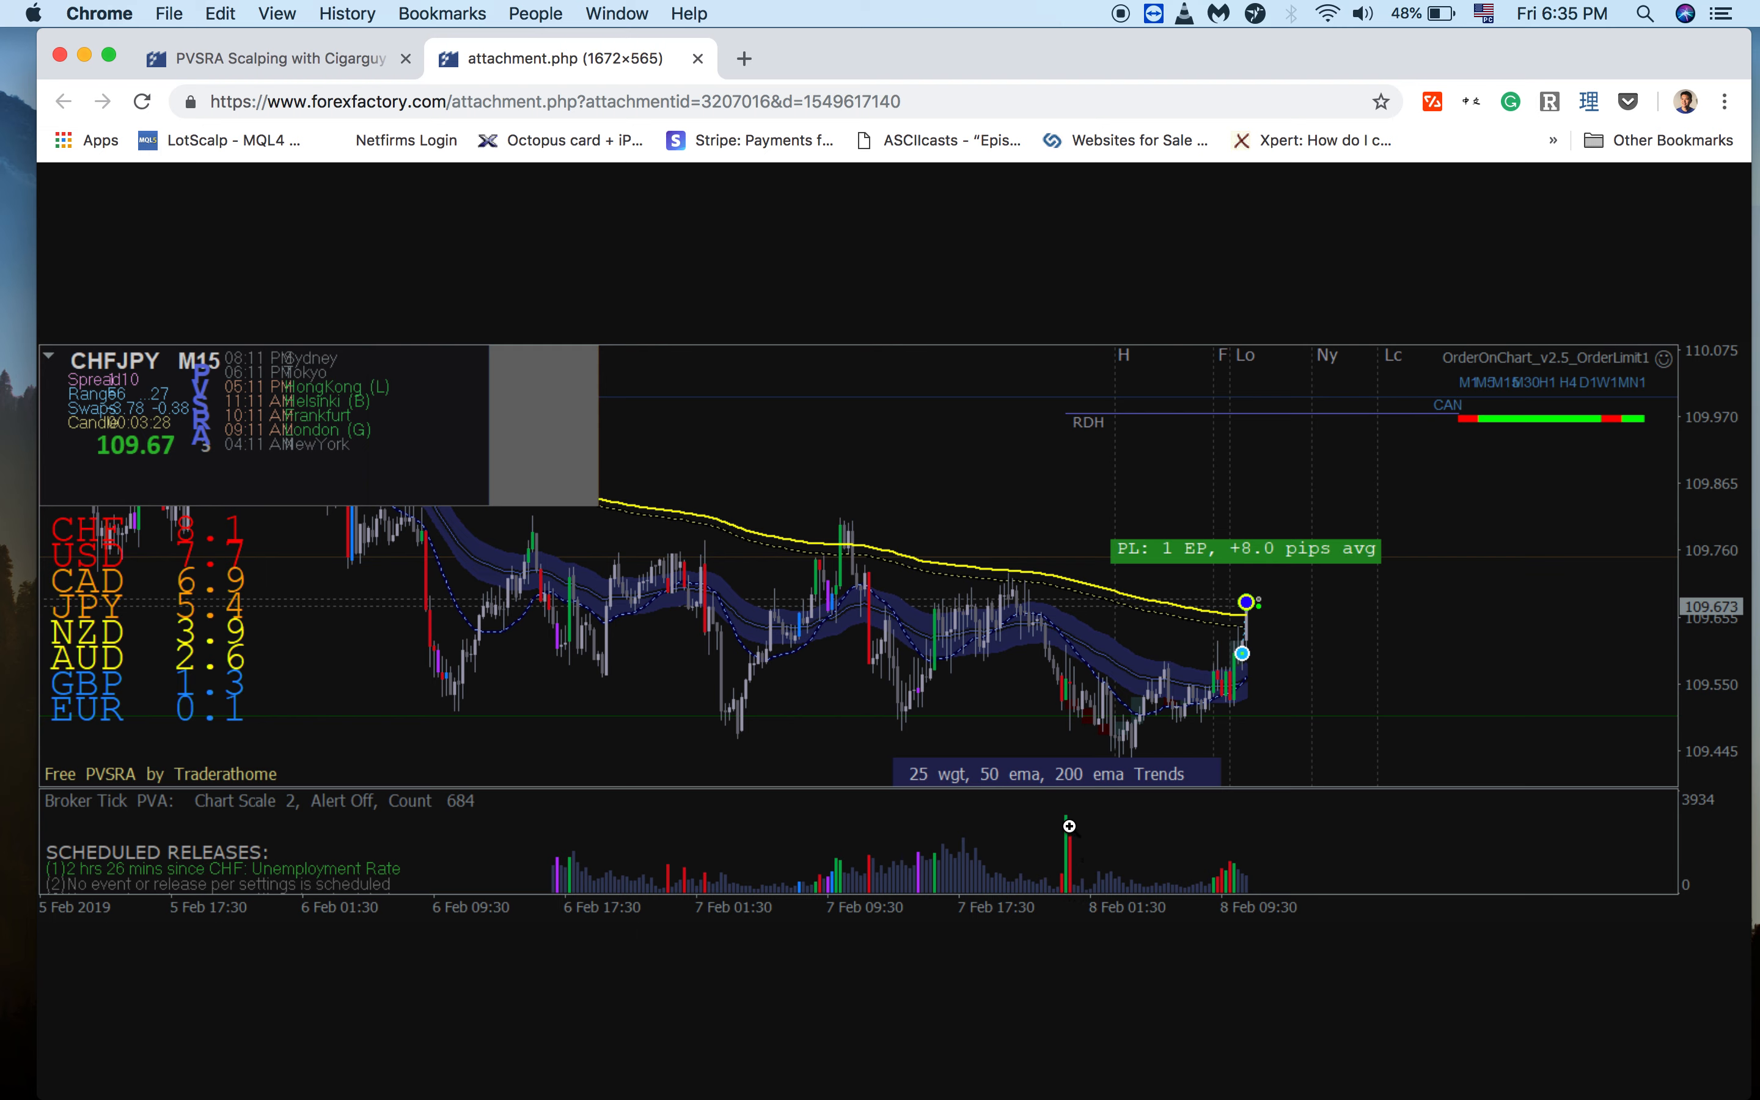
pyautogui.moveTo(1070, 866)
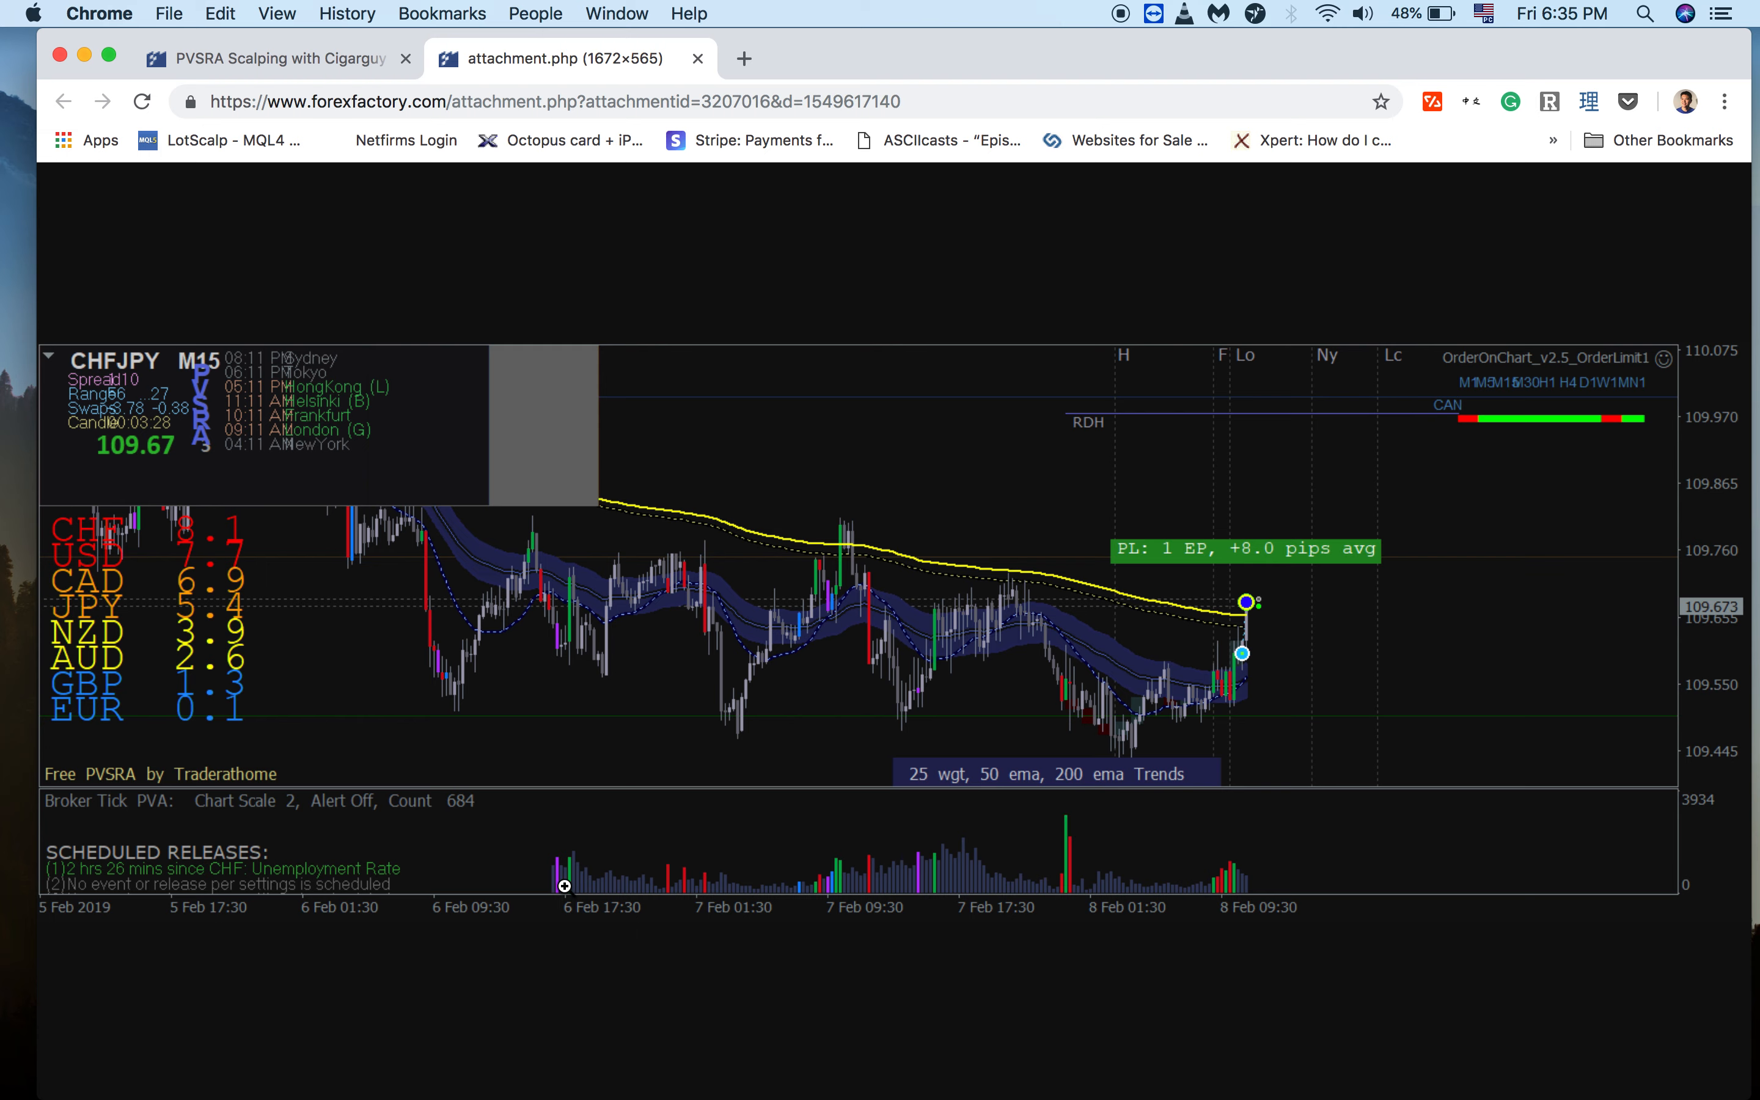
pyautogui.moveTo(1071, 909)
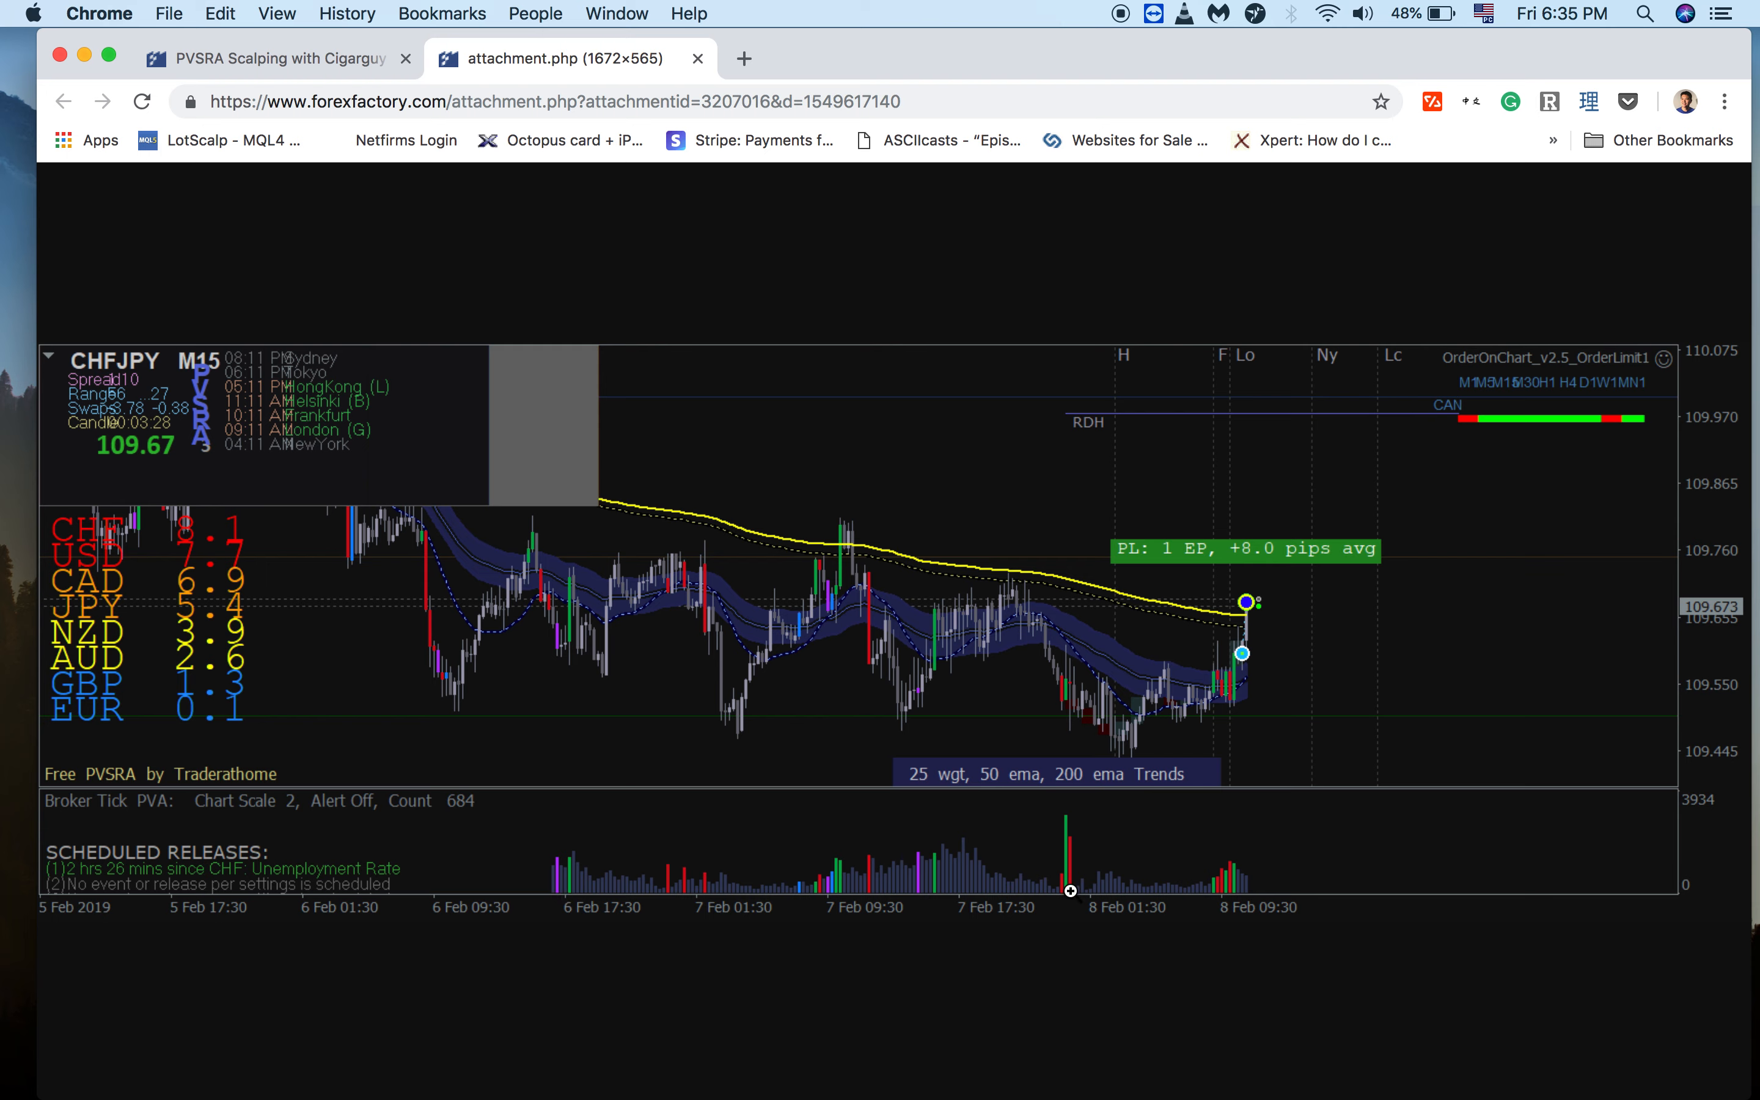
pyautogui.moveTo(1071, 868)
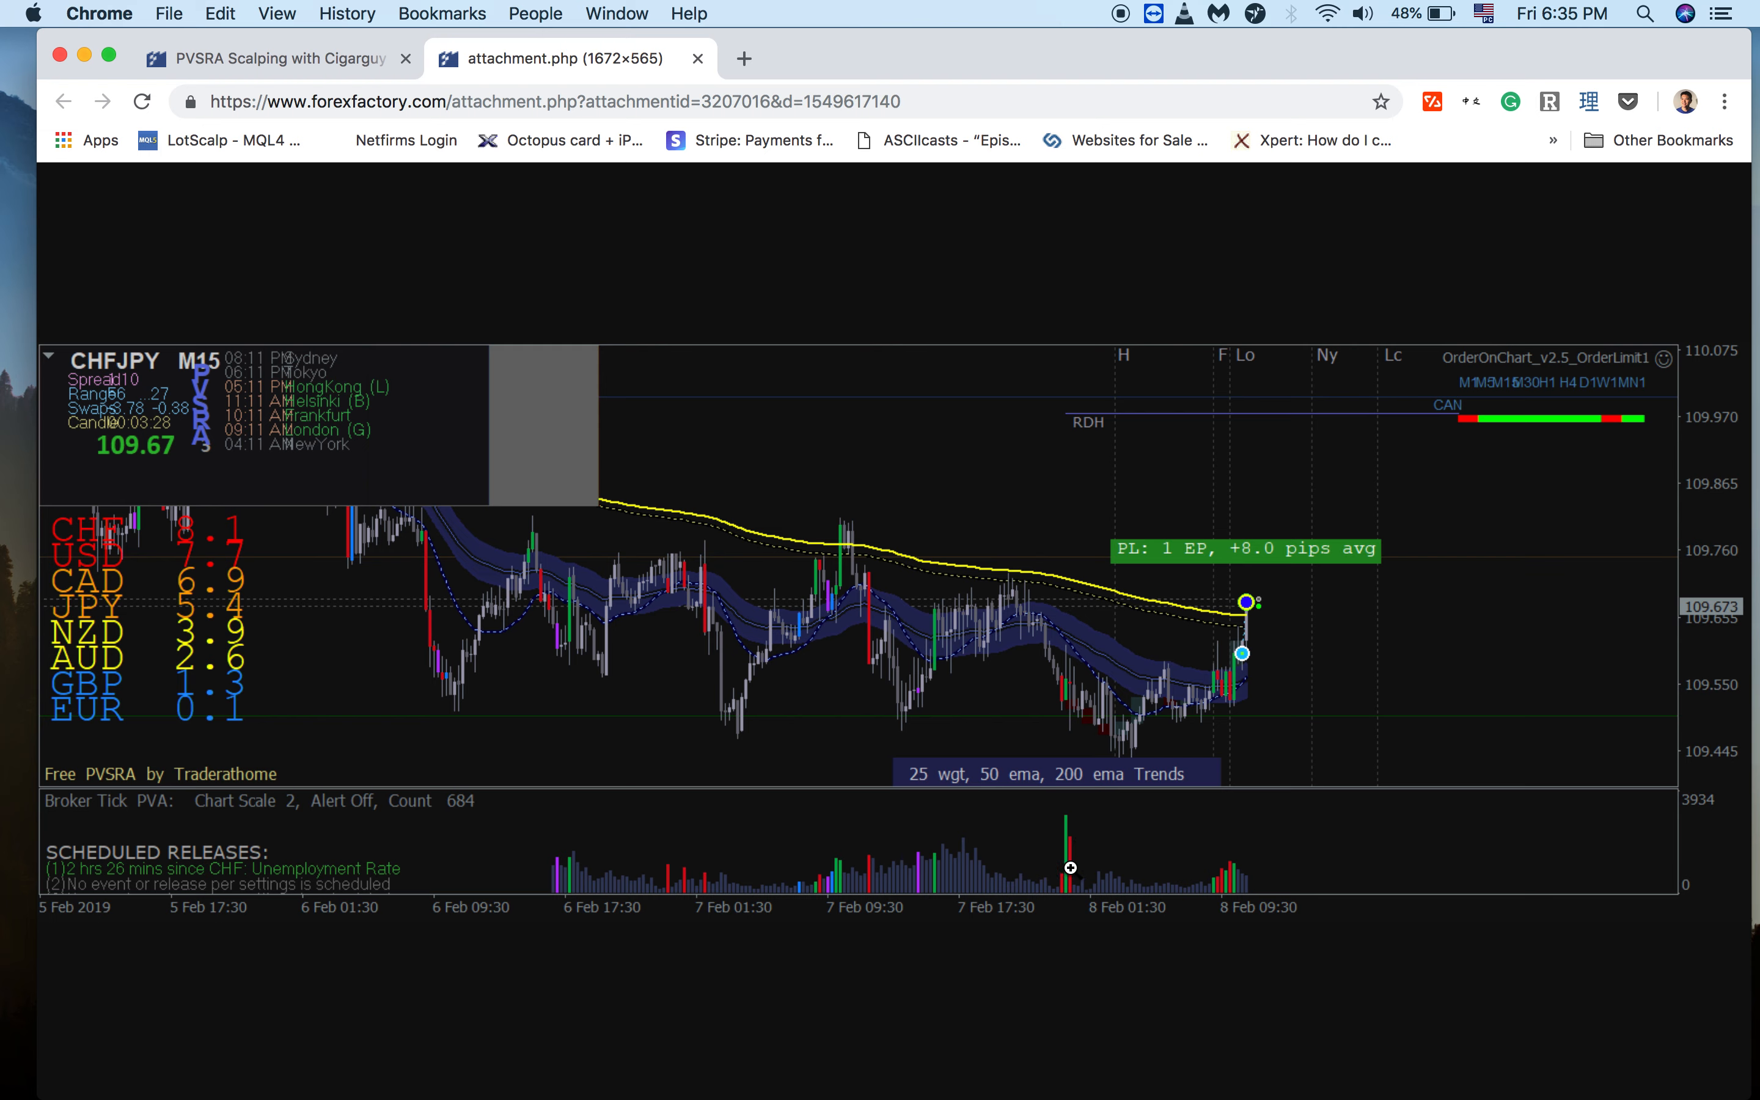
pyautogui.moveTo(1077, 850)
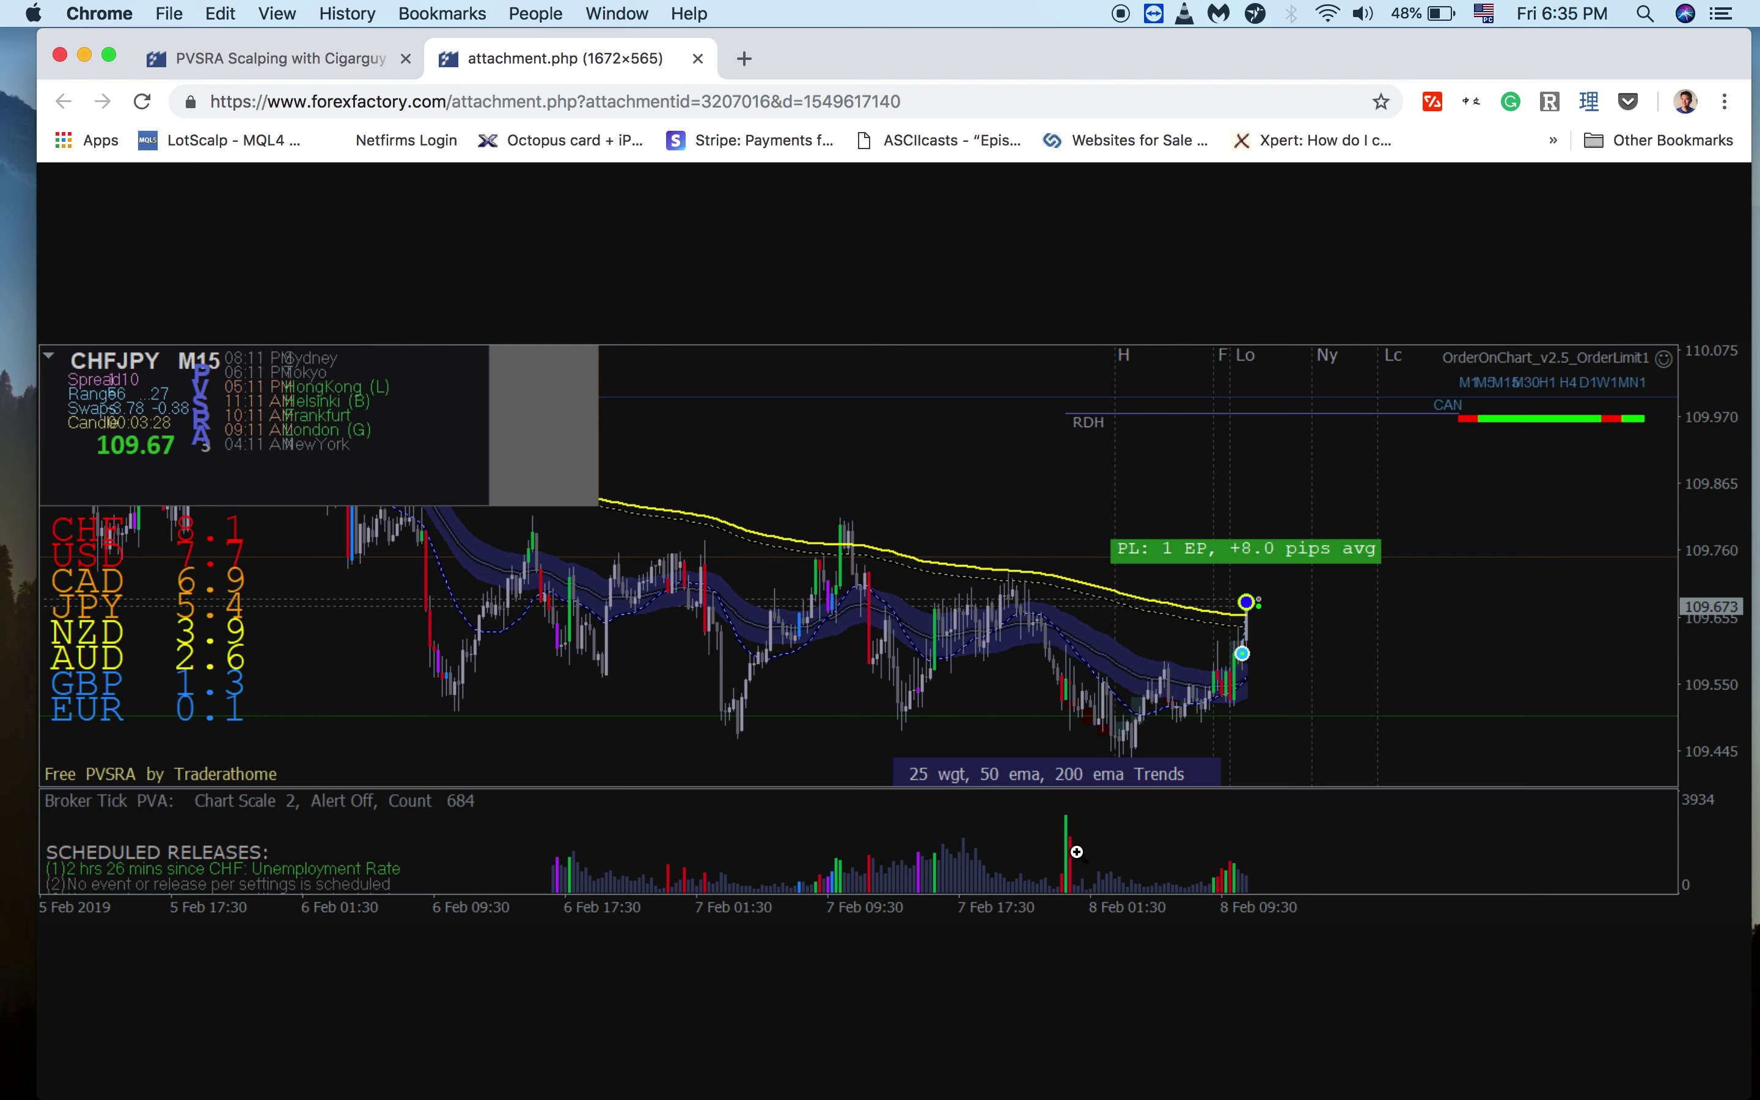
pyautogui.moveTo(1088, 871)
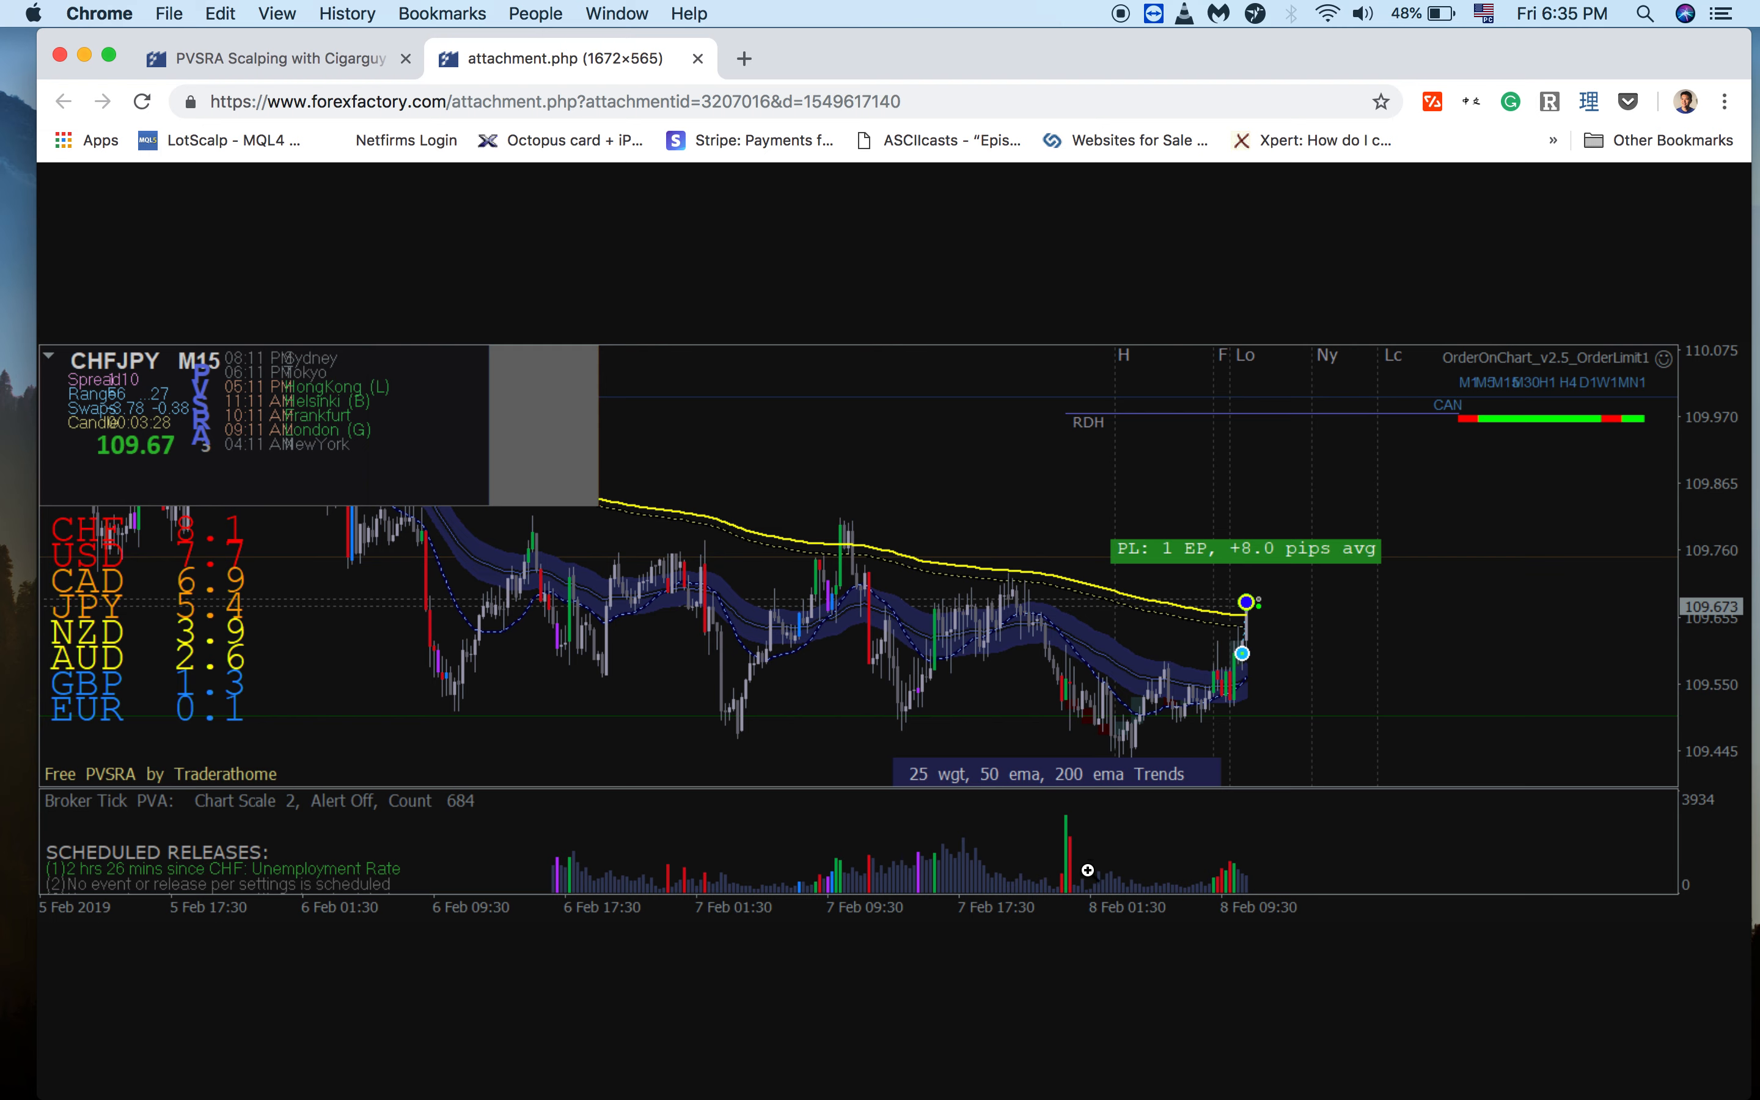
pyautogui.moveTo(1095, 782)
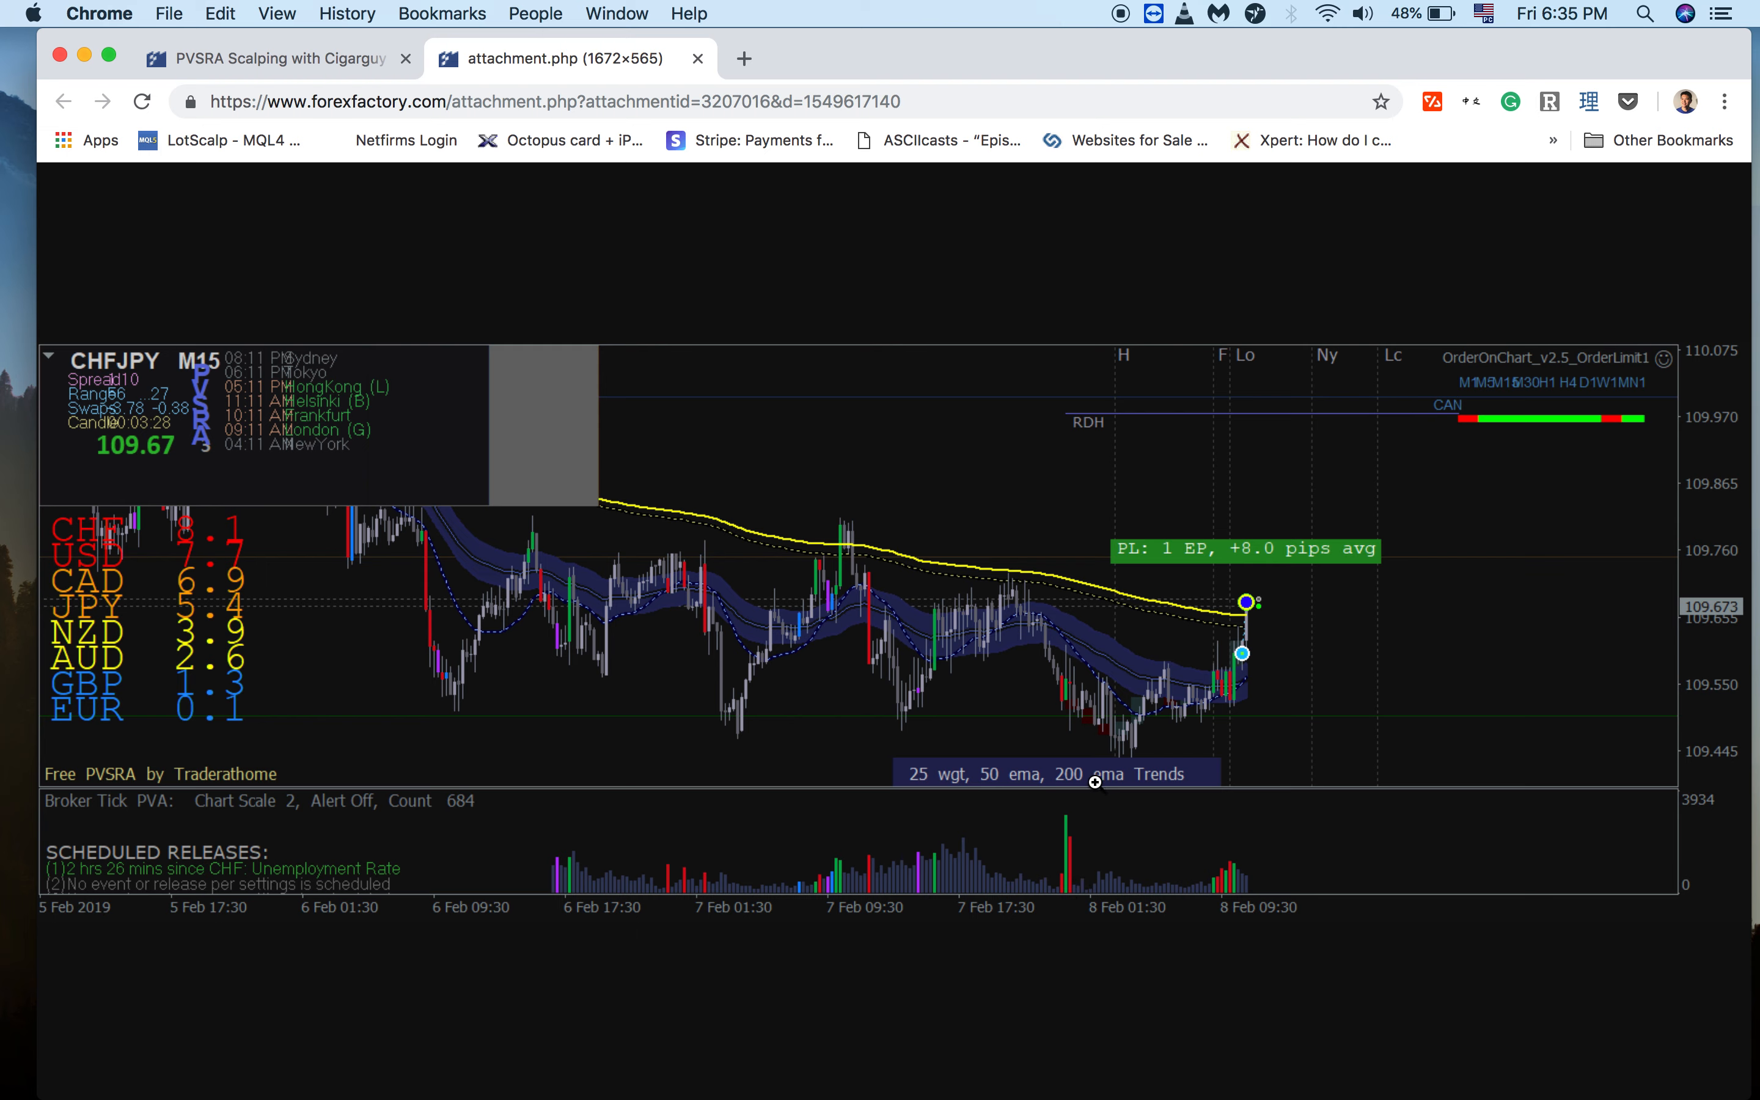
pyautogui.moveTo(1043, 695)
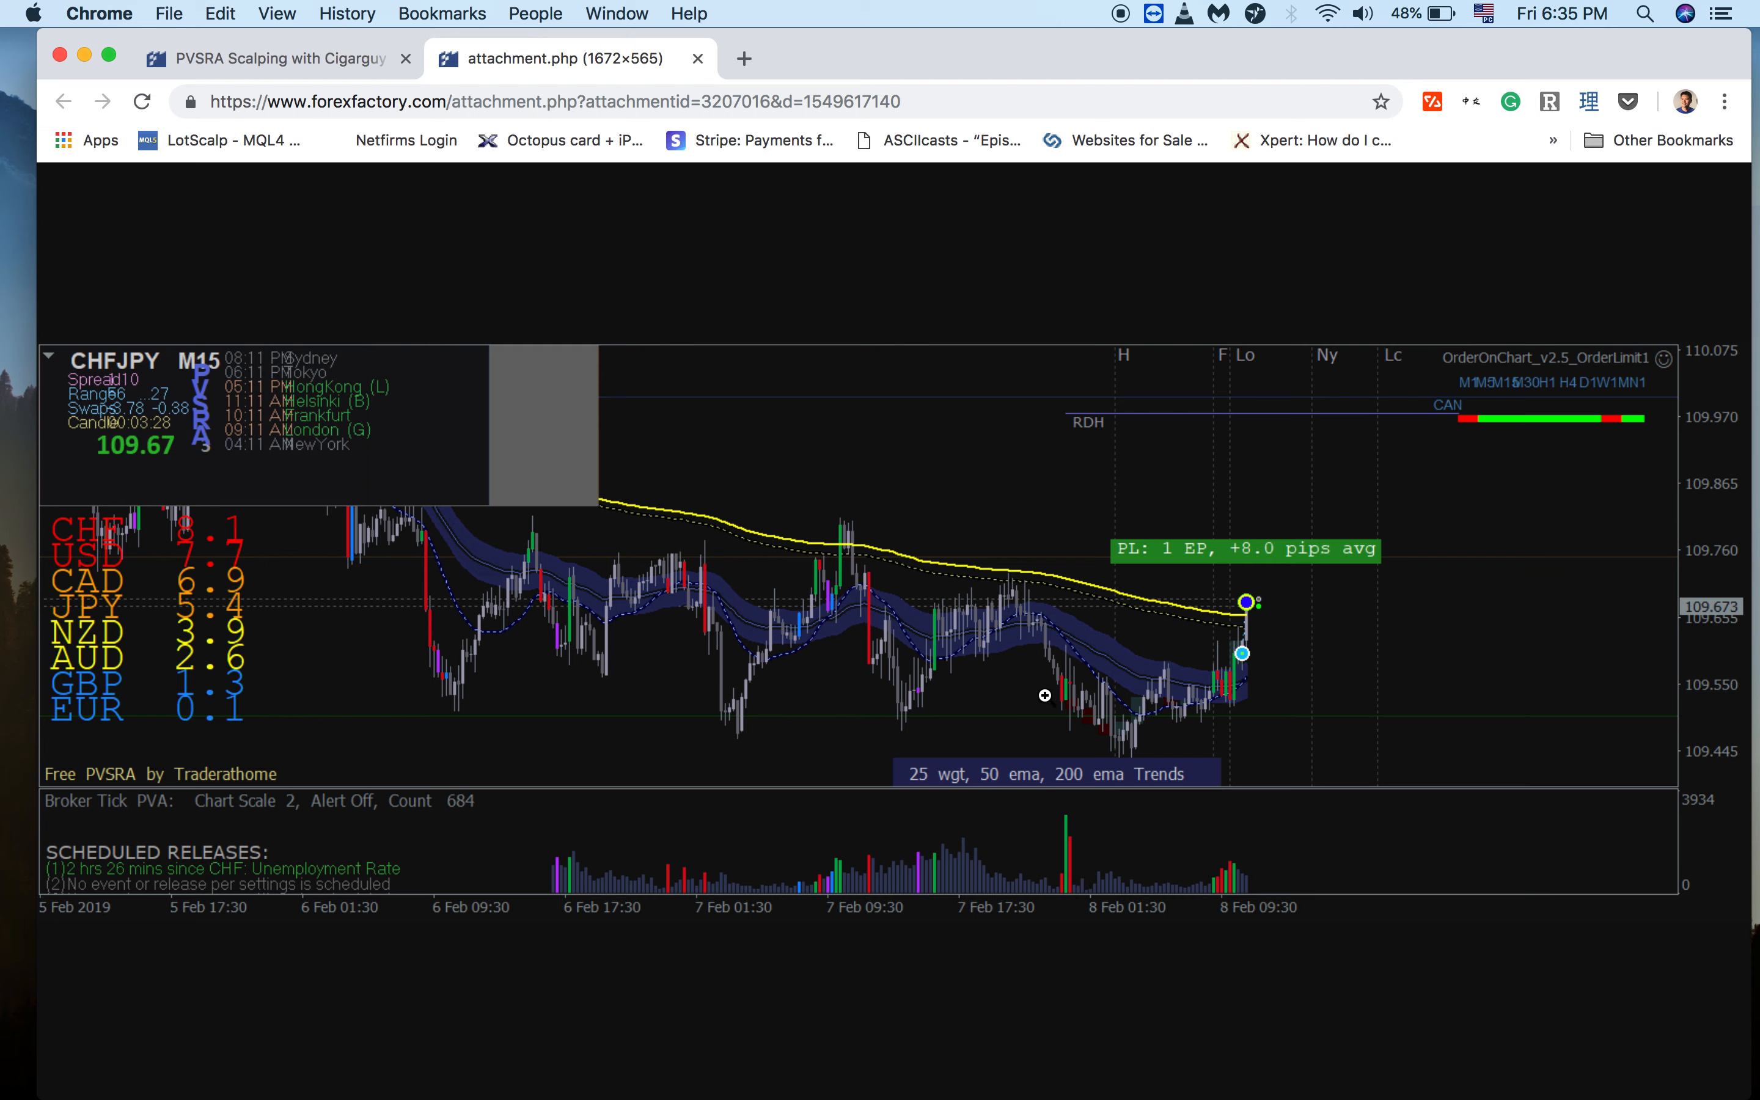
pyautogui.moveTo(1061, 712)
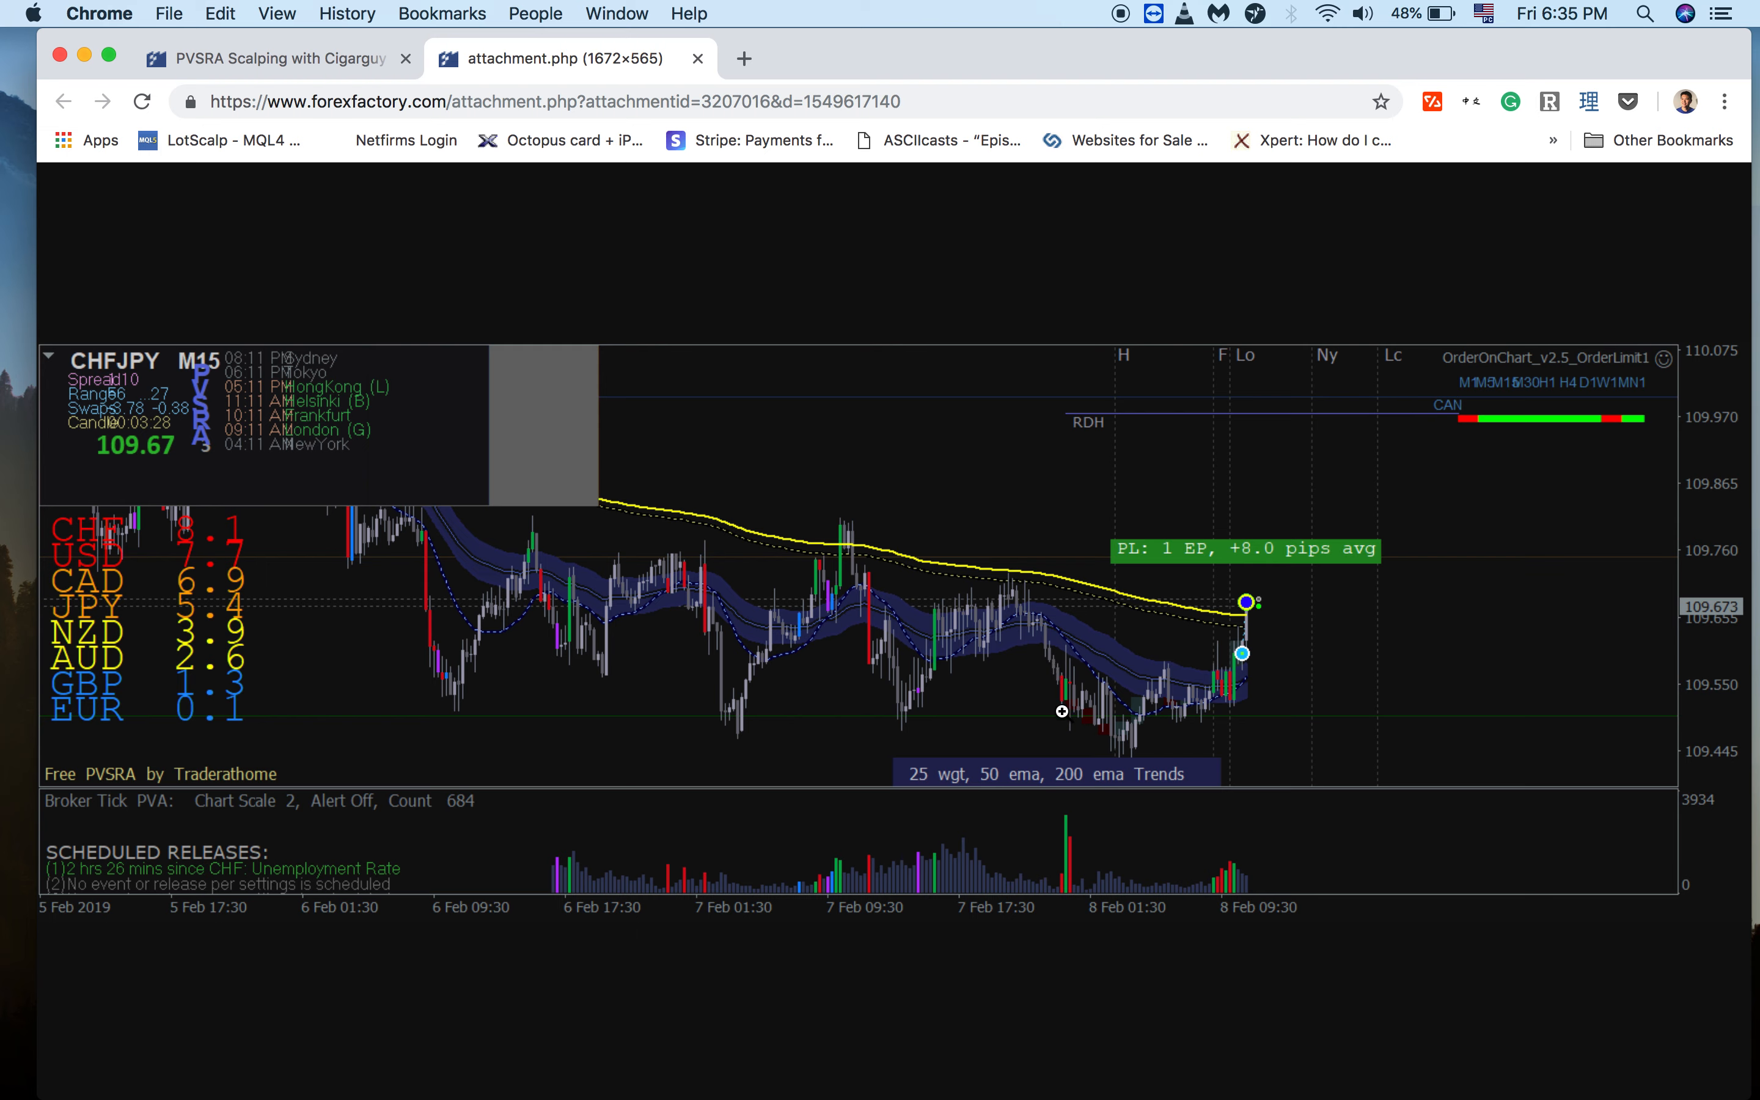
pyautogui.moveTo(1068, 718)
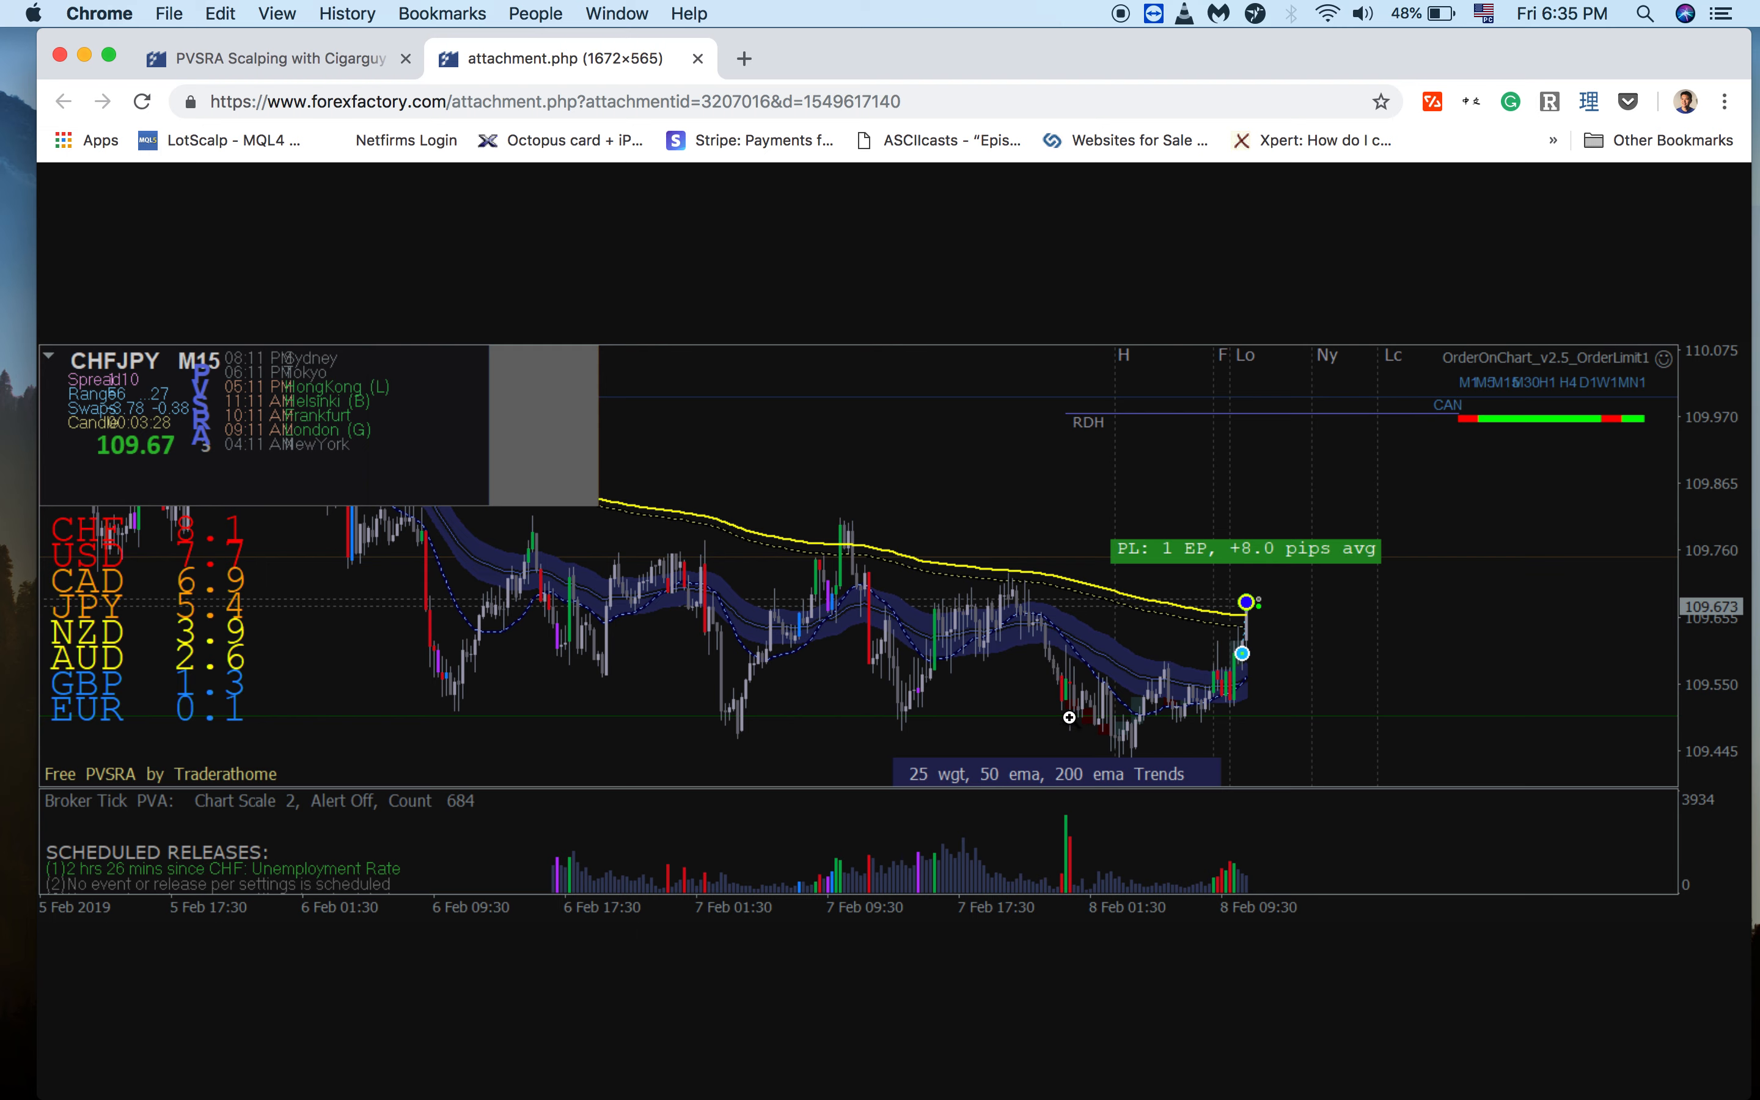
pyautogui.moveTo(1073, 683)
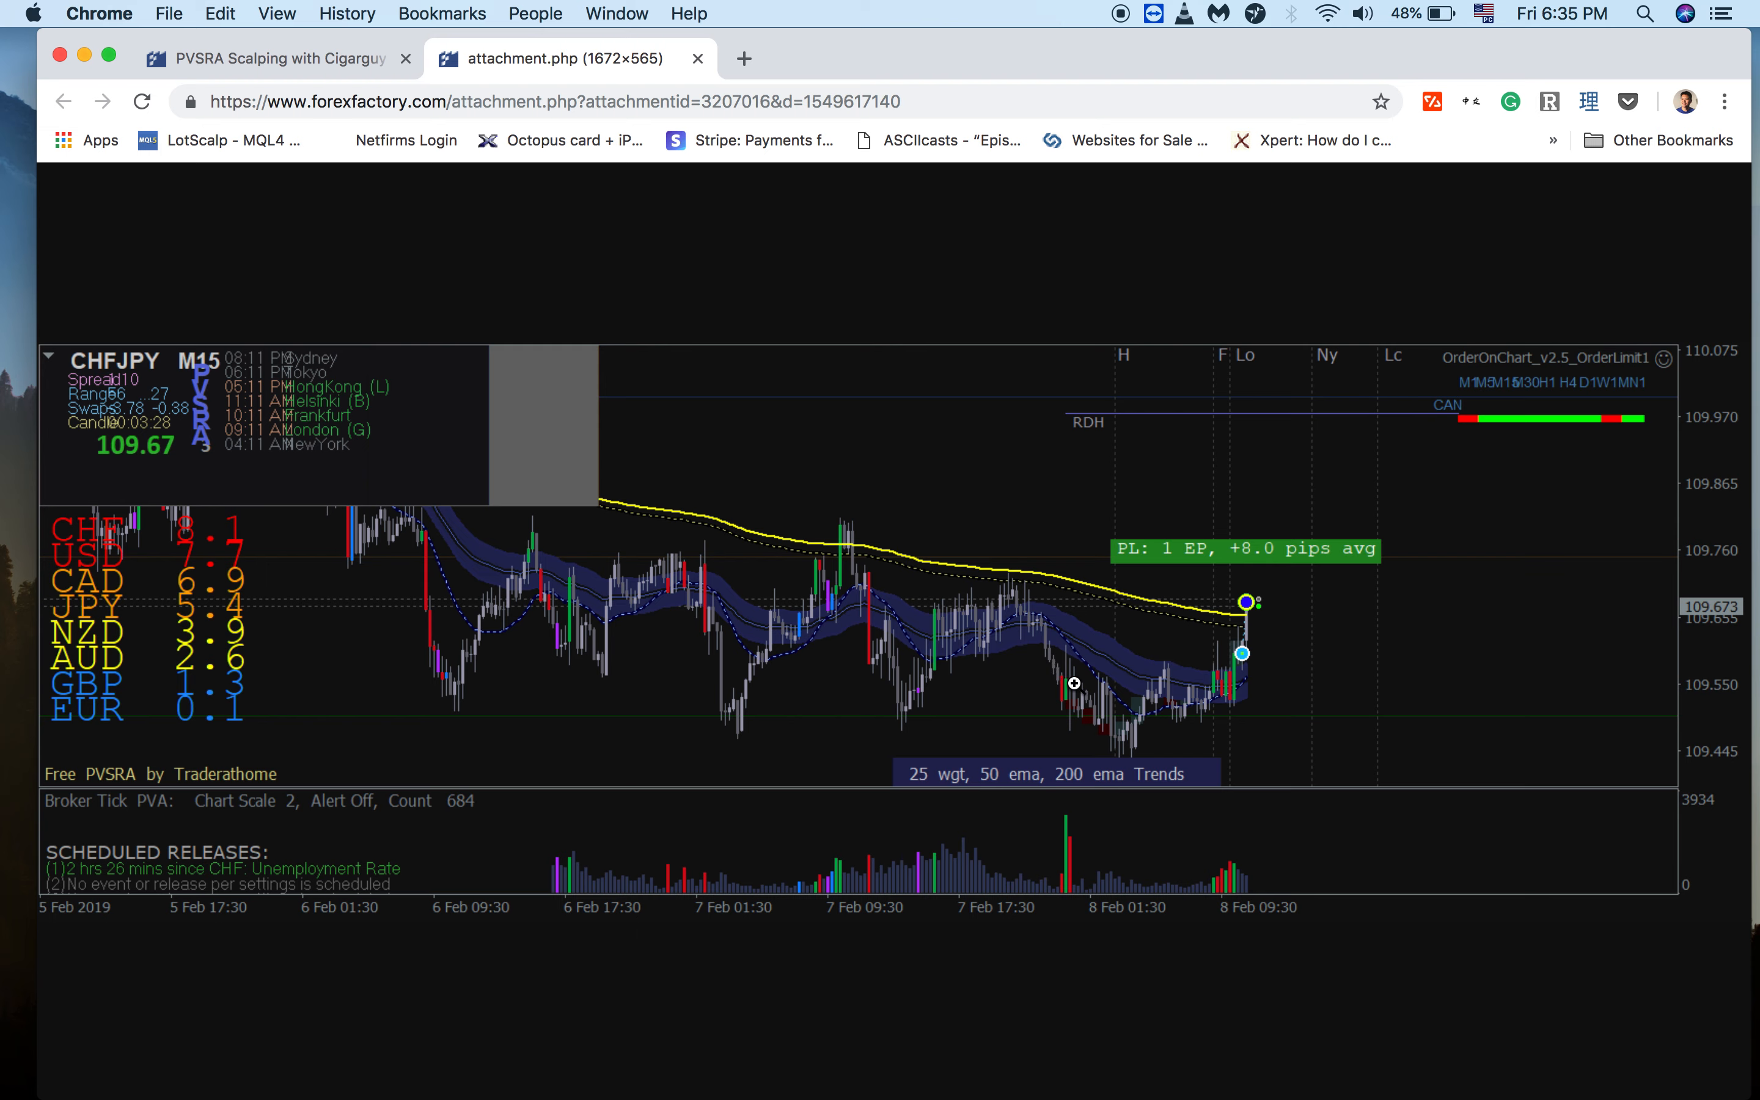
pyautogui.moveTo(1061, 697)
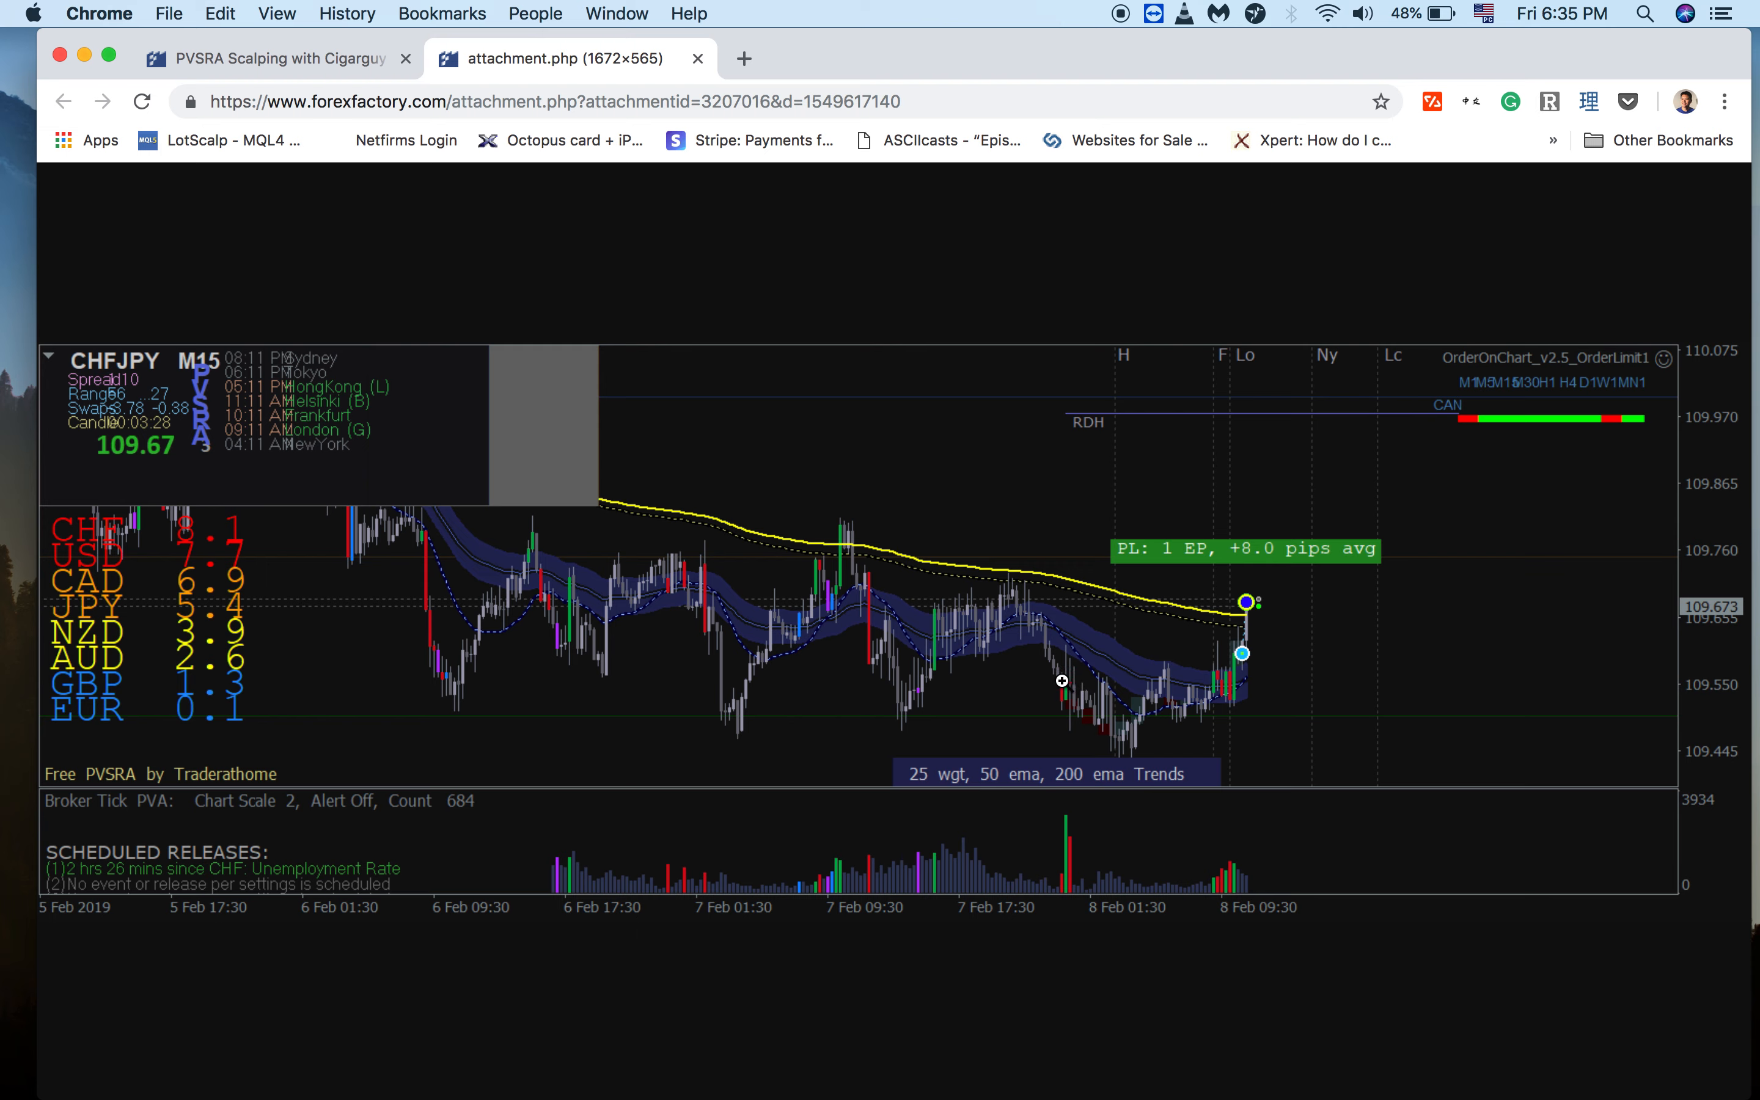
pyautogui.moveTo(1215, 674)
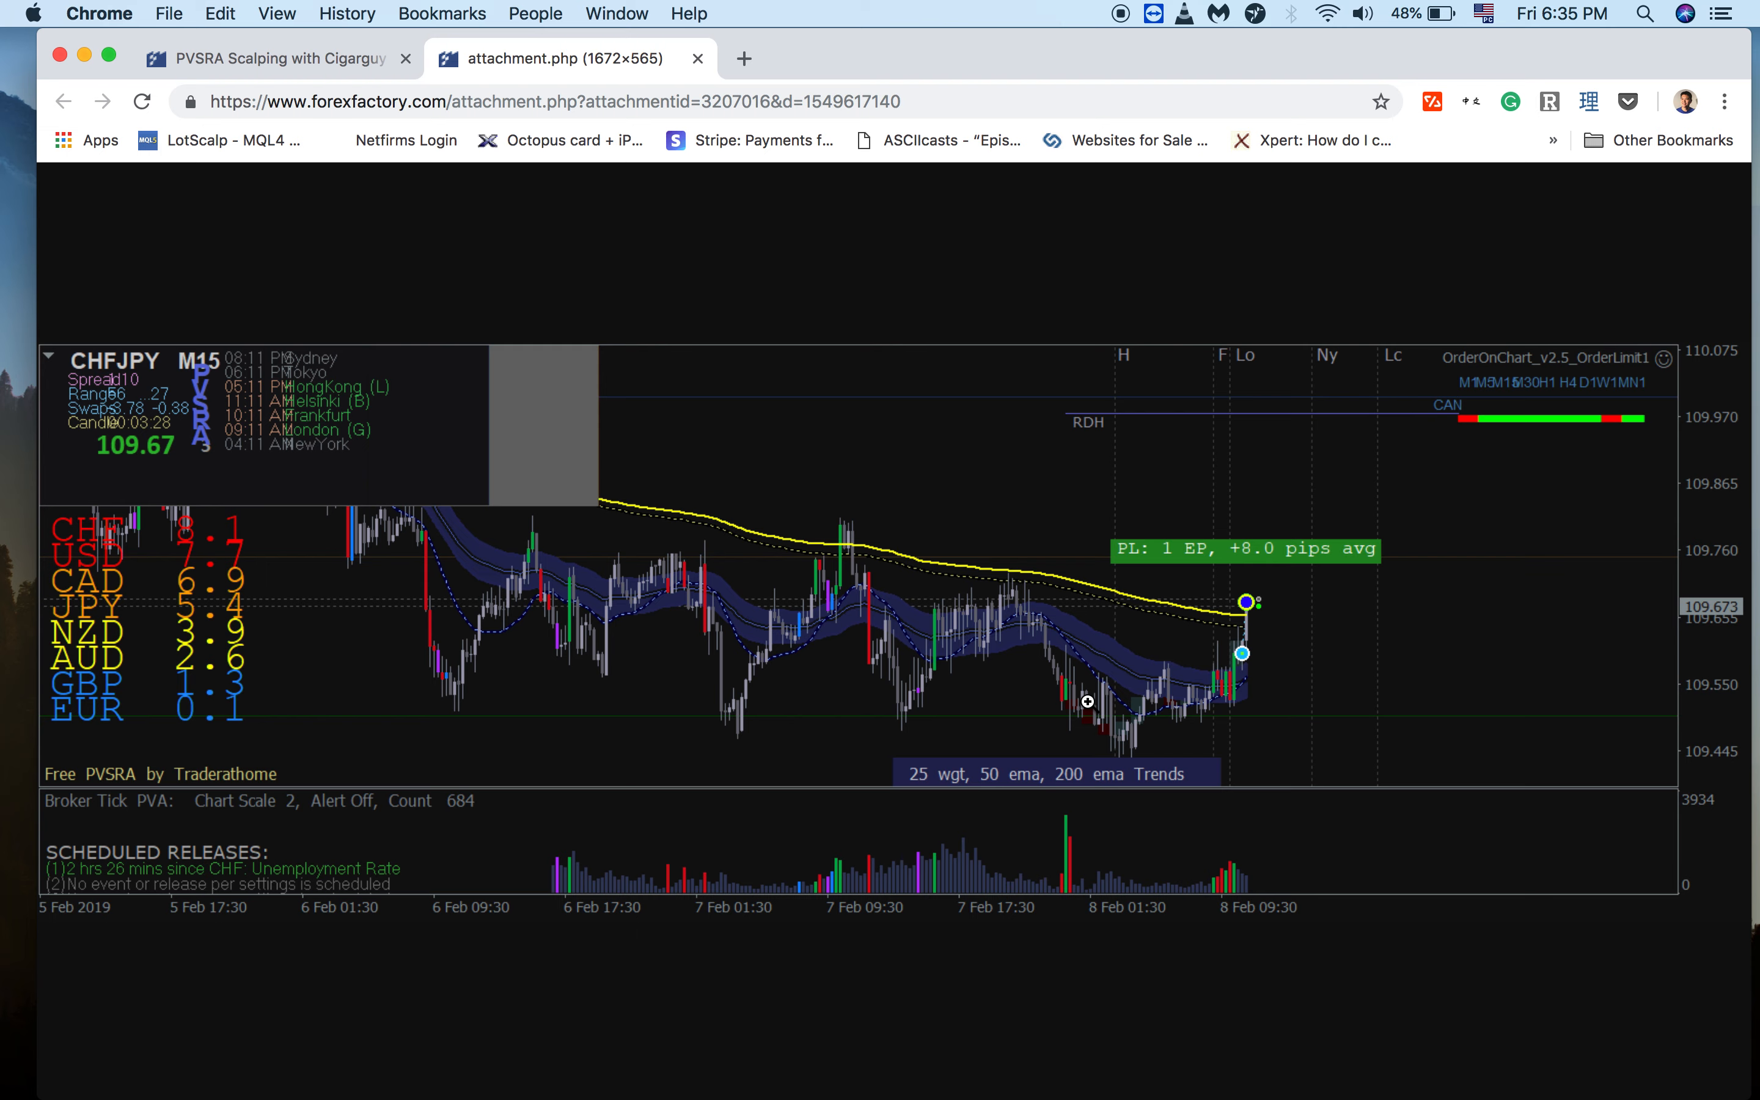
pyautogui.moveTo(1261, 664)
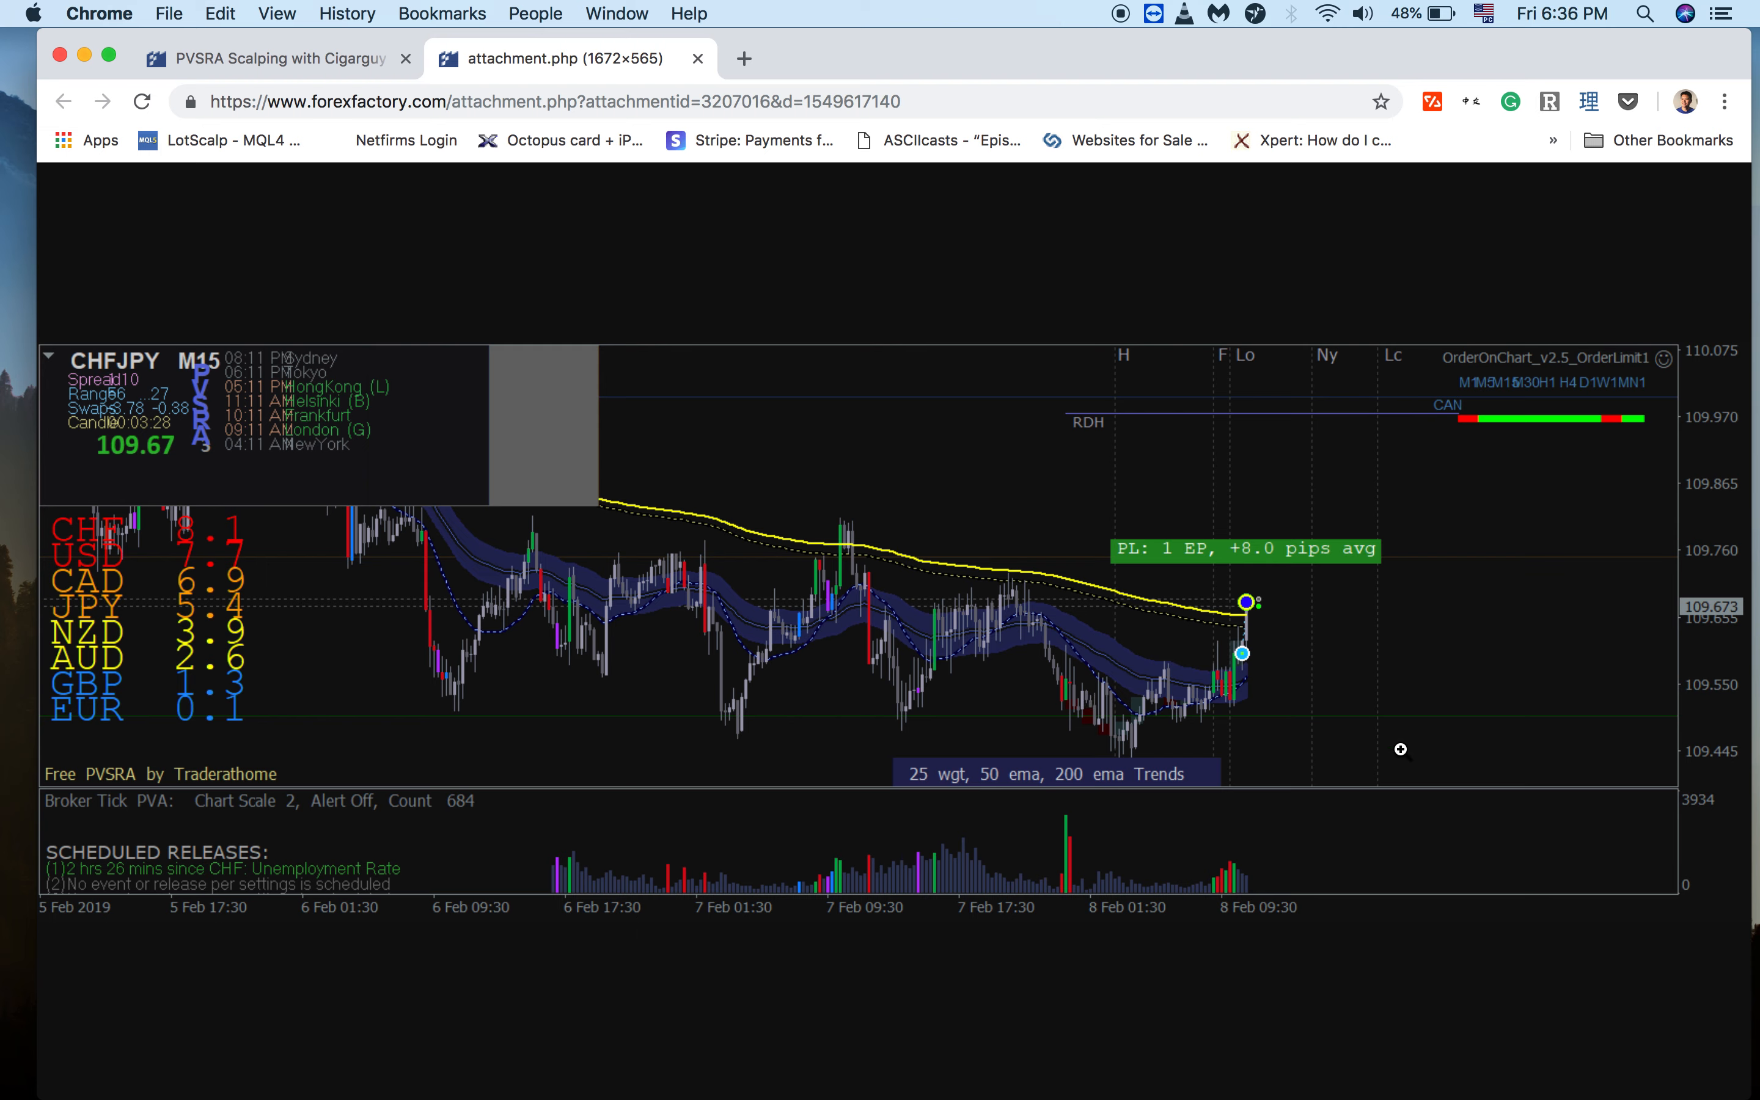
pyautogui.moveTo(1271, 708)
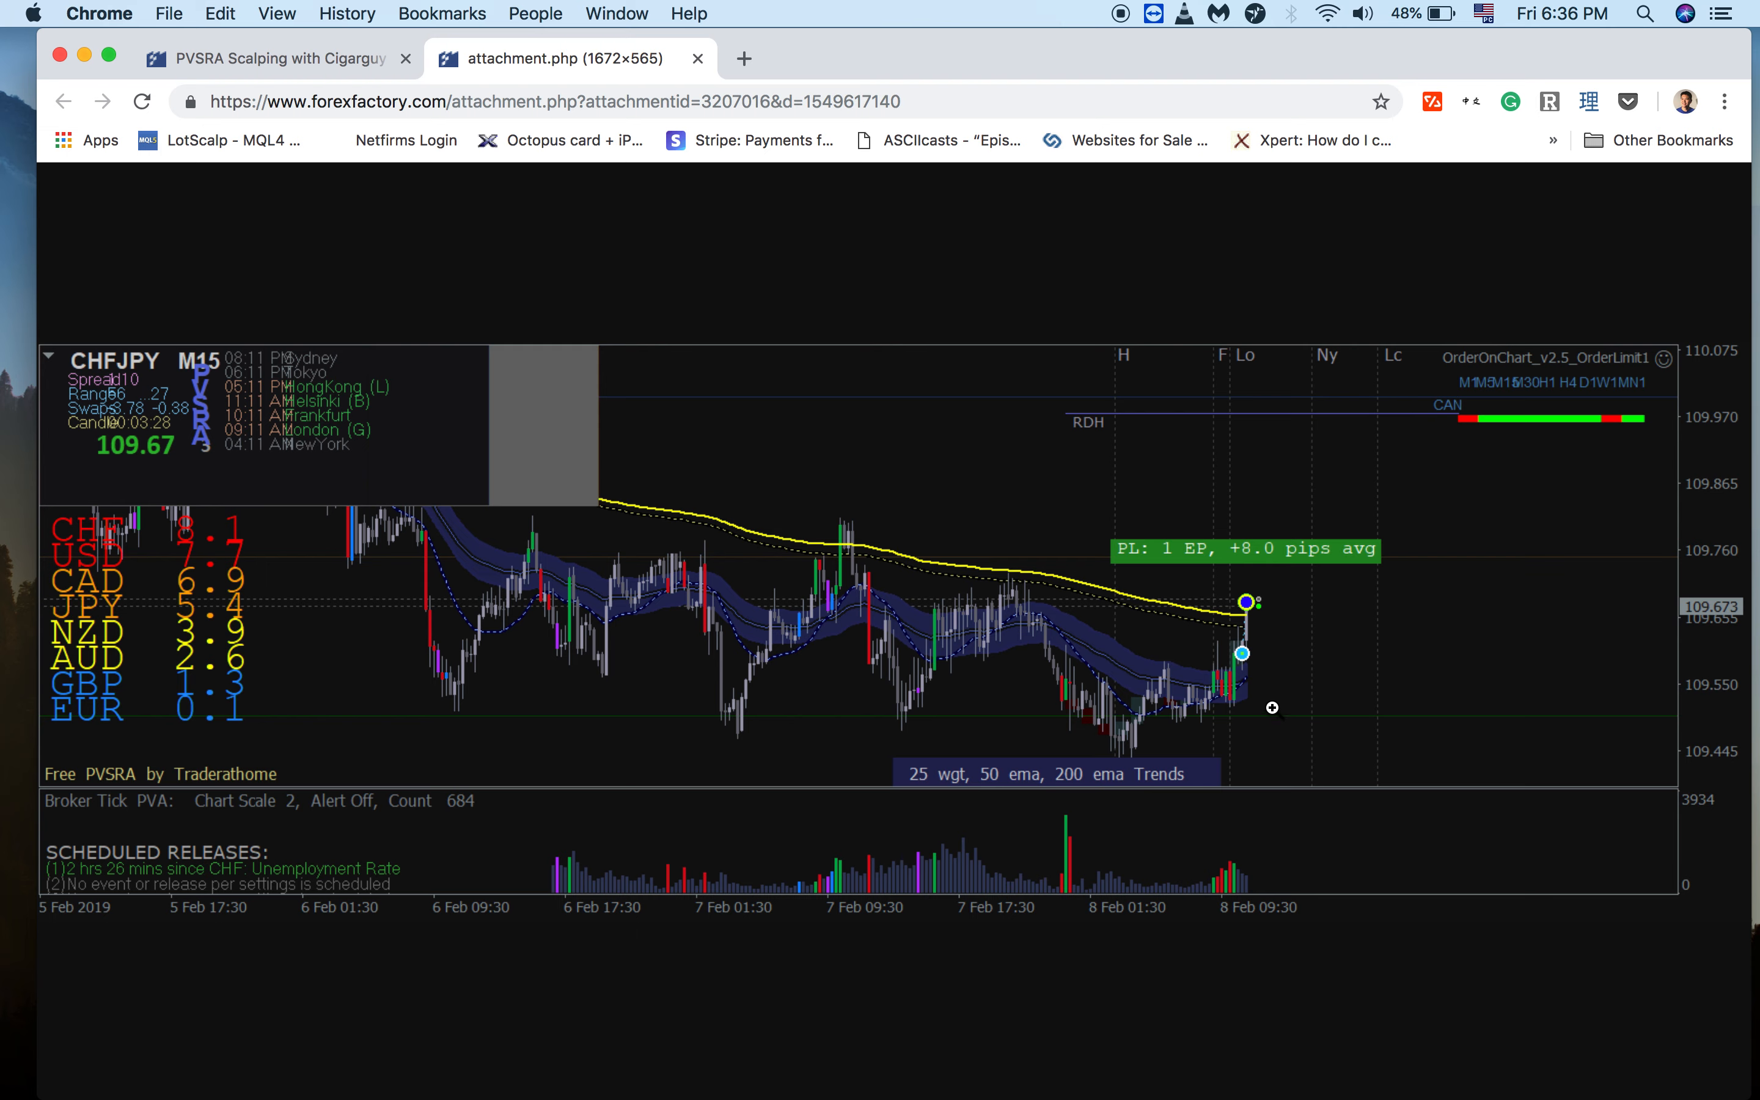
pyautogui.moveTo(1072, 714)
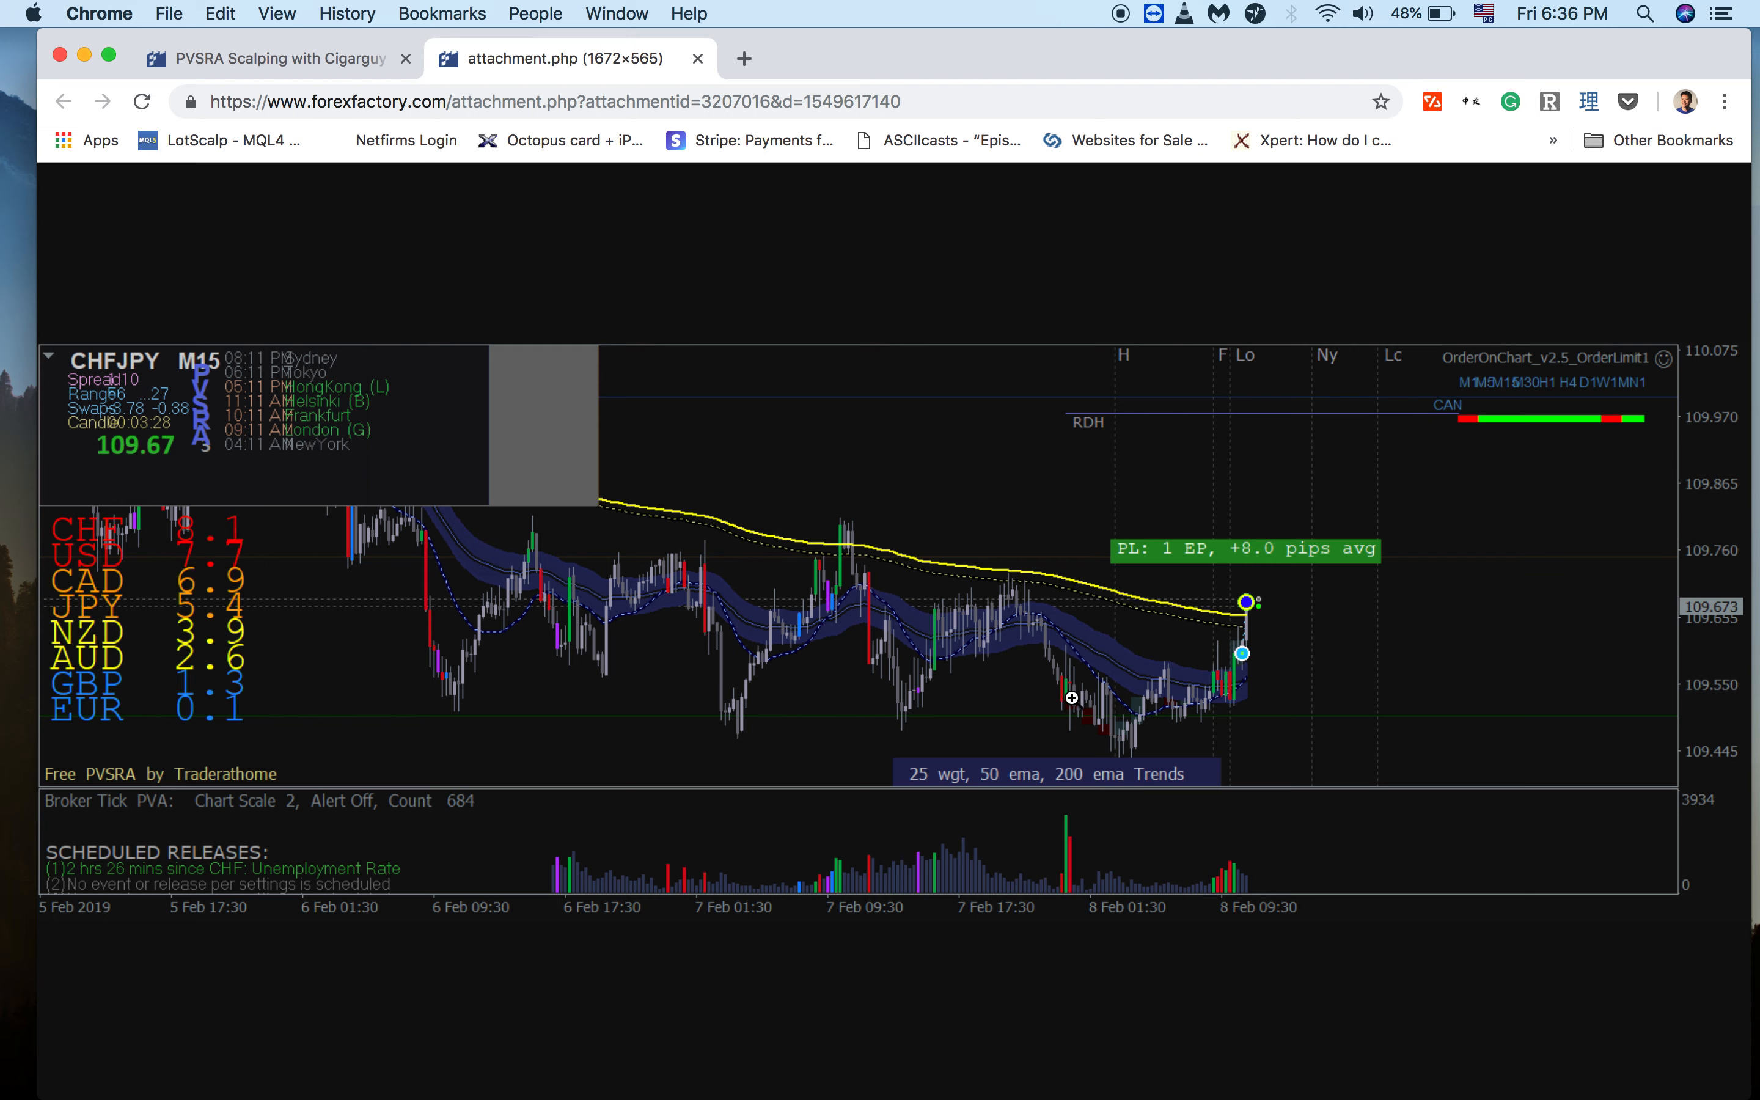
pyautogui.moveTo(1042, 638)
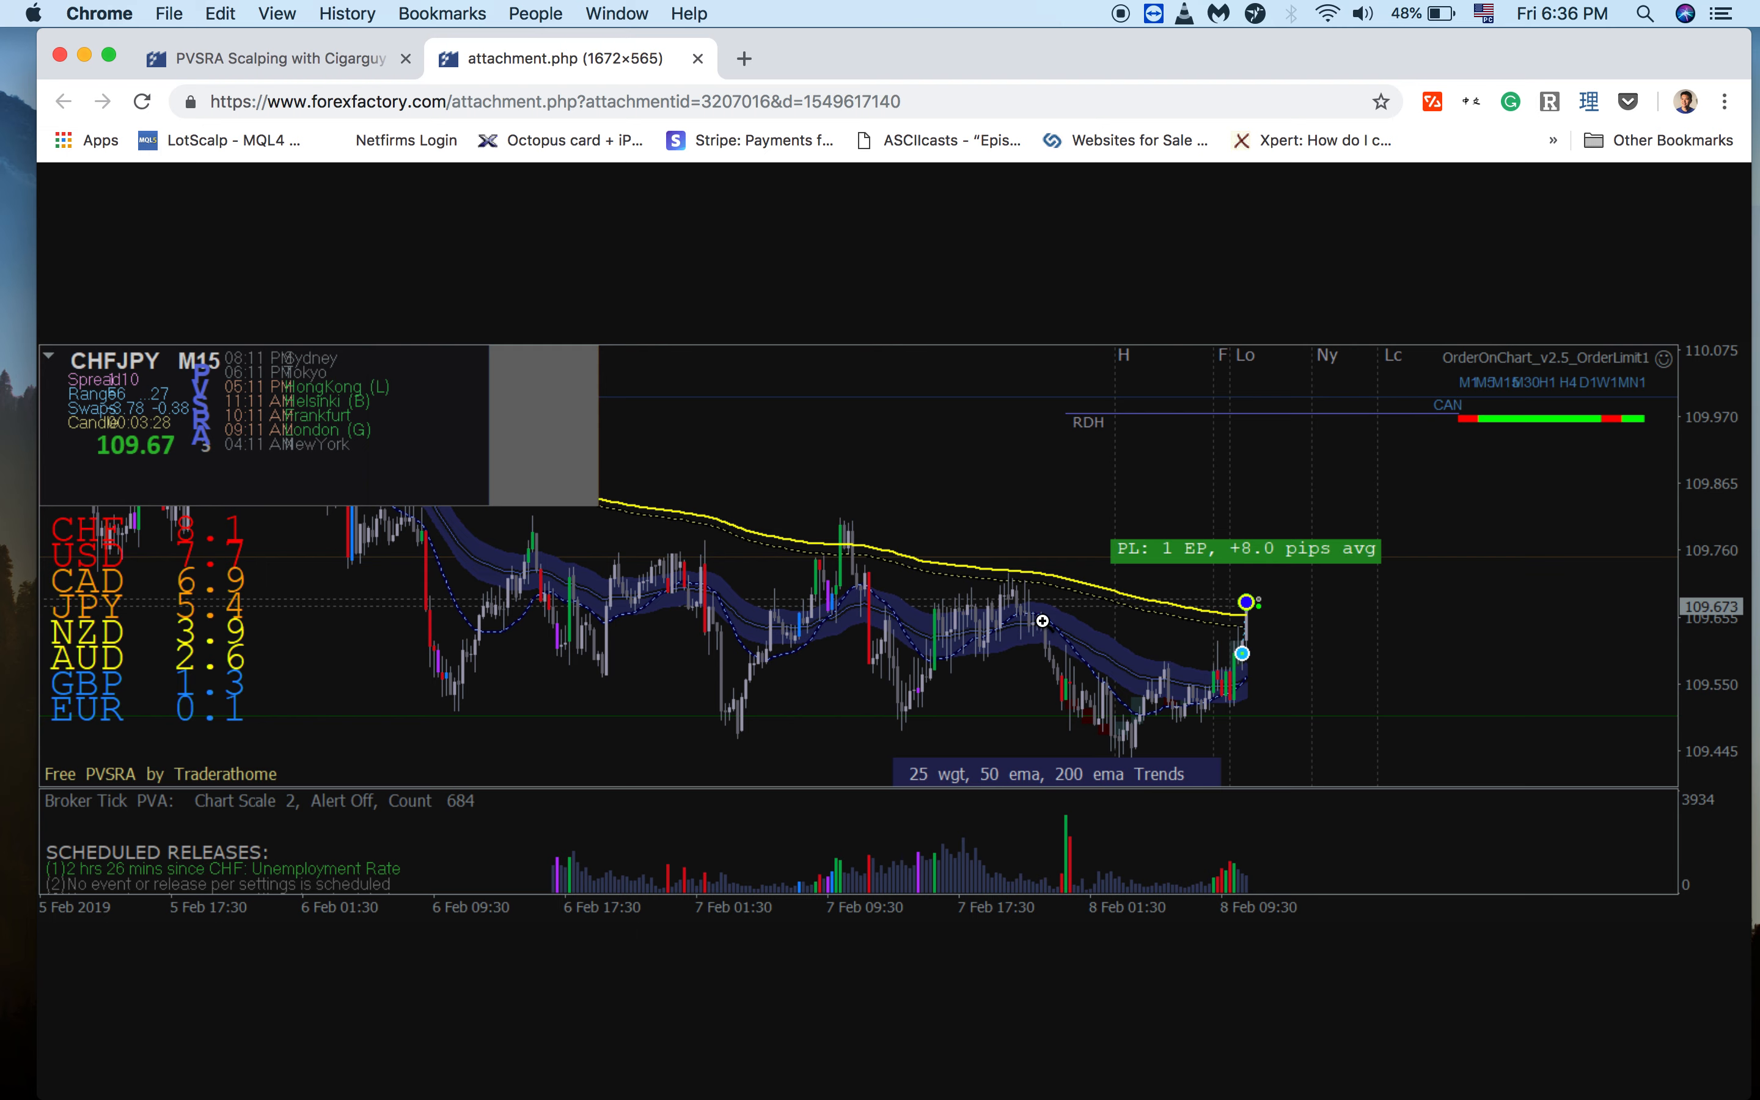
pyautogui.moveTo(1050, 636)
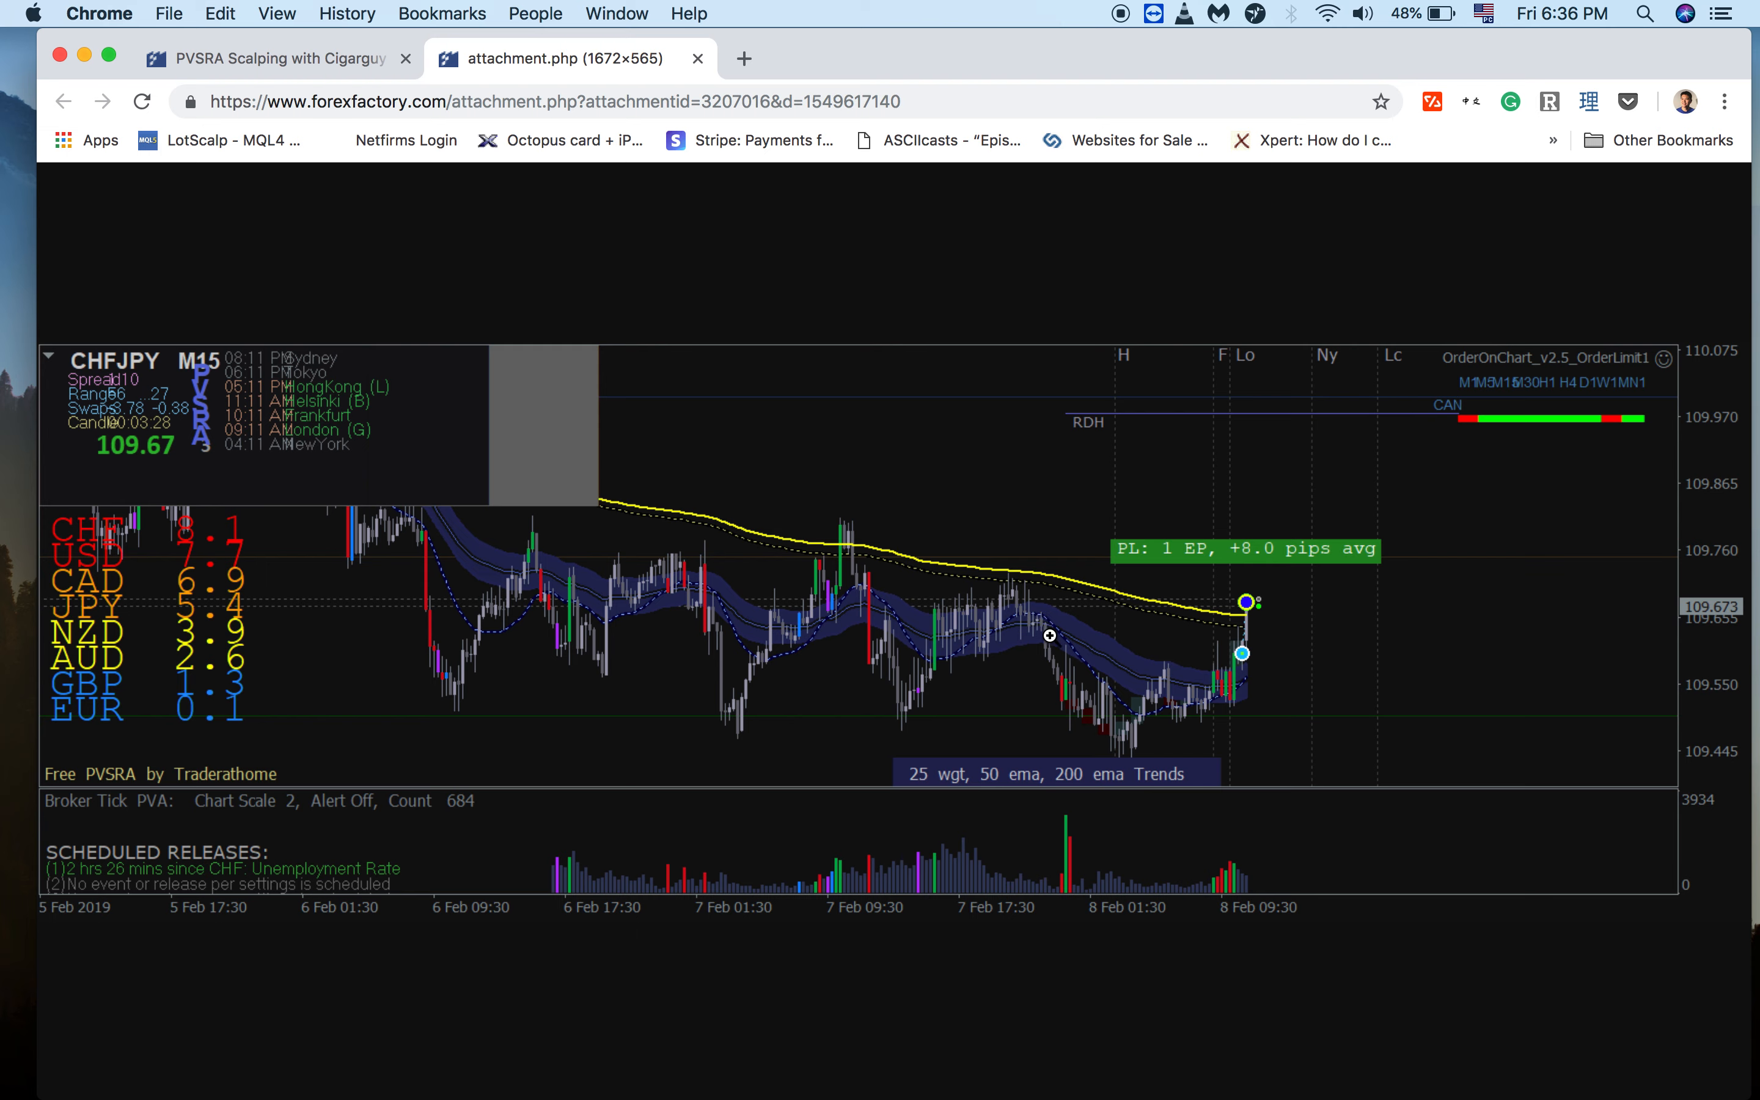
pyautogui.moveTo(1206, 692)
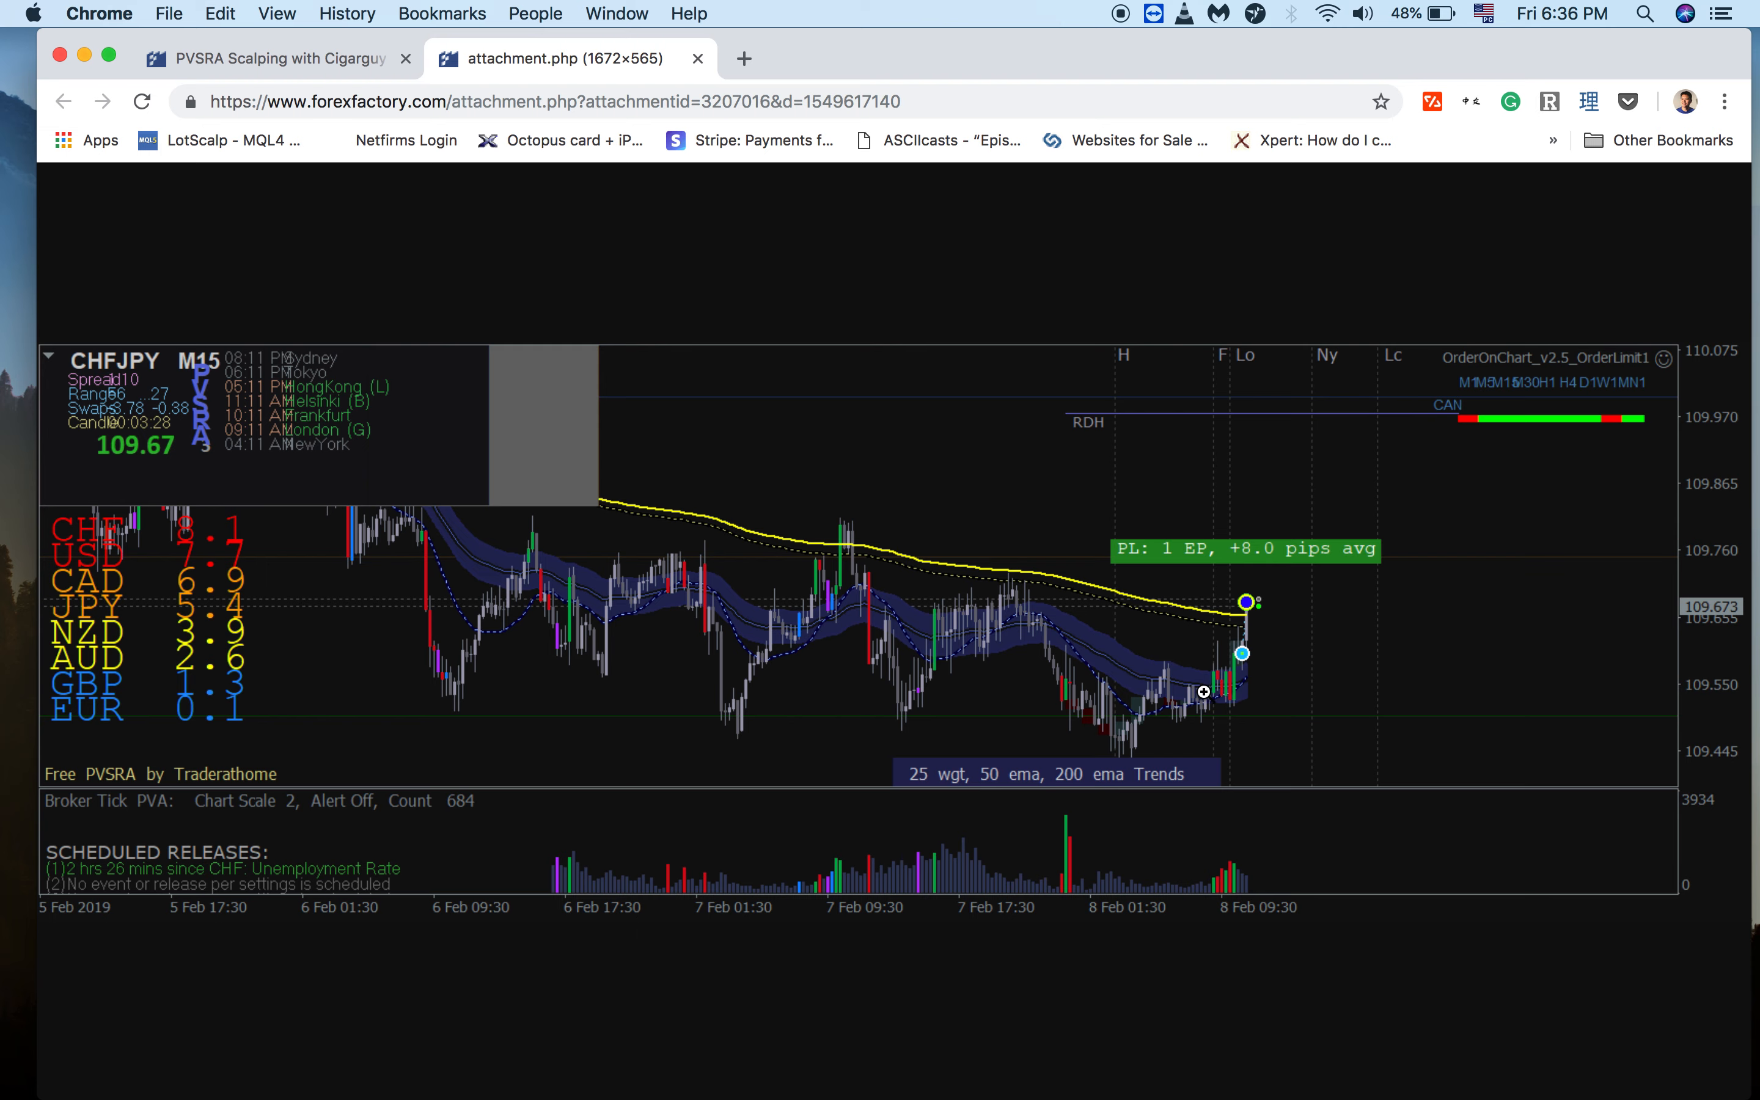
pyautogui.moveTo(1151, 683)
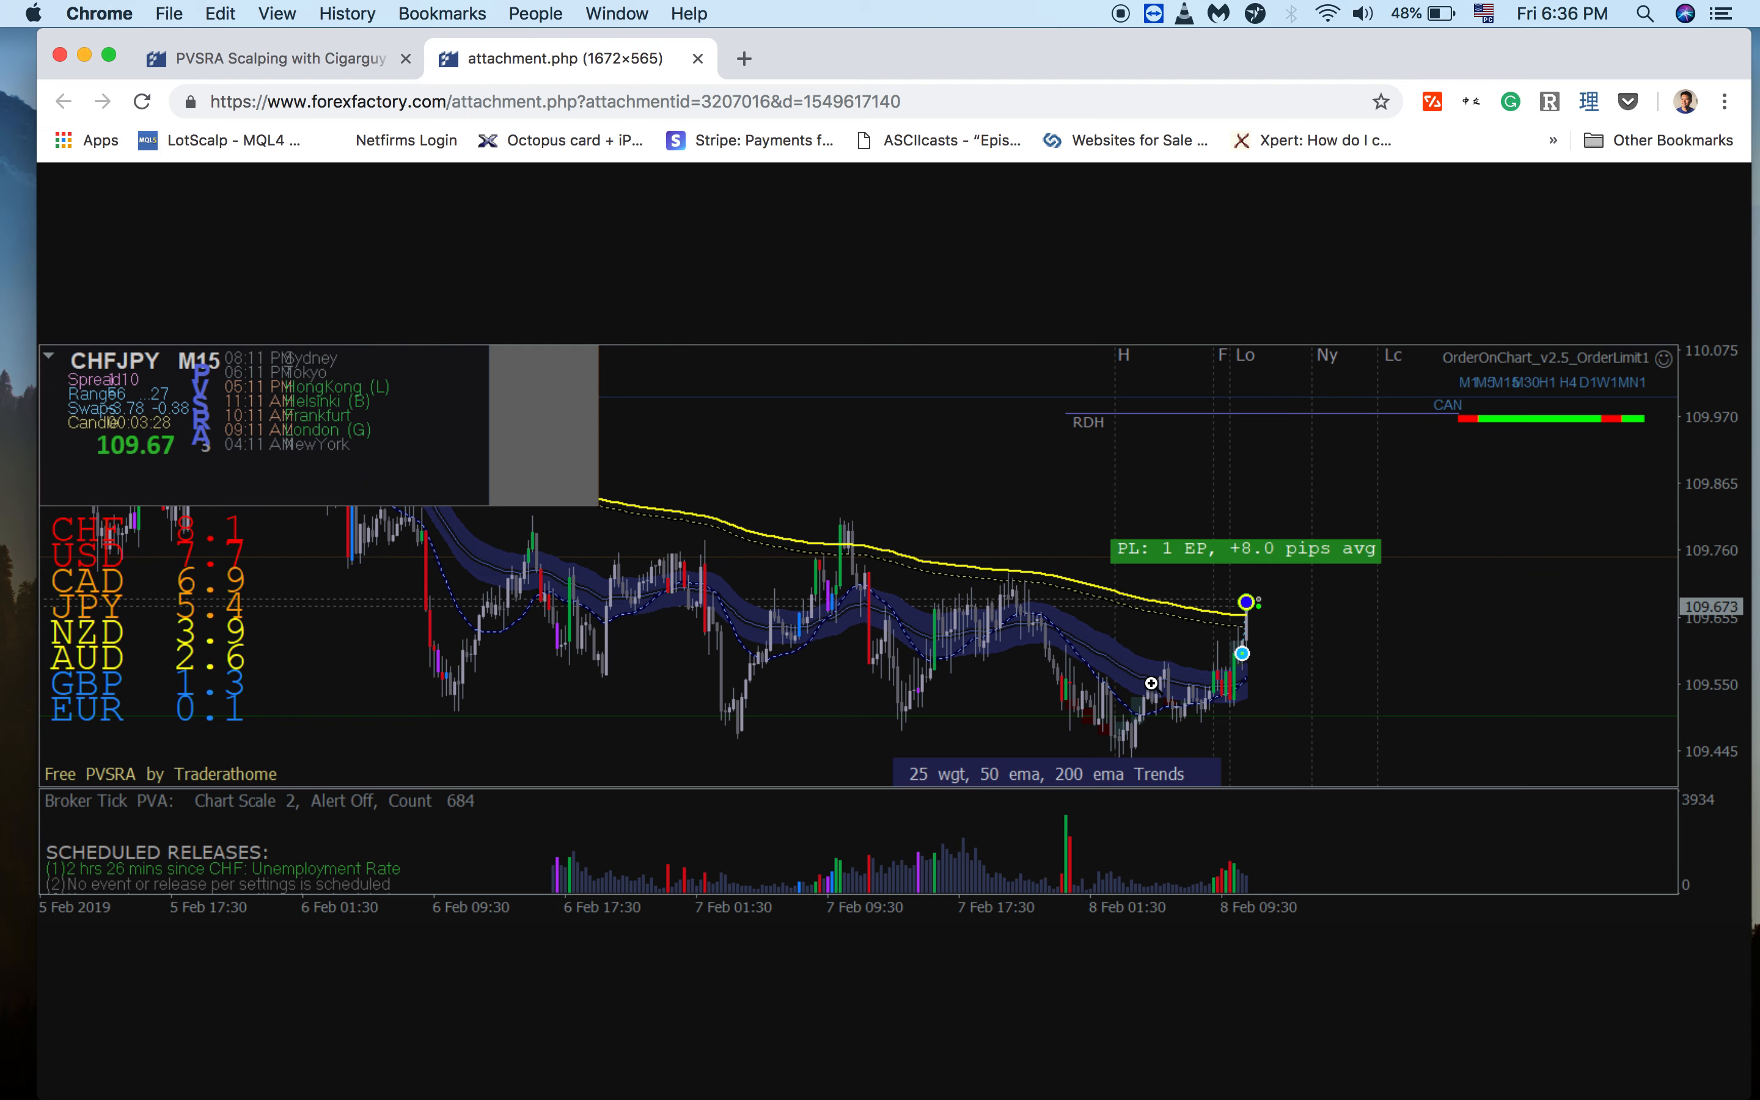
pyautogui.moveTo(1059, 651)
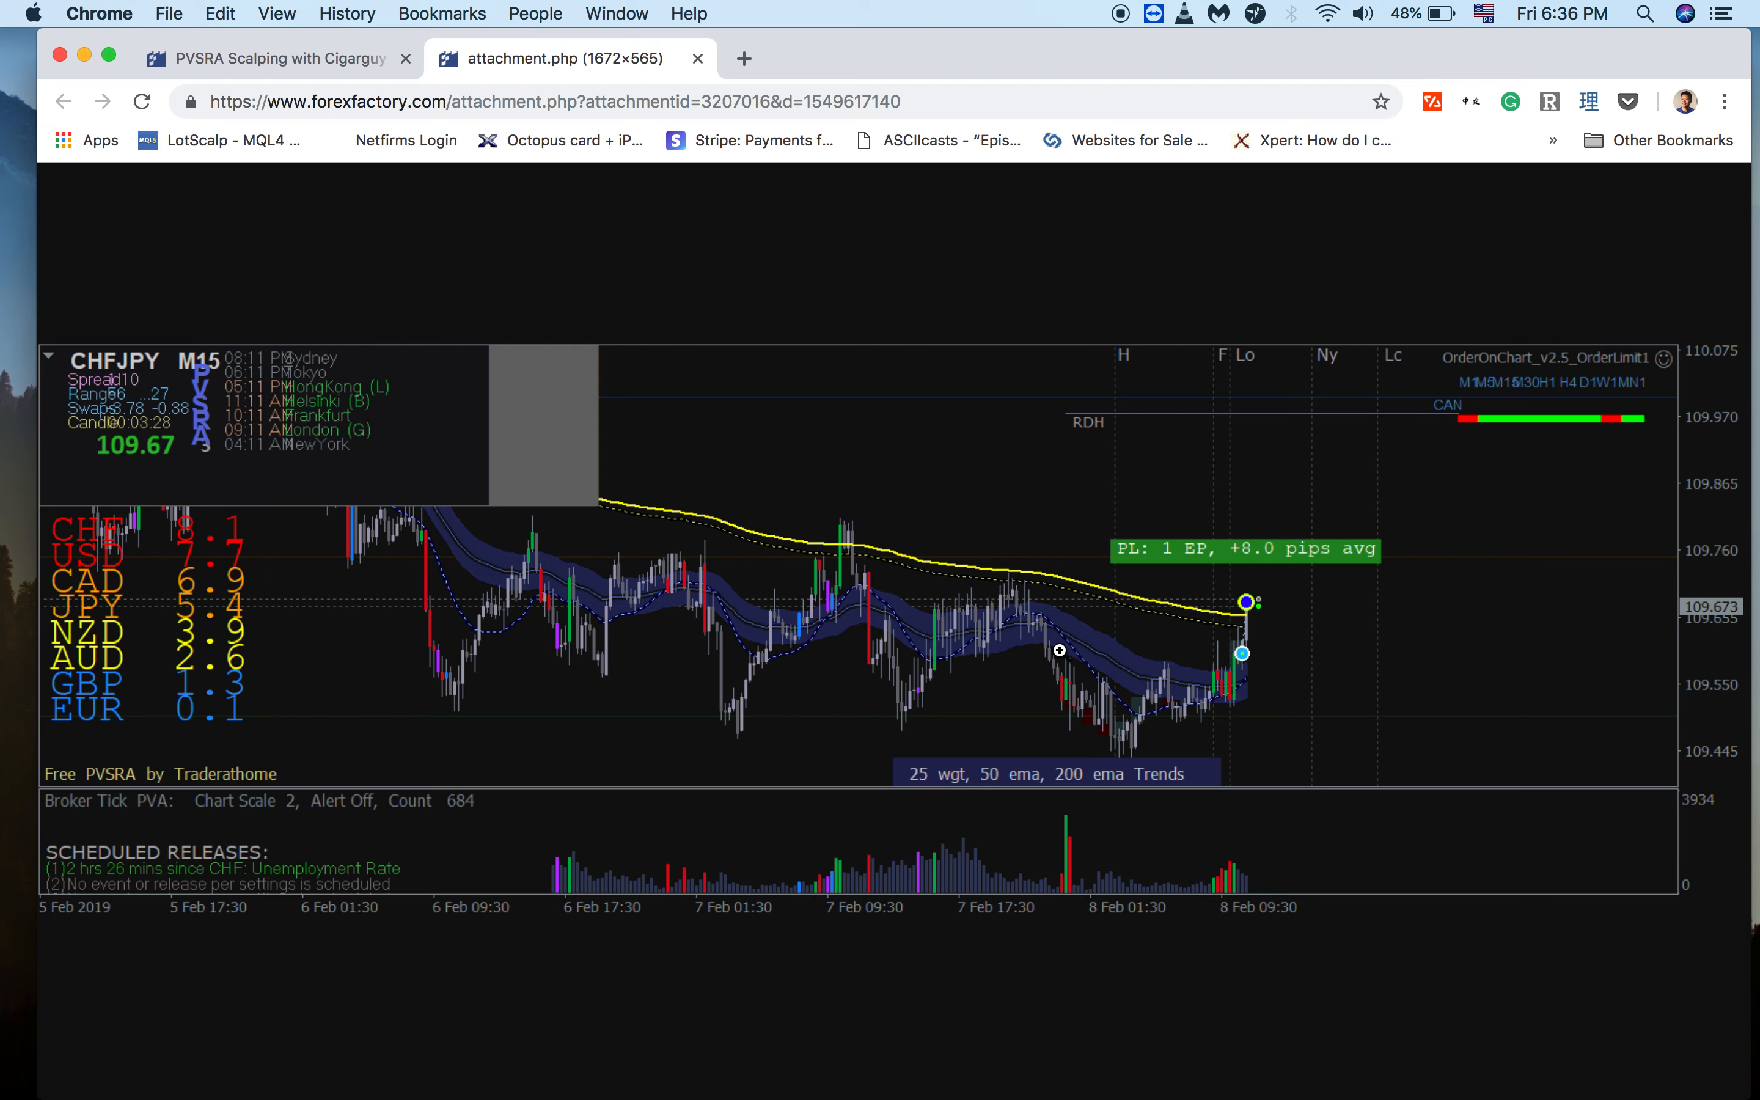
pyautogui.moveTo(1054, 638)
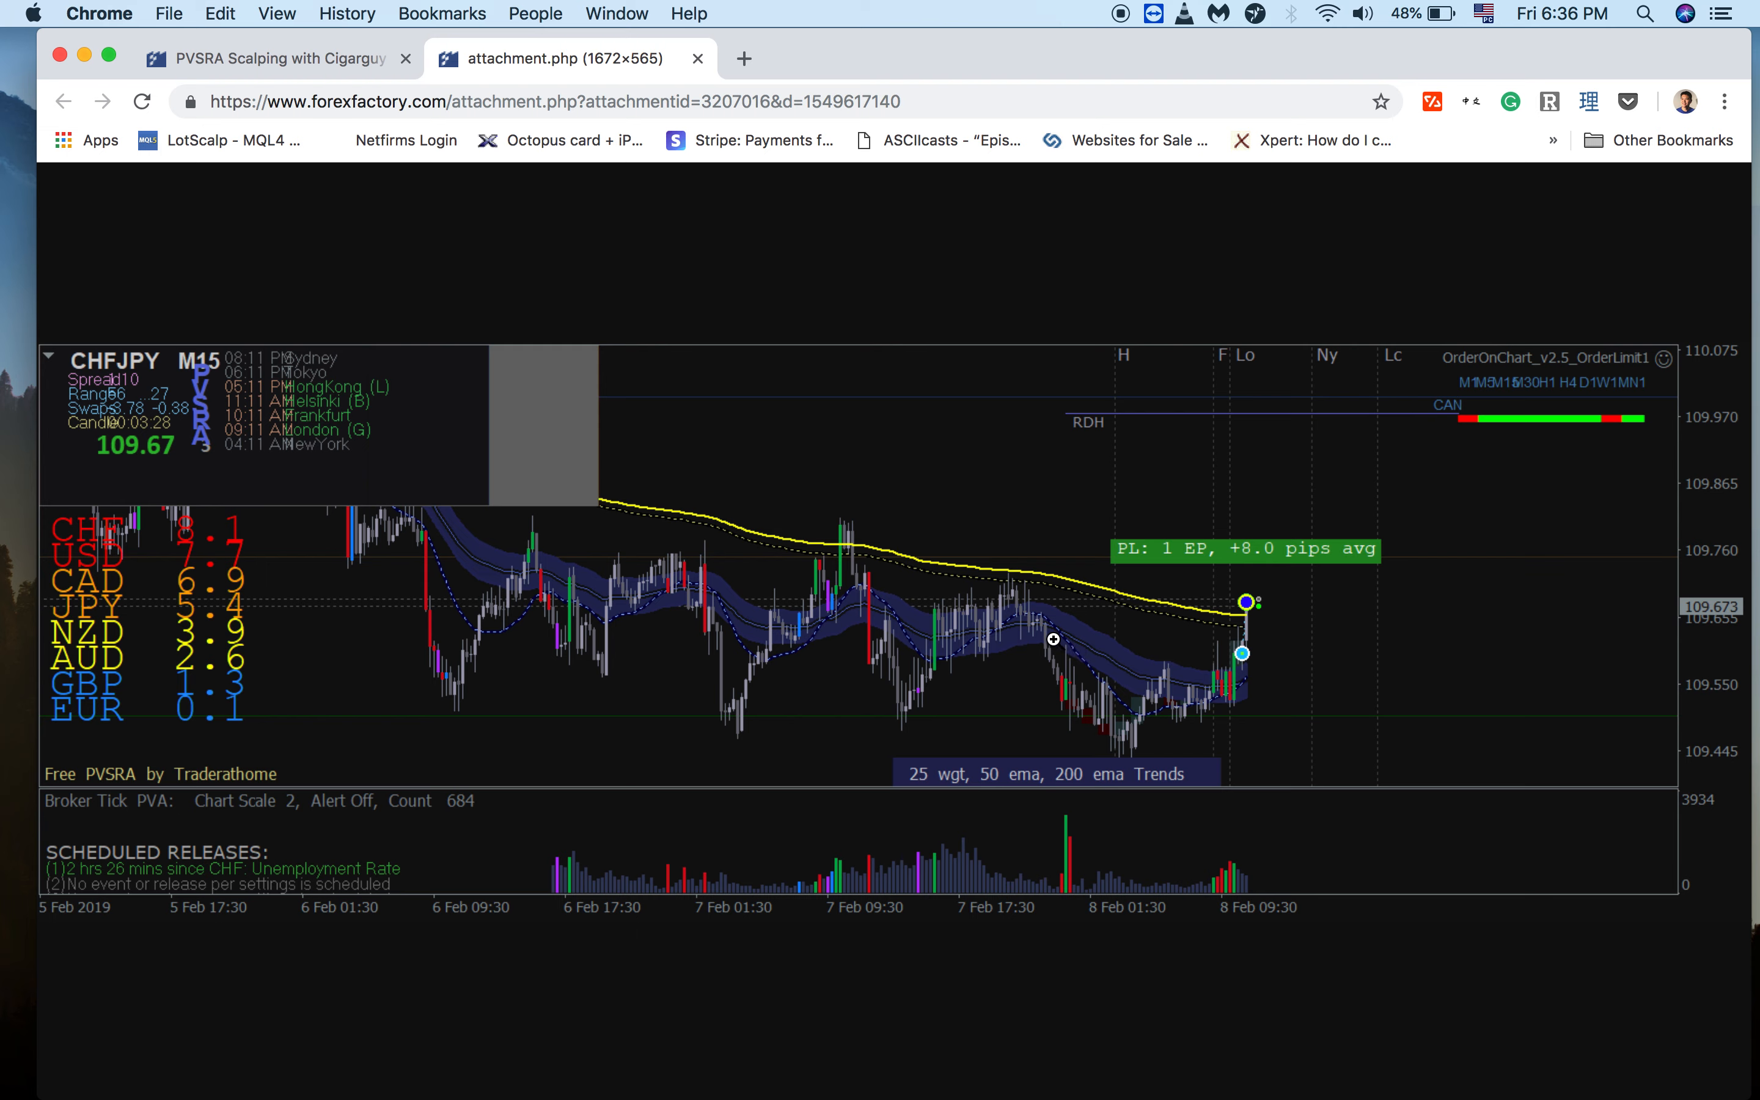
pyautogui.moveTo(1110, 679)
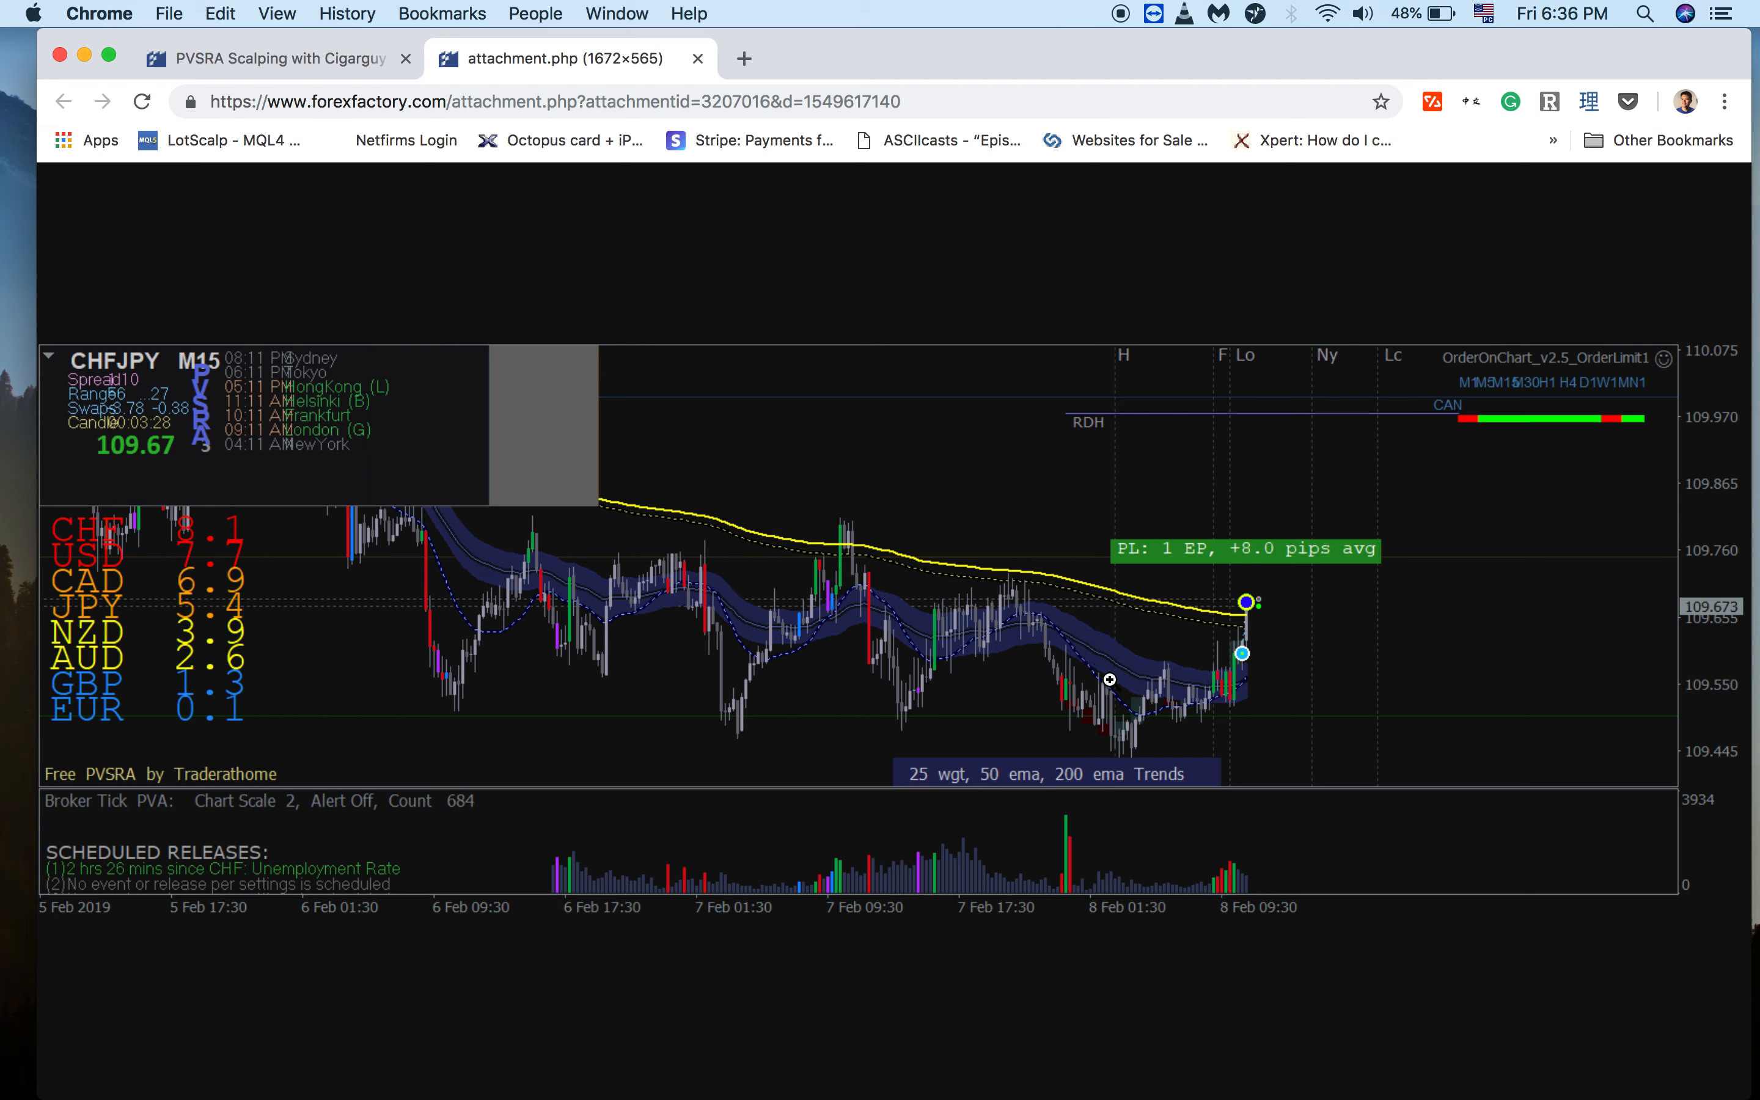
pyautogui.moveTo(1072, 675)
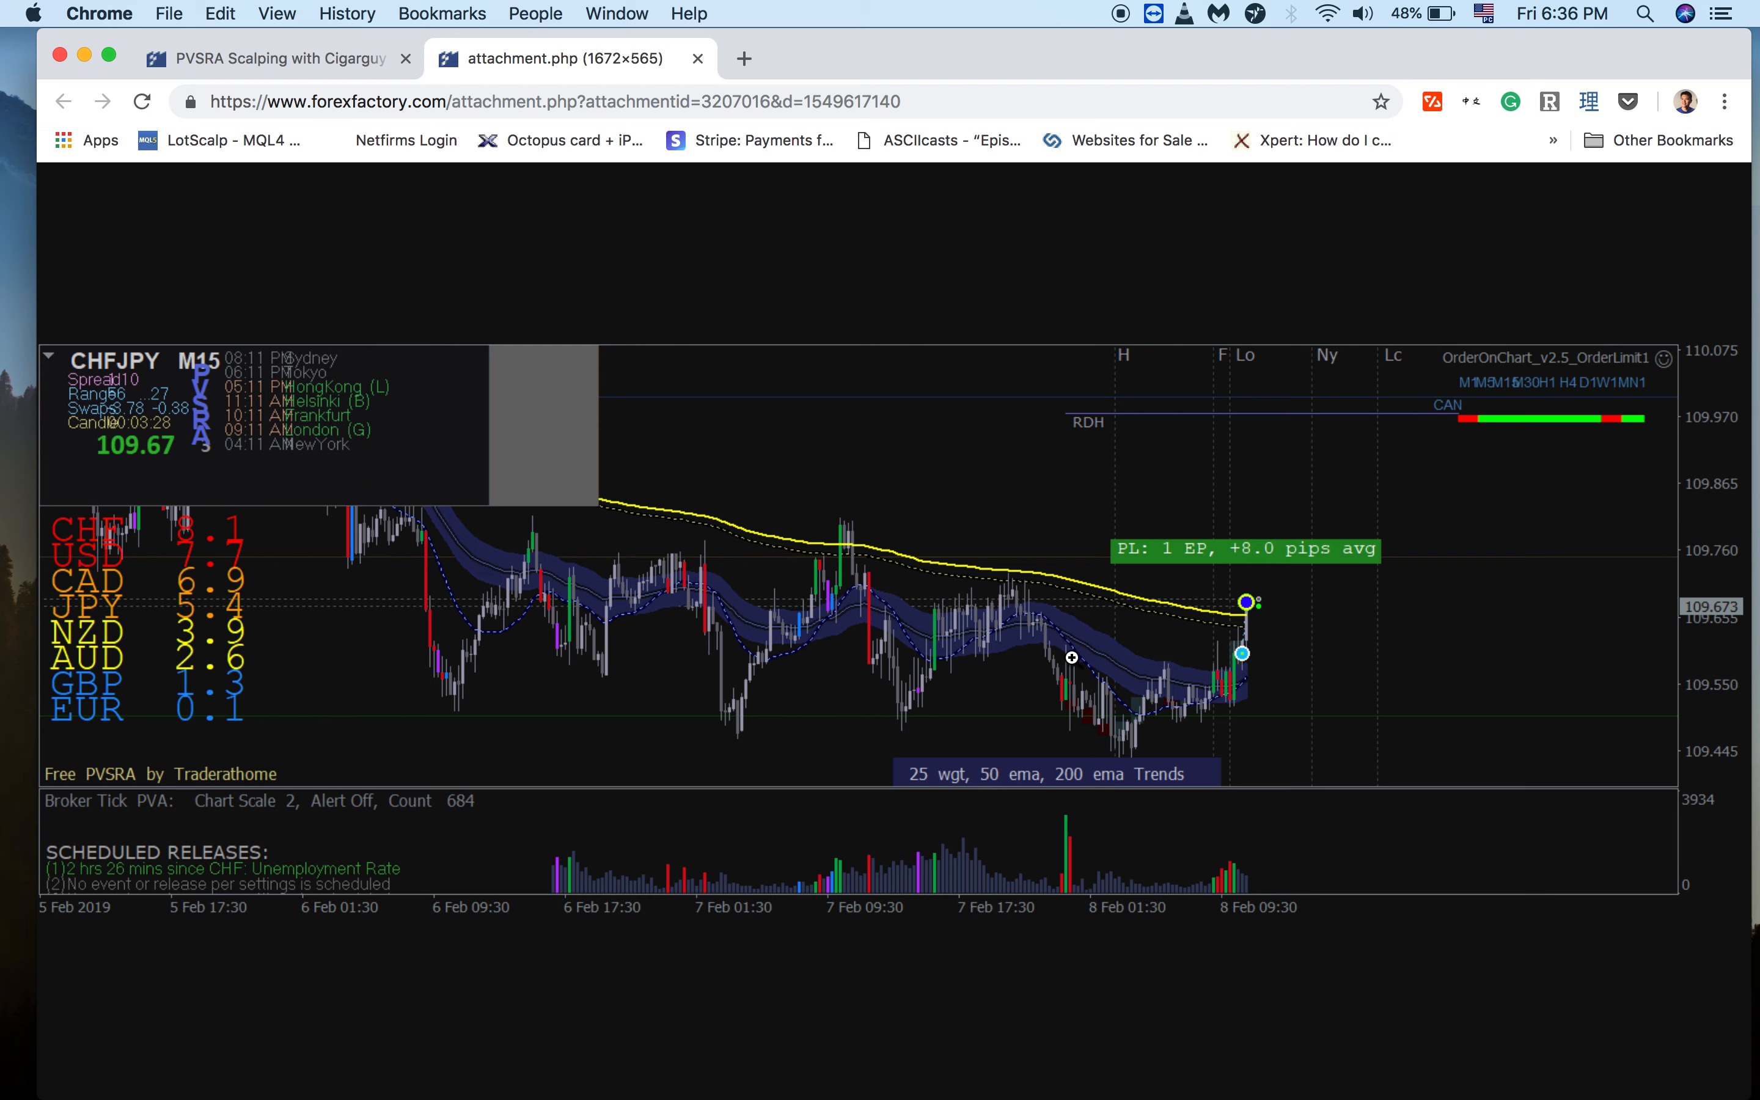
pyautogui.moveTo(1029, 641)
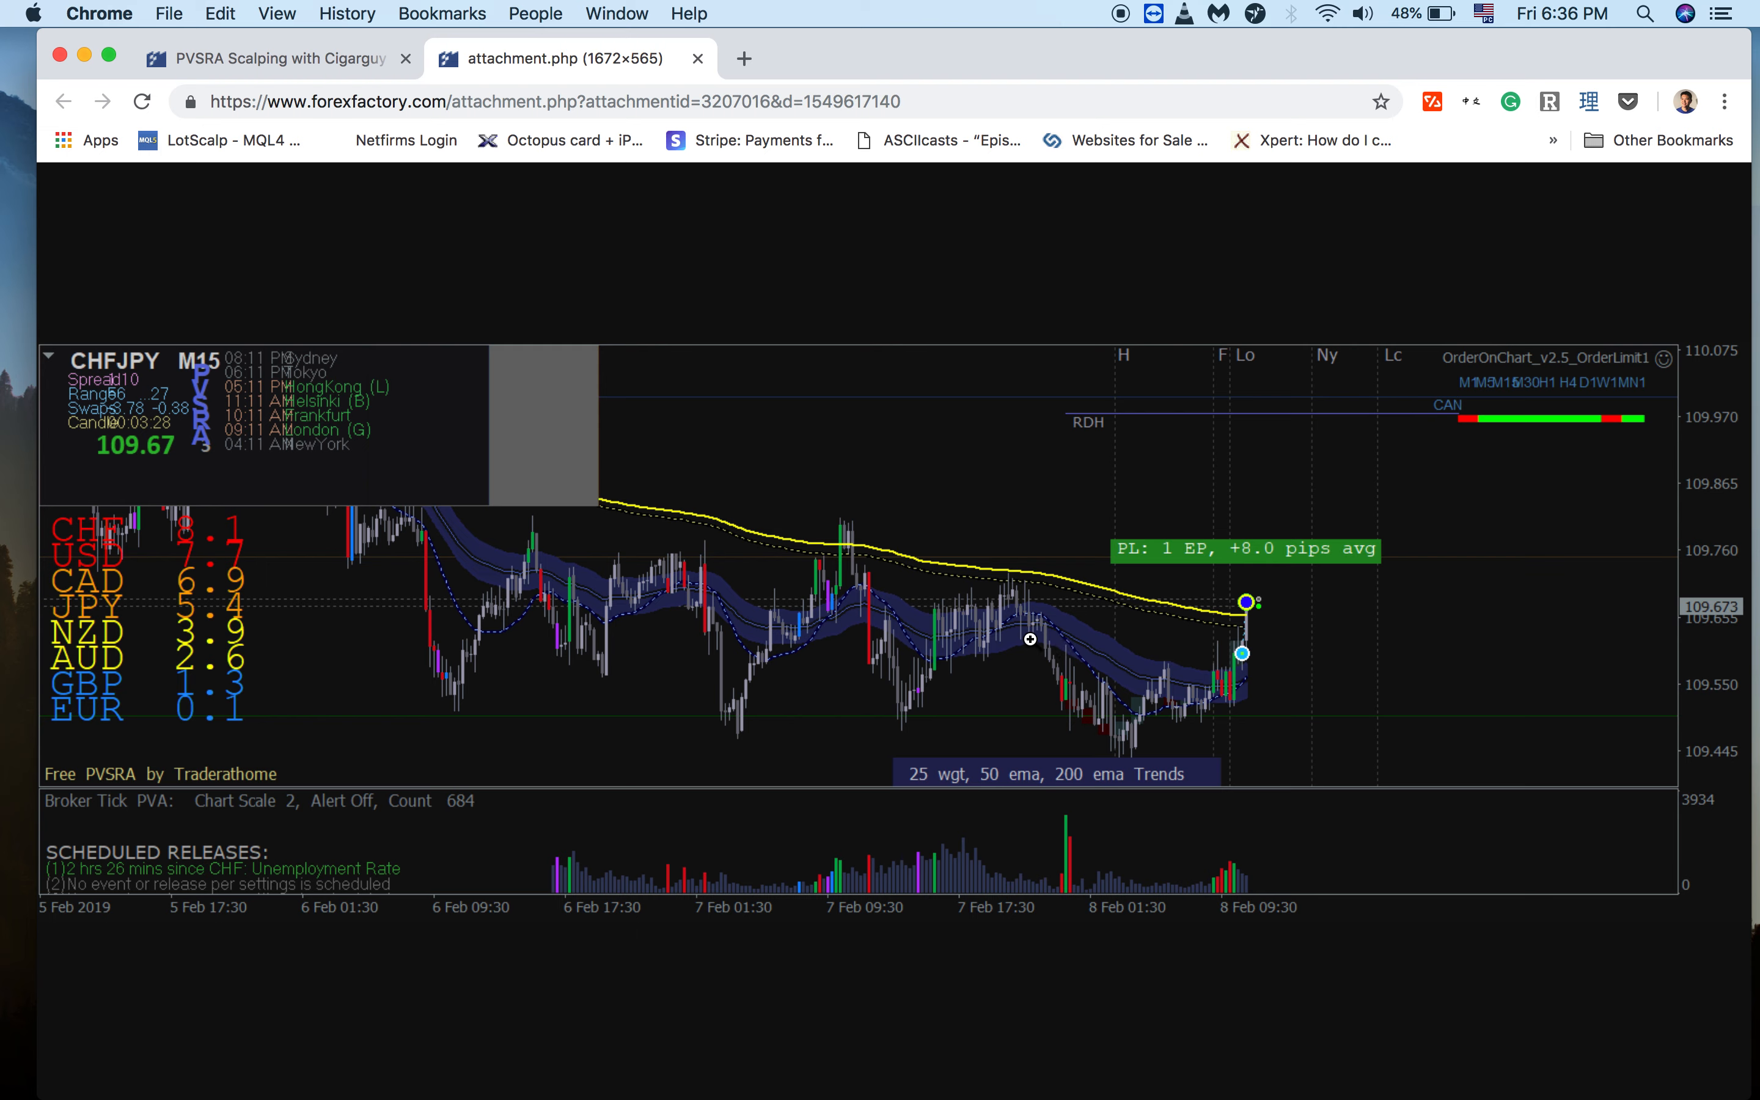
pyautogui.moveTo(1034, 616)
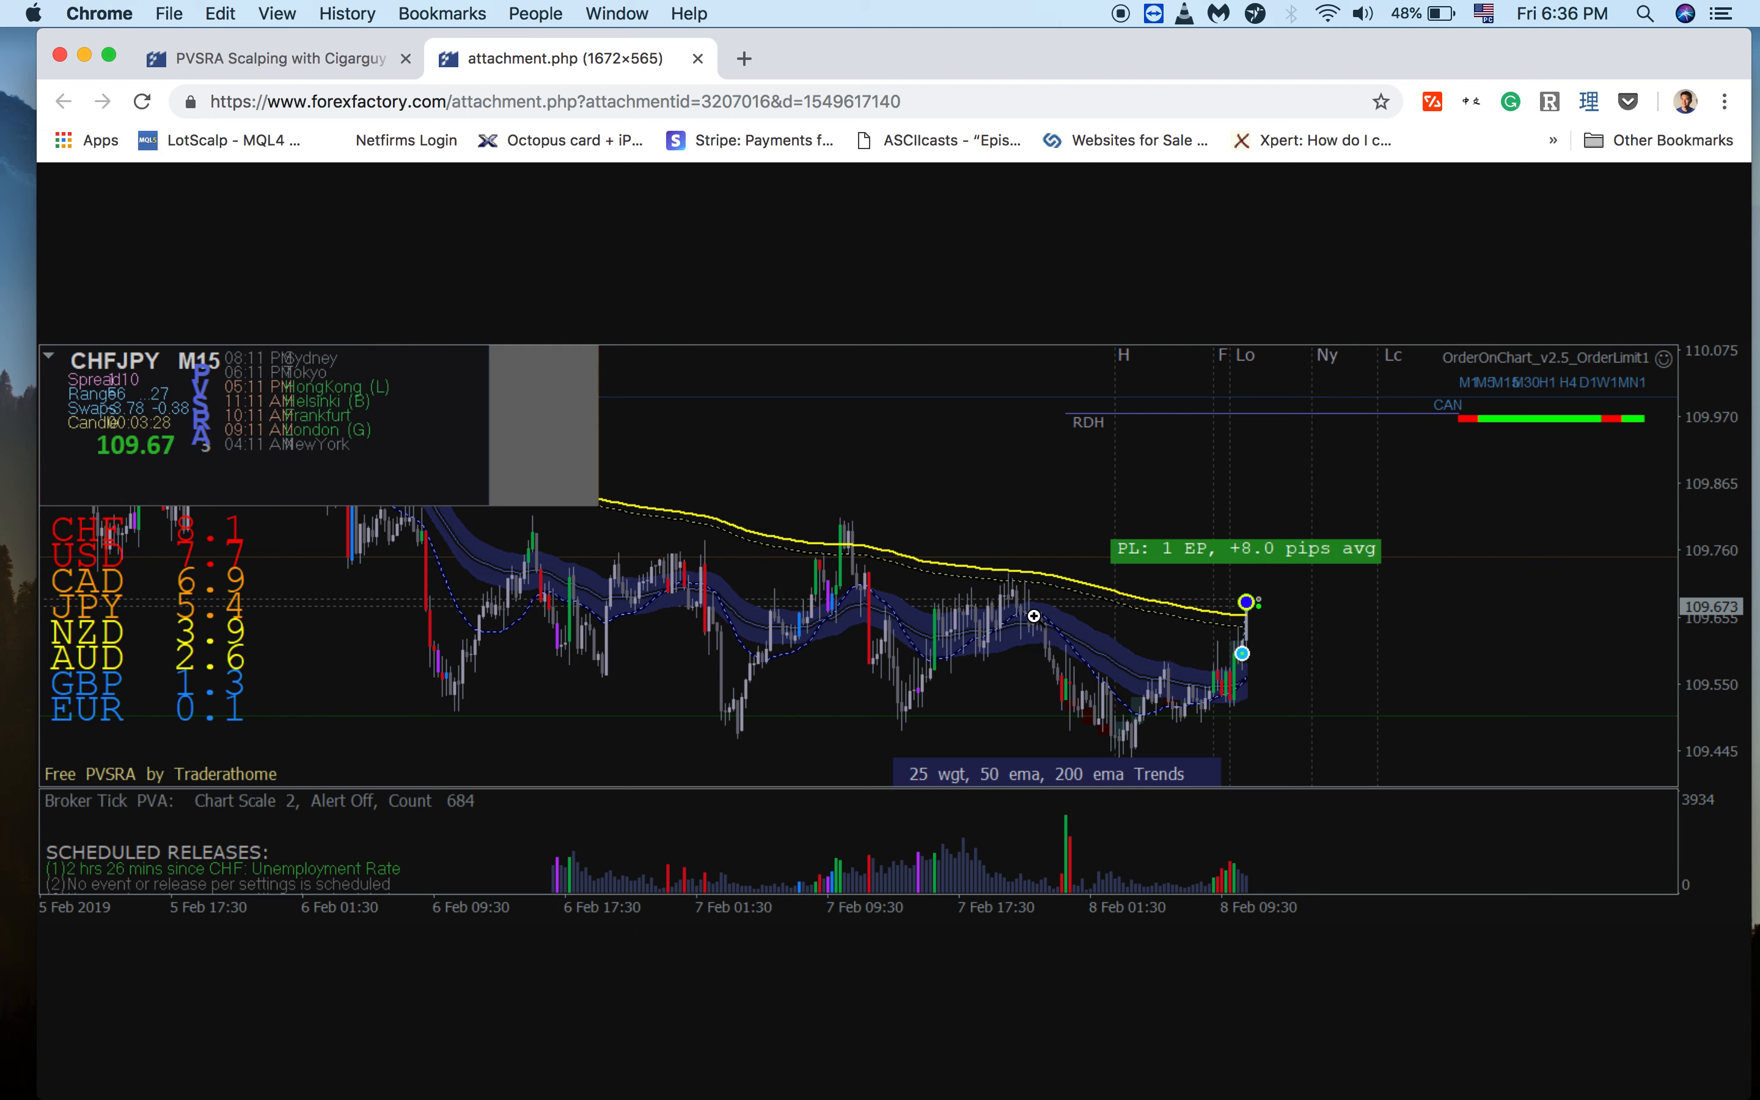
pyautogui.moveTo(1034, 632)
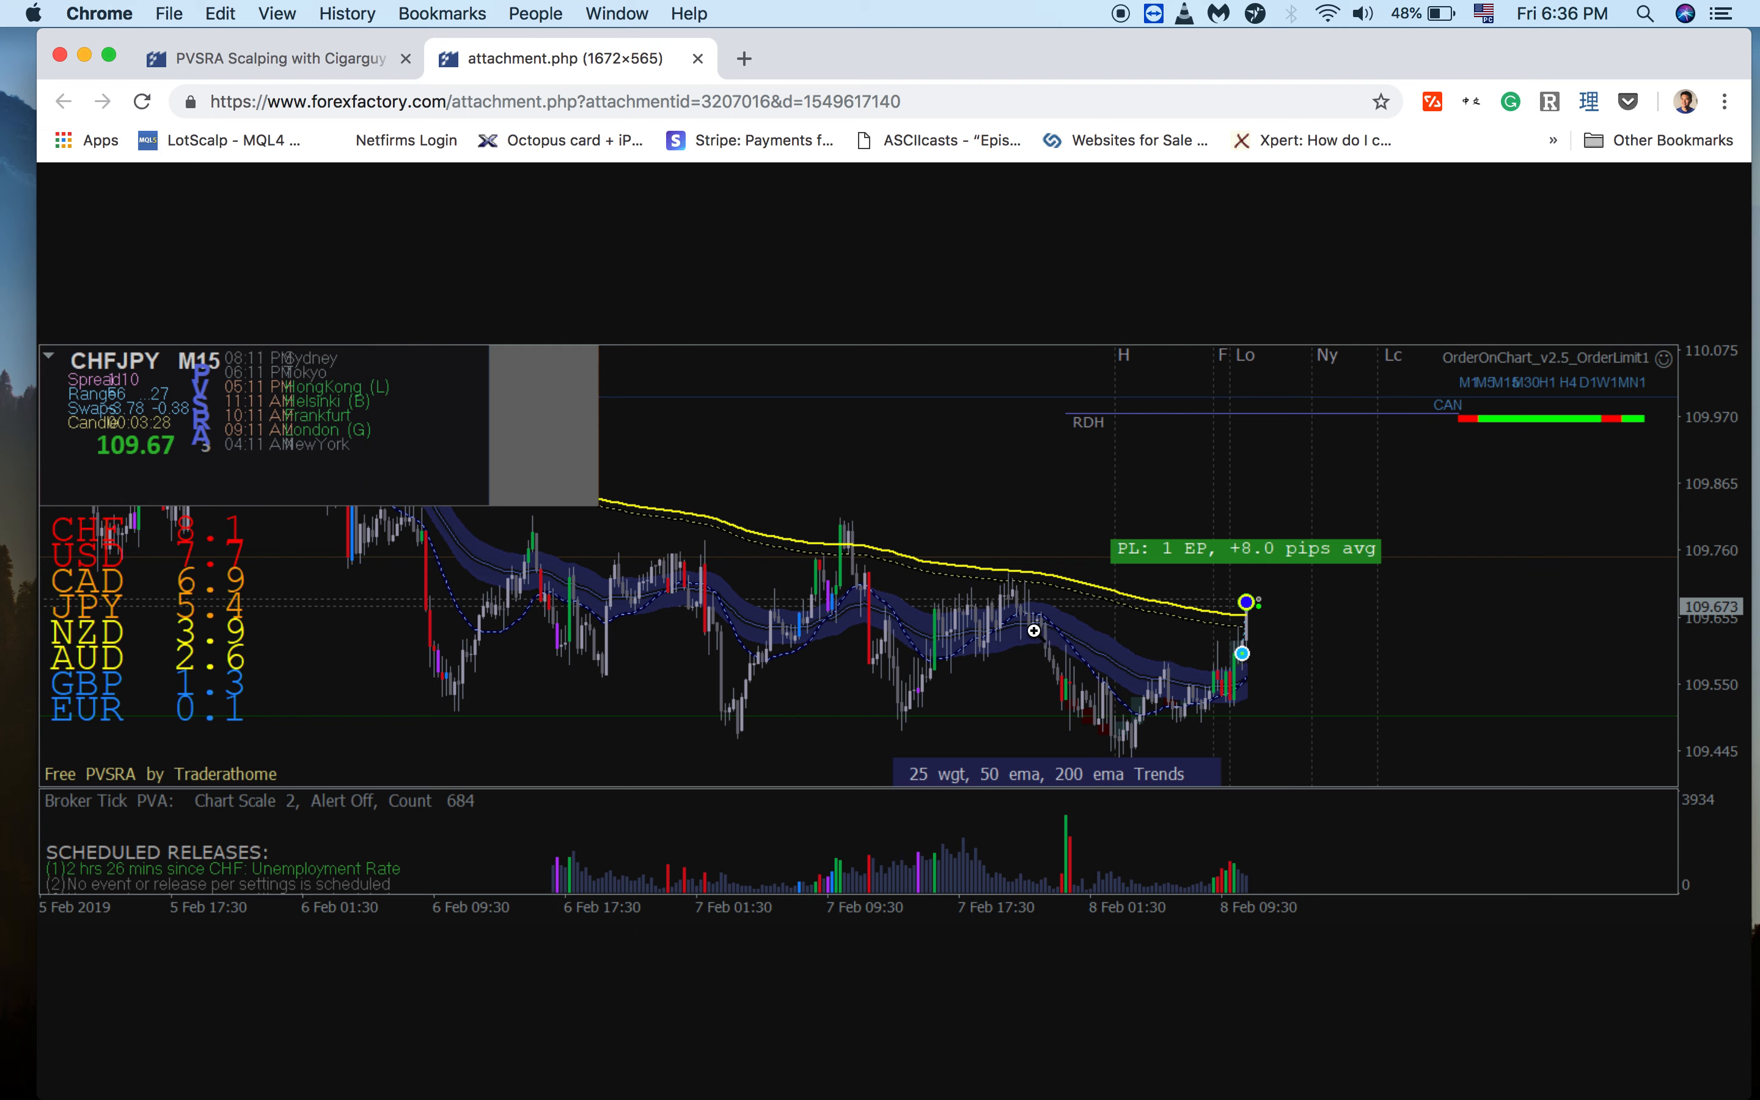
pyautogui.moveTo(1078, 672)
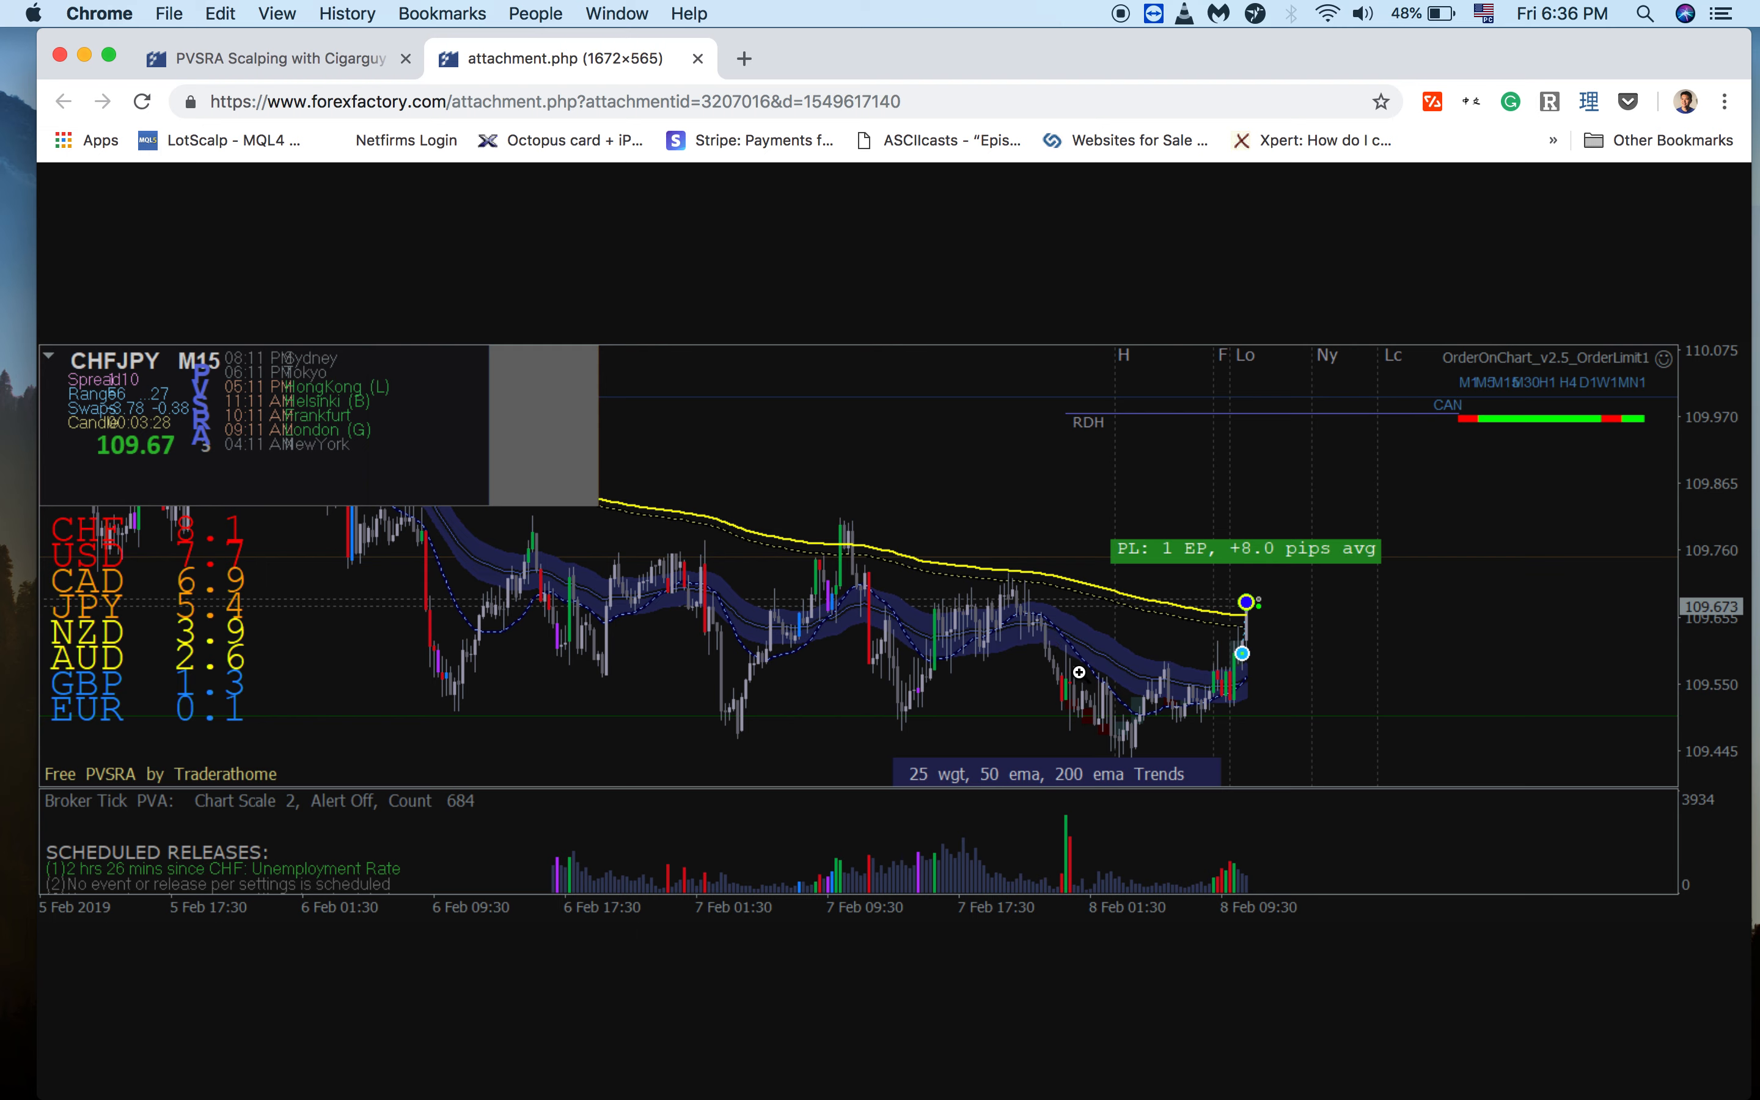
pyautogui.moveTo(1099, 679)
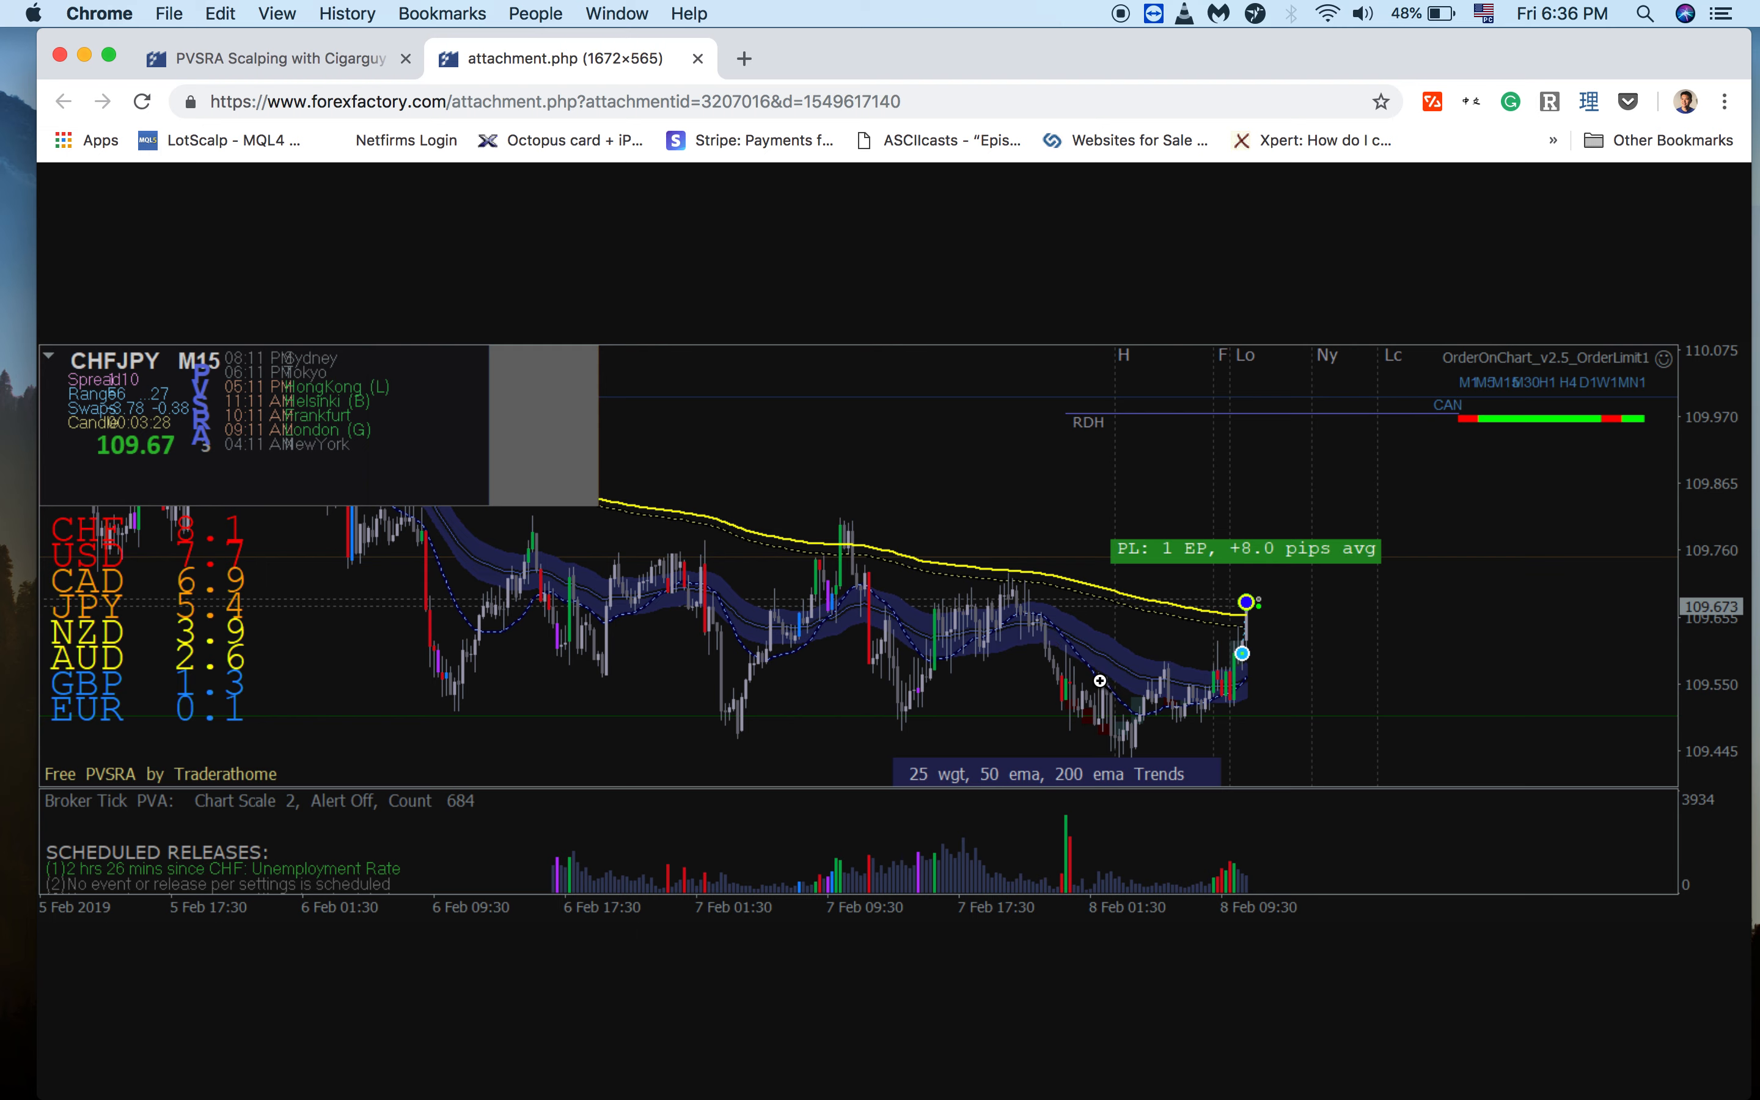
pyautogui.moveTo(1288, 684)
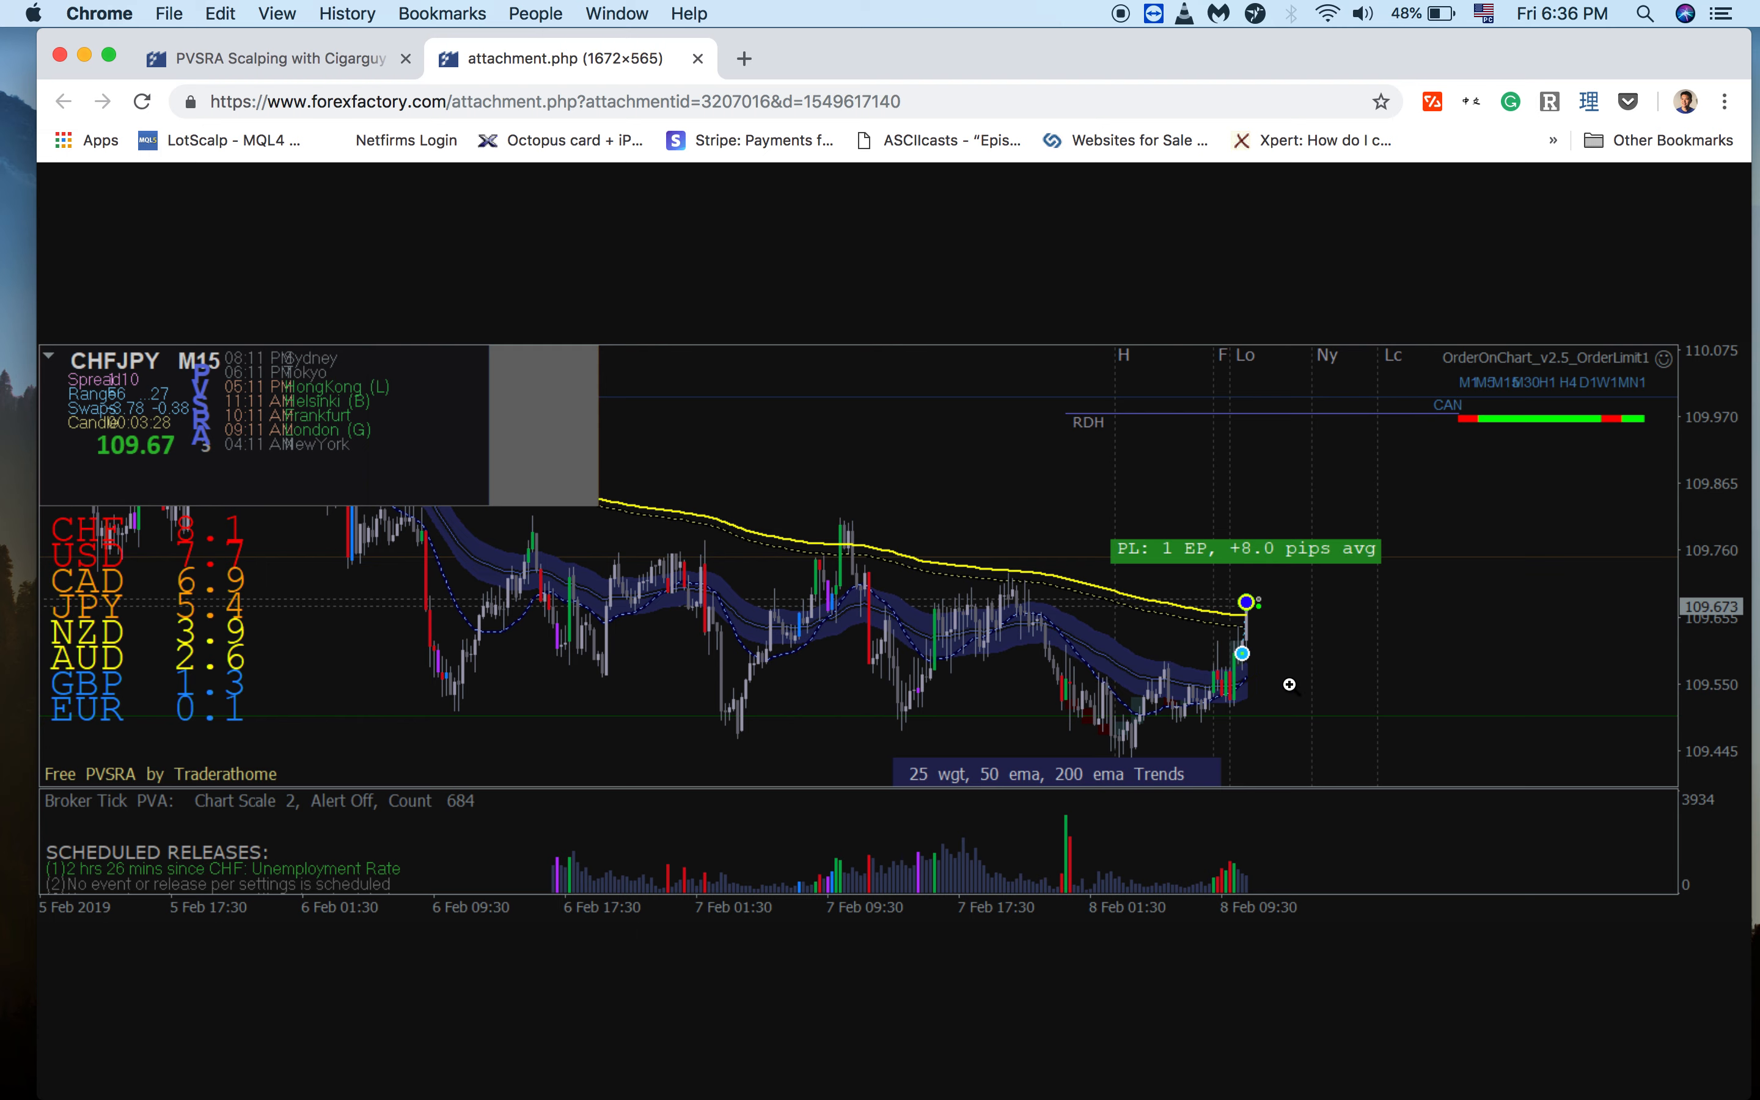
pyautogui.moveTo(1267, 693)
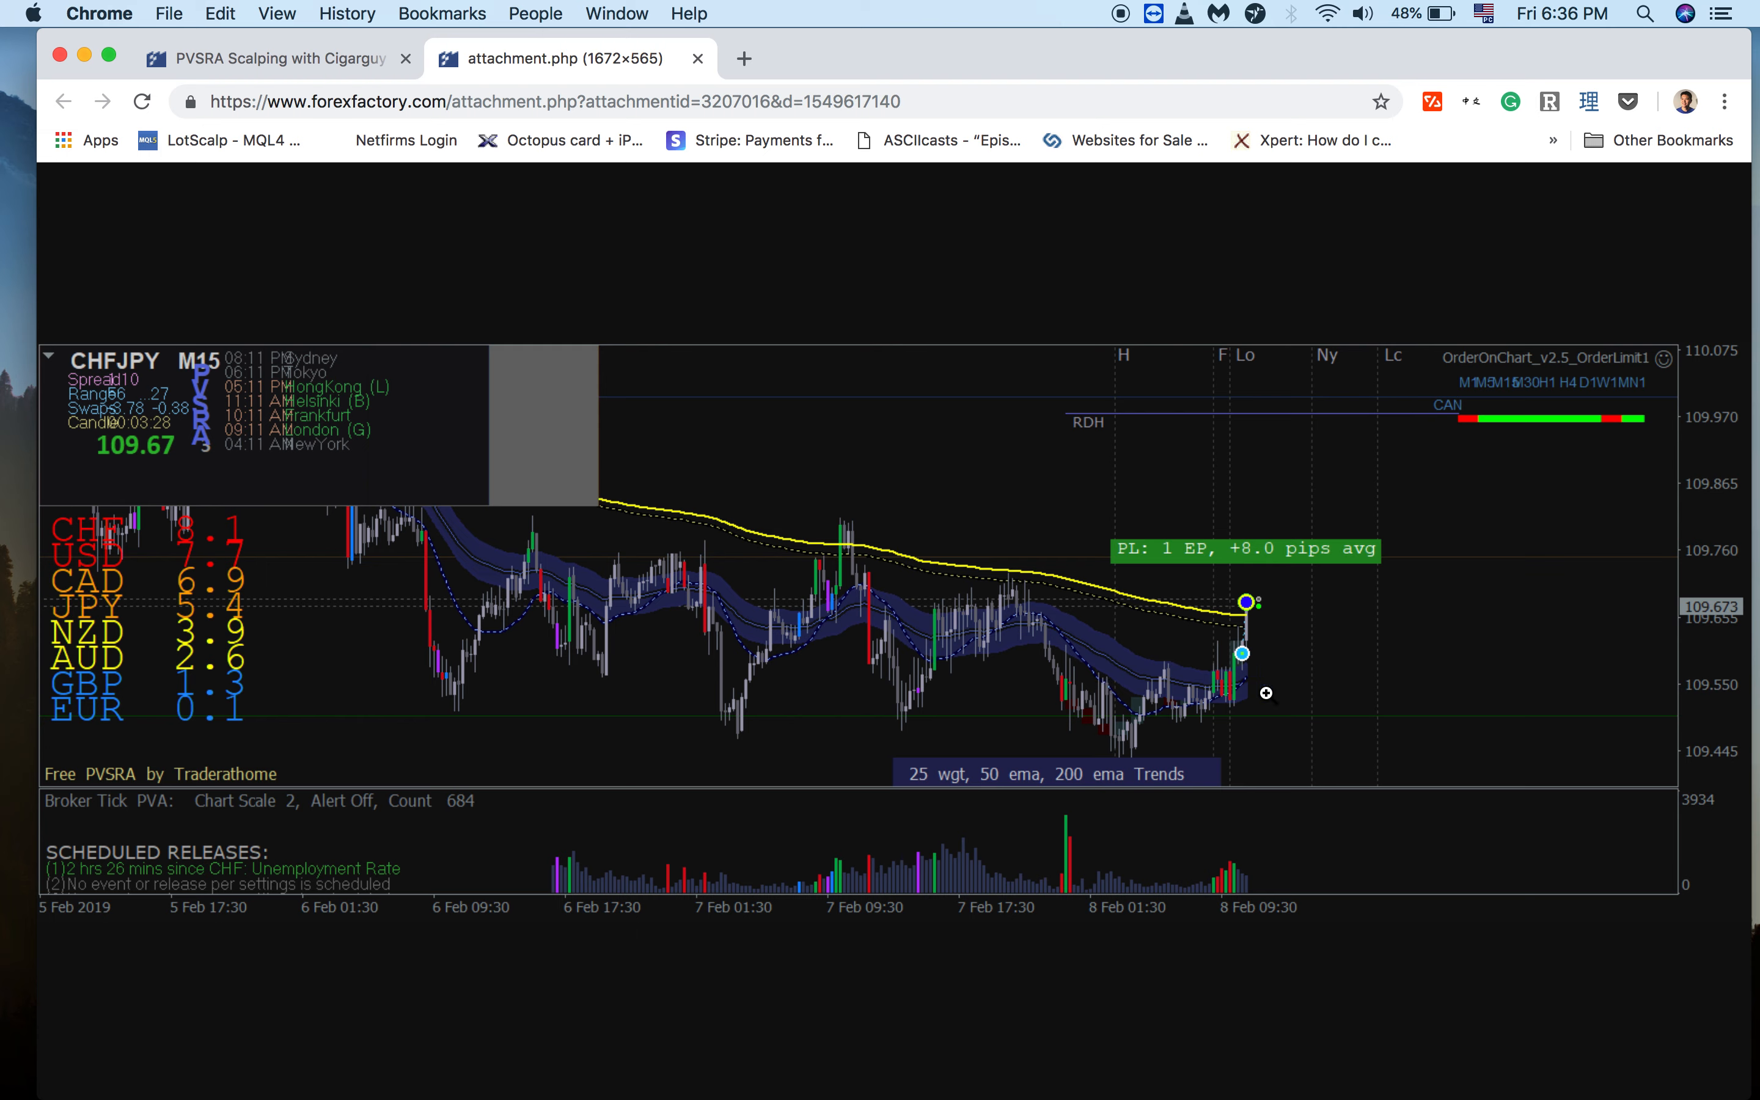
pyautogui.moveTo(1295, 689)
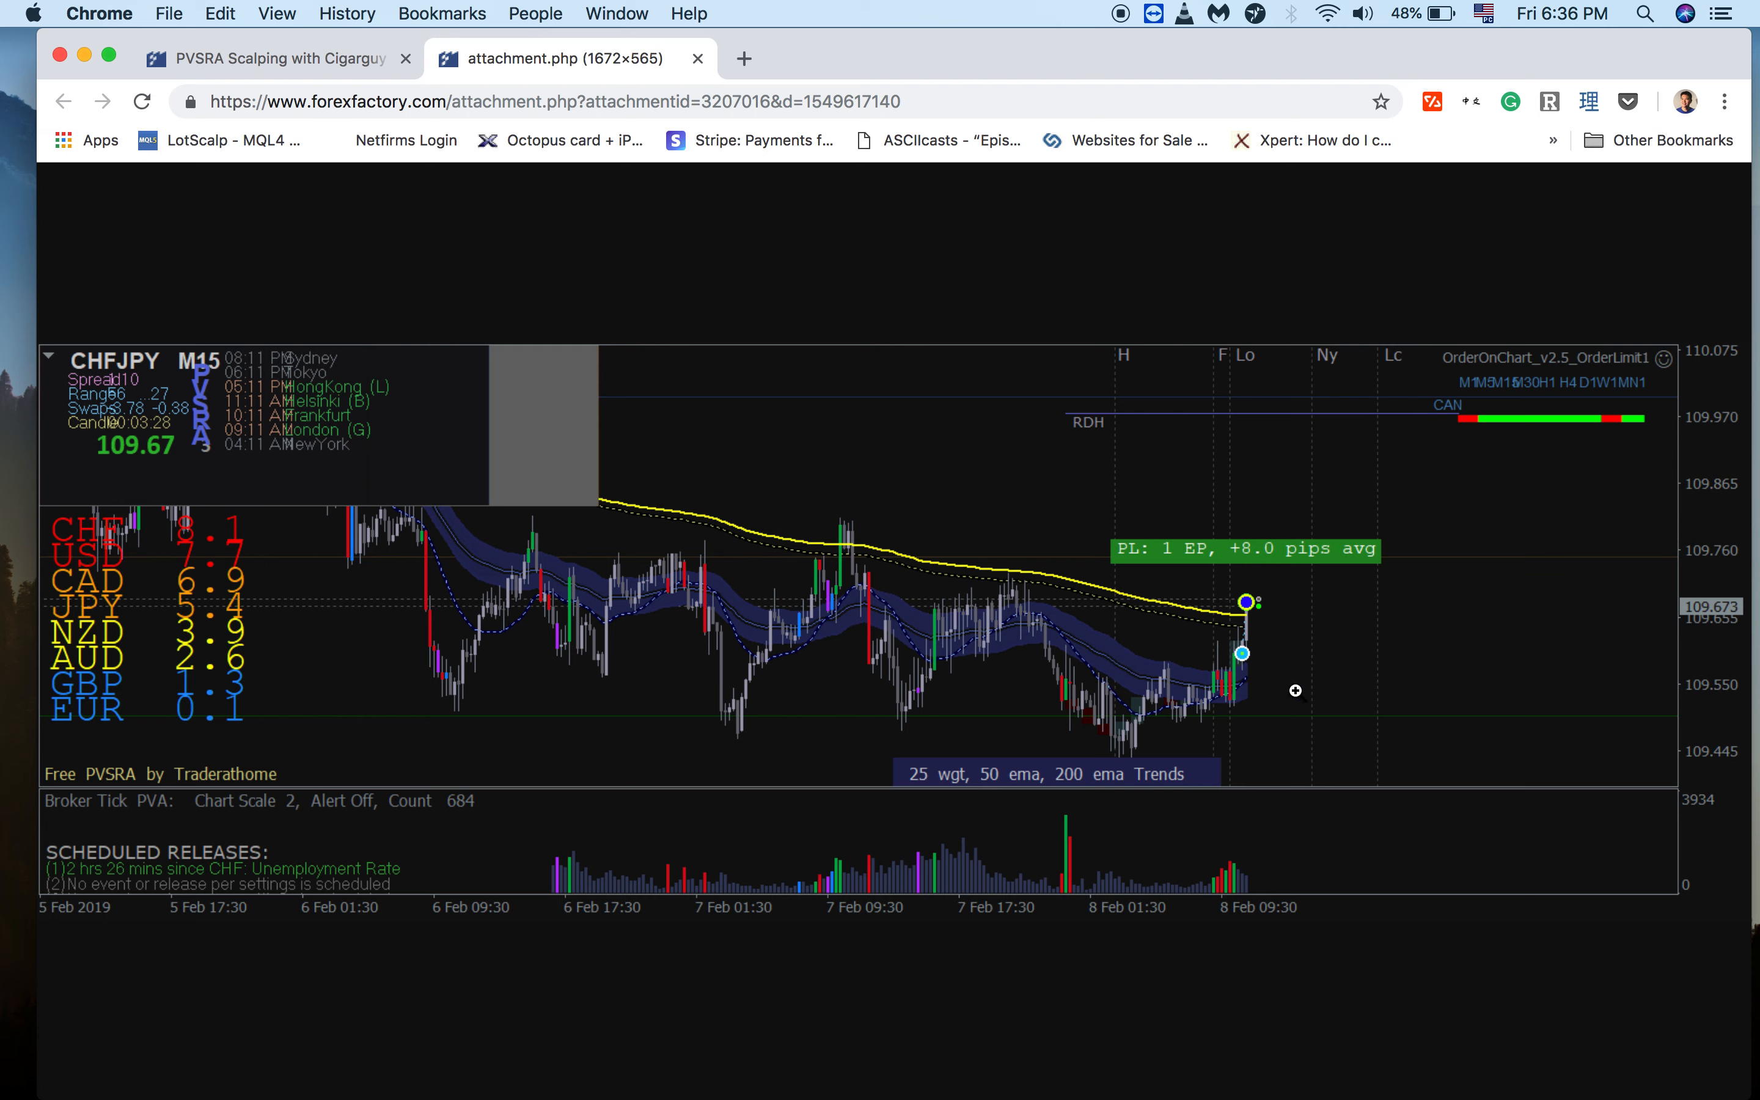
pyautogui.moveTo(1240, 681)
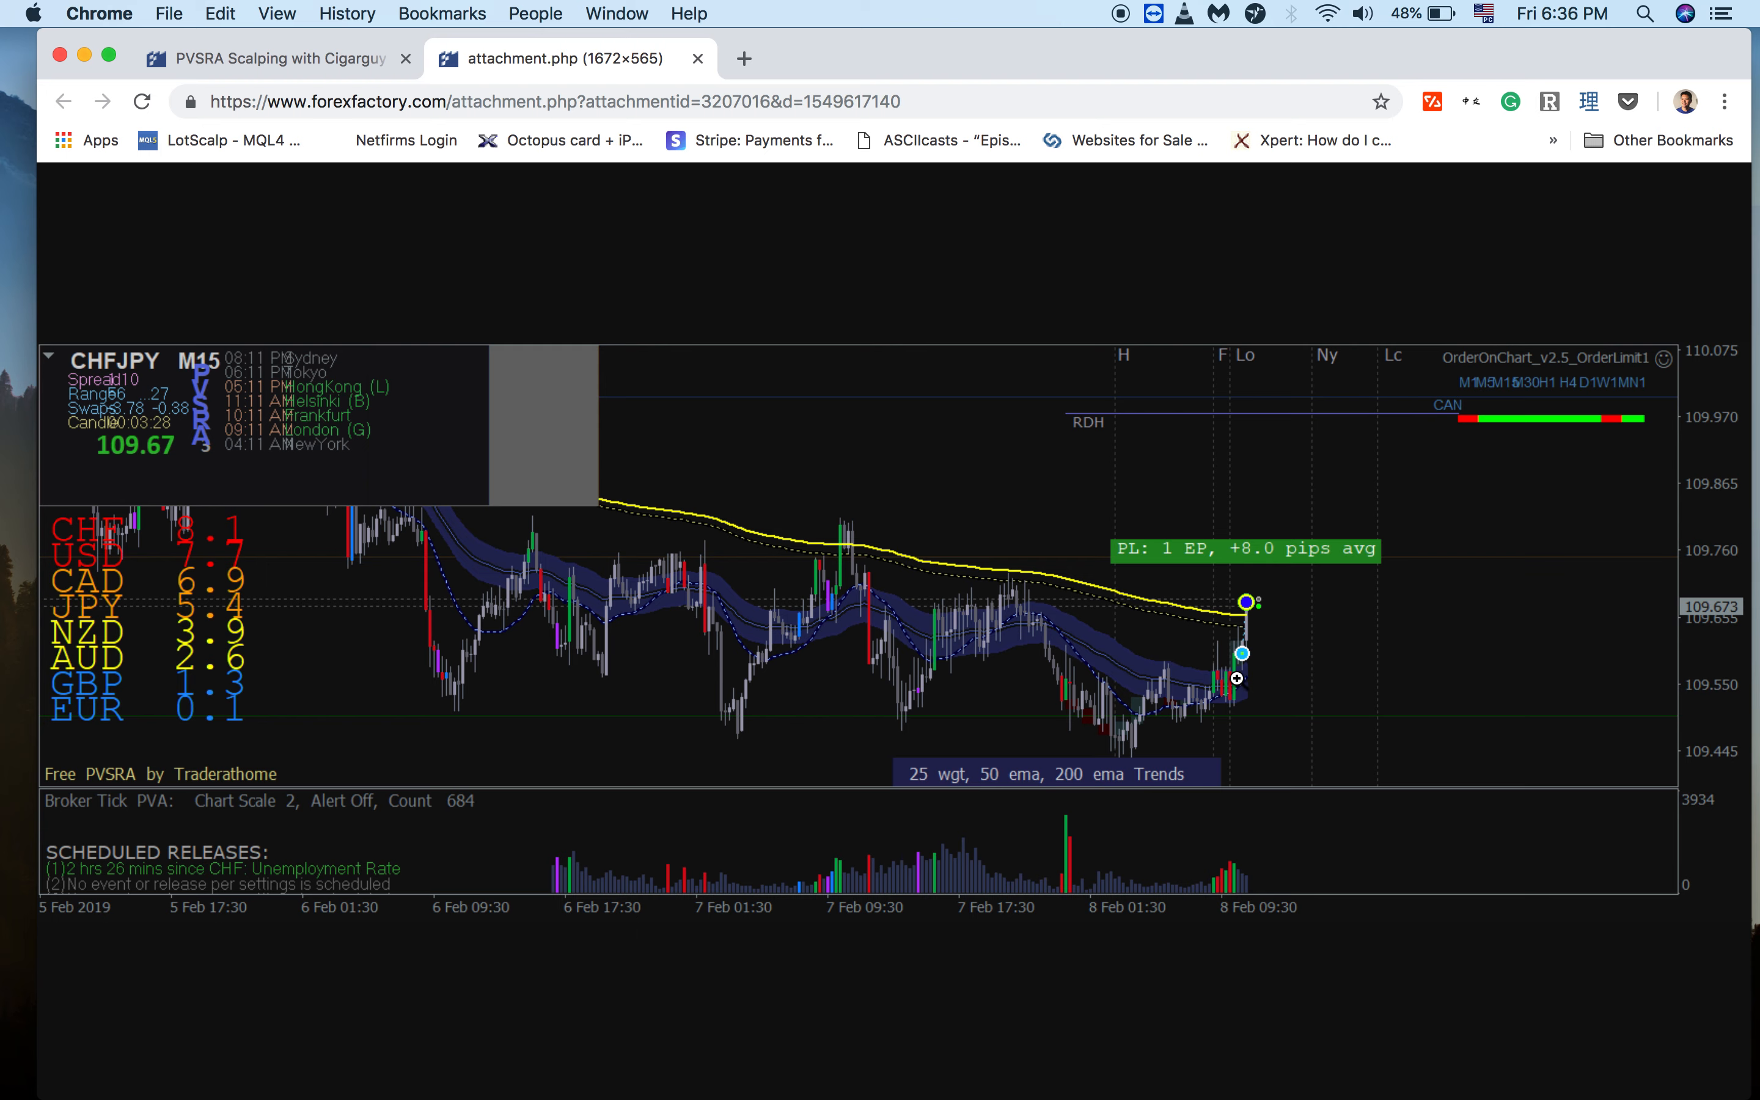
pyautogui.moveTo(1230, 668)
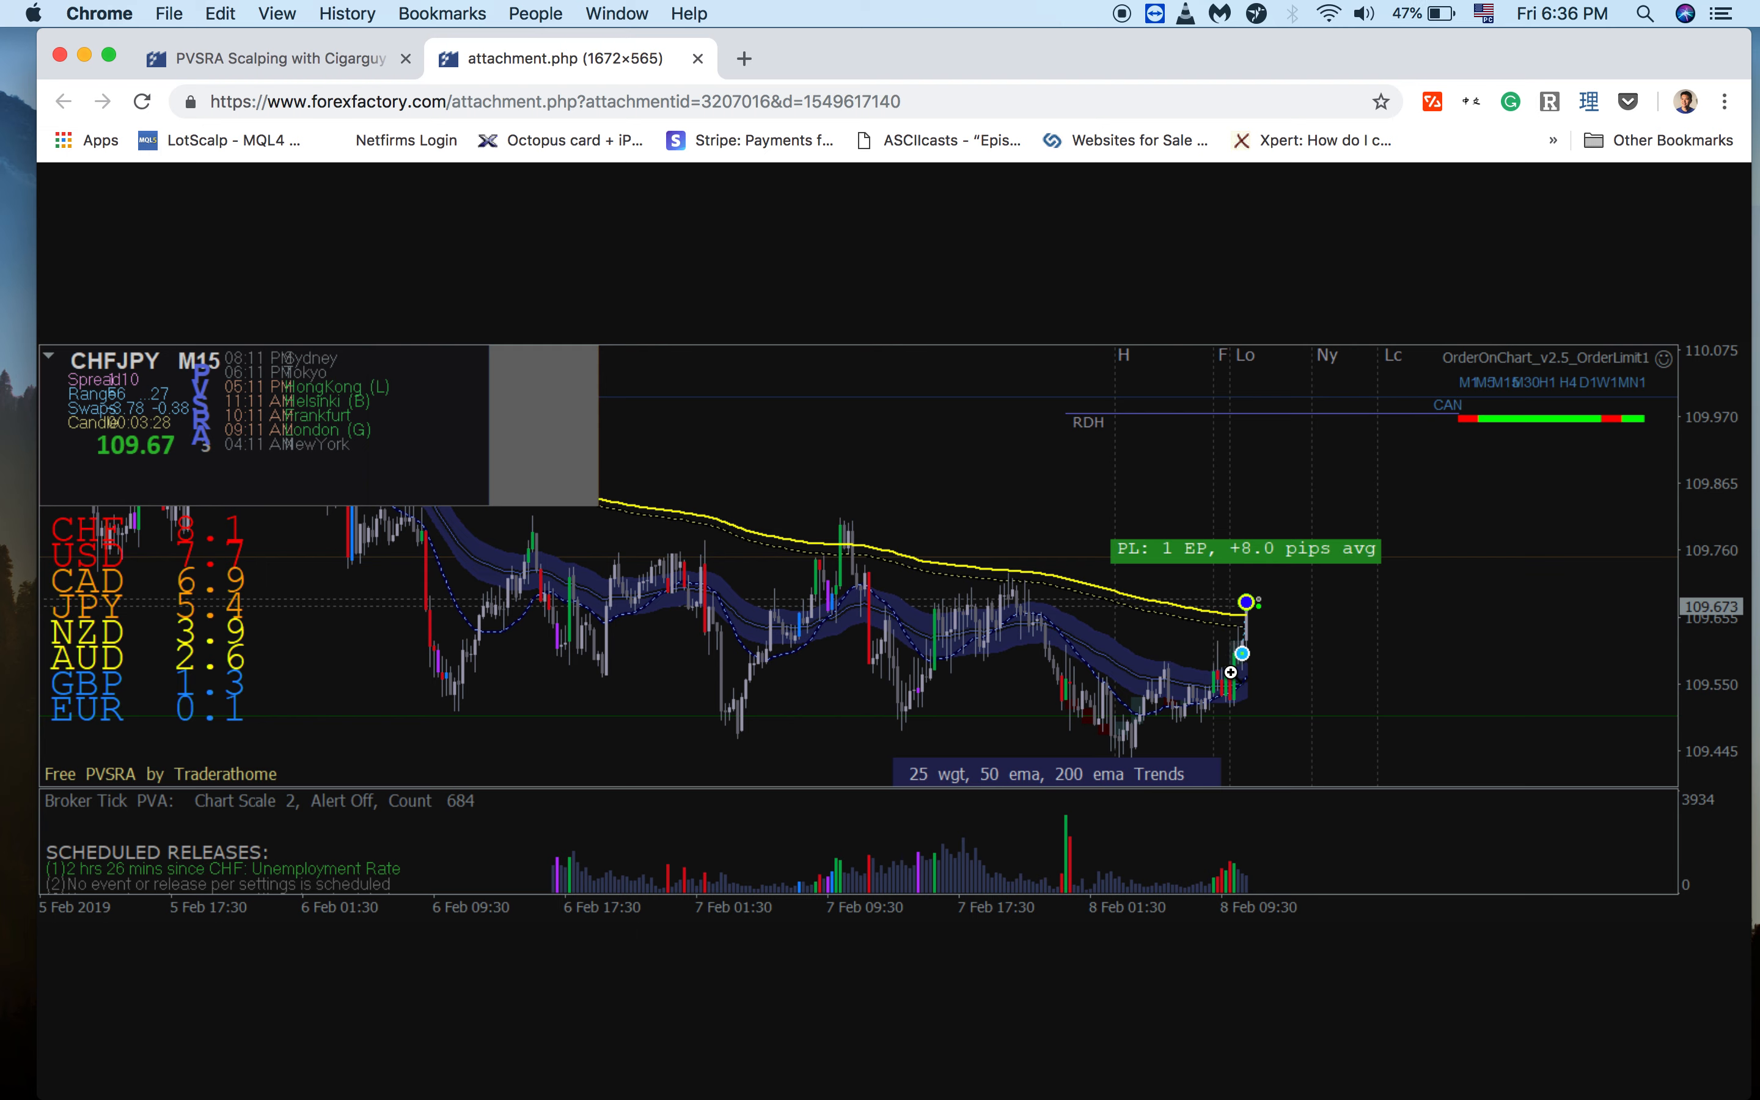
pyautogui.moveTo(1250, 674)
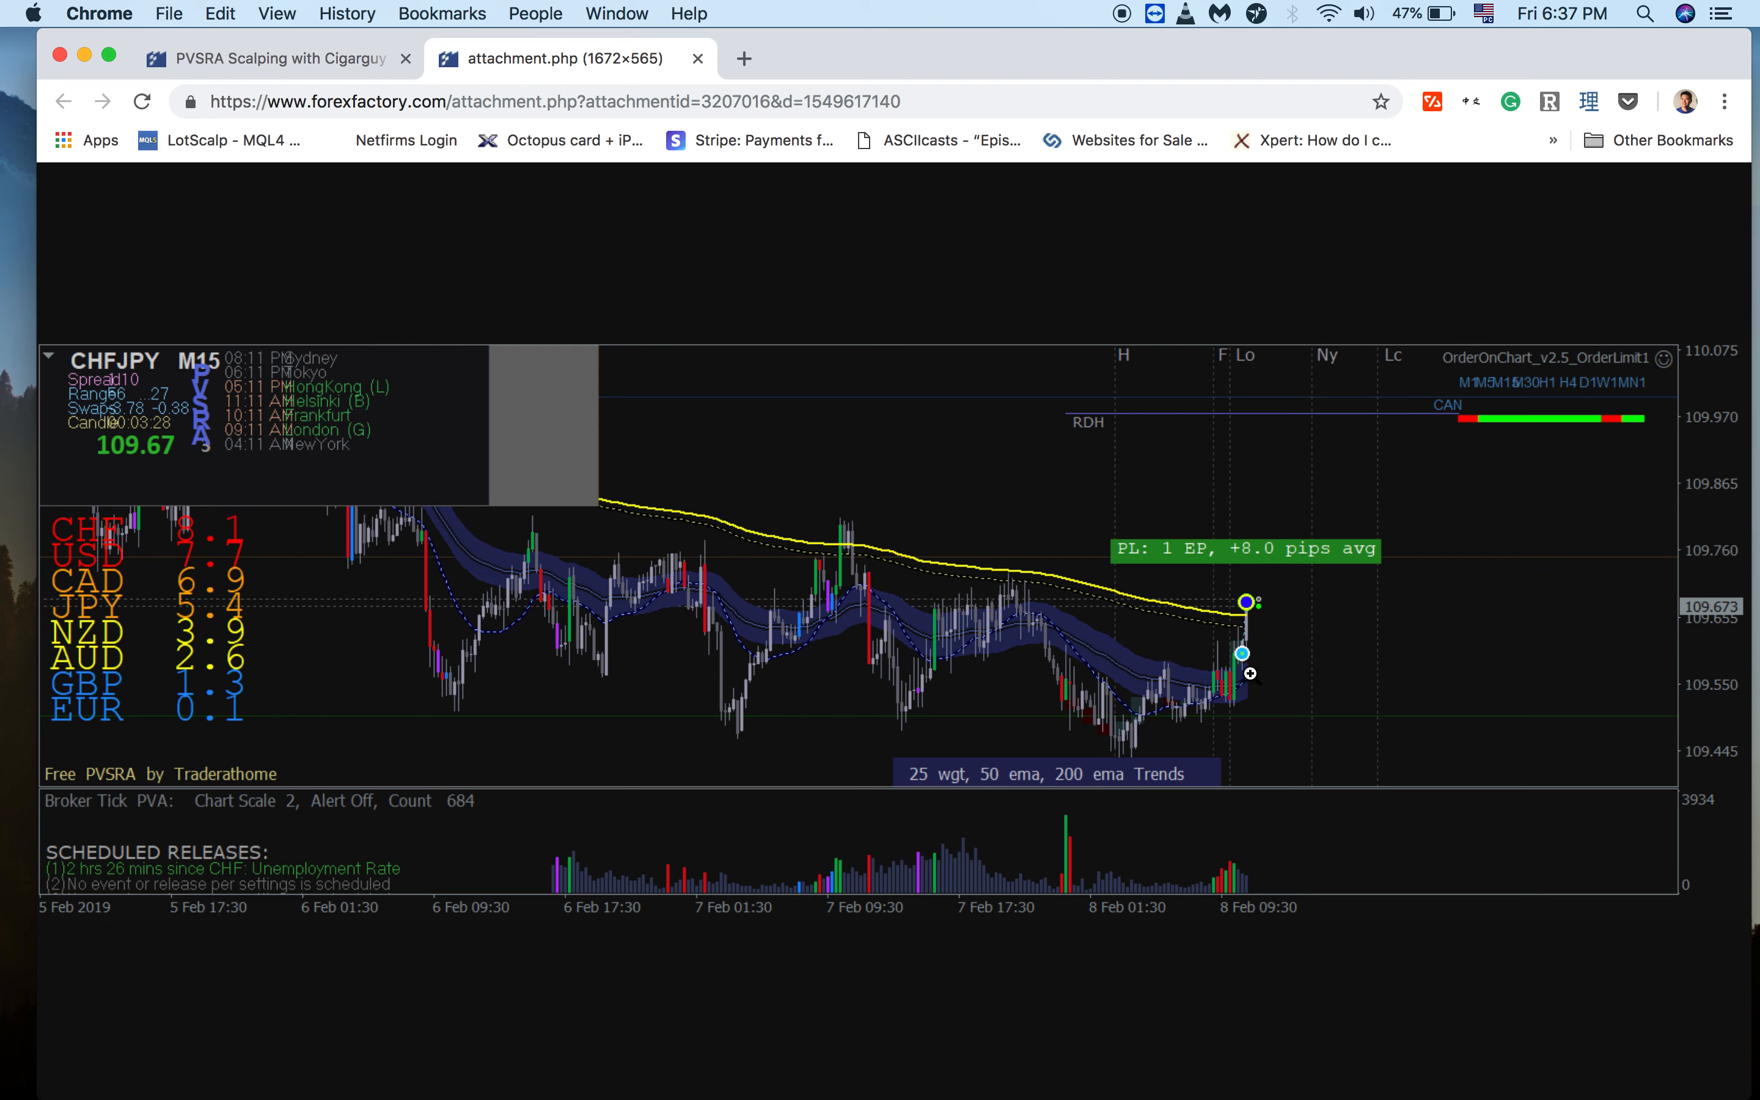
pyautogui.moveTo(1069, 615)
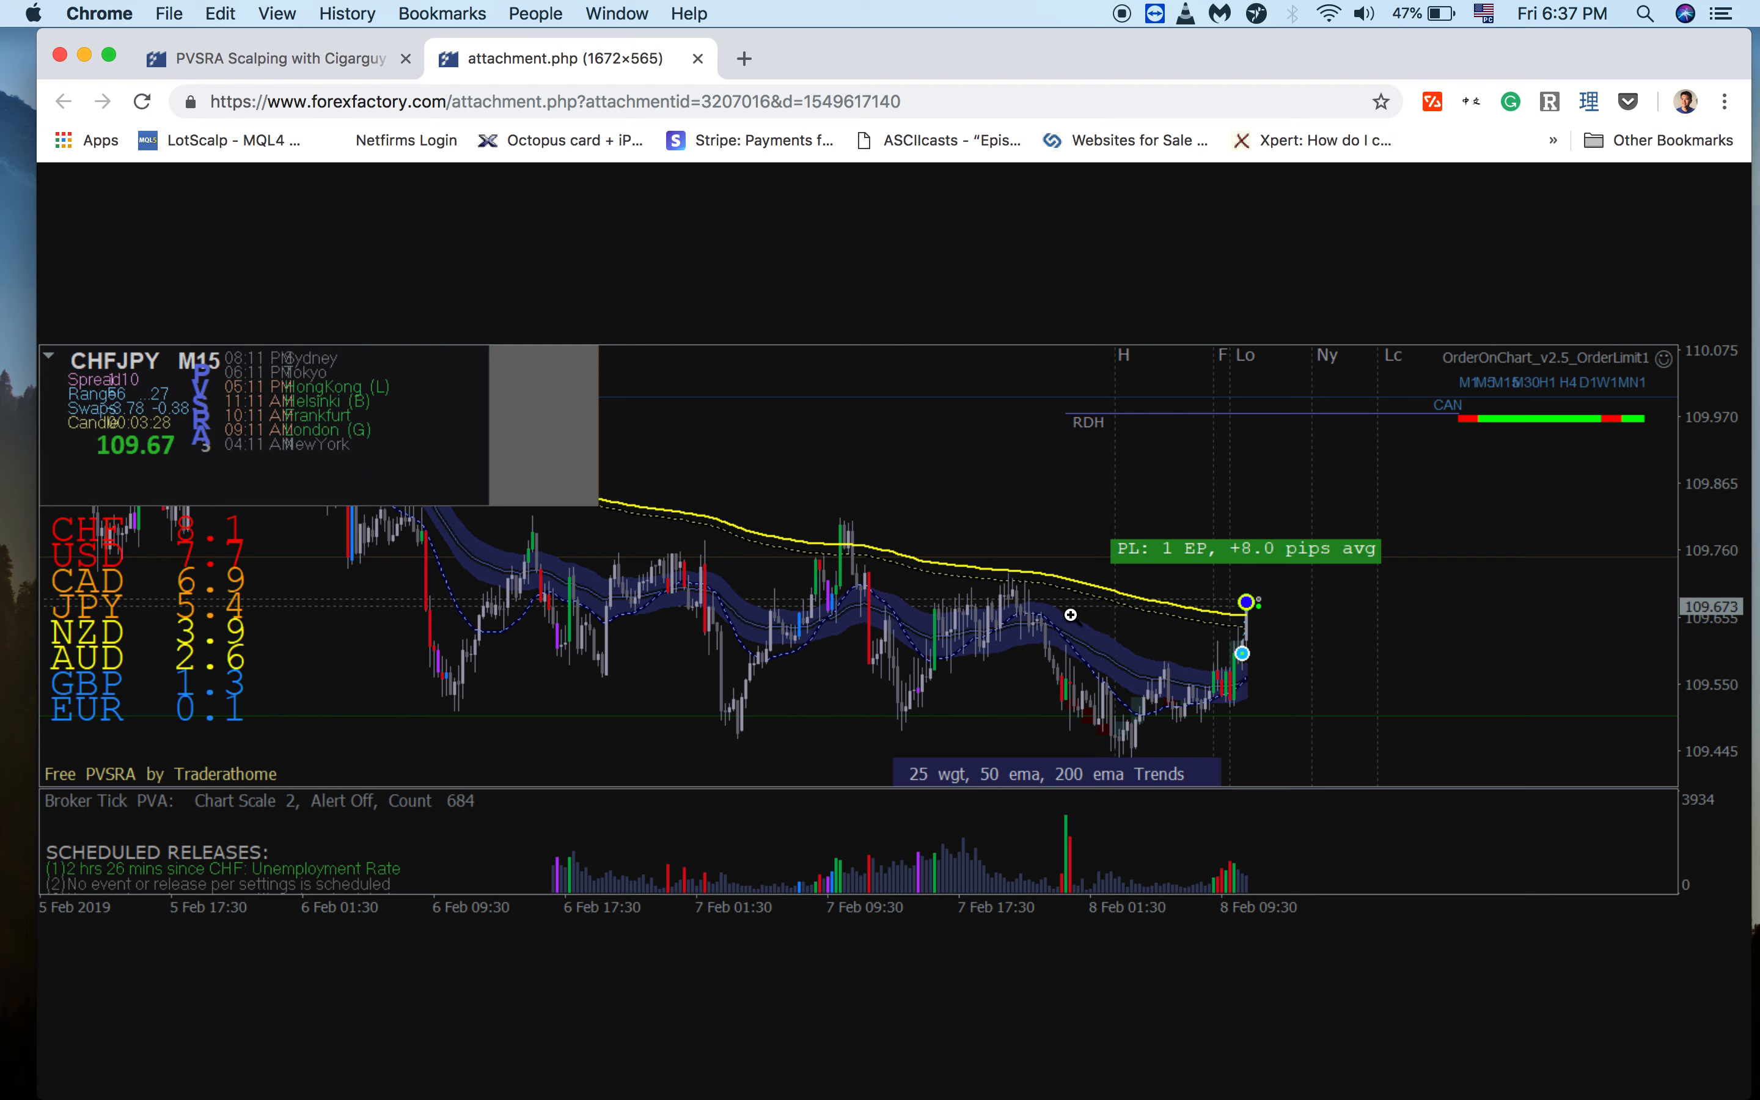
pyautogui.moveTo(1085, 685)
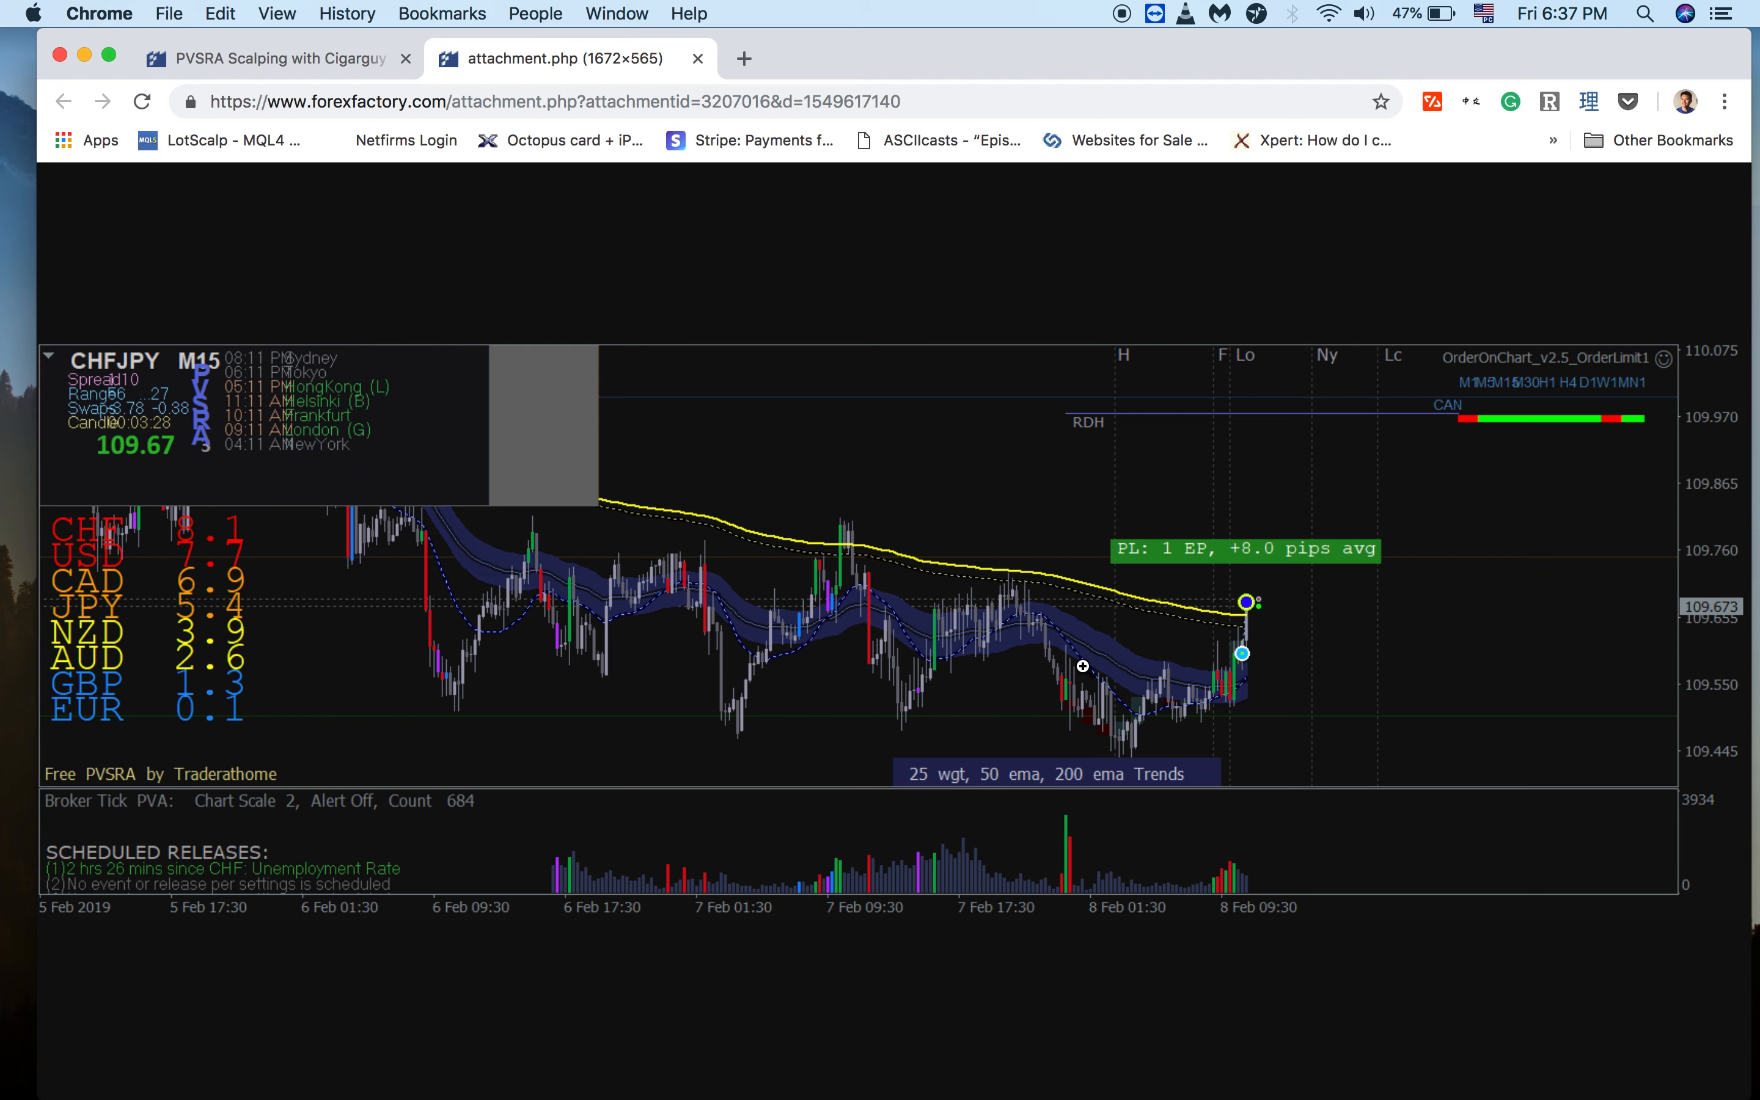
pyautogui.moveTo(1069, 612)
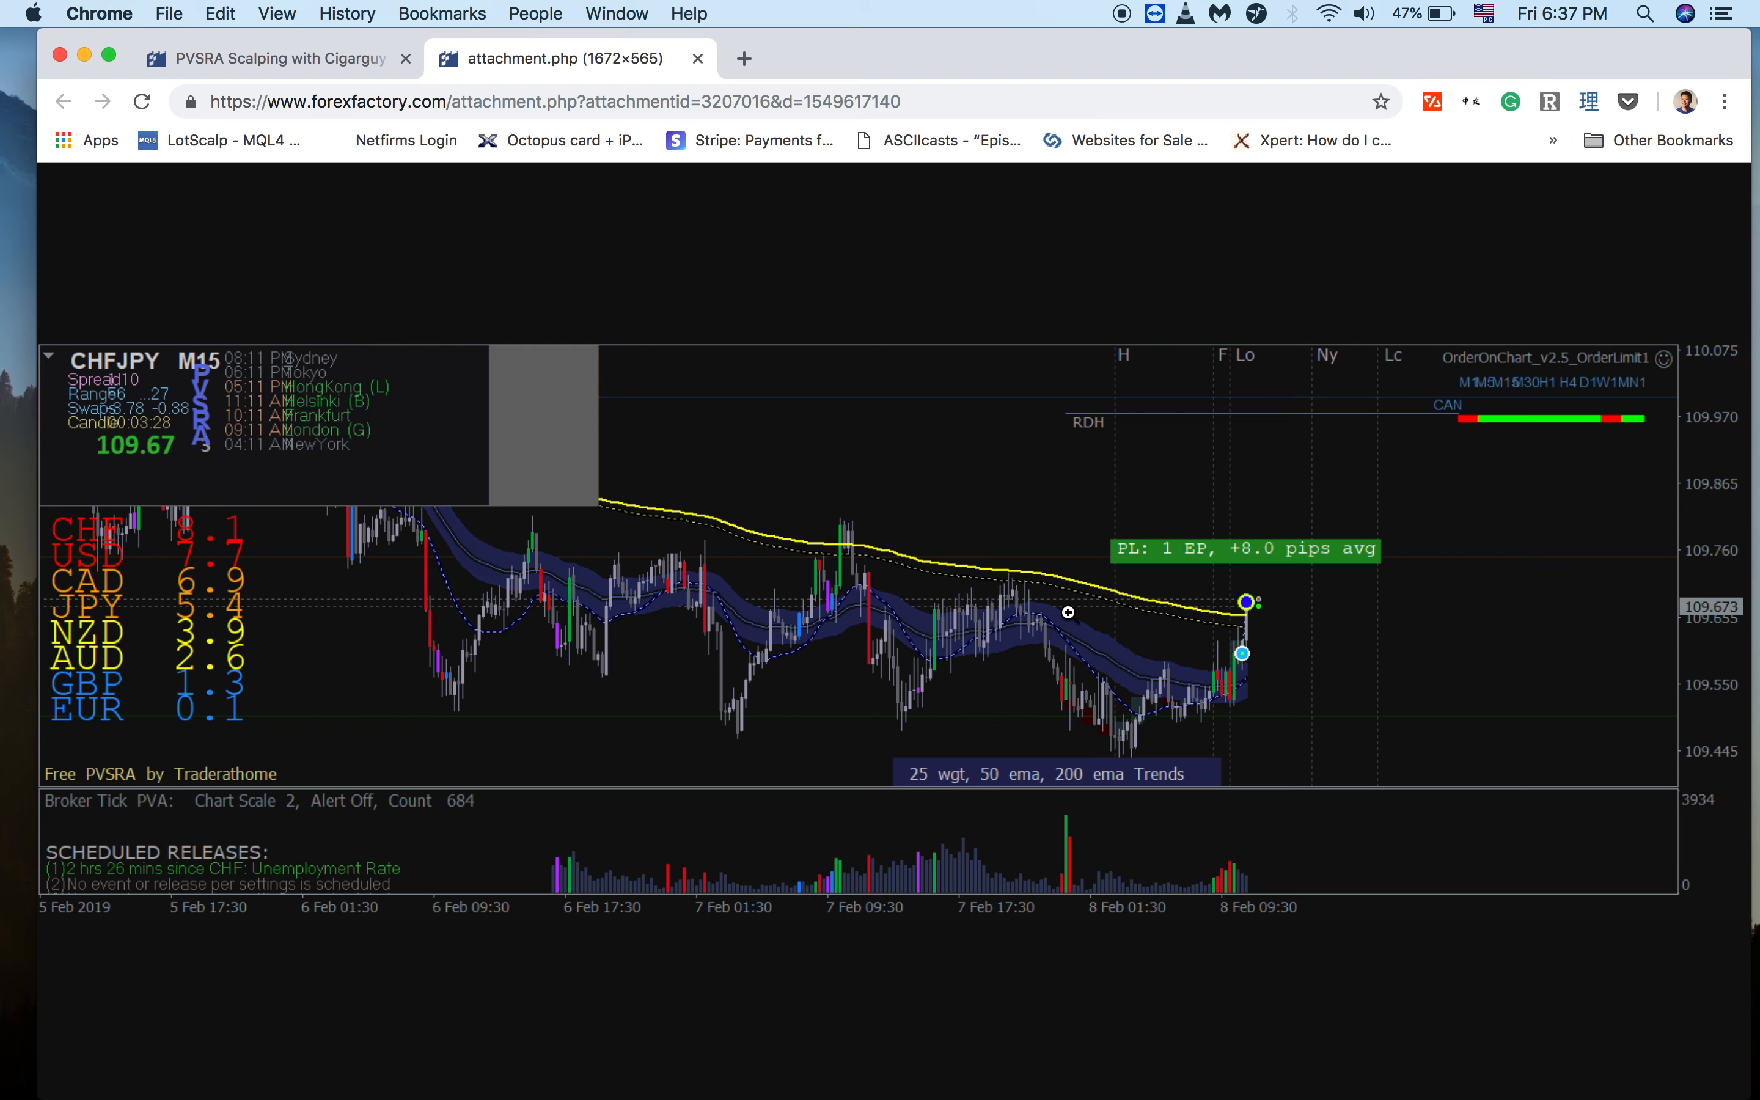
pyautogui.moveTo(1064, 613)
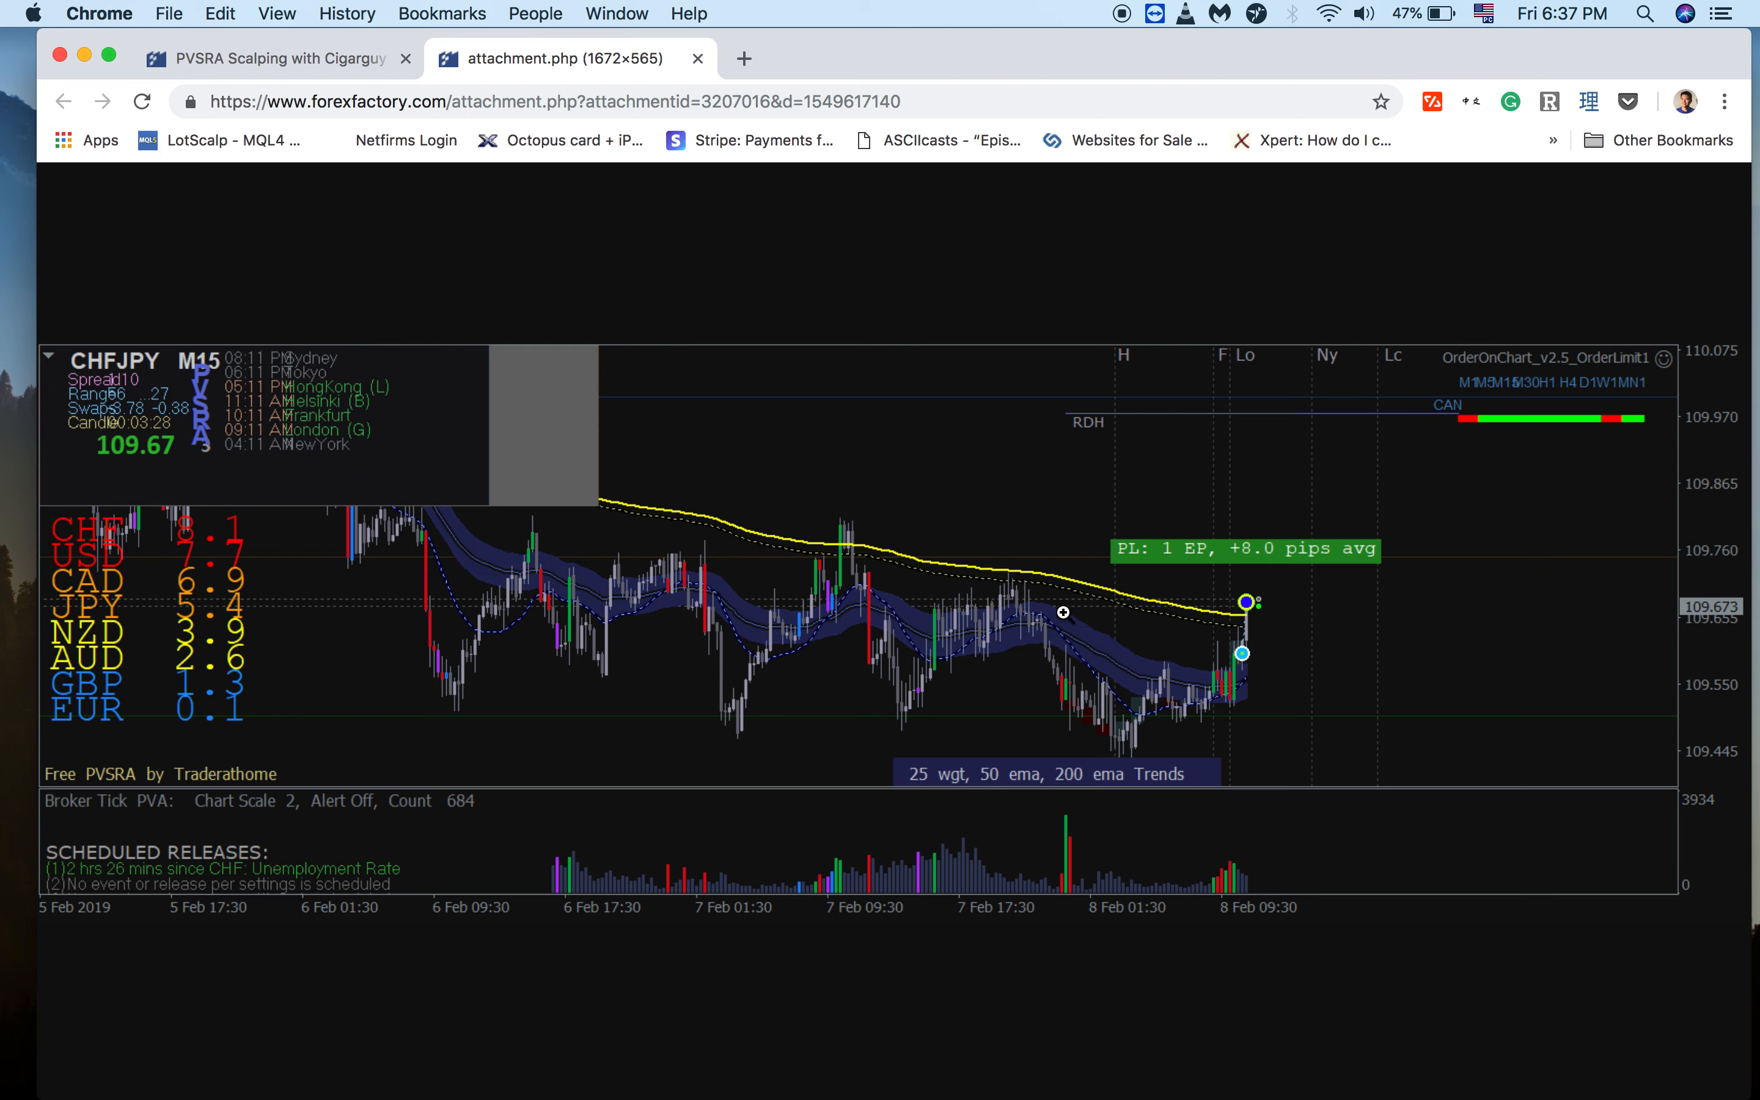
pyautogui.moveTo(1070, 665)
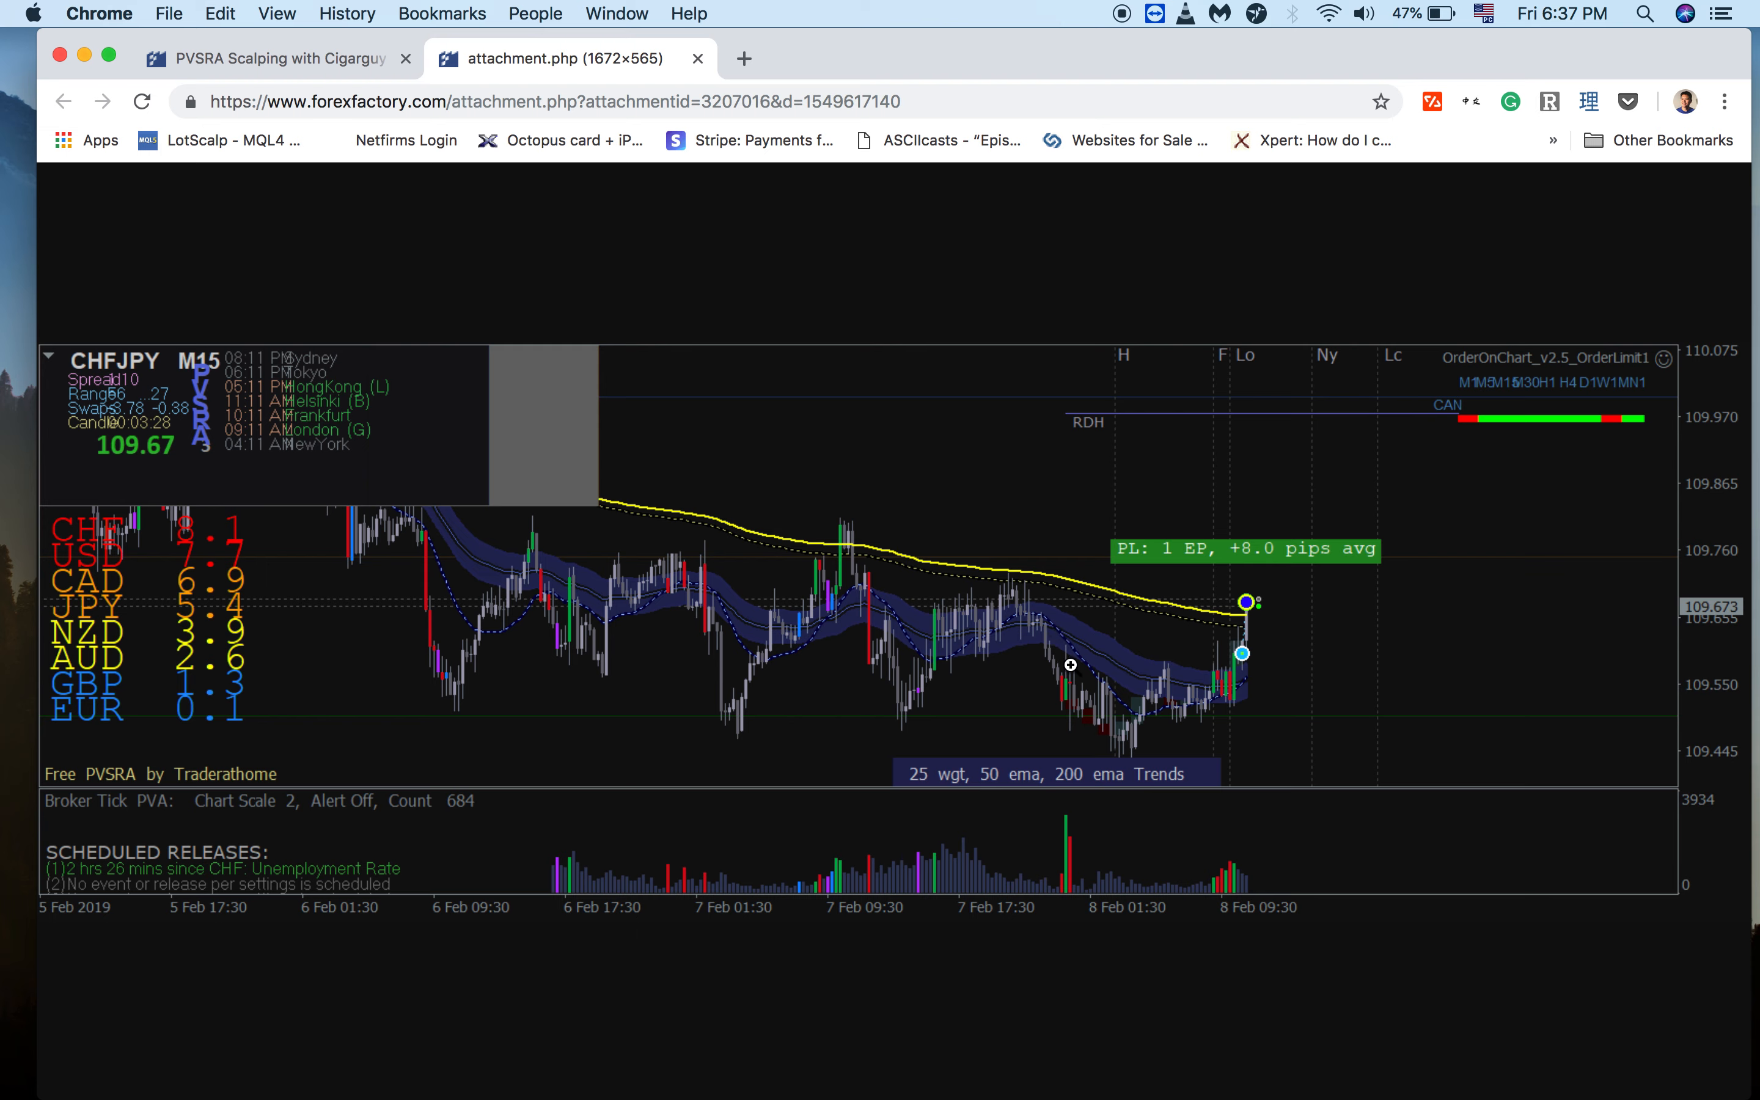
pyautogui.moveTo(1075, 665)
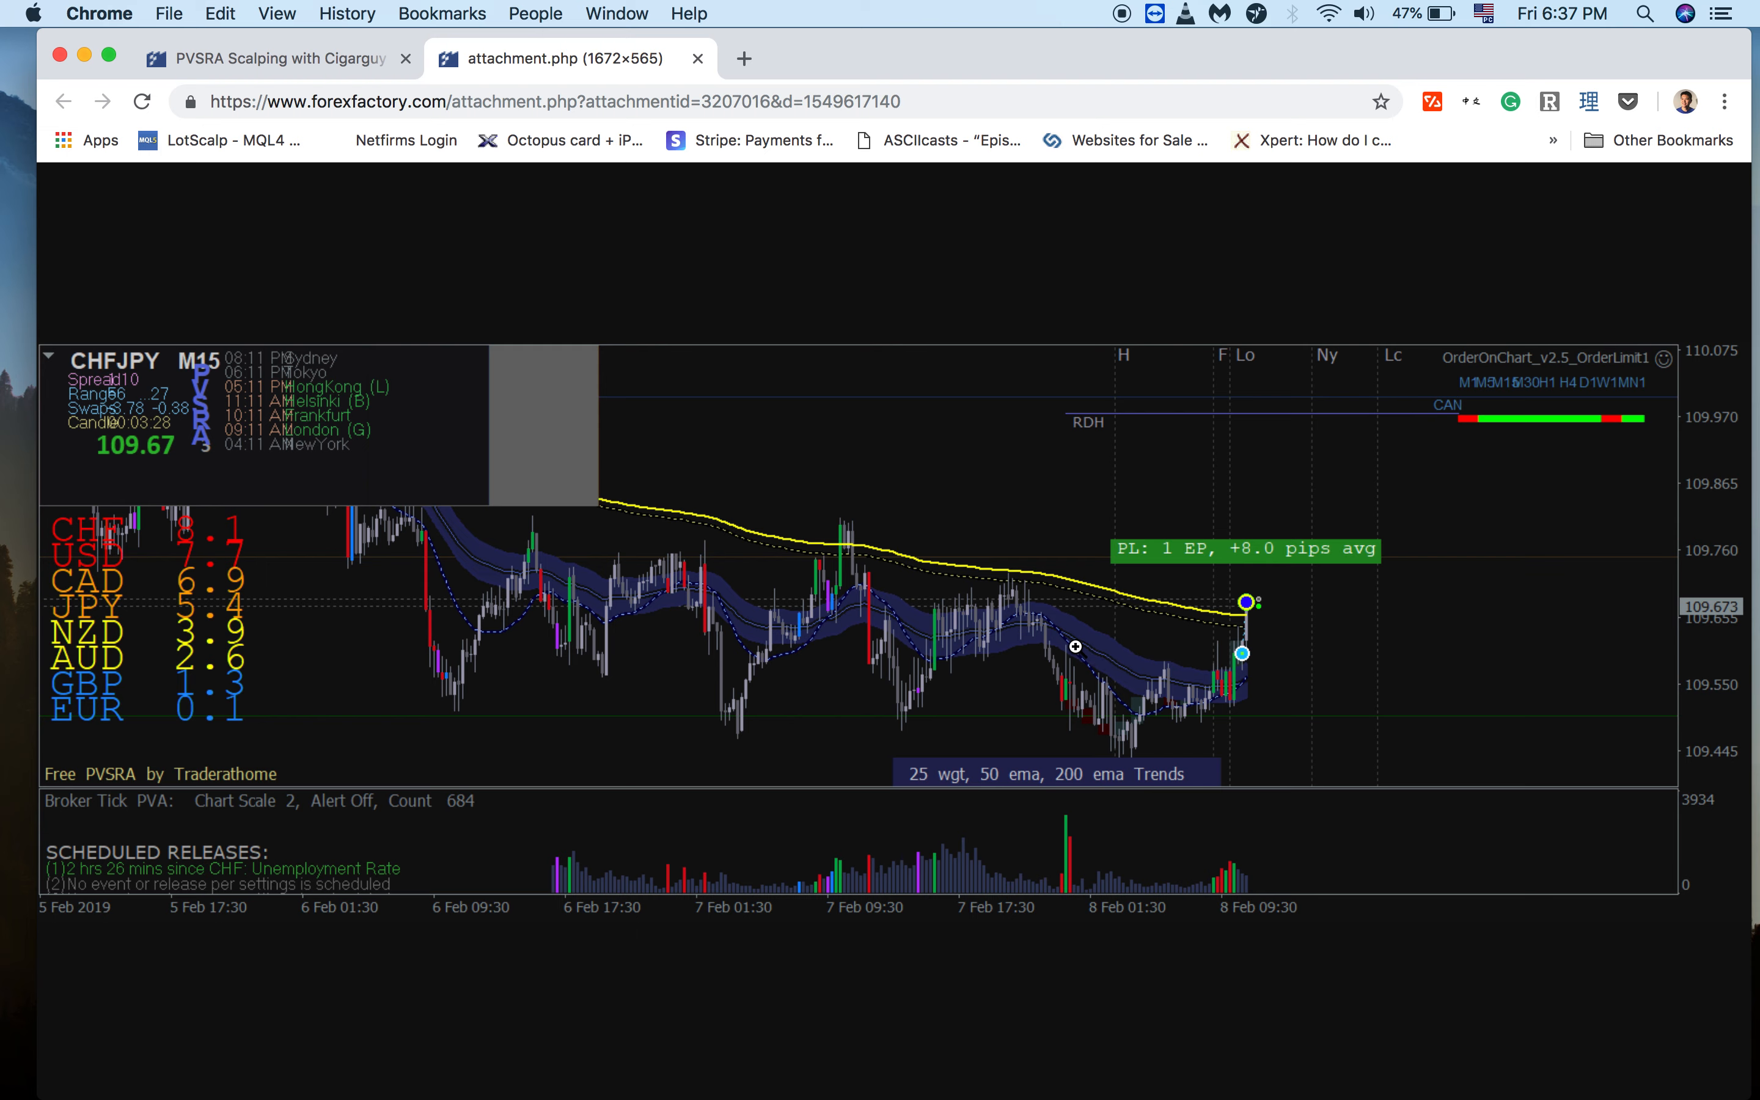
pyautogui.moveTo(1066, 653)
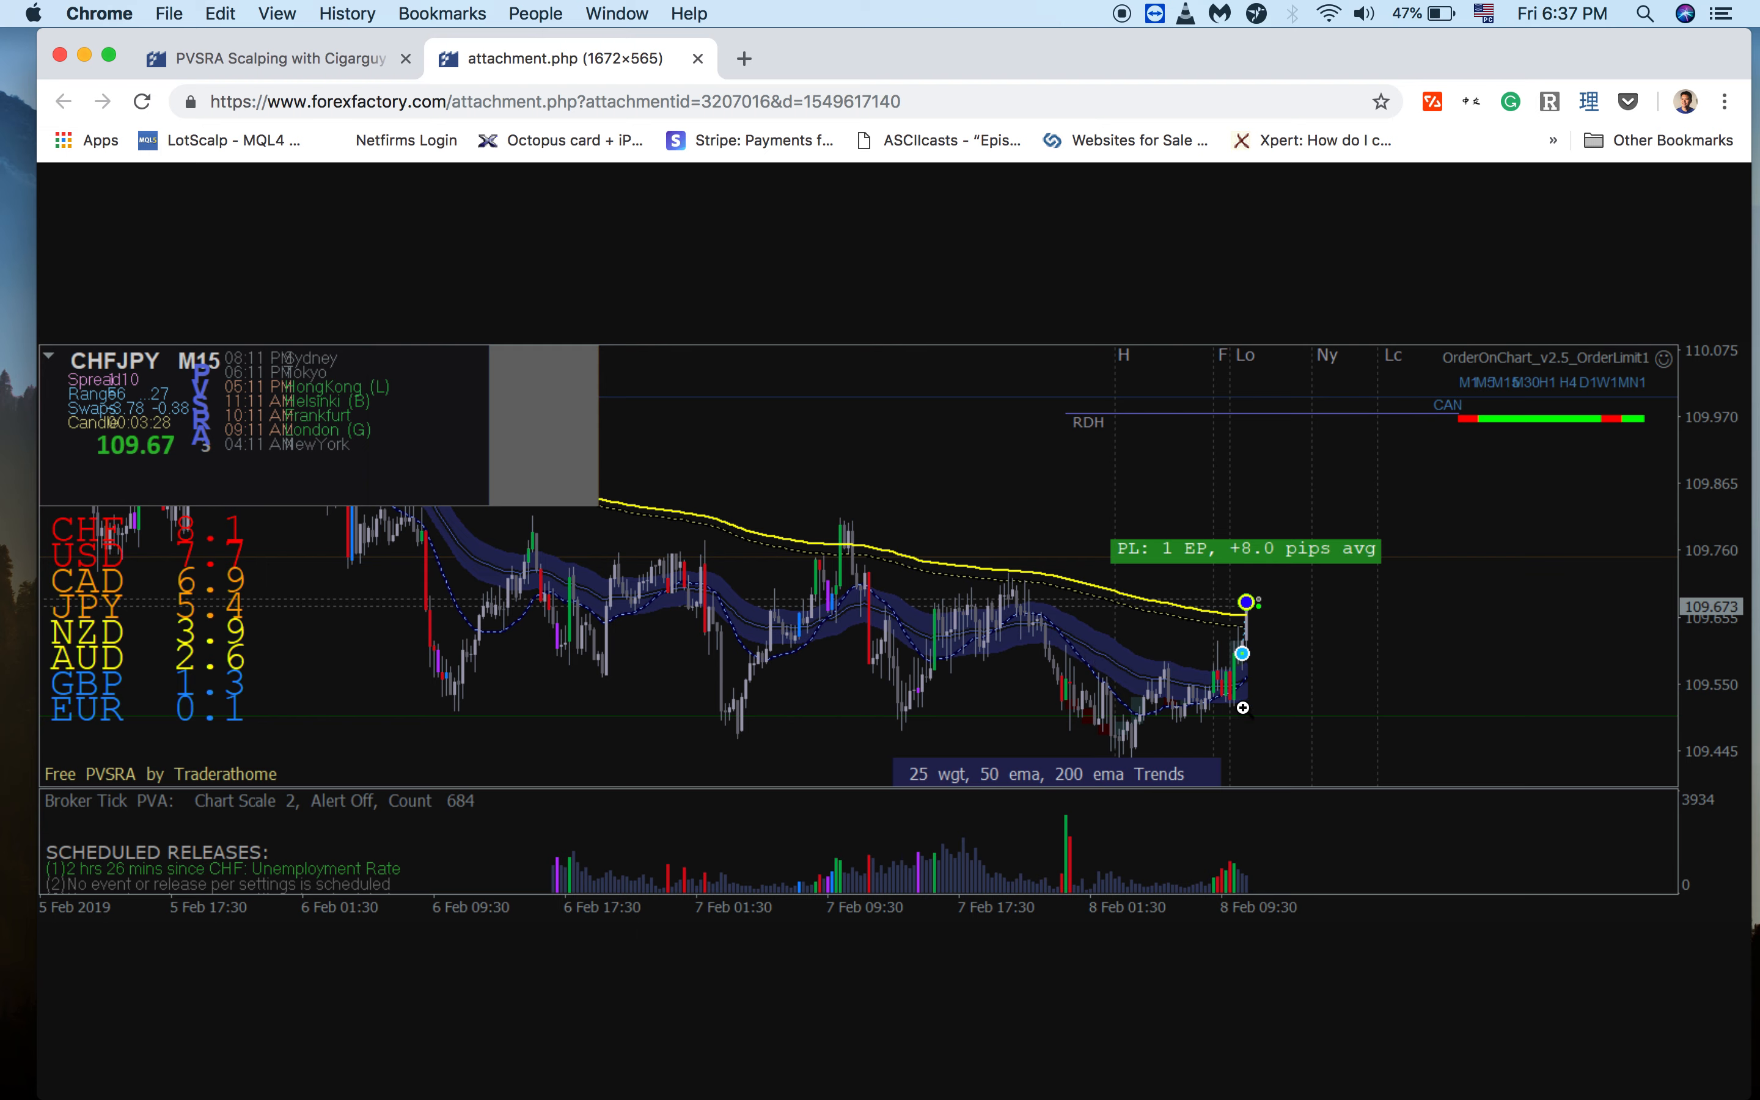
pyautogui.moveTo(1250, 671)
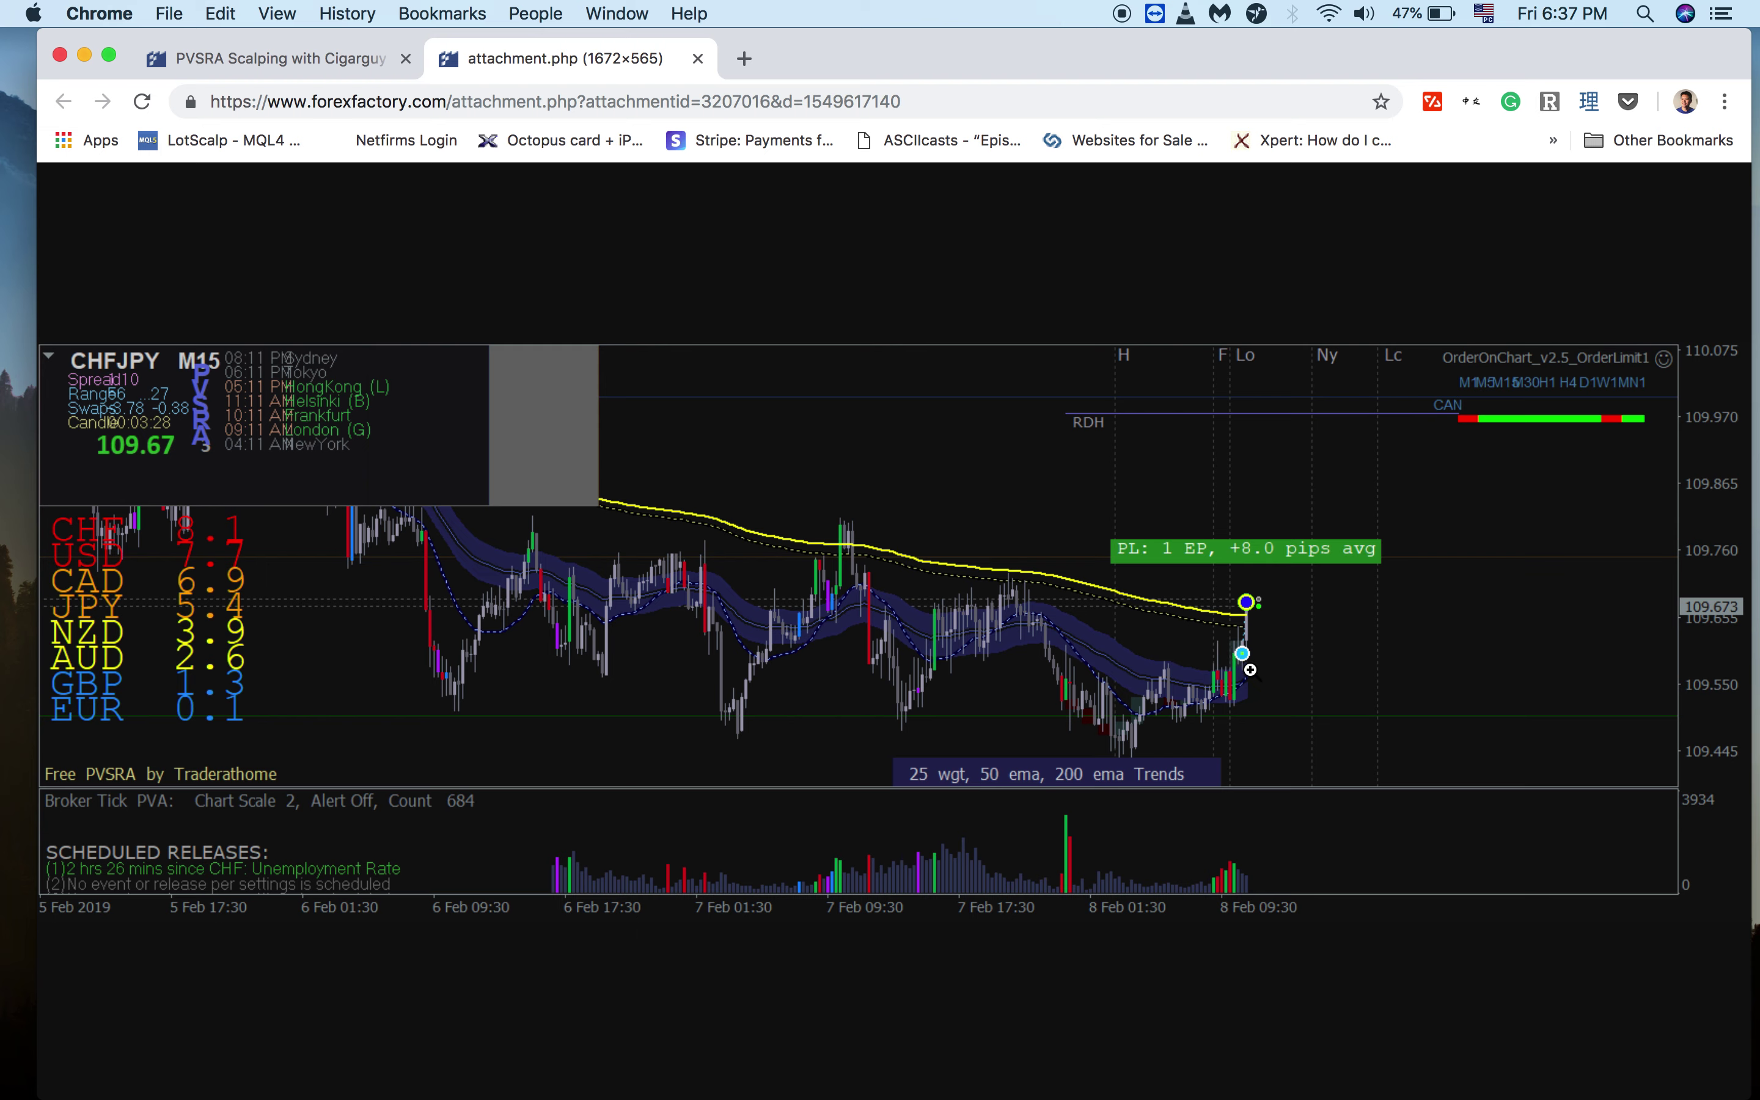
pyautogui.moveTo(1231, 659)
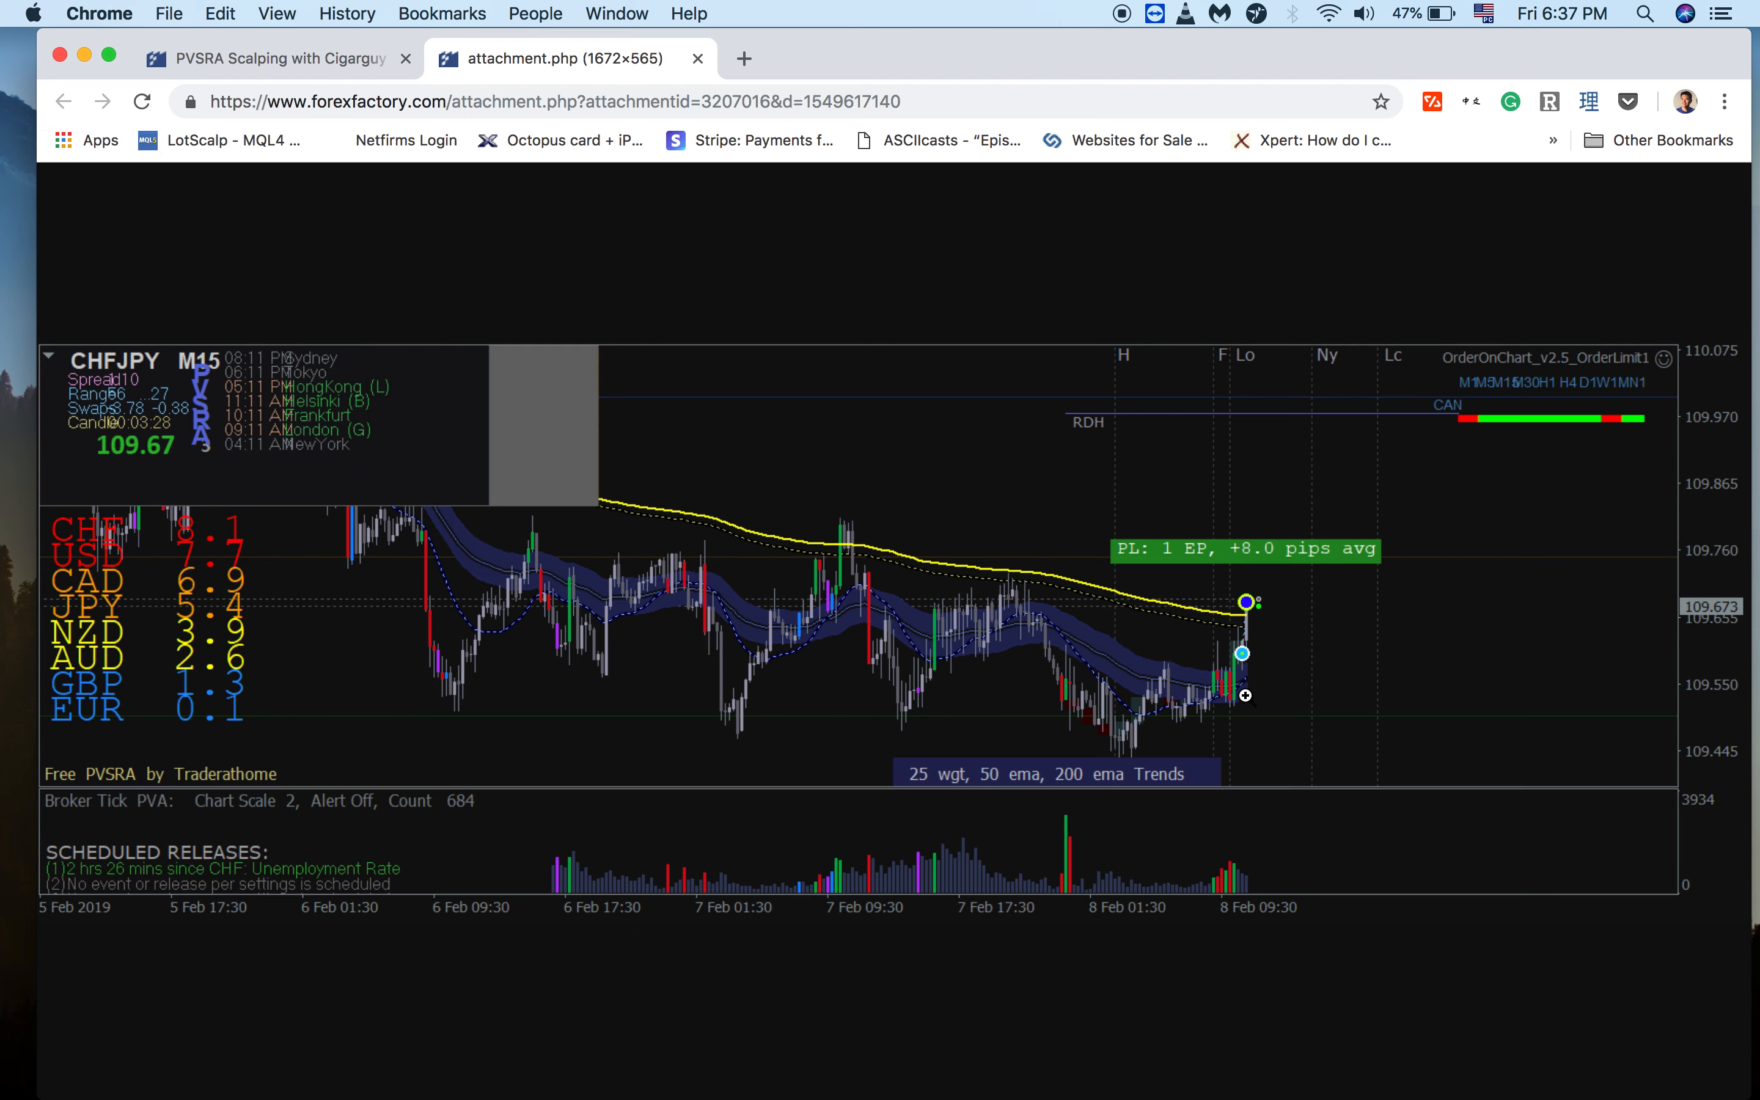
pyautogui.moveTo(1239, 705)
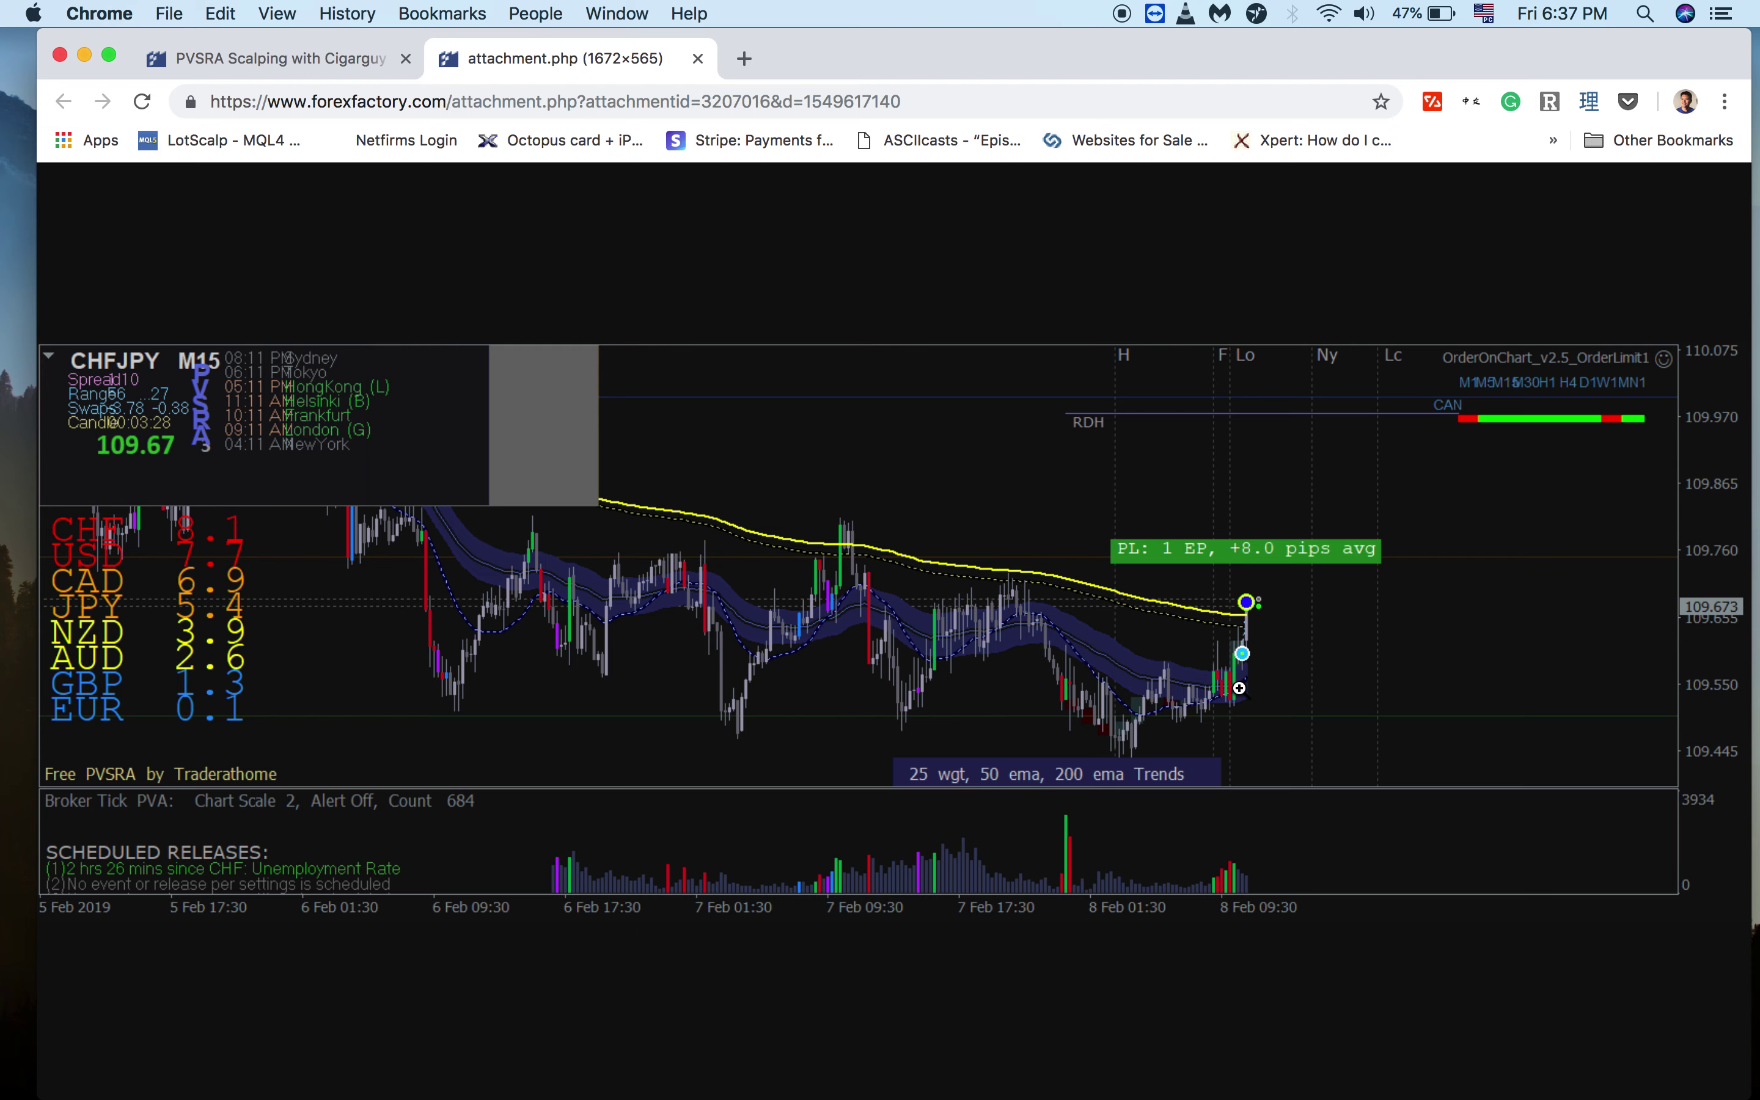
pyautogui.moveTo(1096, 656)
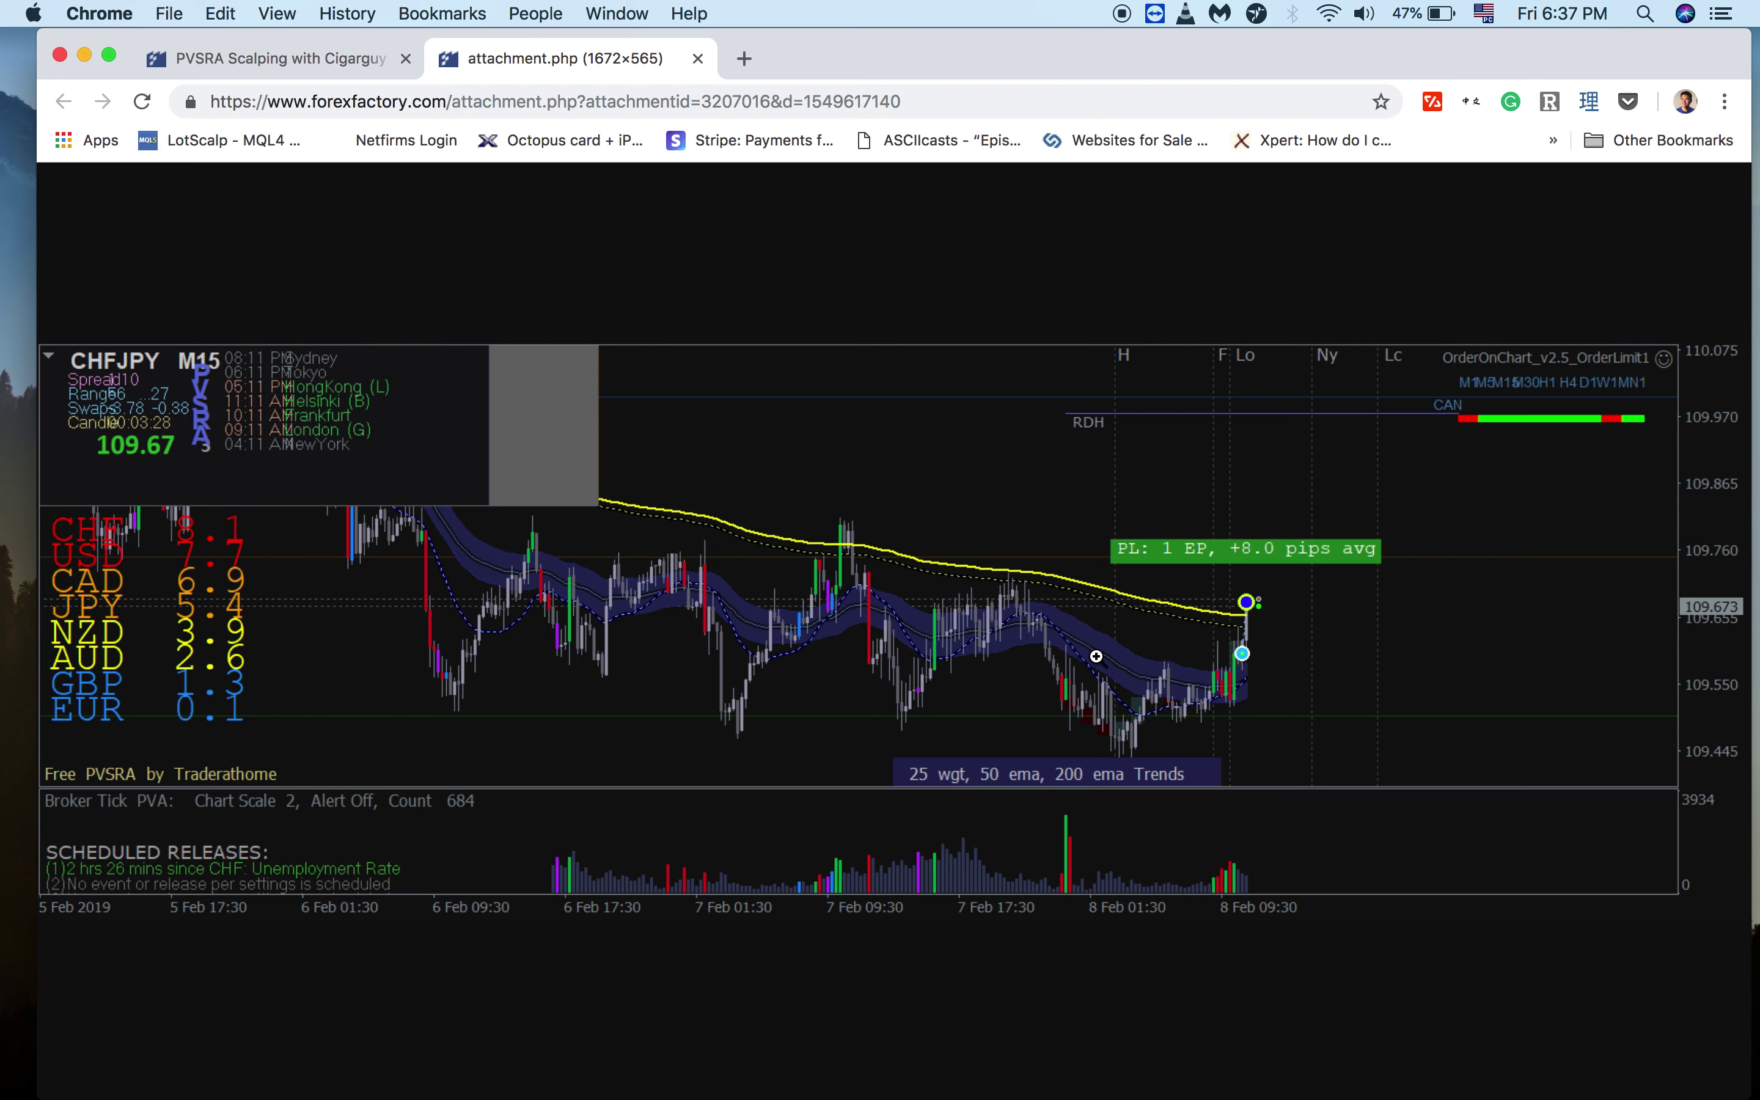
pyautogui.moveTo(1262, 693)
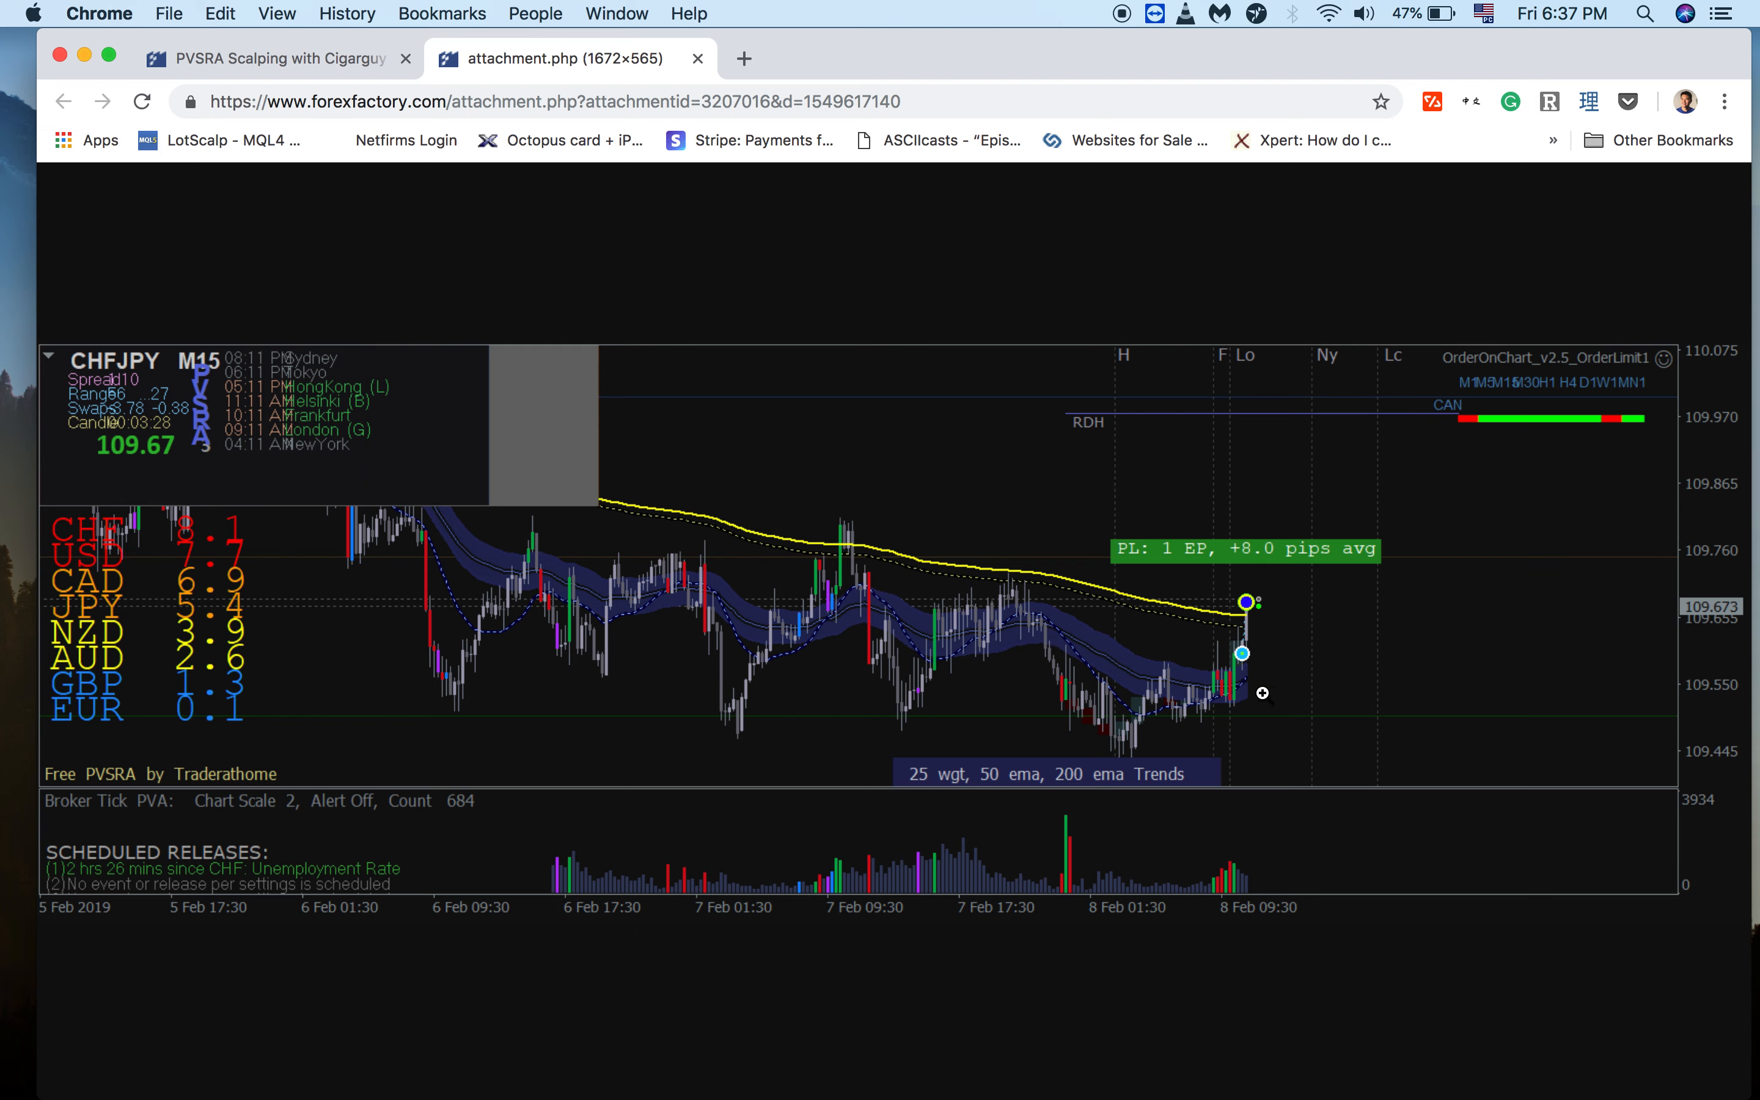
pyautogui.moveTo(1245, 716)
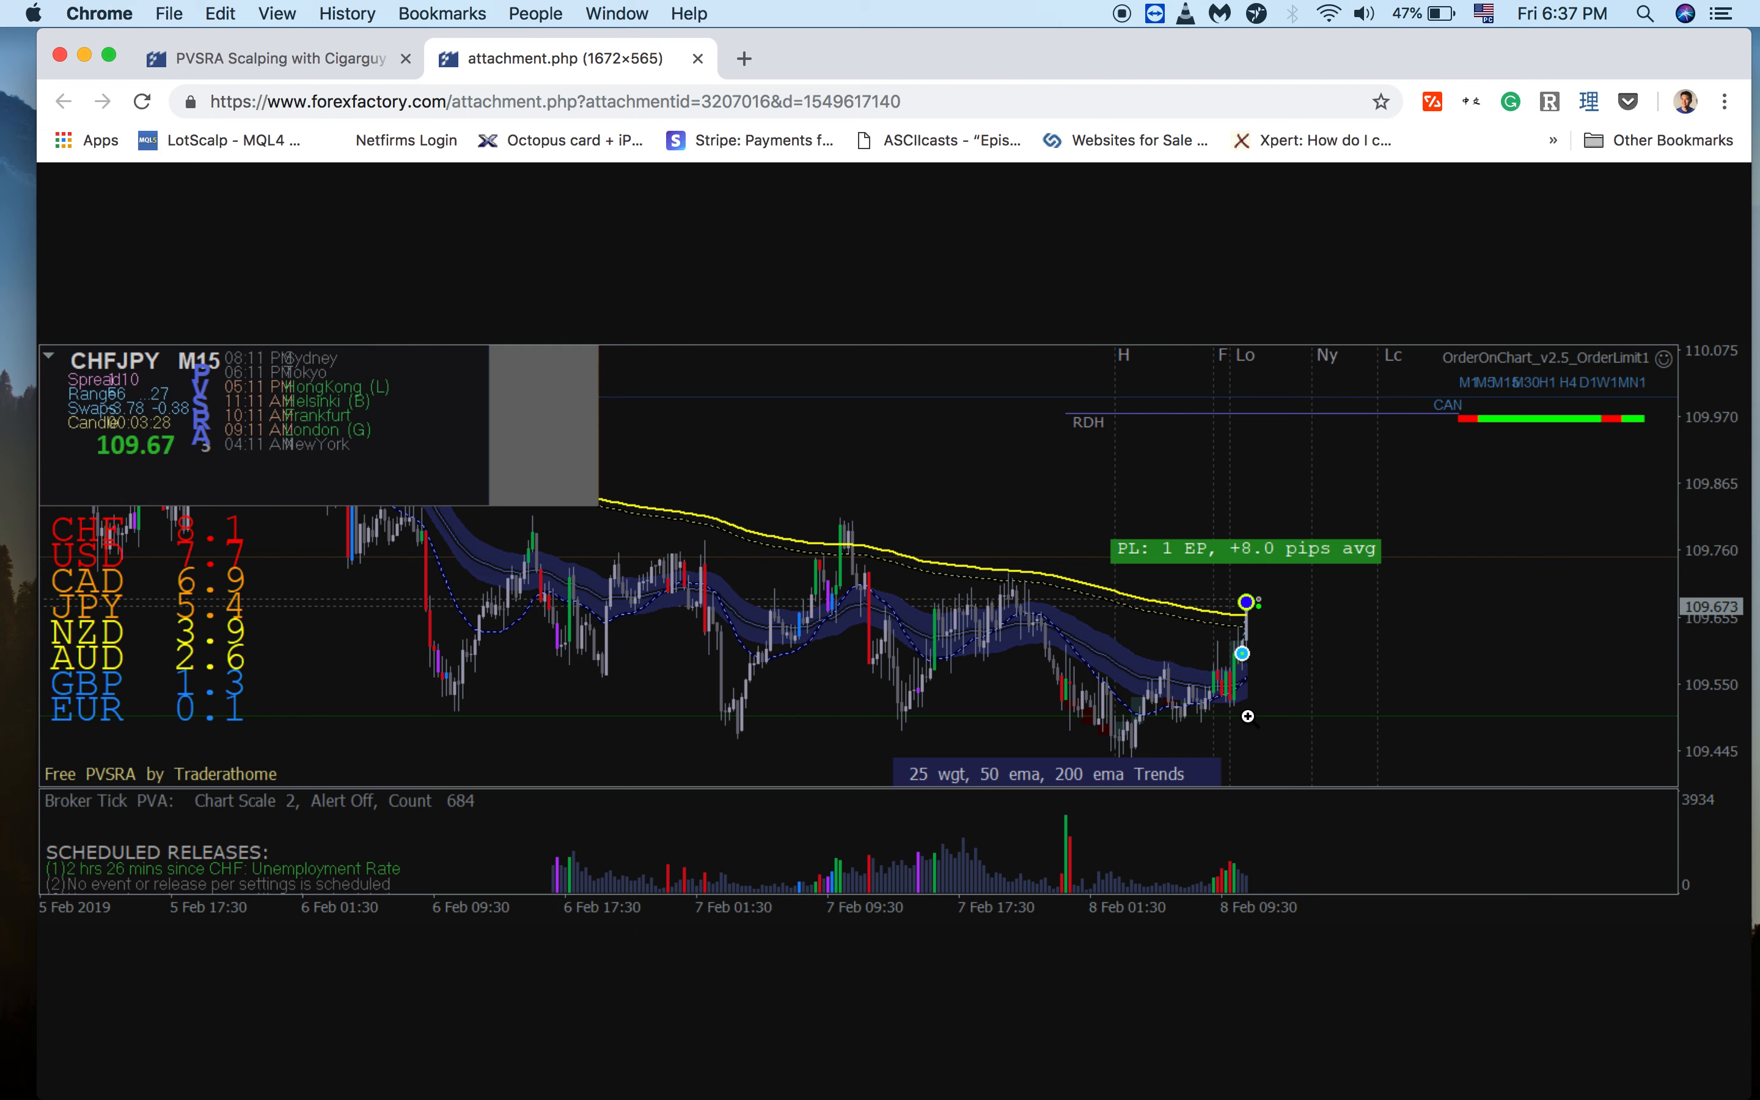
pyautogui.moveTo(1281, 715)
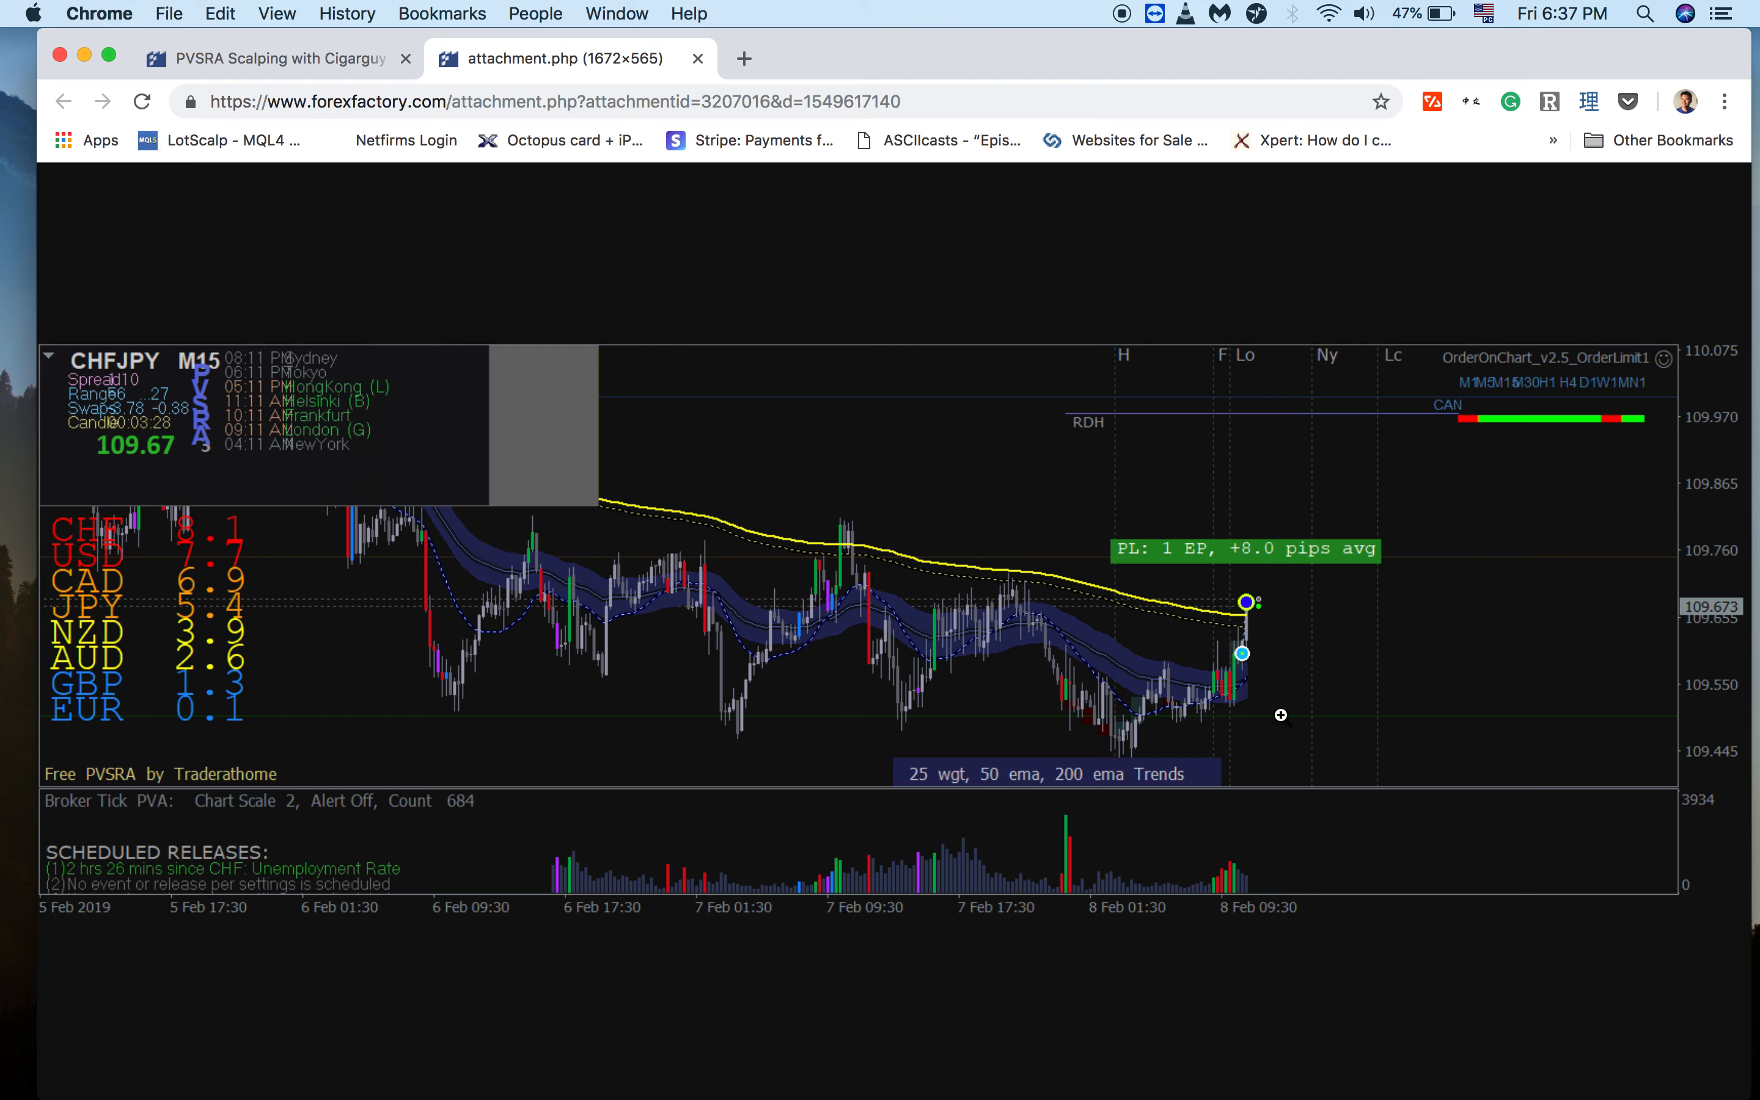
pyautogui.moveTo(1352, 653)
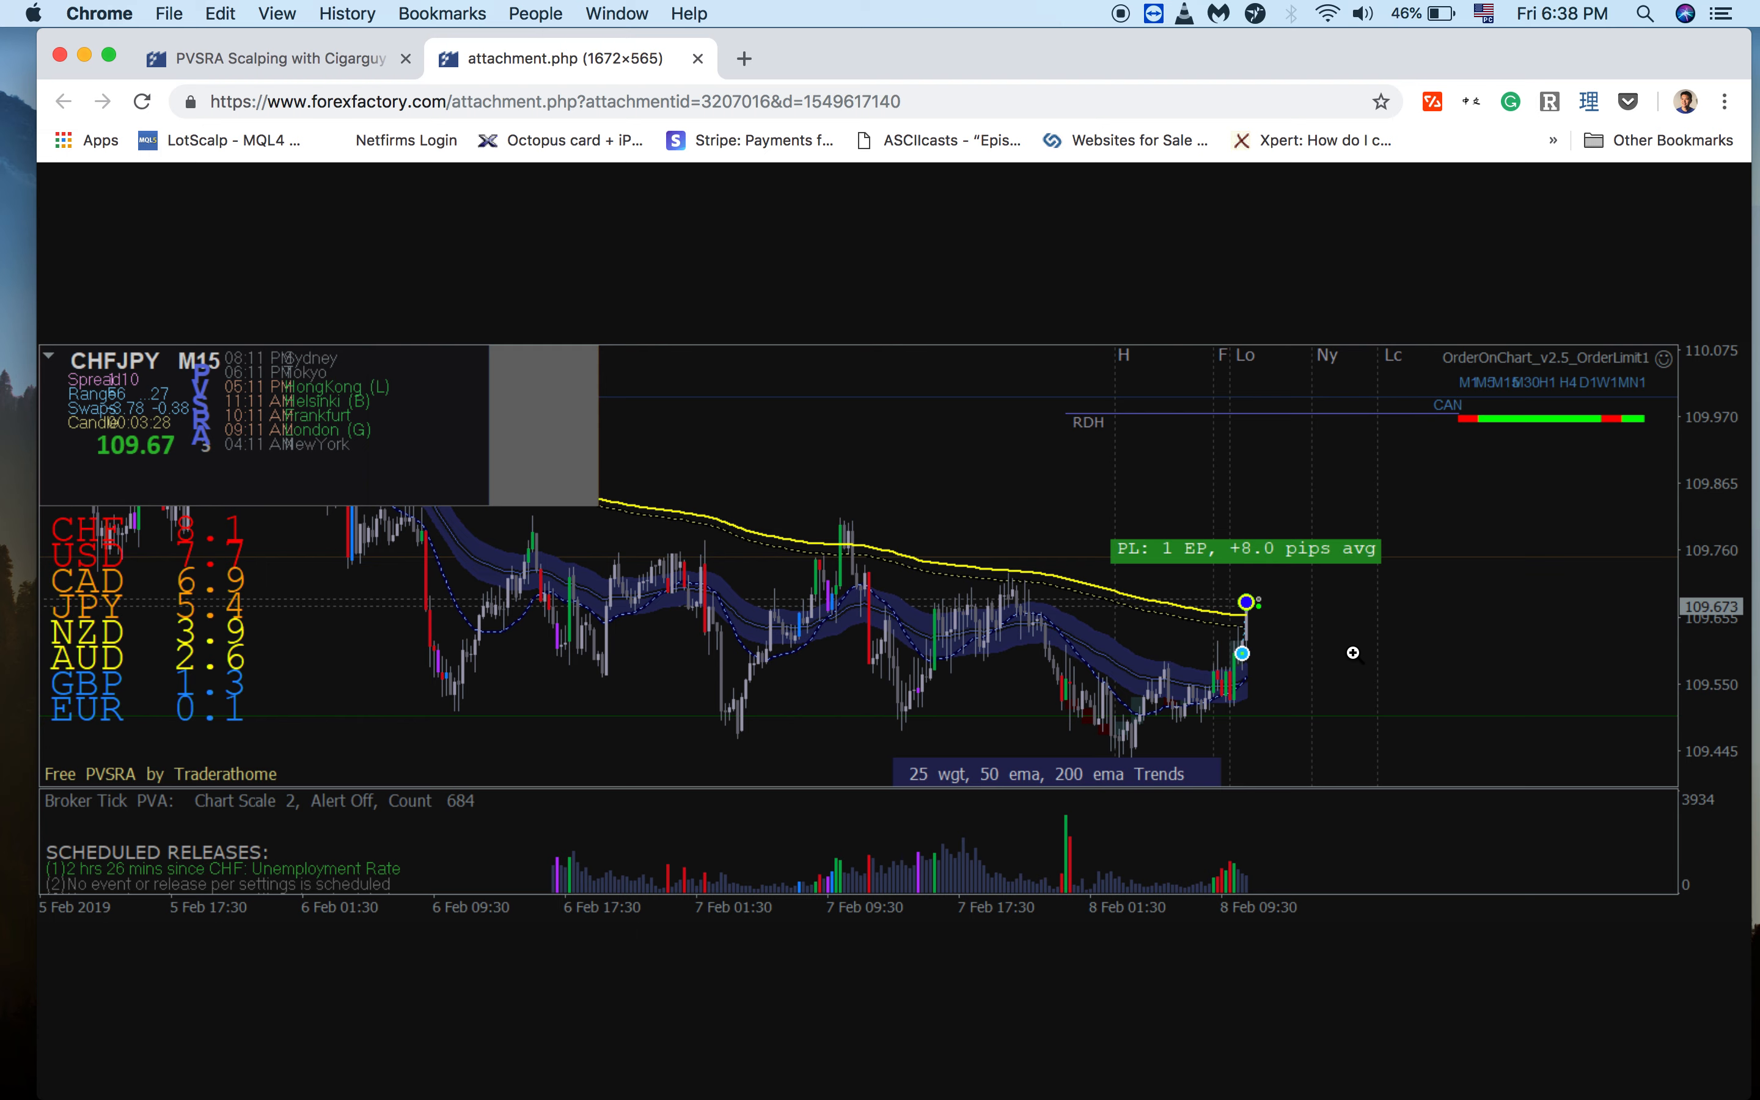
pyautogui.moveTo(1481, 1078)
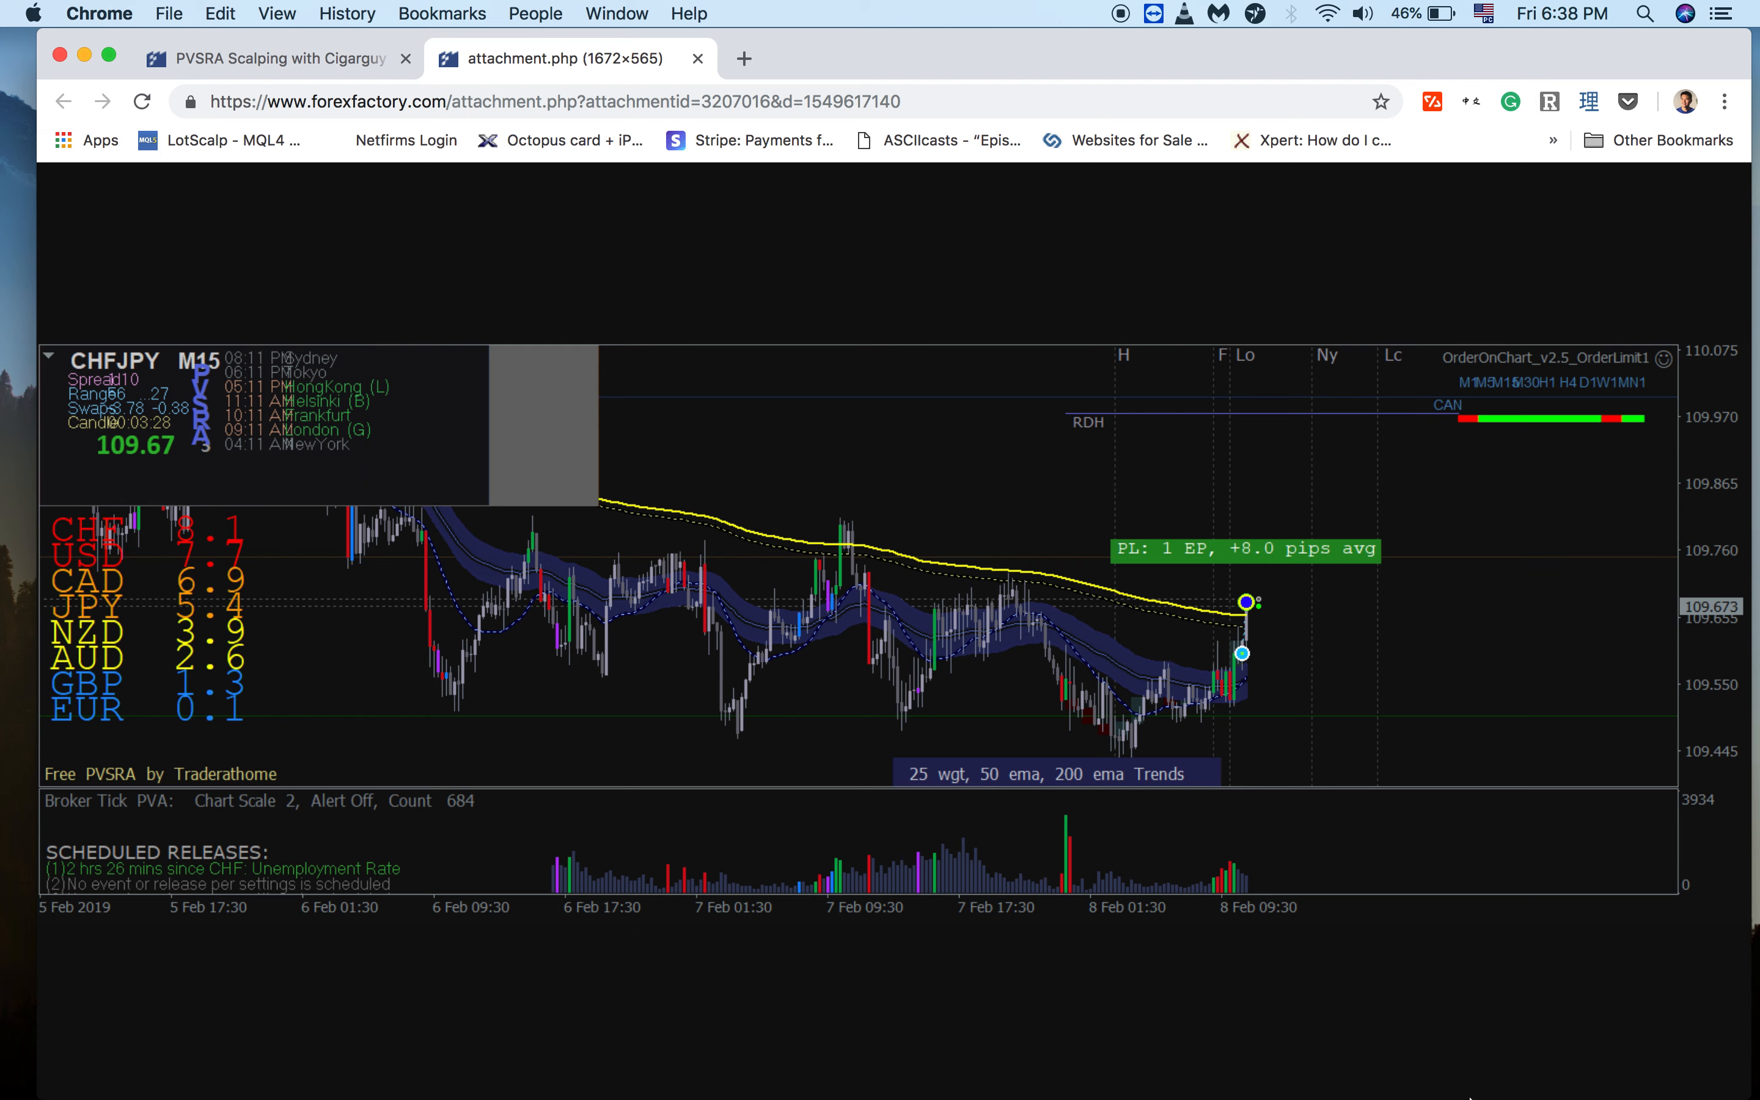